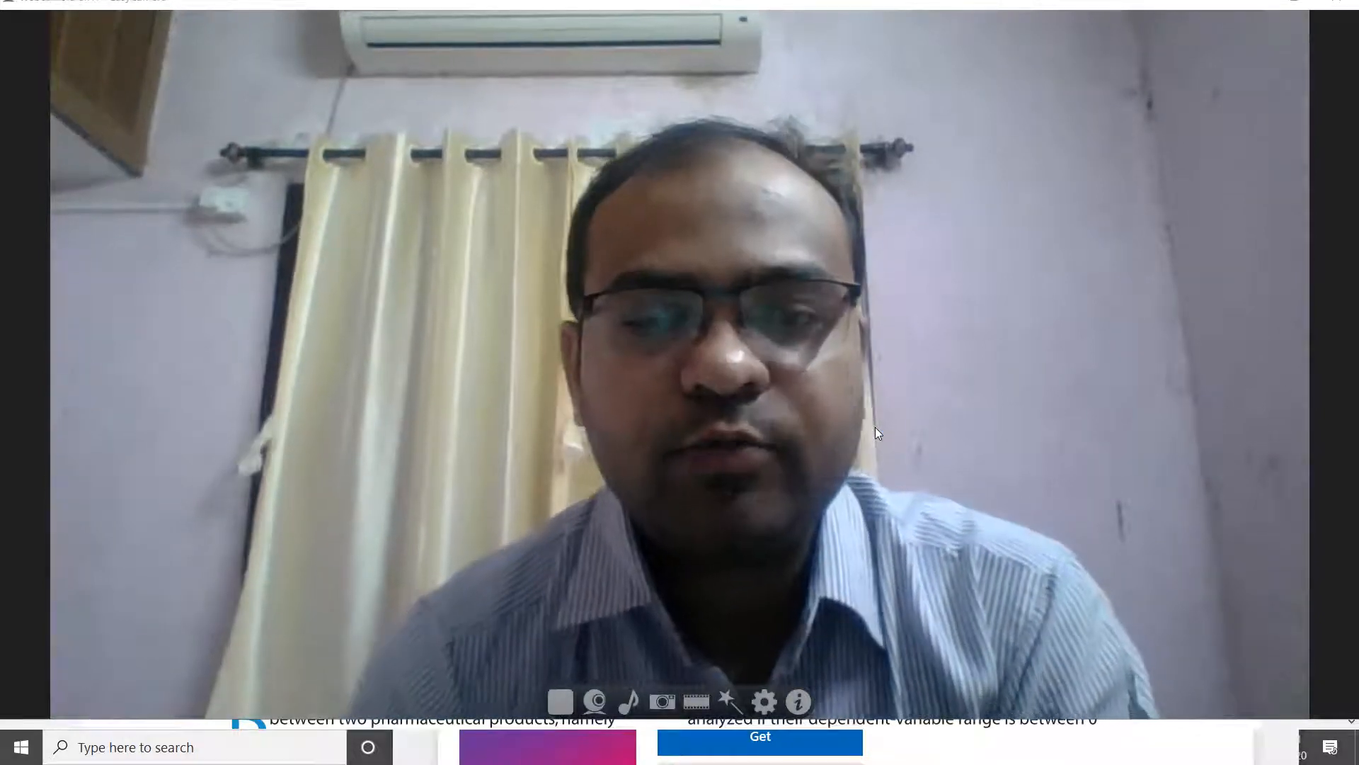
{"action": "mouse_move", "coordinate": [864, 422]}
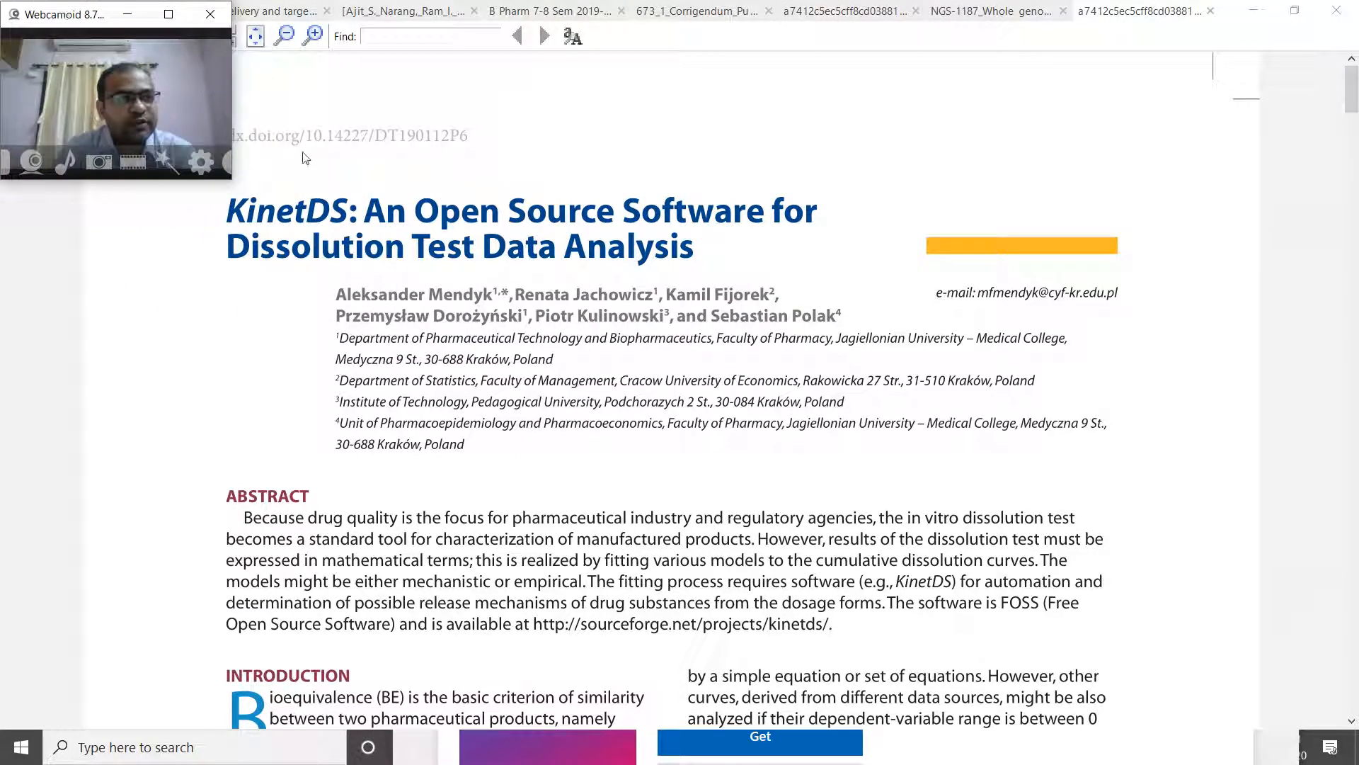
{"action": "mouse_move", "coordinate": [286, 193]}
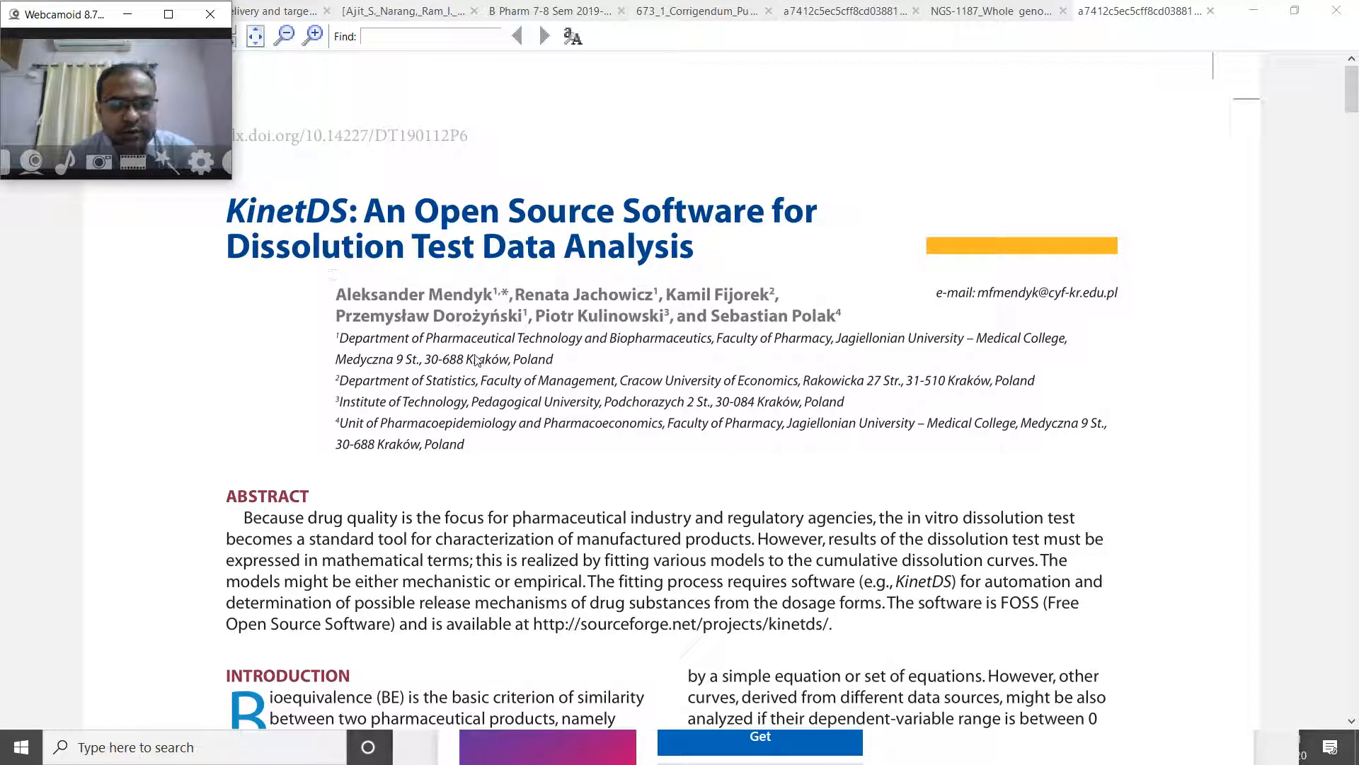
Scroll the KinetDS paper to read the abstract, introduction, SourceForge link and model list
{"action": "scroll", "scroll_direction": "down", "scroll_amount": 3}
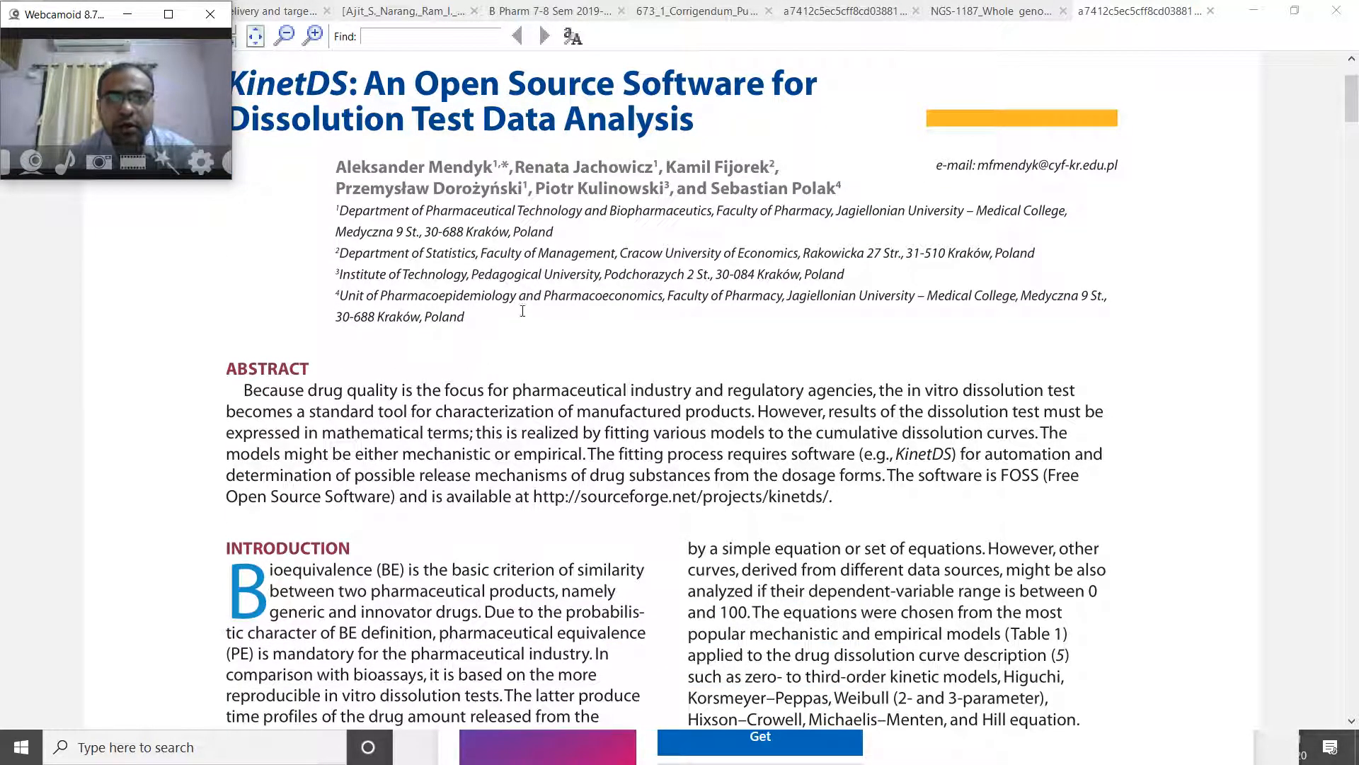
{"action": "scroll", "scroll_direction": "down", "scroll_amount": 3}
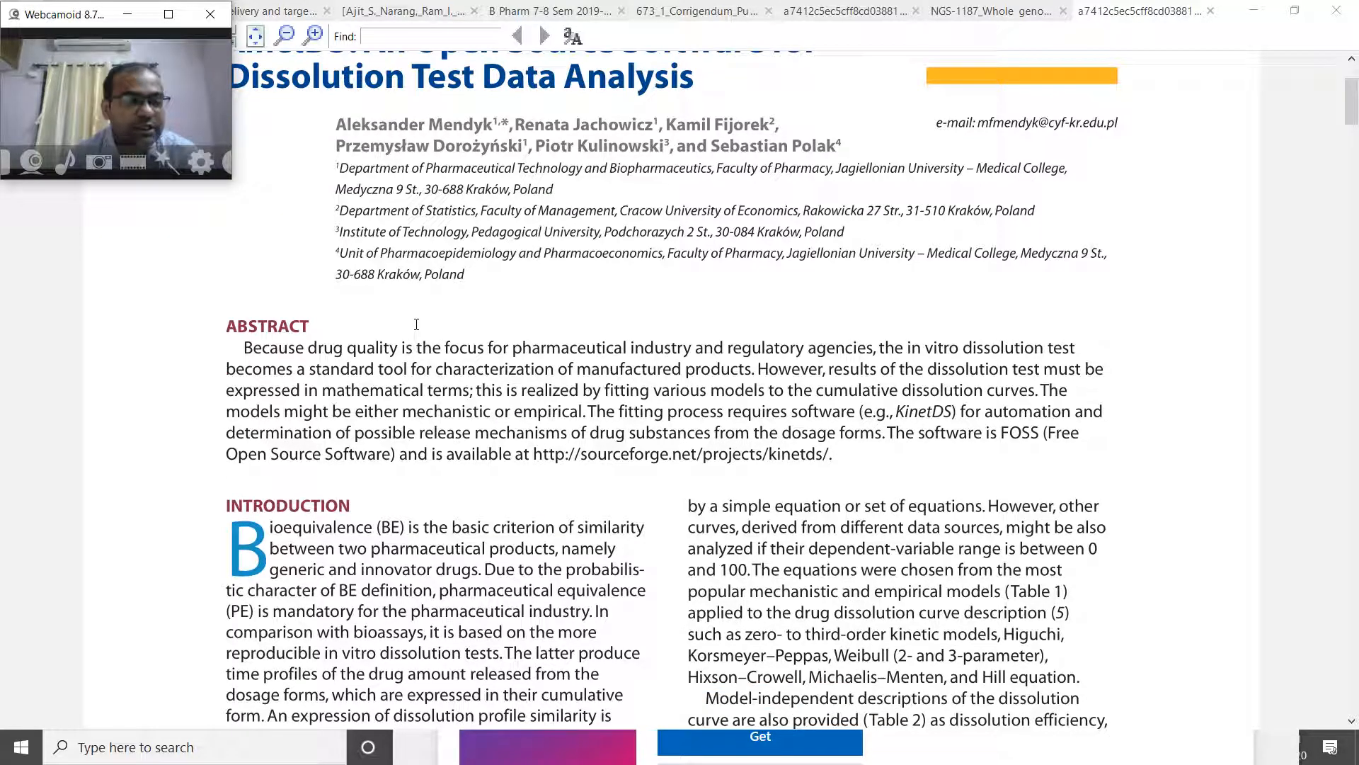
{"action": "scroll", "scroll_direction": "down", "scroll_amount": 3}
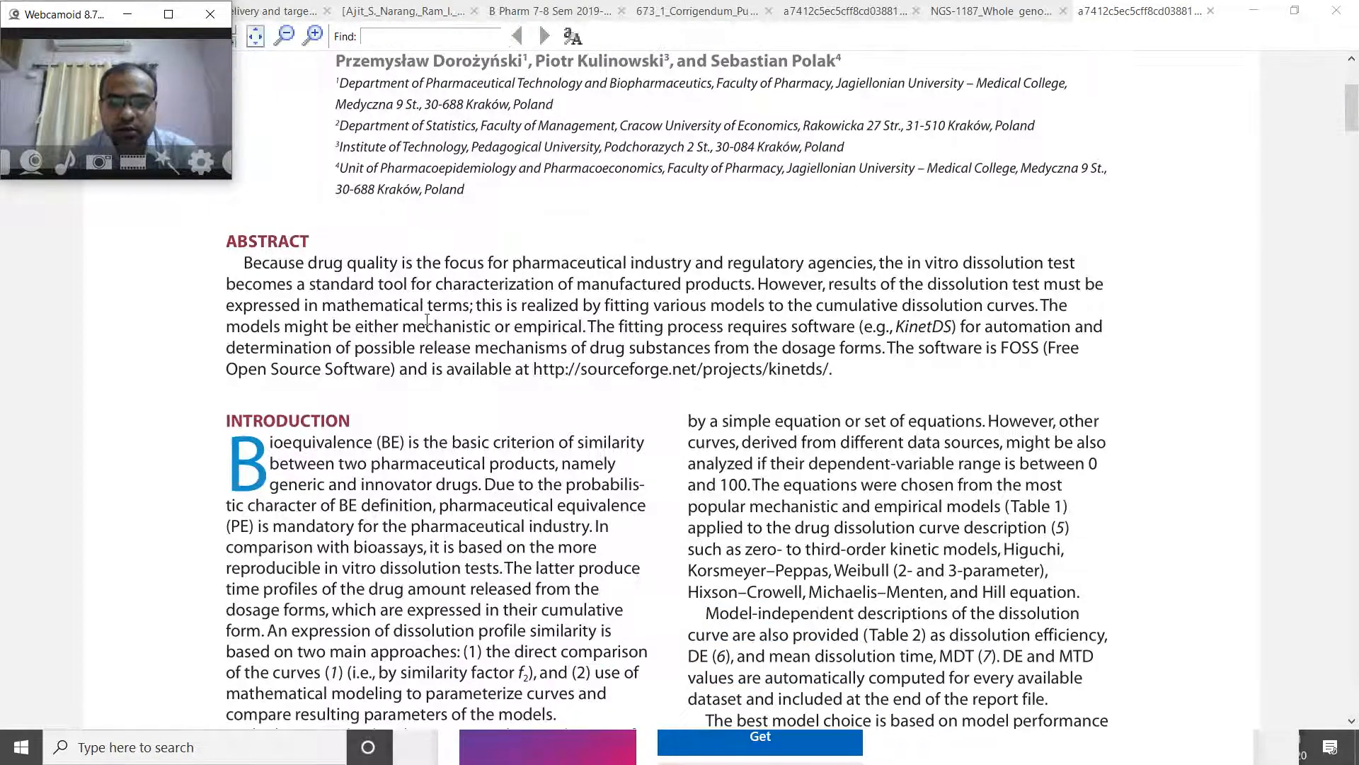
{"action": "scroll", "scroll_direction": "up", "scroll_amount": 3}
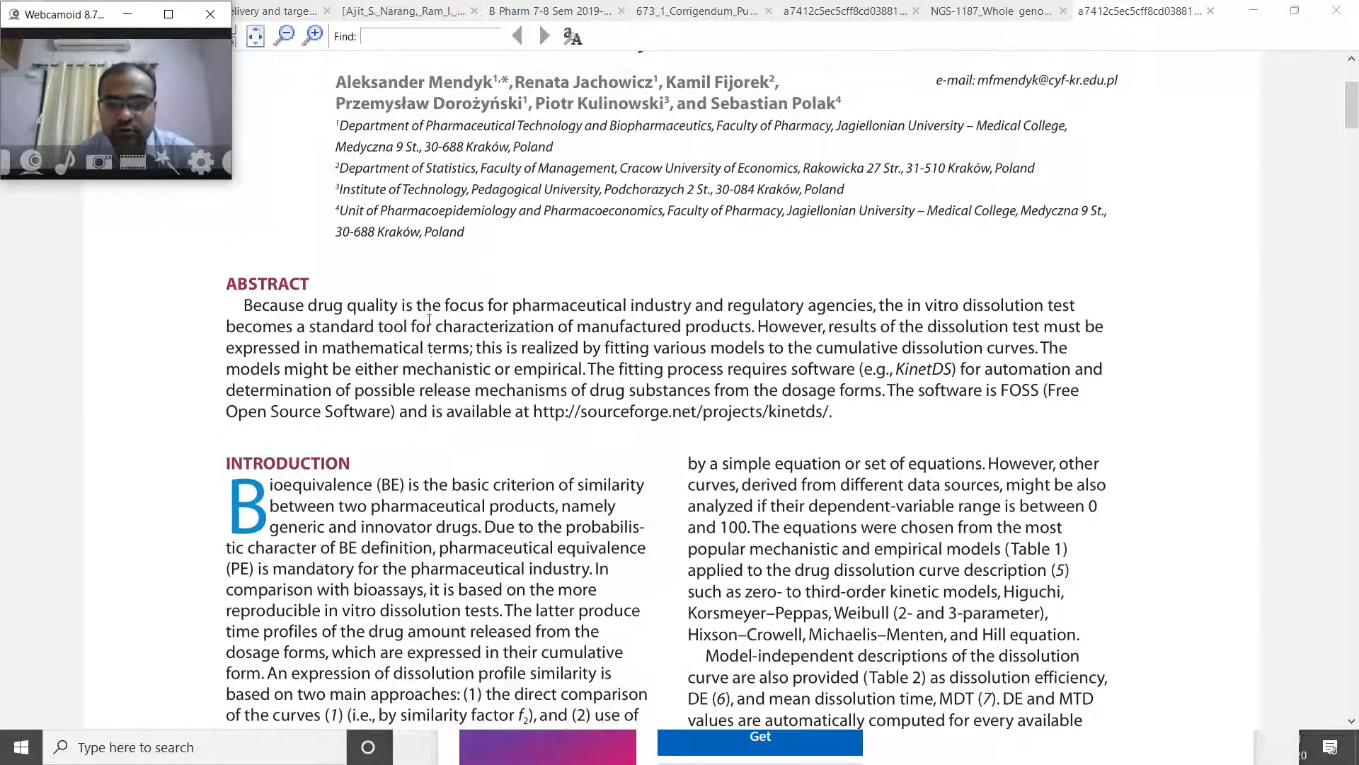
{"action": "scroll", "scroll_direction": "up", "scroll_amount": 3}
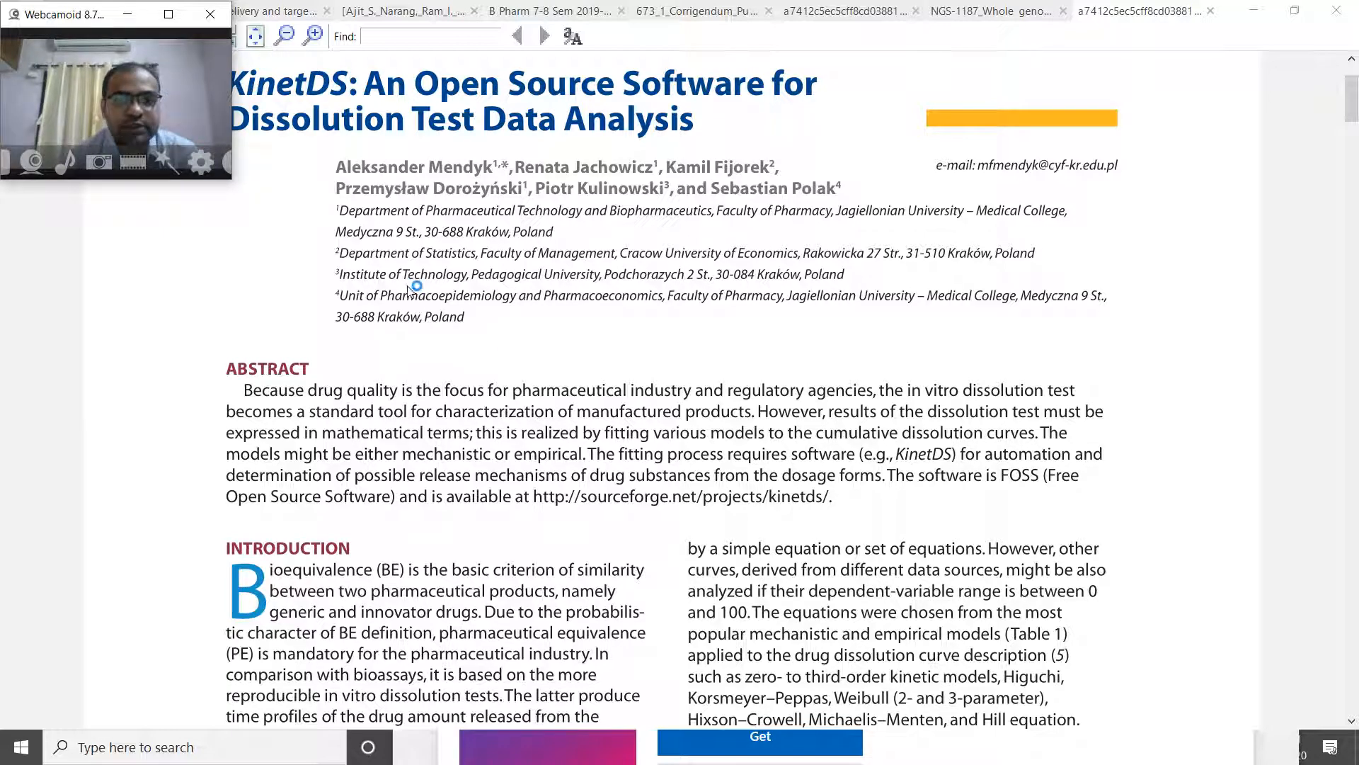
{"action": "scroll", "scroll_direction": "down", "scroll_amount": 3}
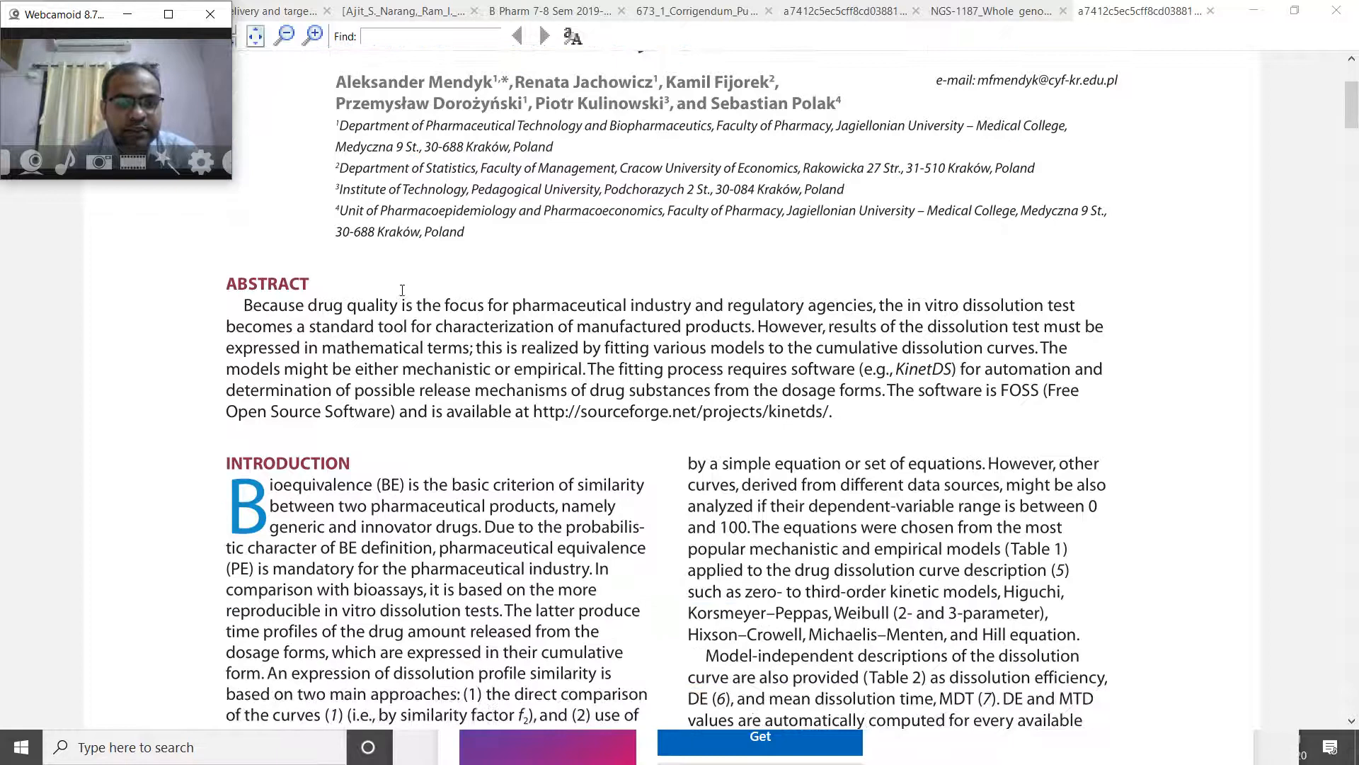
{"action": "scroll", "scroll_direction": "down", "scroll_amount": 3}
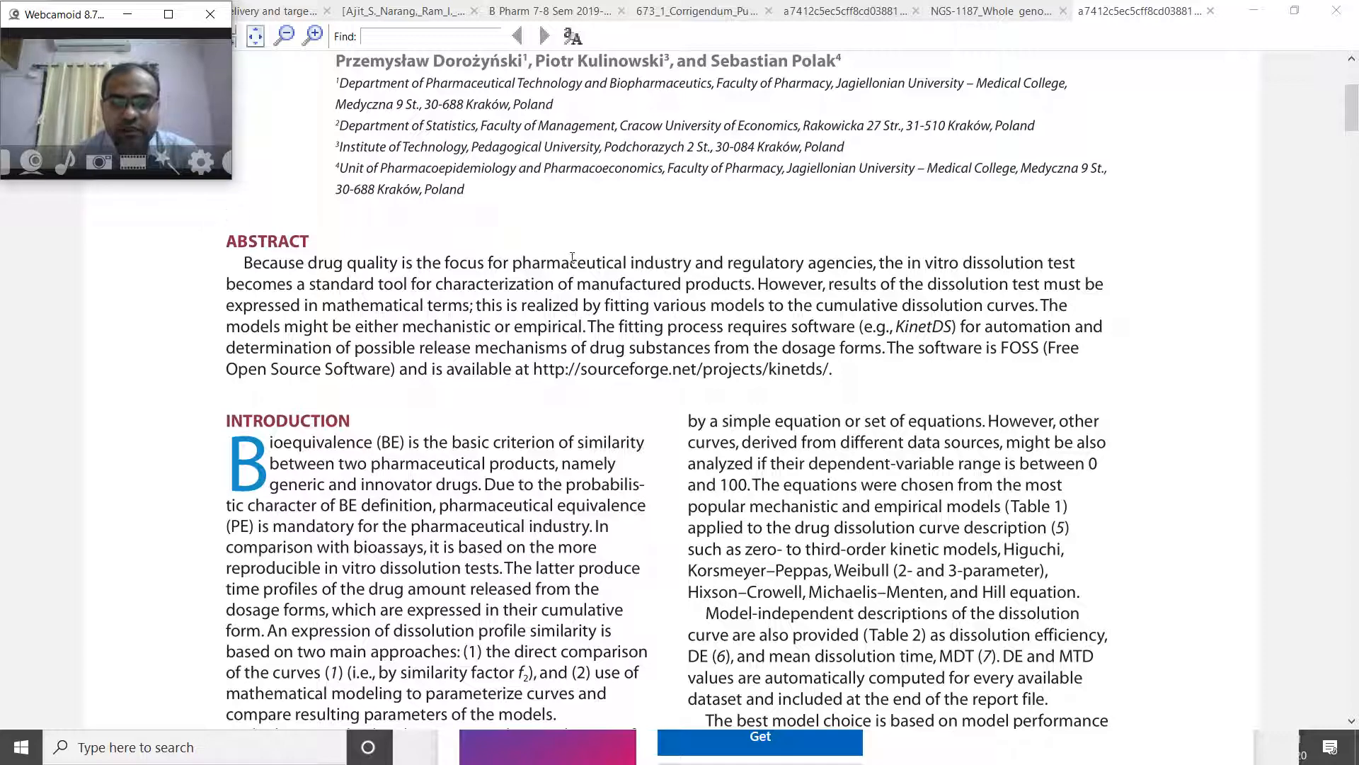
{"action": "scroll", "scroll_direction": "up", "scroll_amount": 3}
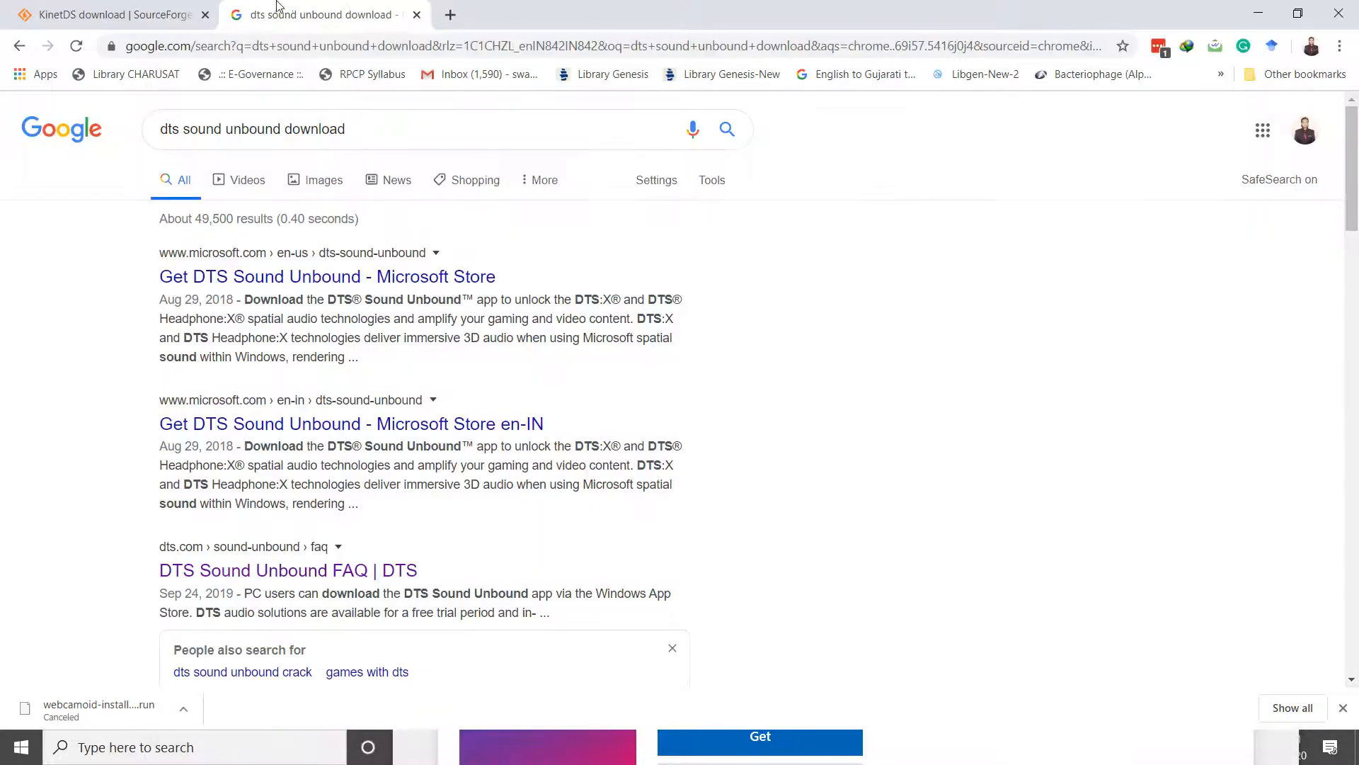
Switch to the KinetDS SourceForge tab and scroll to its download option and project summary
{"action": "left_click", "coordinate": [114, 14]}
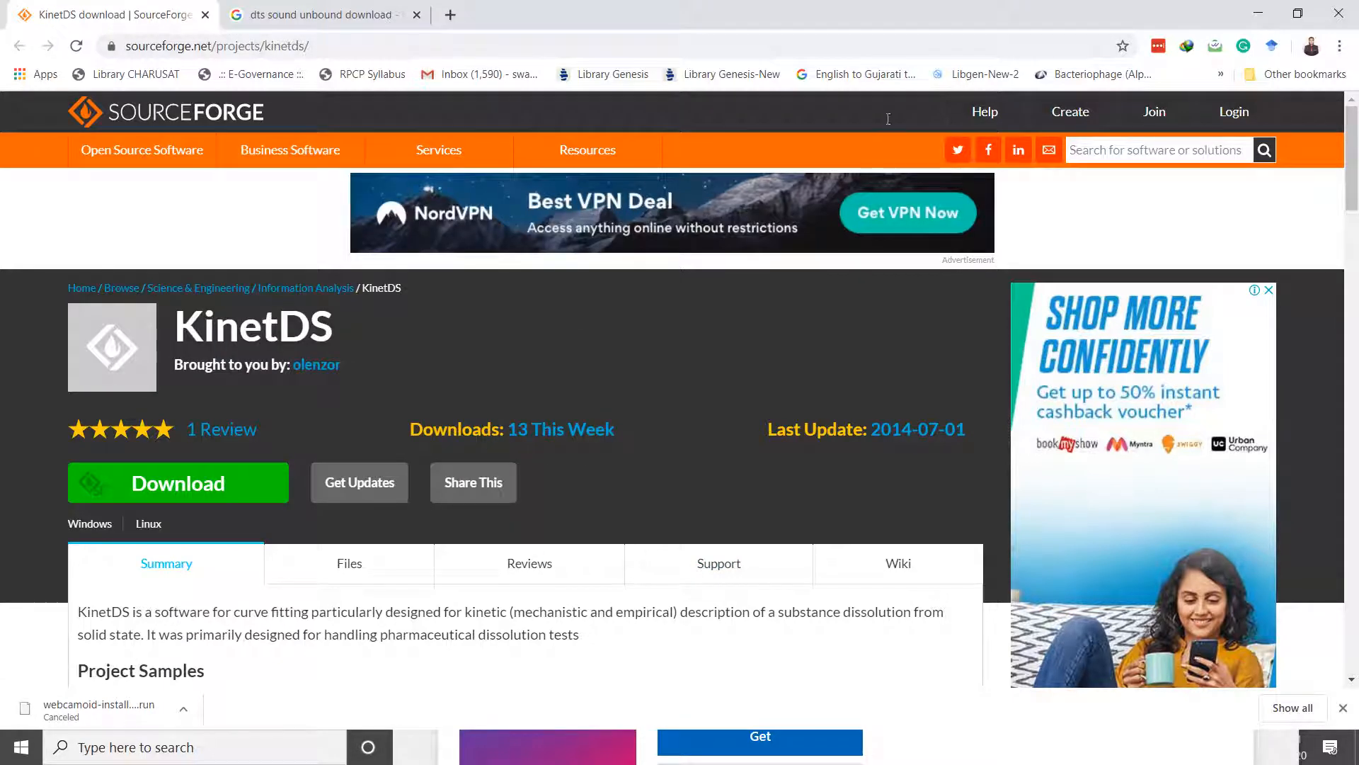
{"action": "scroll", "scroll_direction": "down", "scroll_amount": 3}
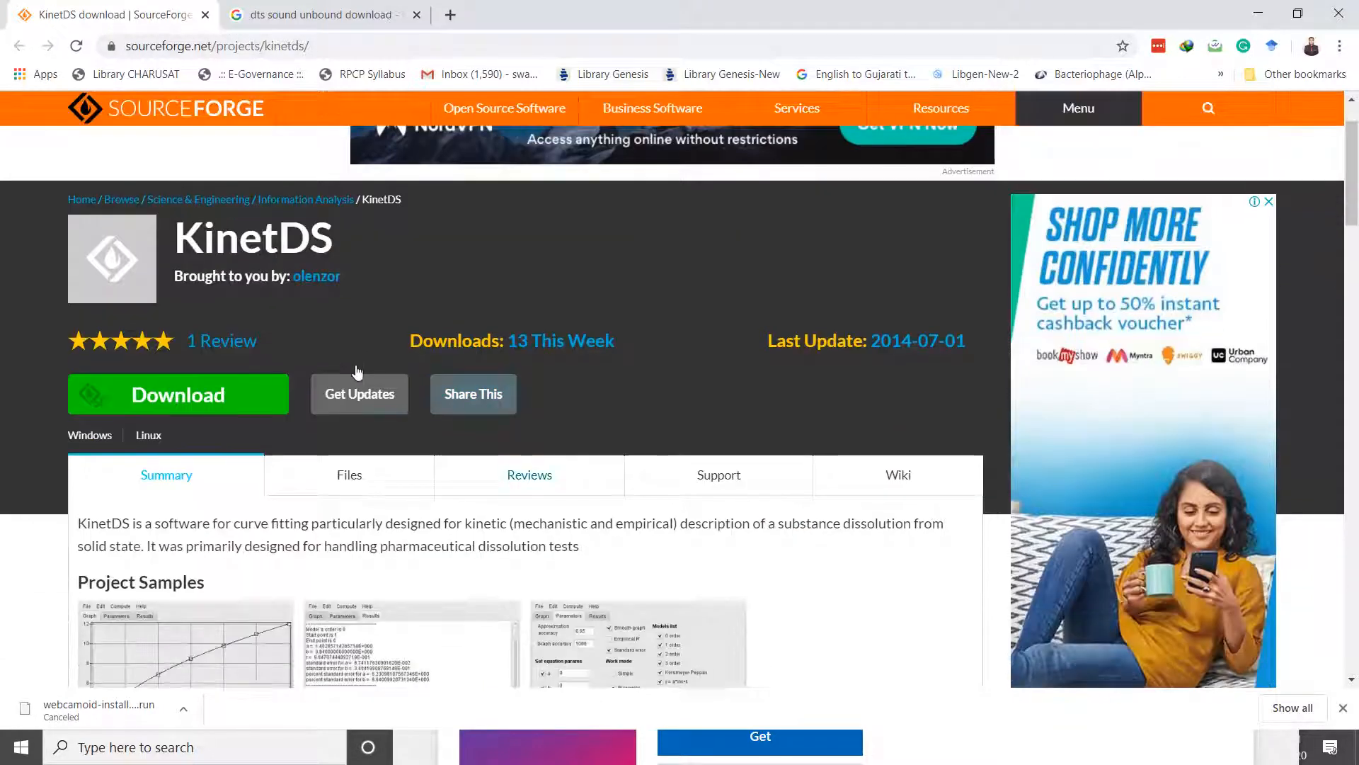
{"action": "scroll", "scroll_direction": "down", "scroll_amount": 3}
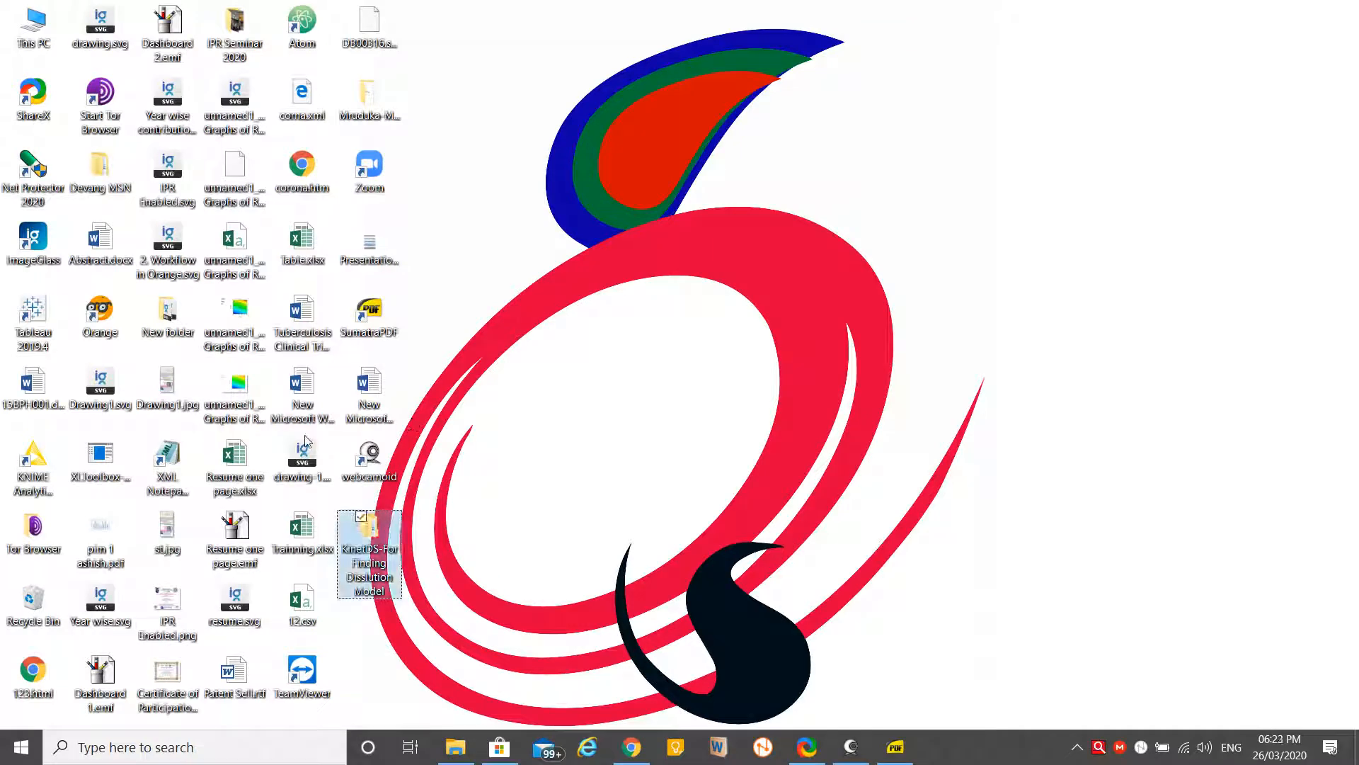
Navigate from the desktop KinetDS folder into KinetDS_Windows_32 and select KinetDS3.exe
{"action": "double_click", "coordinate": [368, 534]}
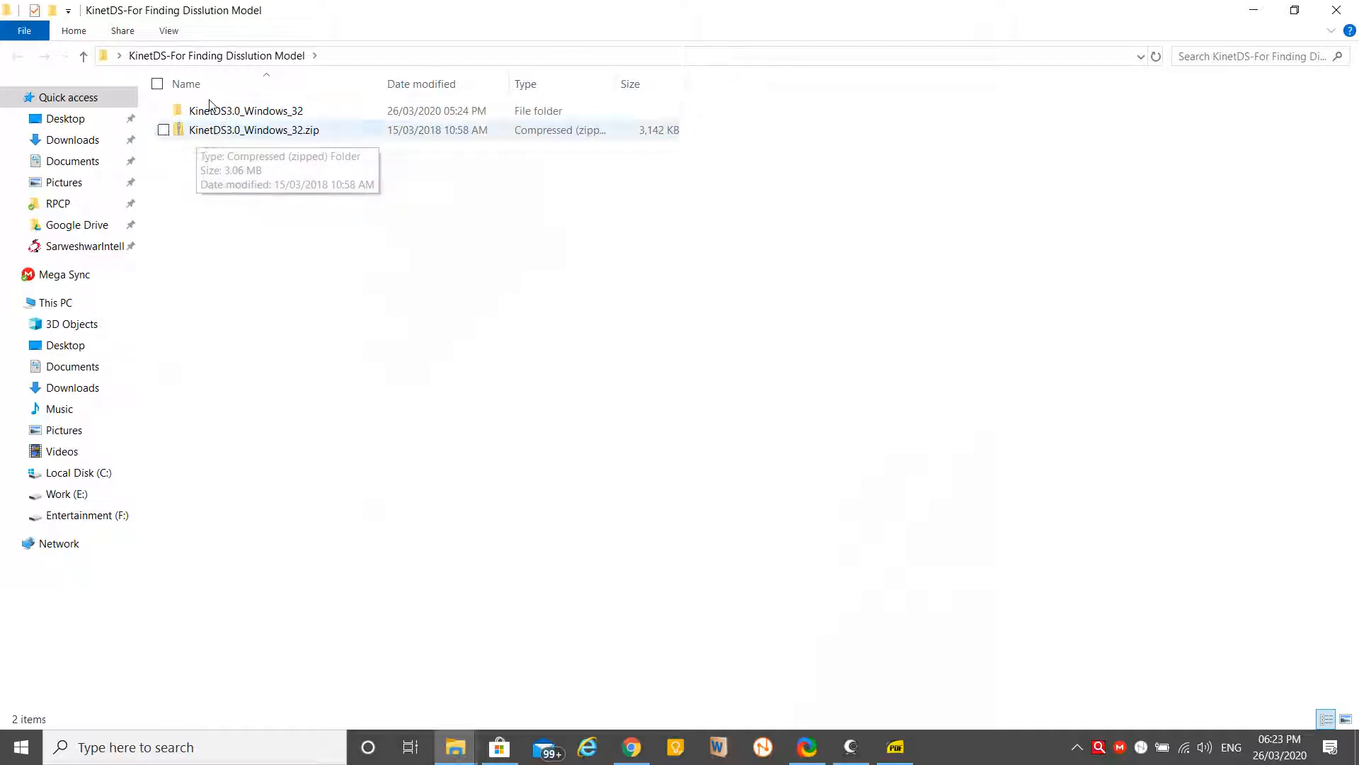
{"action": "double_click", "coordinate": [246, 111]}
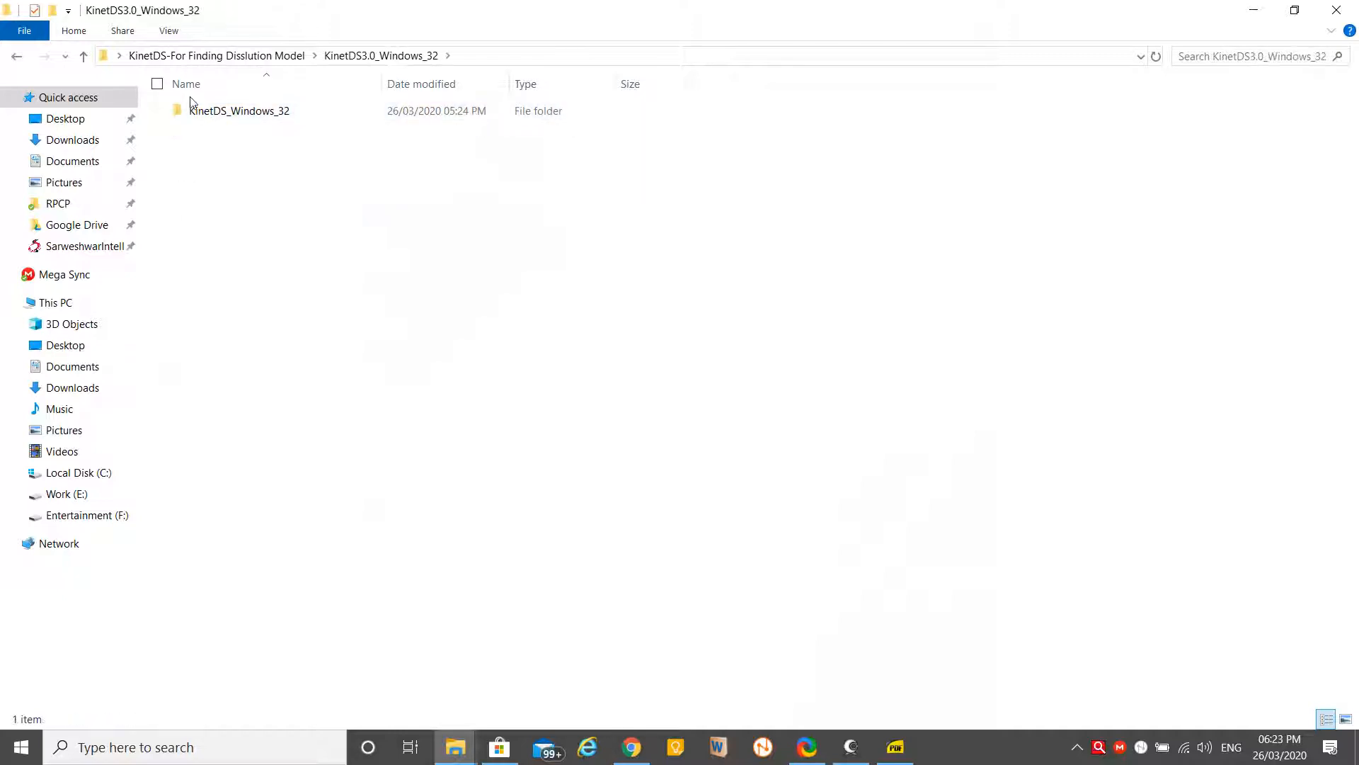
{"action": "double_click", "coordinate": [239, 110]}
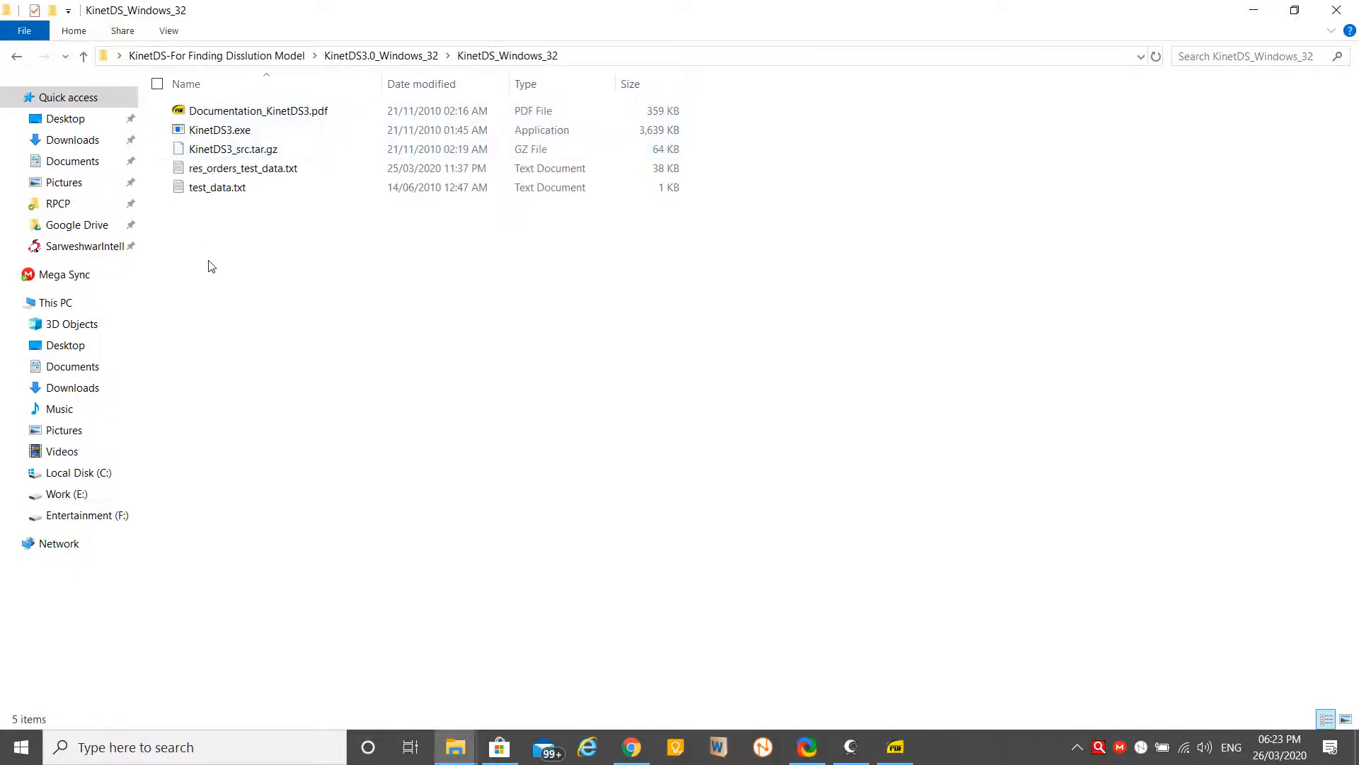
{"action": "mouse_move", "coordinate": [197, 221]}
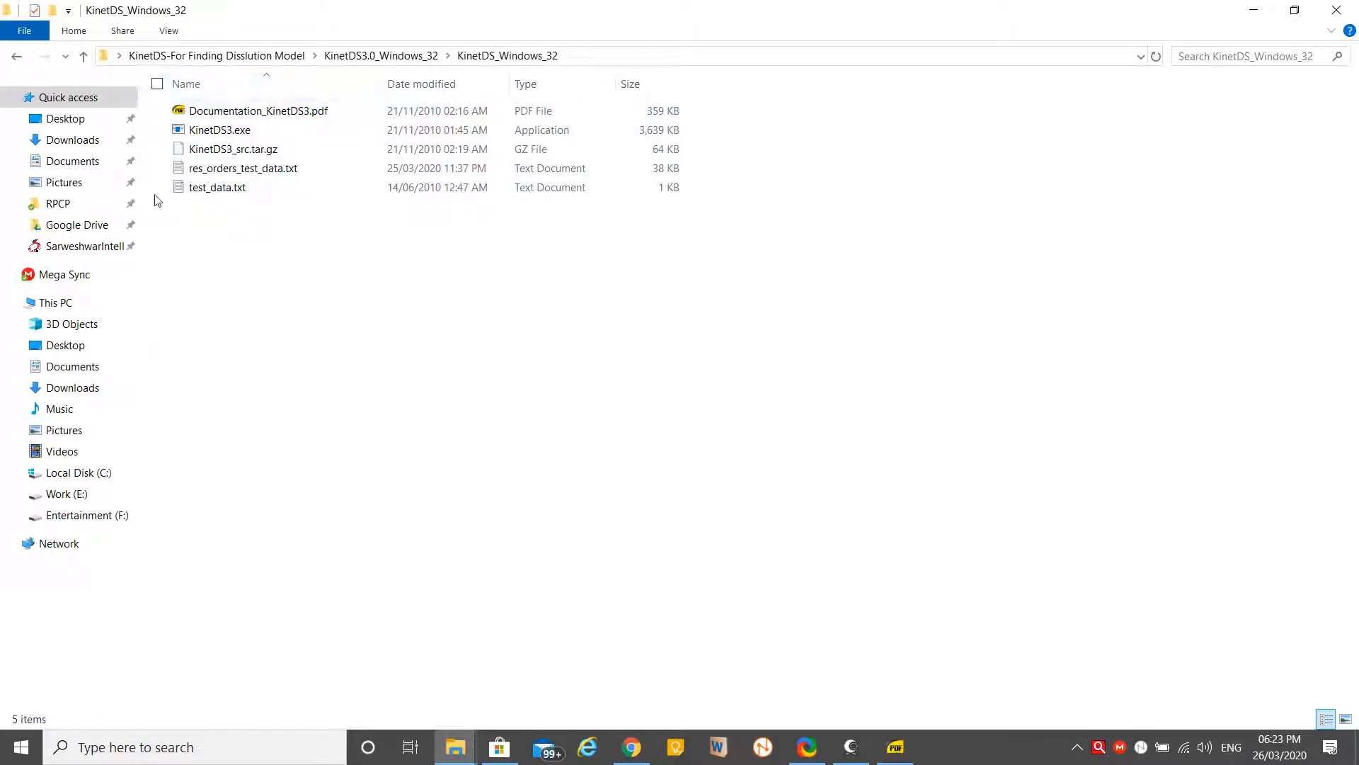
{"action": "left_click", "coordinate": [220, 129]}
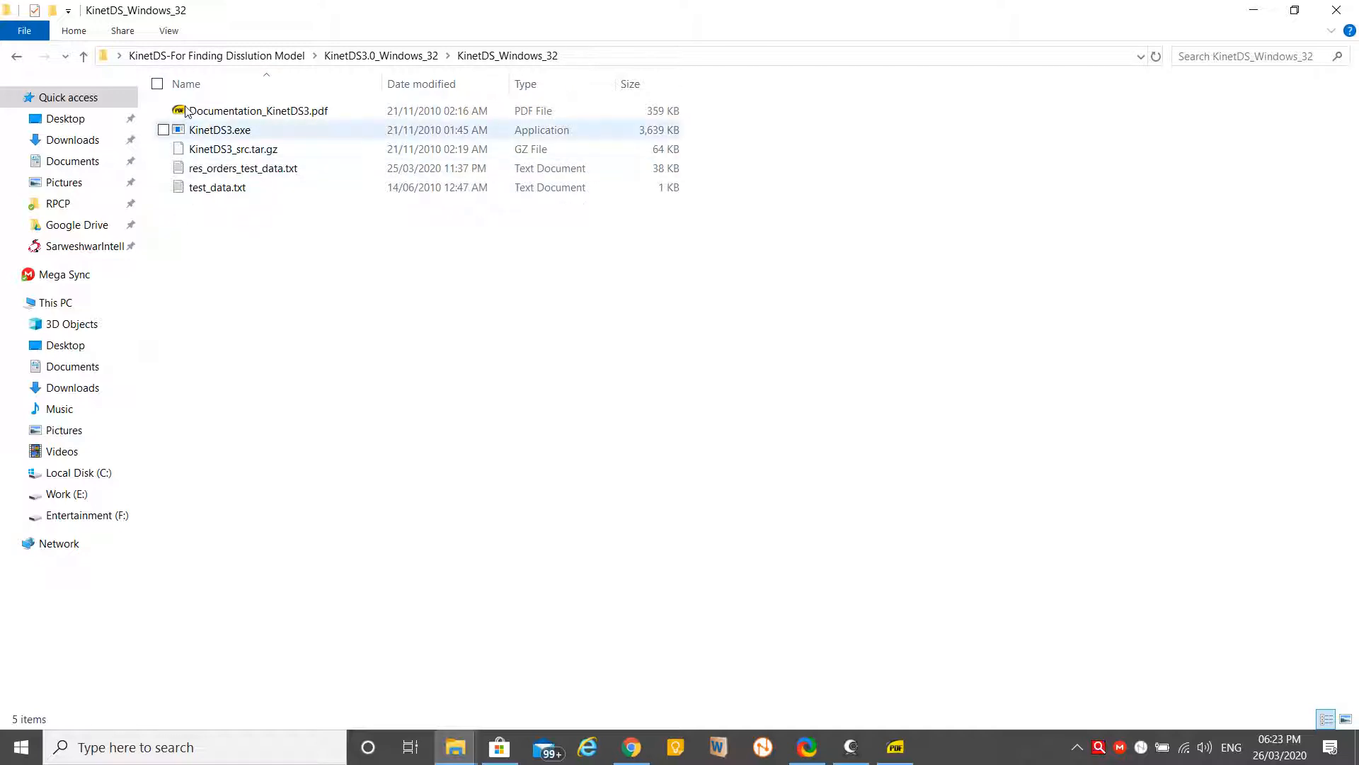
{"action": "mouse_move", "coordinate": [208, 110]}
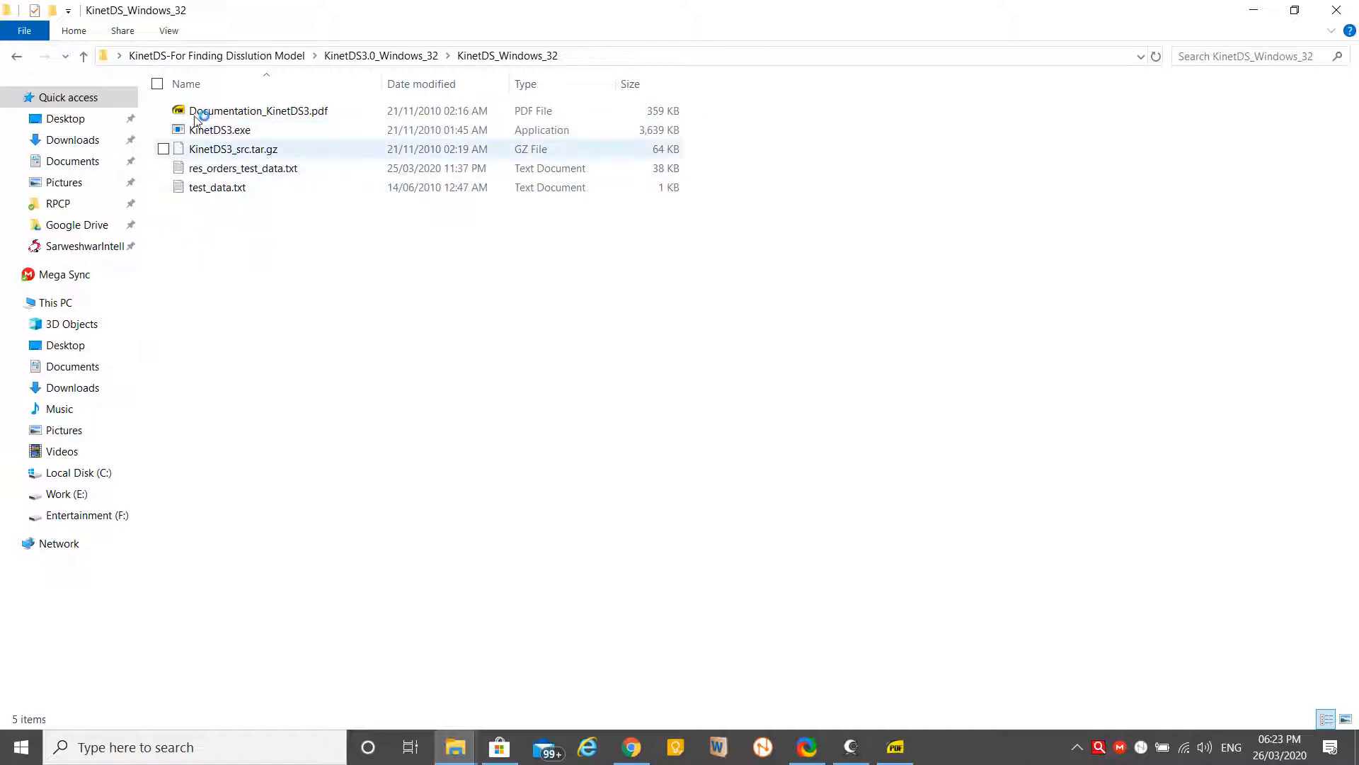
{"action": "left_click", "coordinate": [220, 129]}
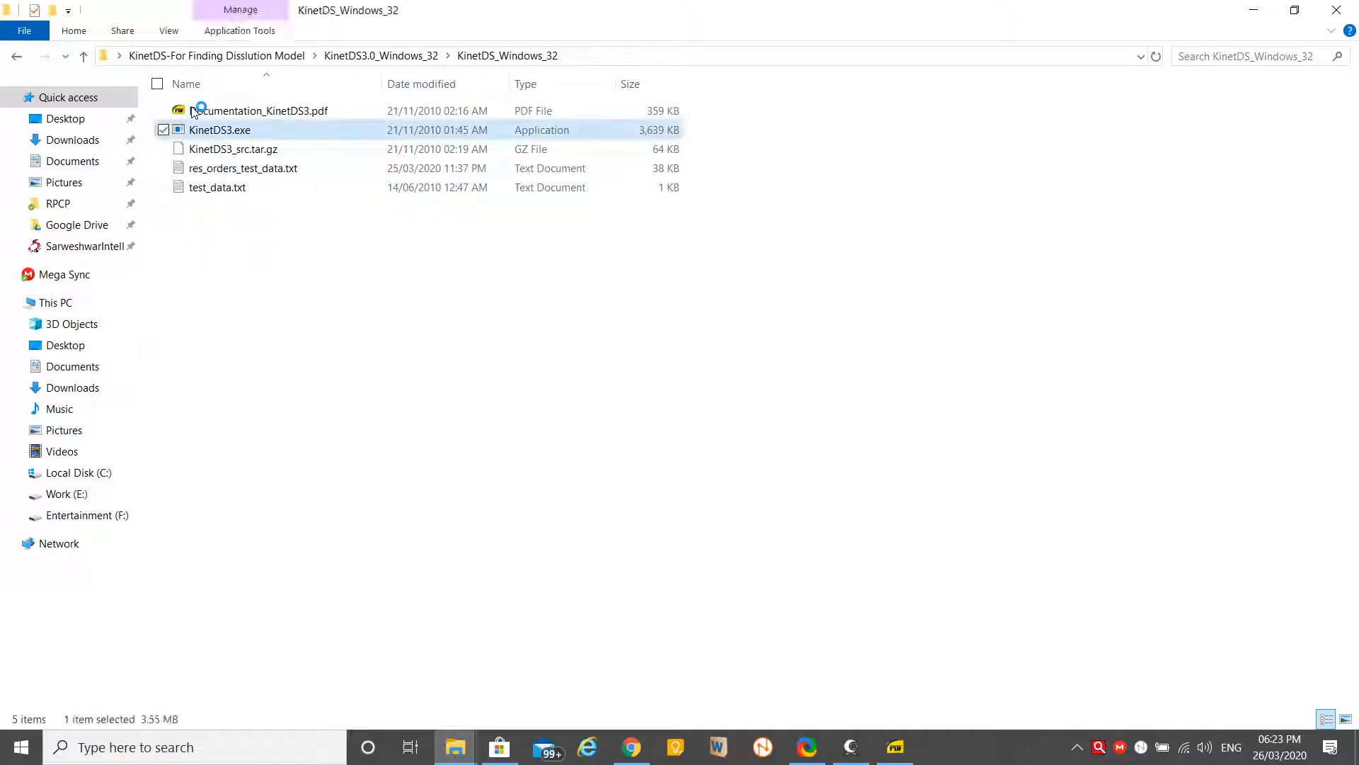
Launch KinetDS3.exe so its window shows an empty Graph tab
{"action": "double_click", "coordinate": [219, 129]}
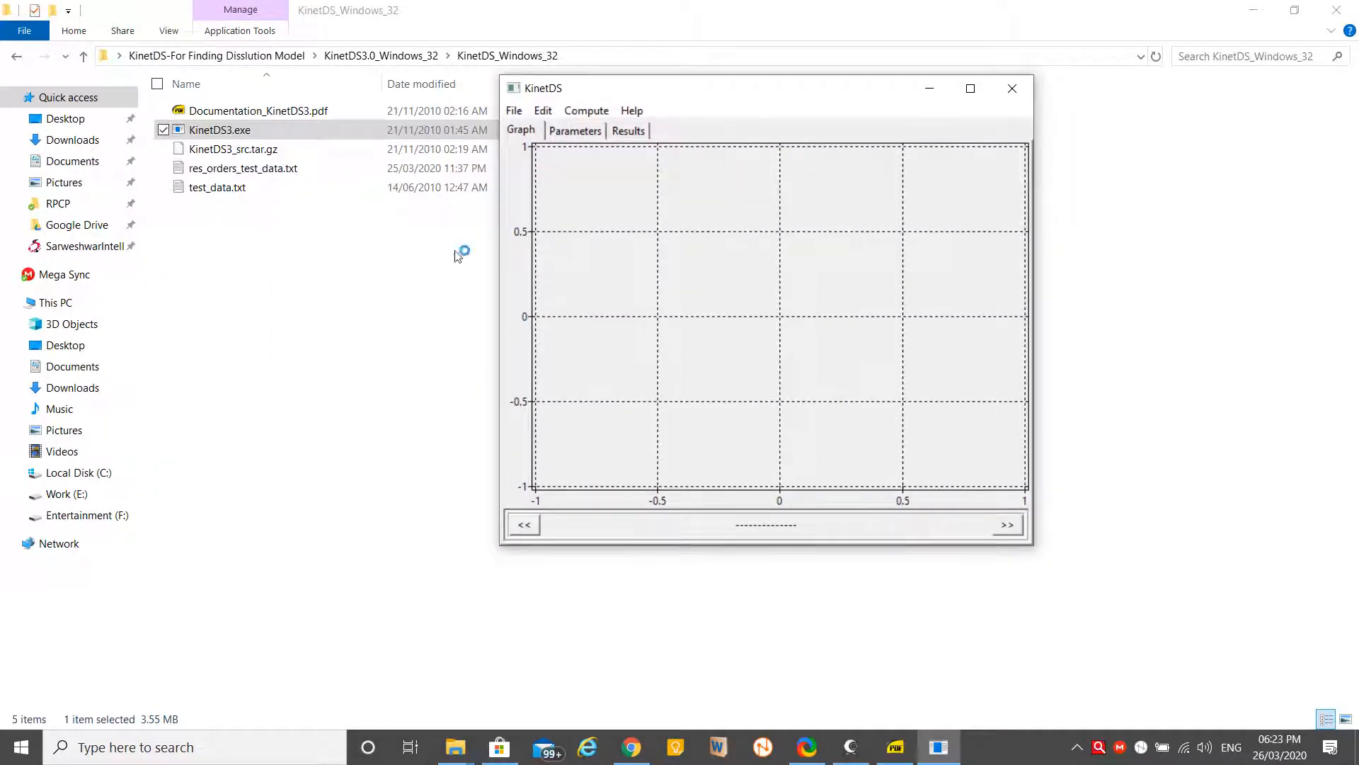
{"action": "mouse_move", "coordinate": [490, 193]}
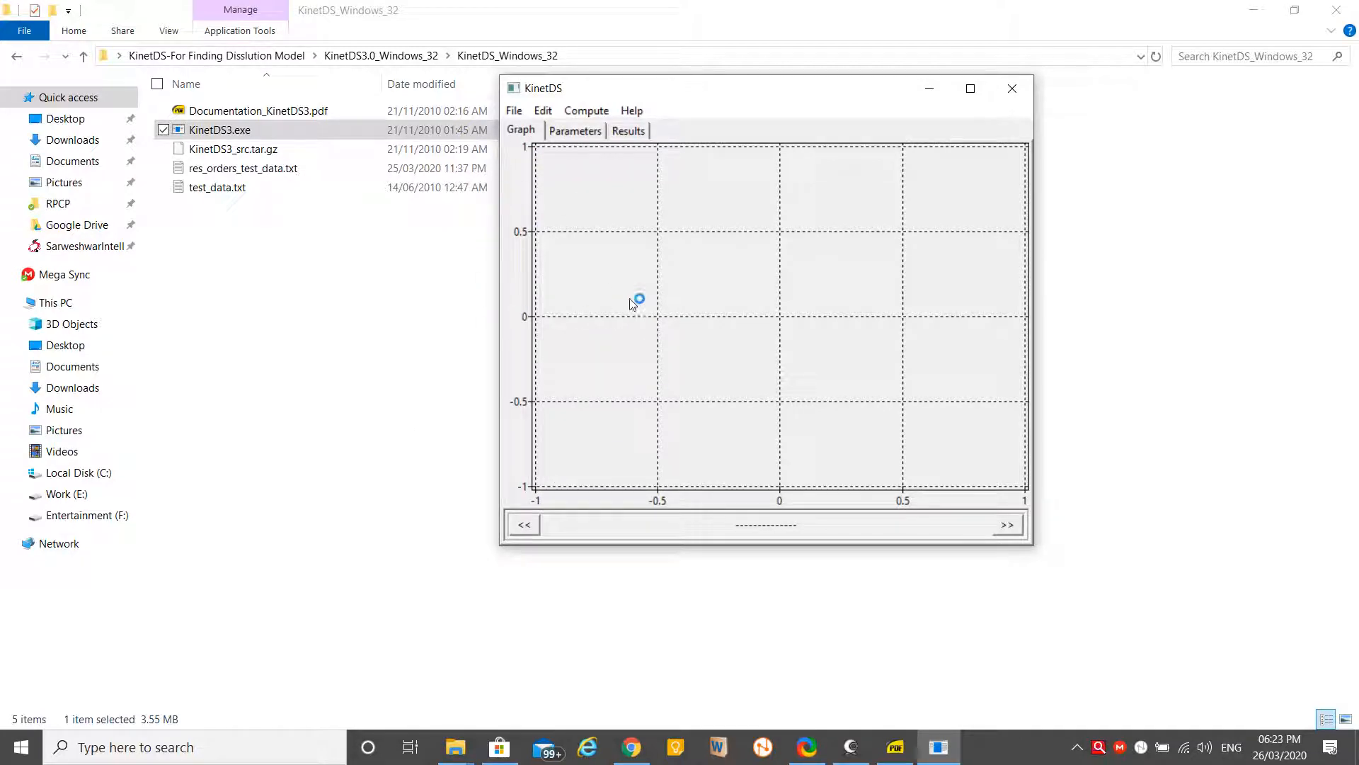
{"action": "left_click", "coordinate": [970, 88]}
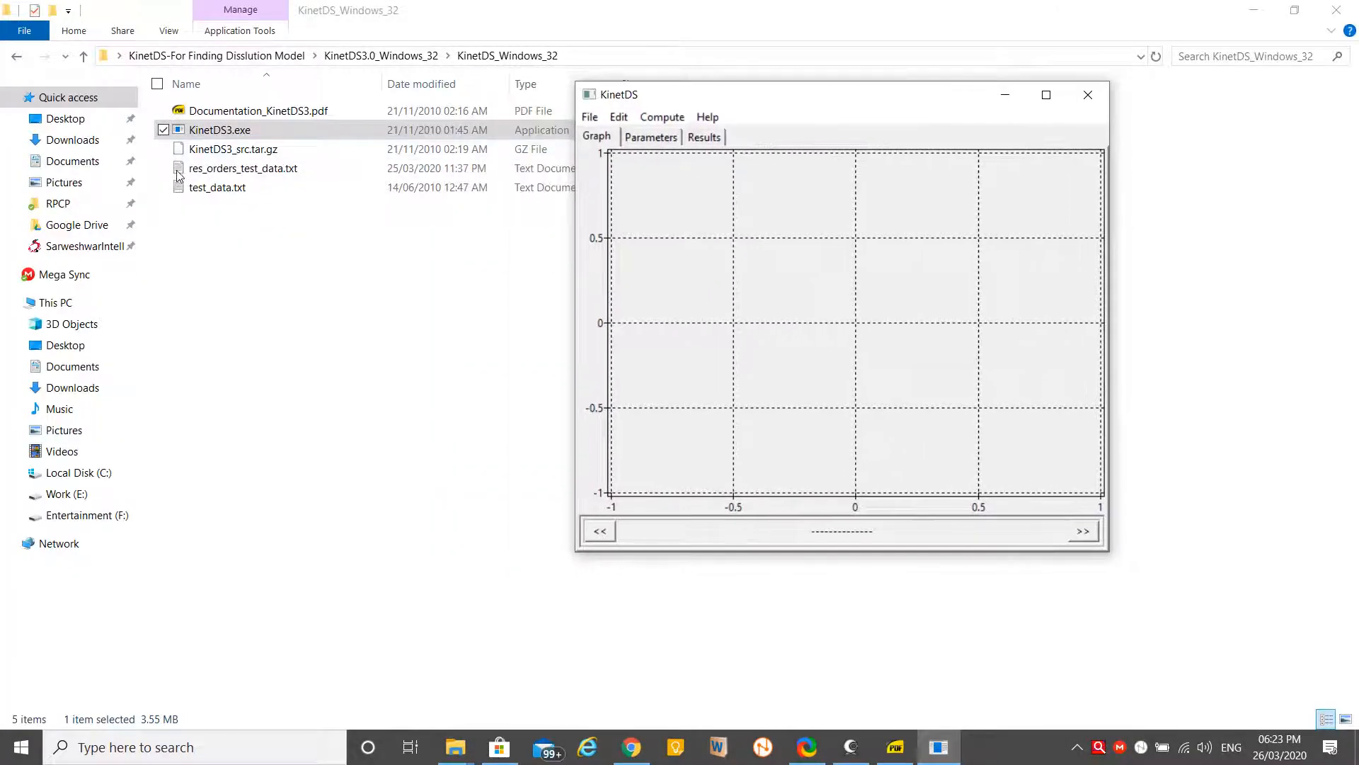
{"action": "mouse_move", "coordinate": [195, 208]}
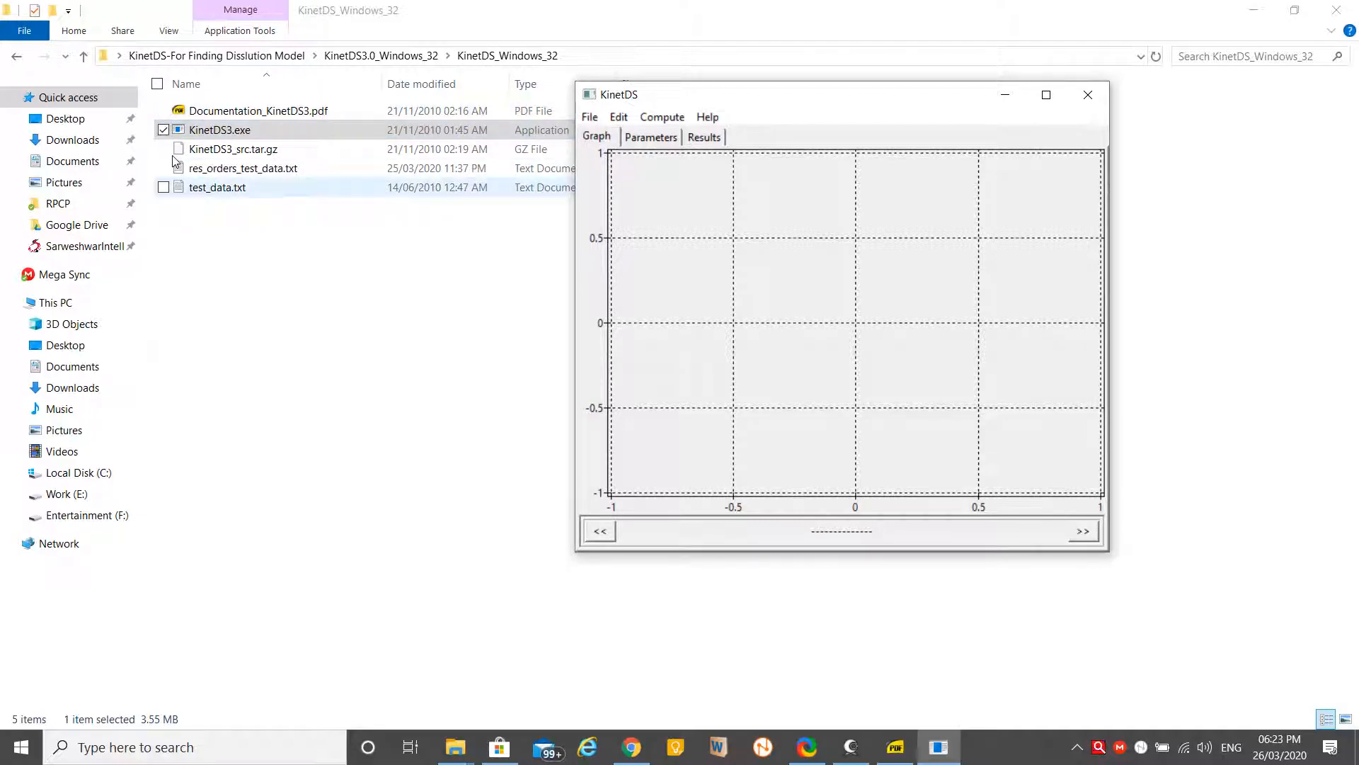
View test_data.txt in Notepad, magnifying the time and release columns to read them
{"action": "double_click", "coordinate": [216, 187]}
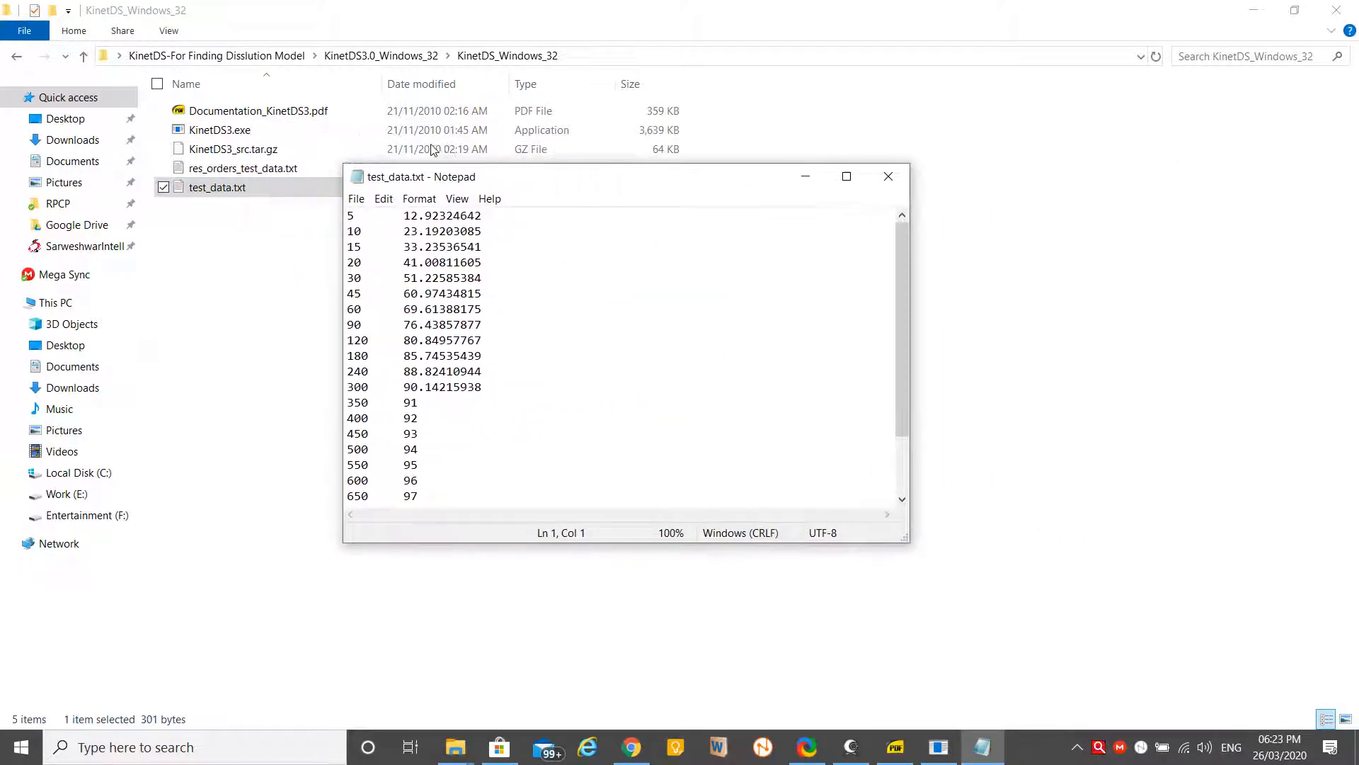
{"action": "left_click_drag", "start_coordinate": [607, 176], "coordinate": [650, 175]}
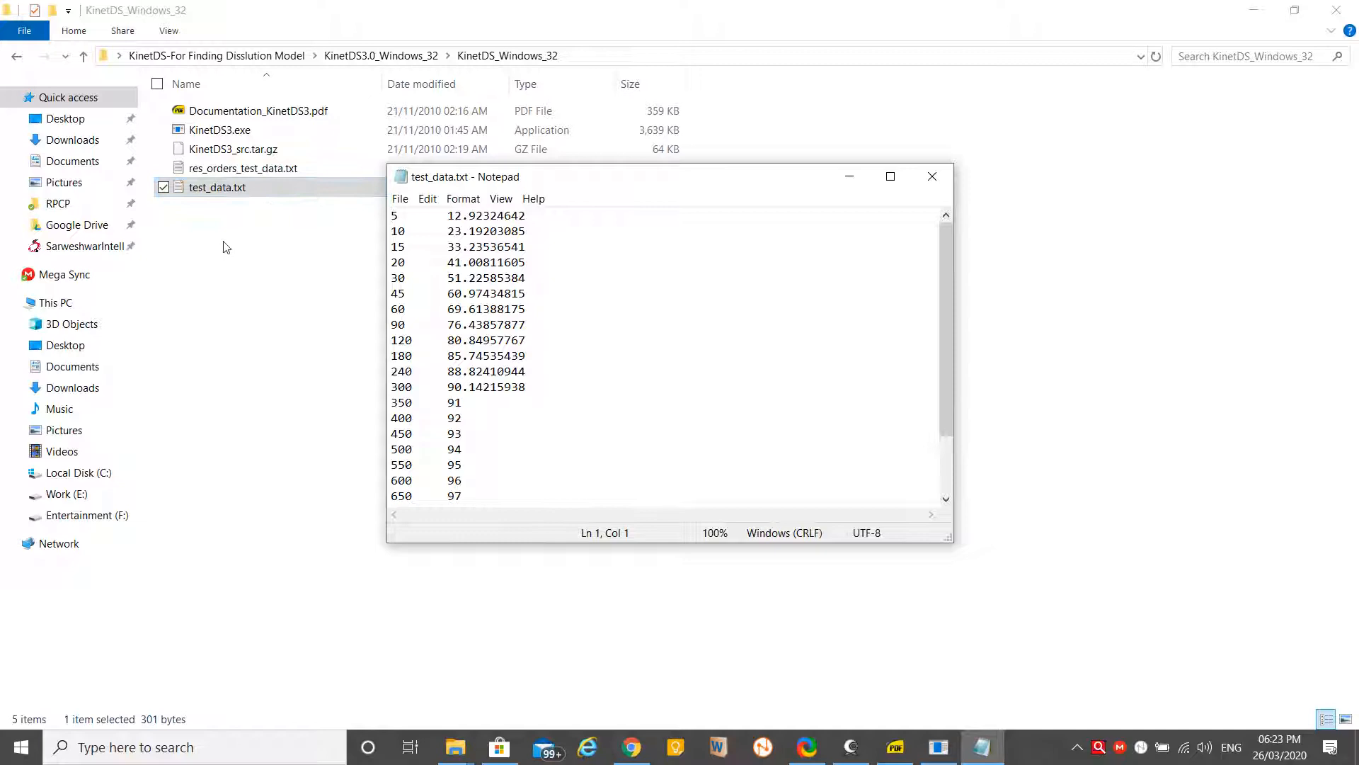
{"action": "mouse_move", "coordinate": [195, 201]}
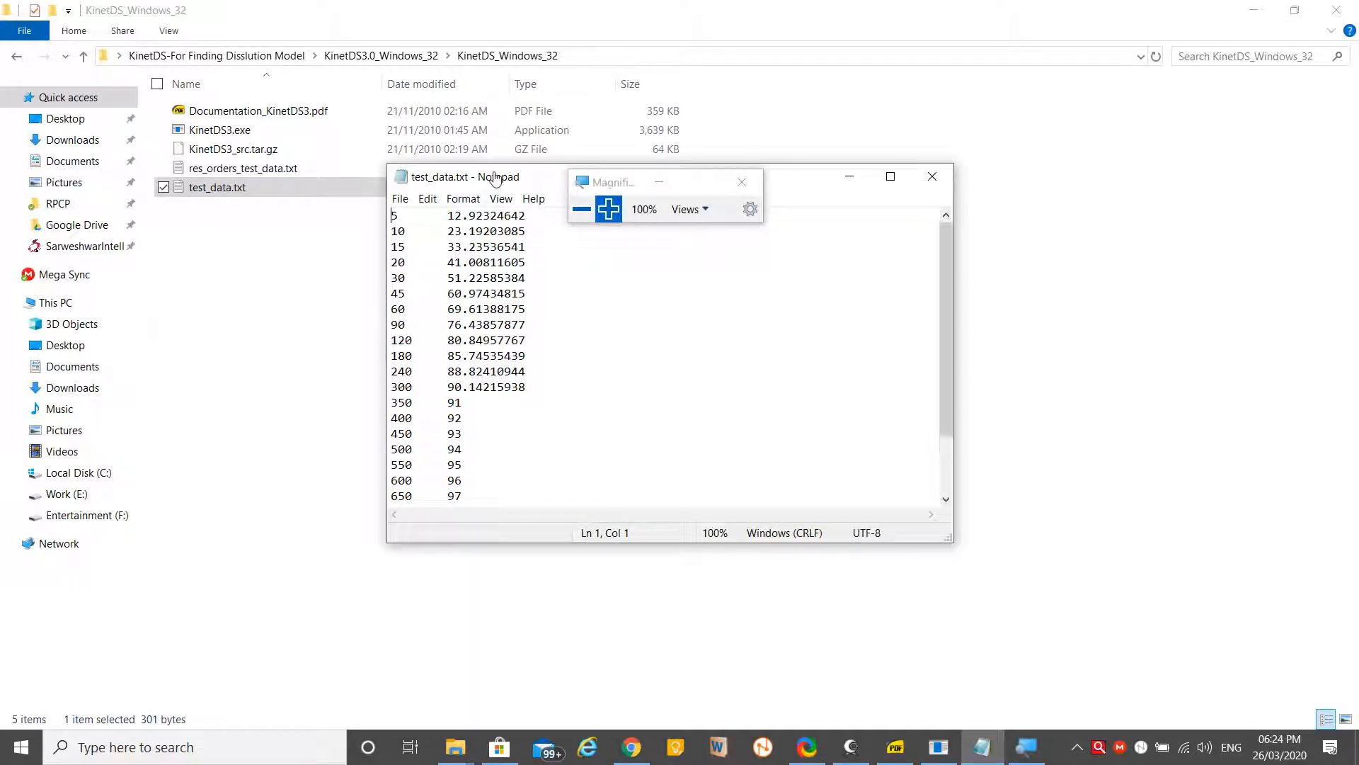
{"action": "left_click", "coordinate": [607, 209]}
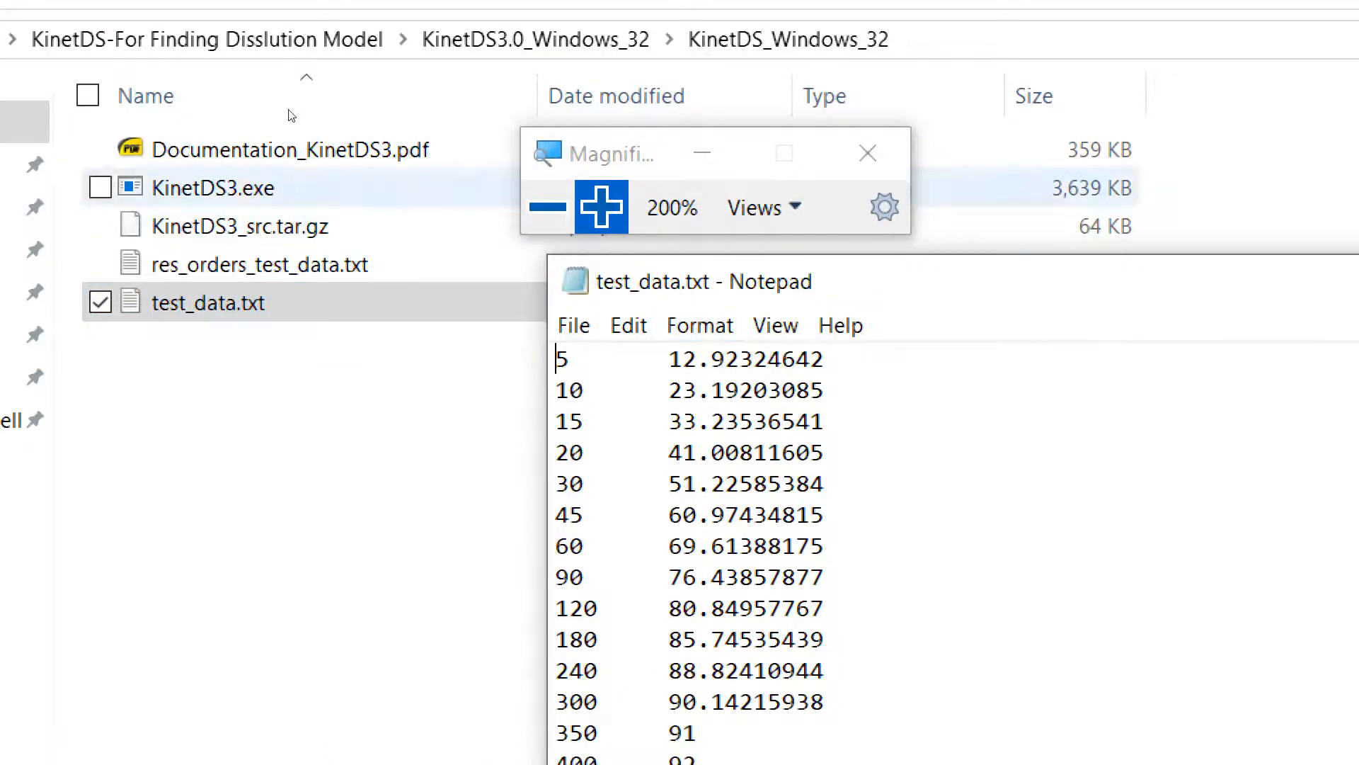
{"action": "left_click", "coordinate": [545, 206]}
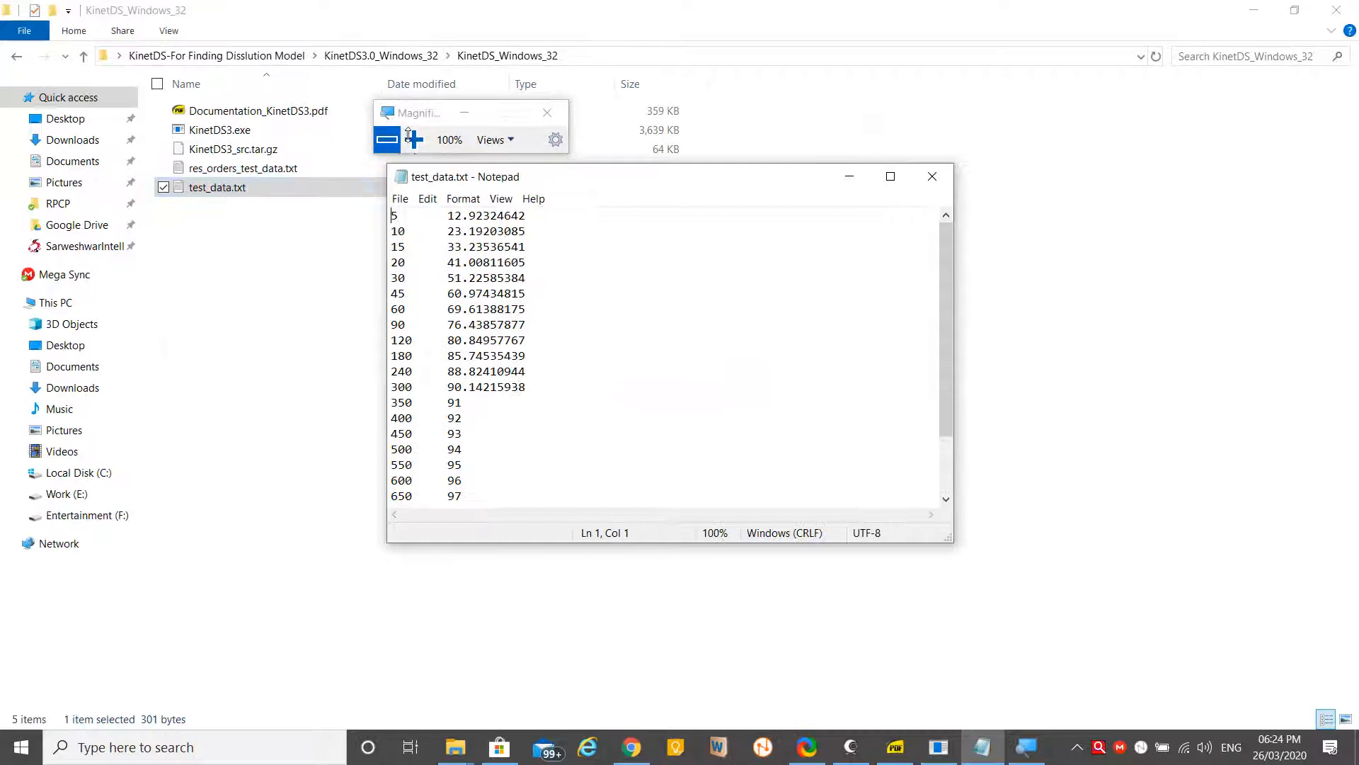
{"action": "left_click", "coordinate": [546, 112]}
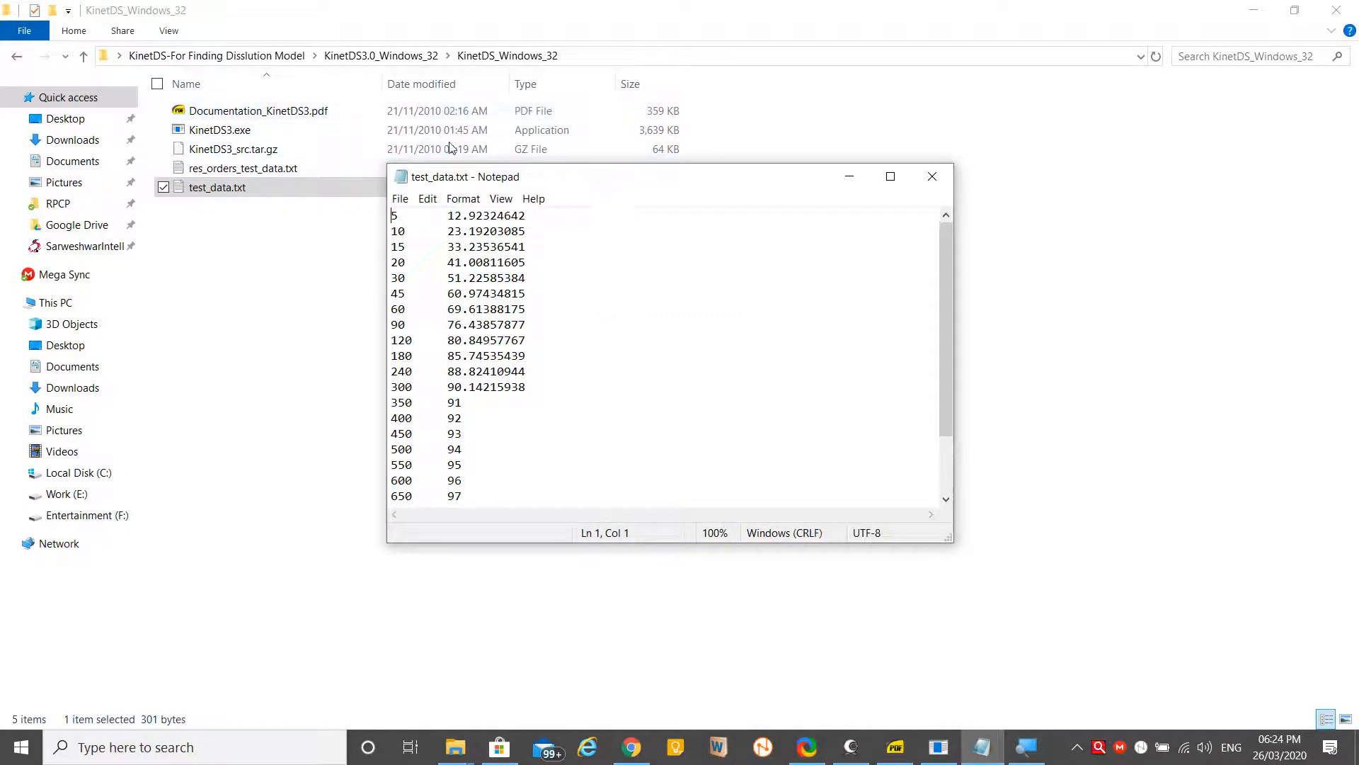
{"action": "left_click_drag", "start_coordinate": [464, 176], "coordinate": [485, 150]}
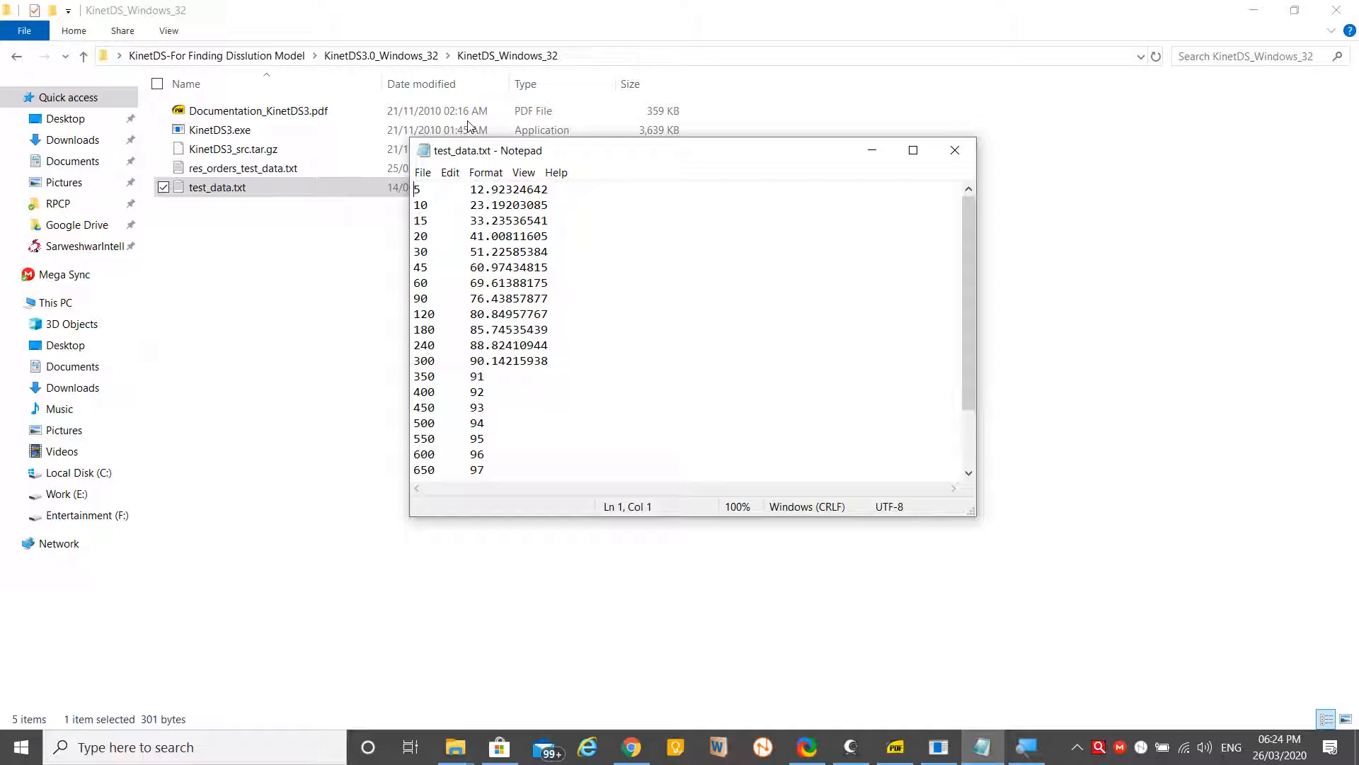
{"action": "mouse_move", "coordinate": [400, 128]}
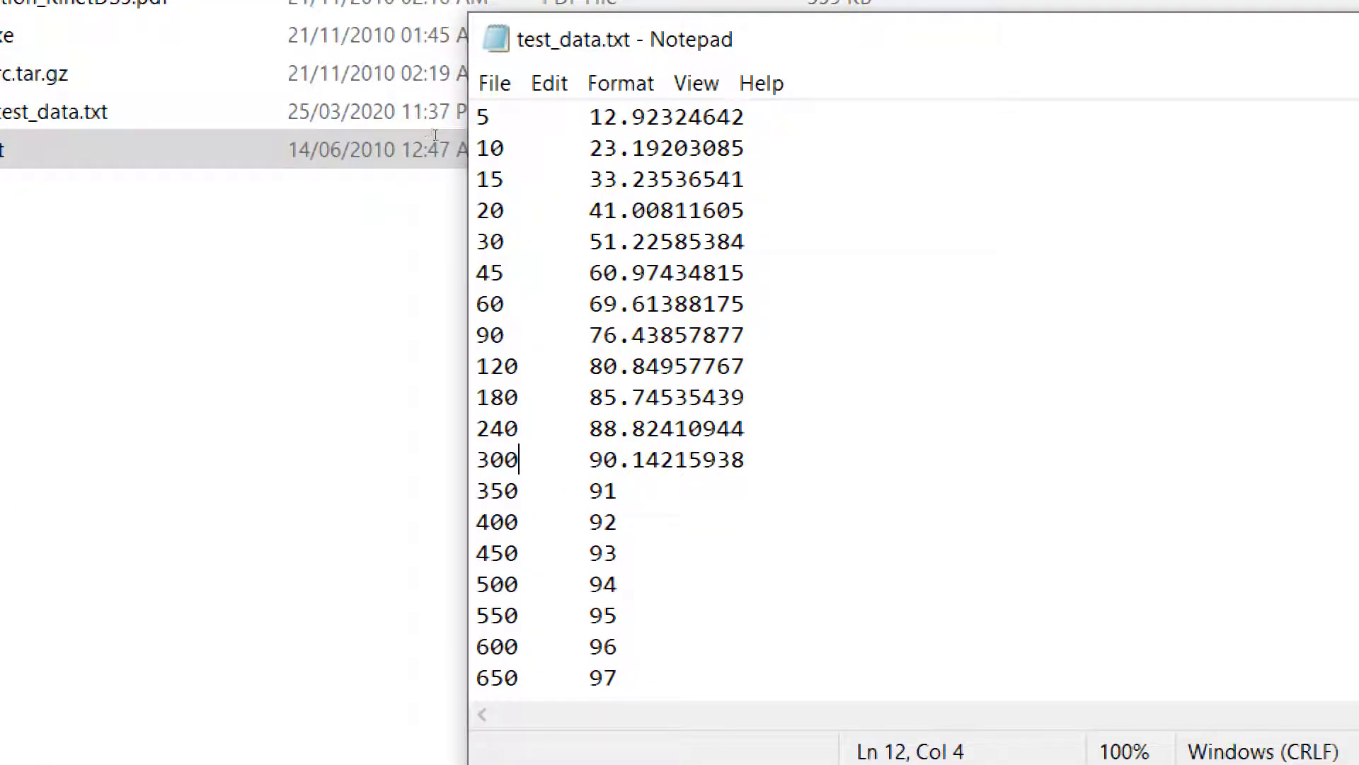
{"action": "mouse_move", "coordinate": [444, 286]}
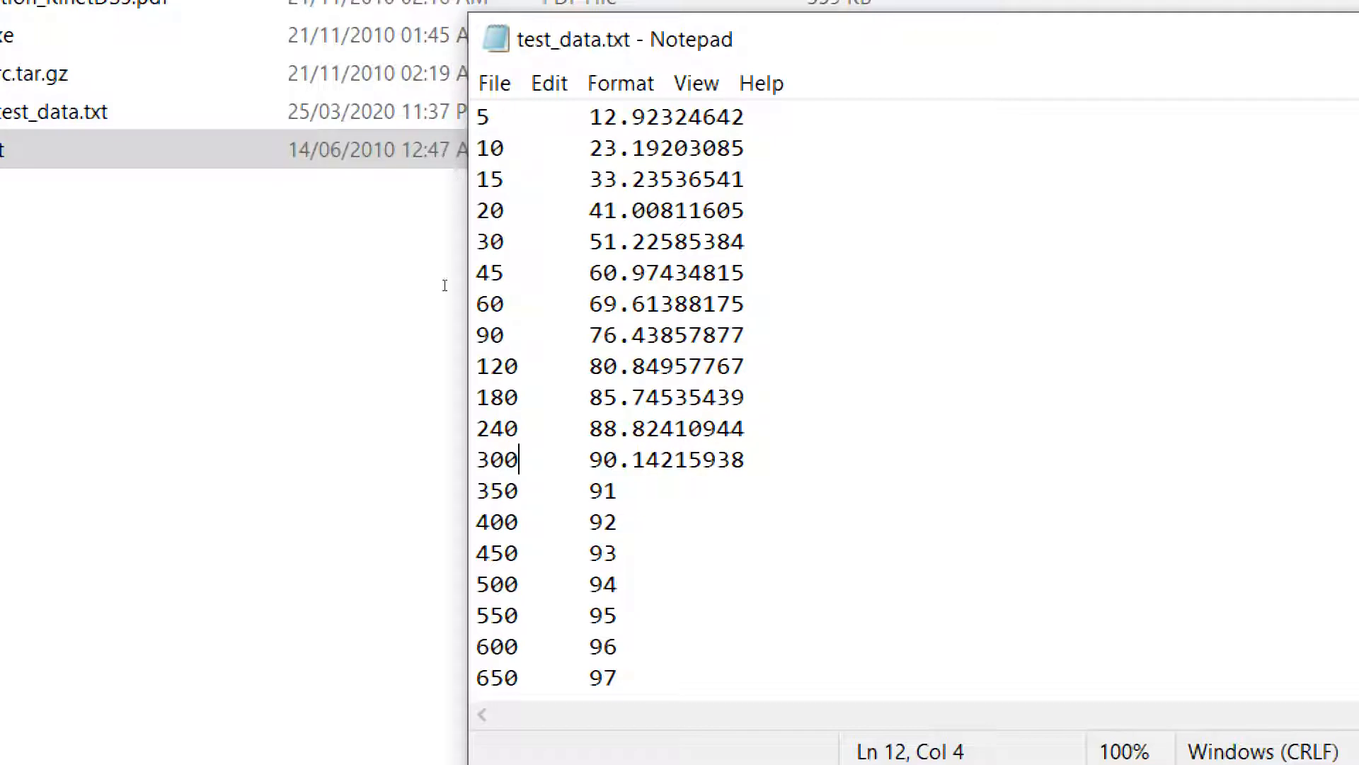
{"action": "mouse_move", "coordinate": [453, 341]}
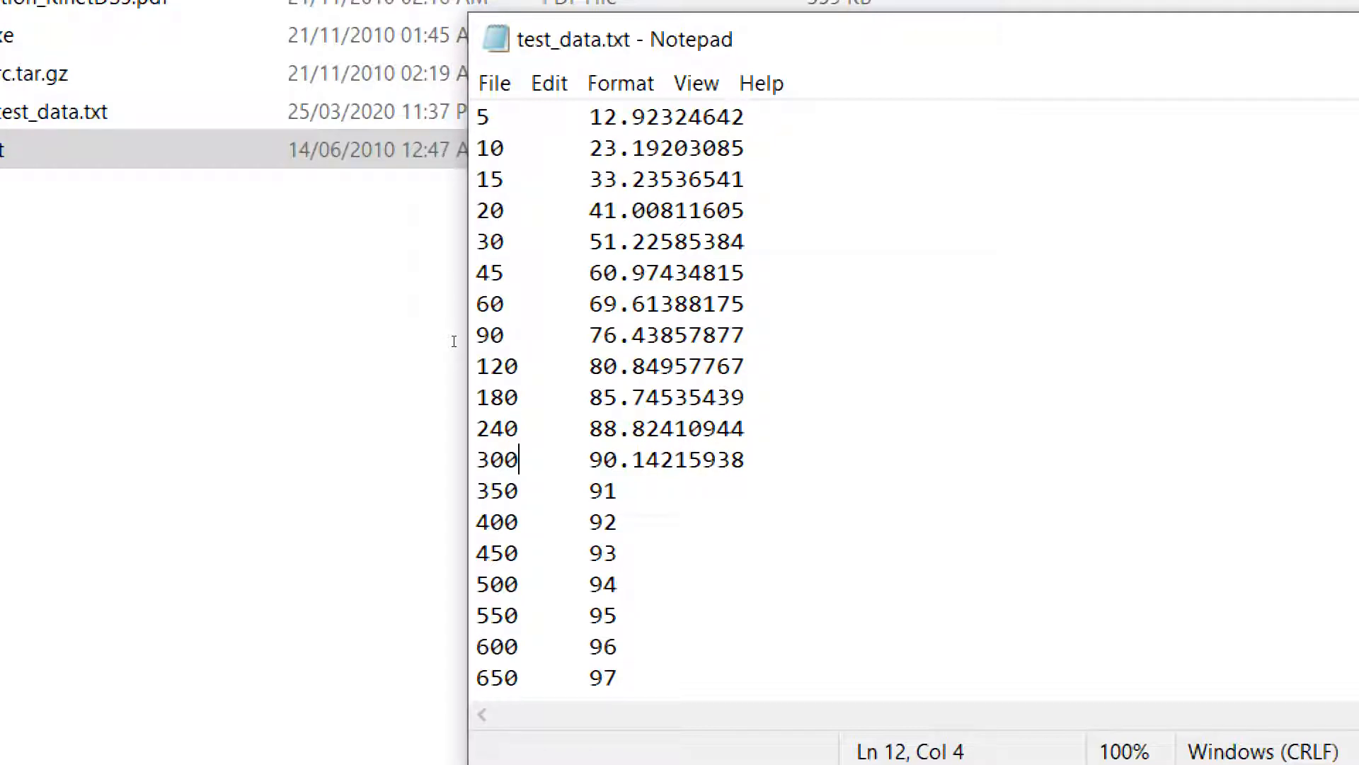
Restore the maximized Notepad window and close test_data.txt
{"action": "left_click", "coordinate": [40, 731]}
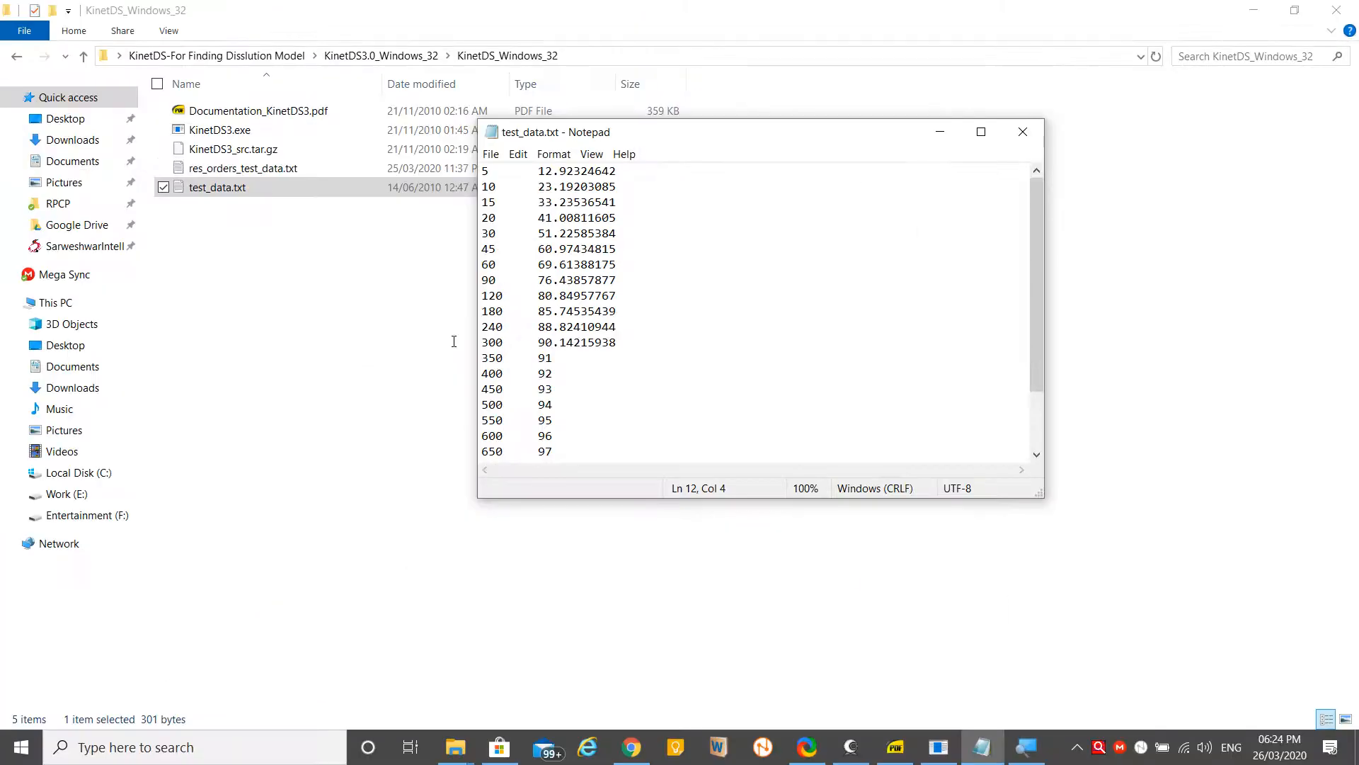
{"action": "mouse_move", "coordinate": [1022, 132]}
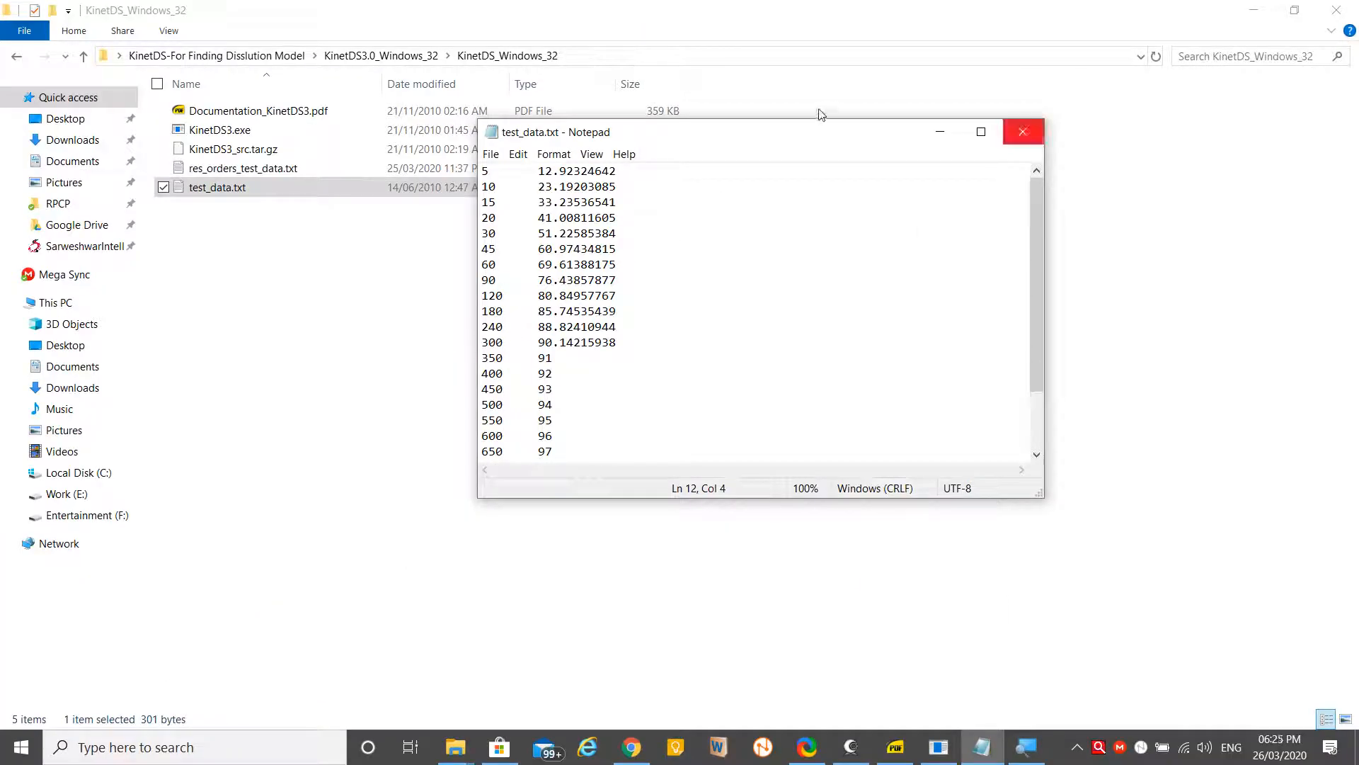
{"action": "left_click", "coordinate": [1022, 132]}
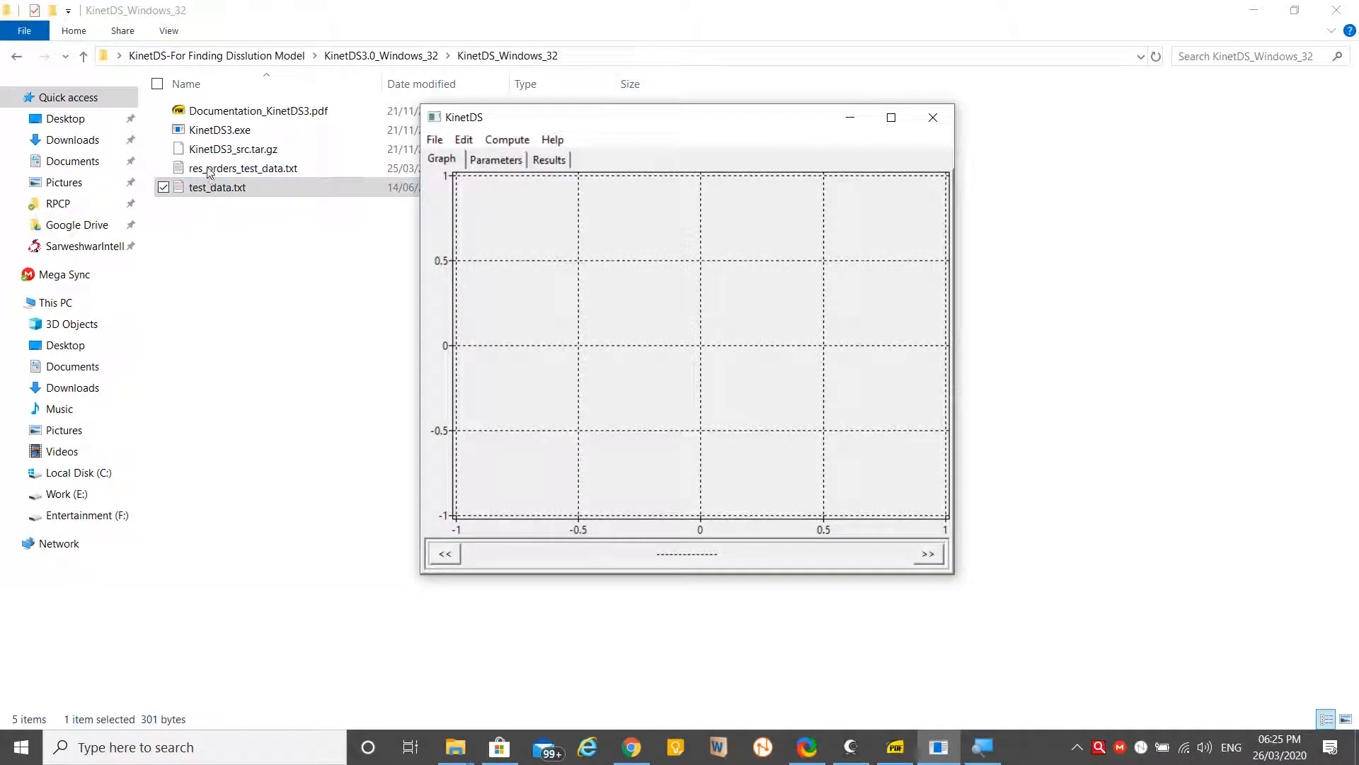
{"action": "mouse_move", "coordinate": [351, 122]}
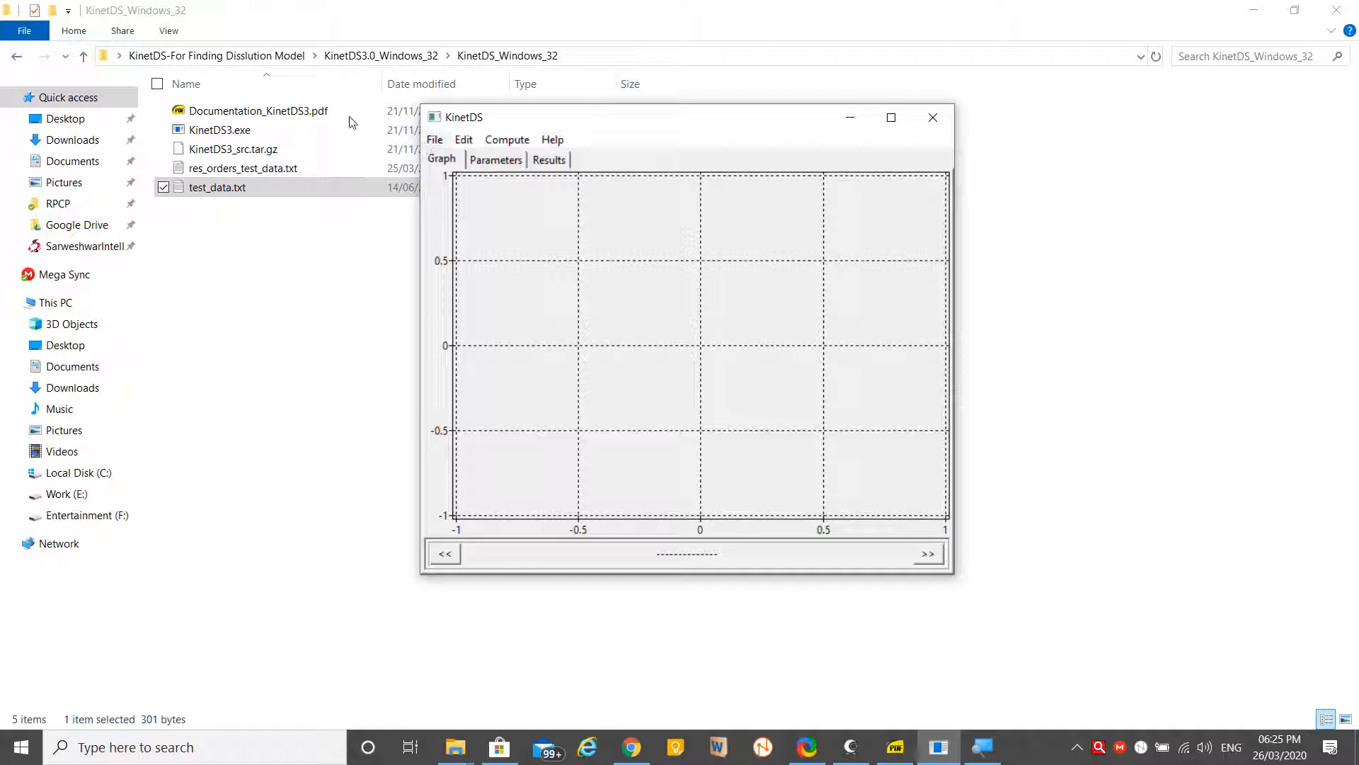
Load test_data.txt into KinetDS via File > Open so its dissolution points are plotted full screen
{"action": "left_click", "coordinate": [435, 141]}
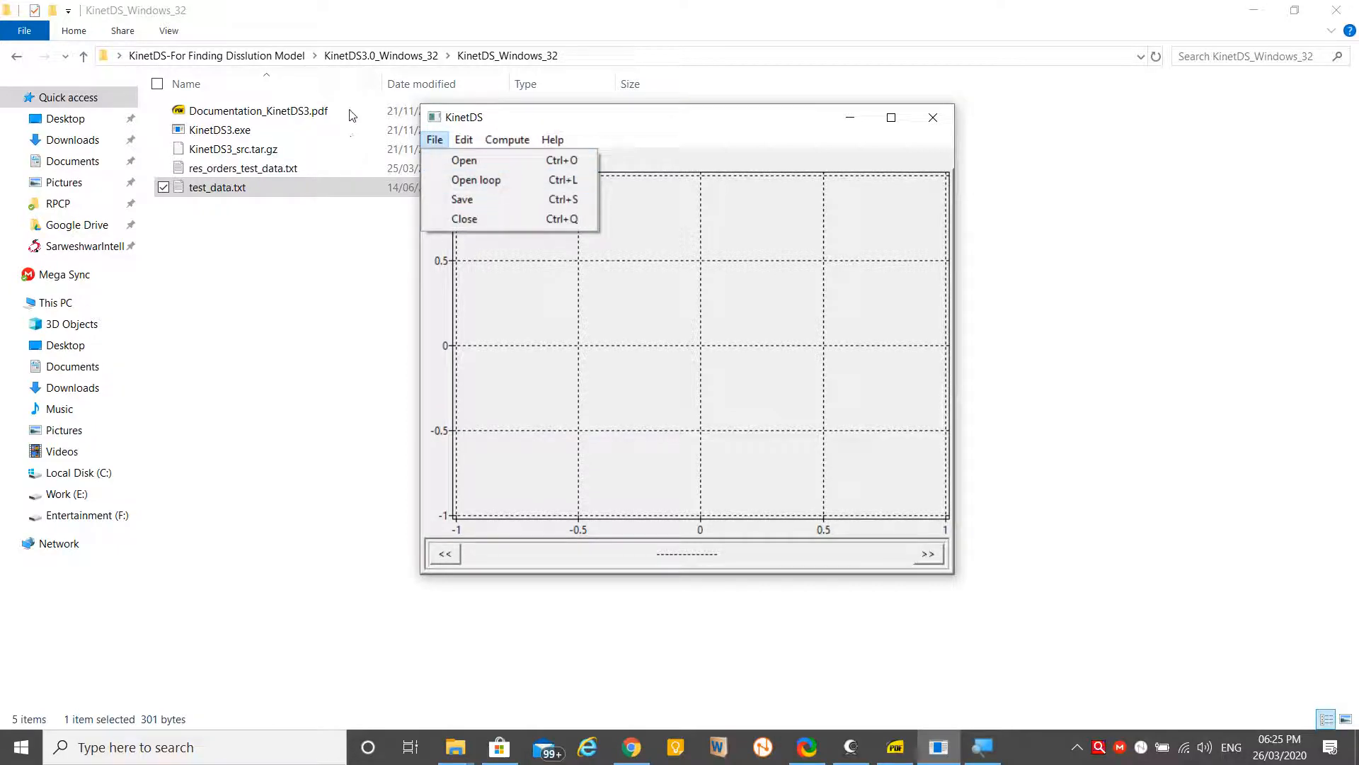
{"action": "left_click", "coordinate": [435, 140]}
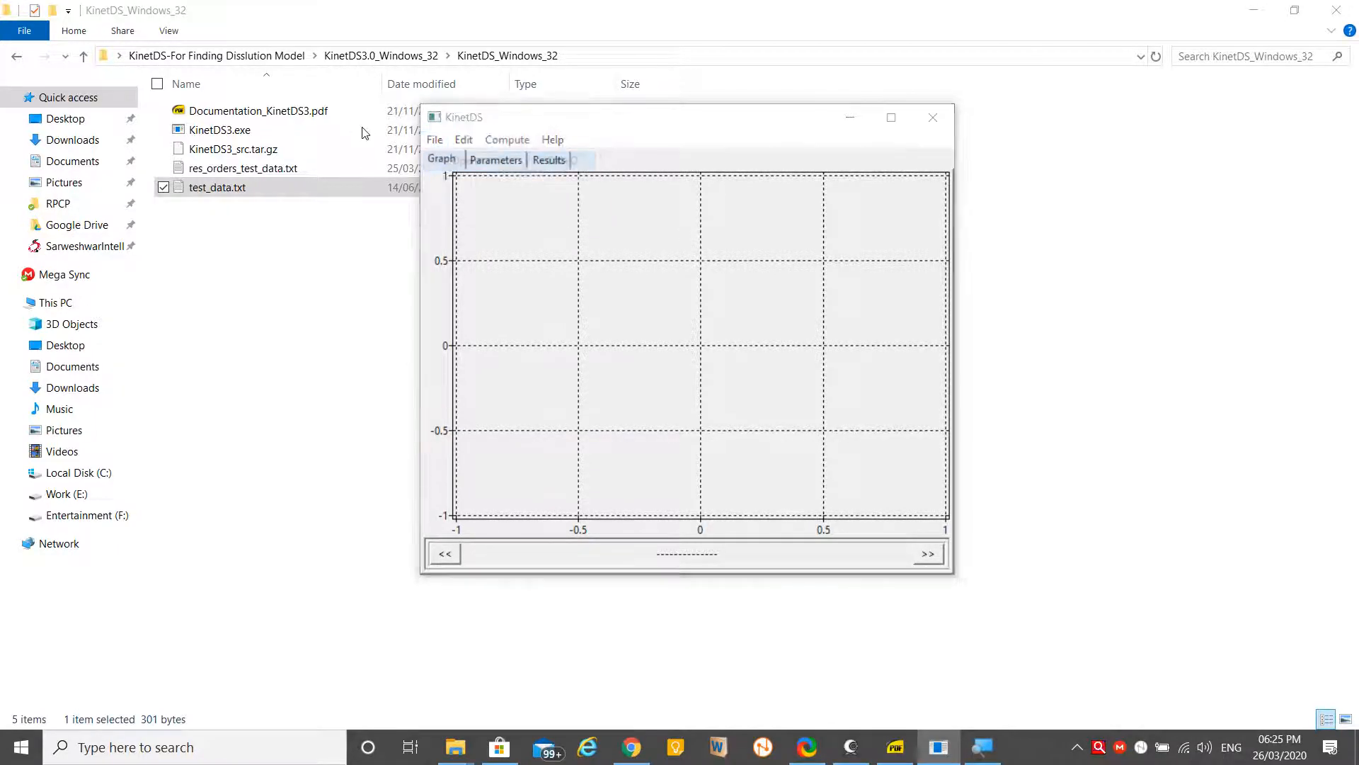
{"action": "left_click", "coordinate": [434, 140]}
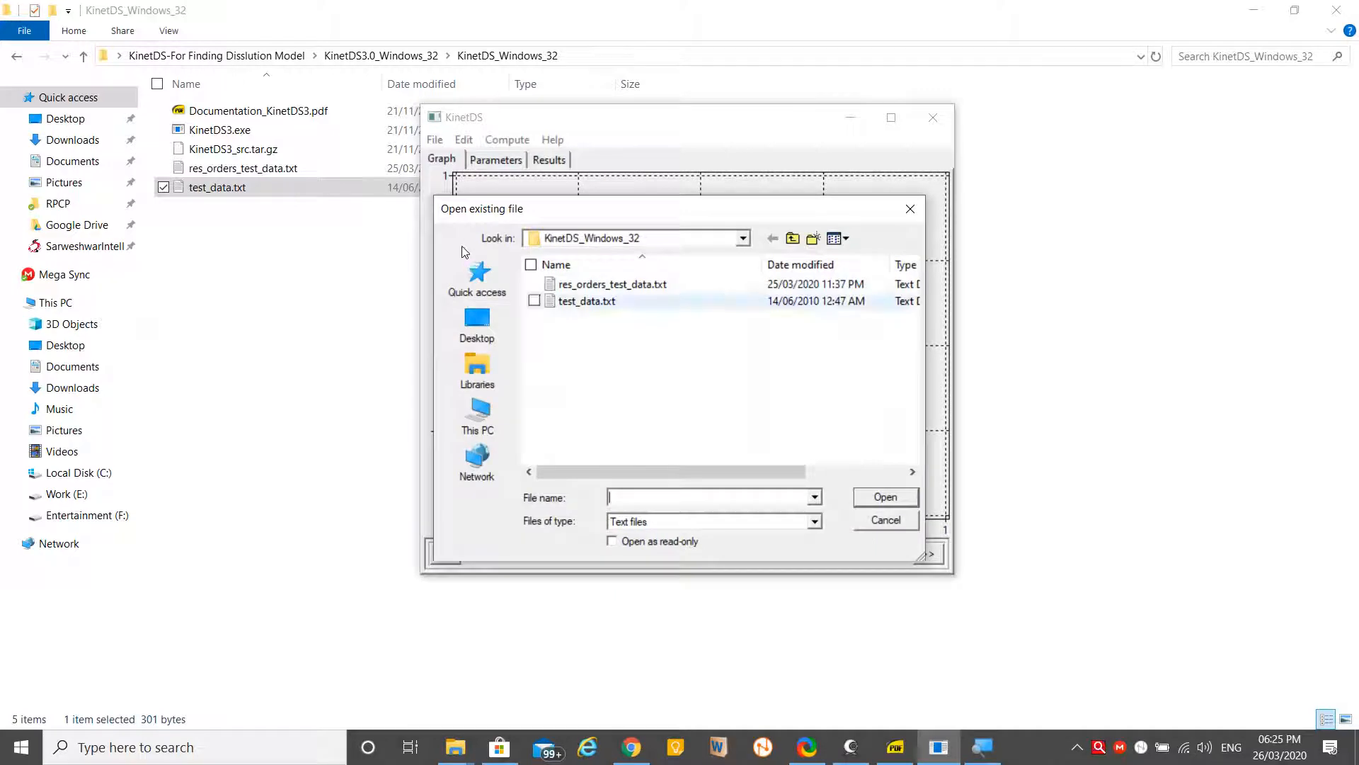
{"action": "left_click", "coordinate": [586, 300]}
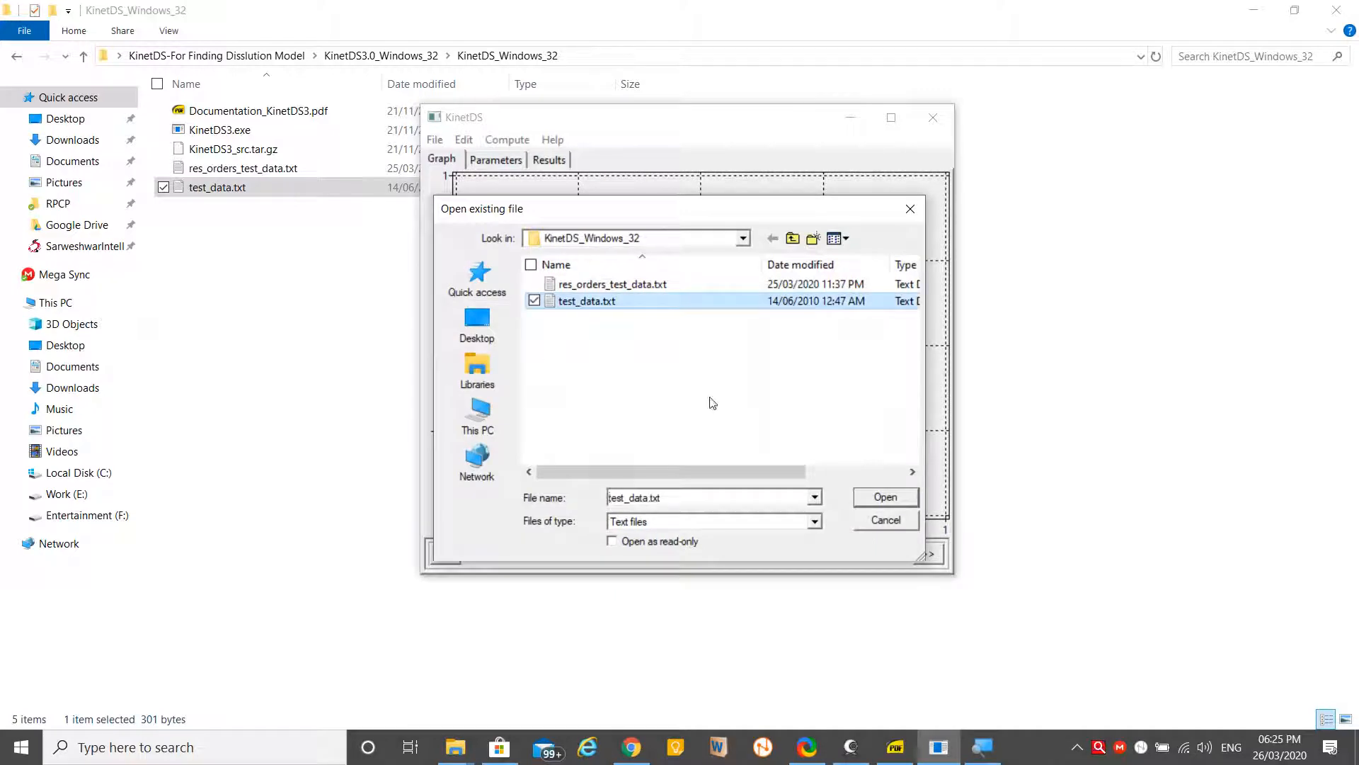
{"action": "left_click", "coordinate": [883, 497]}
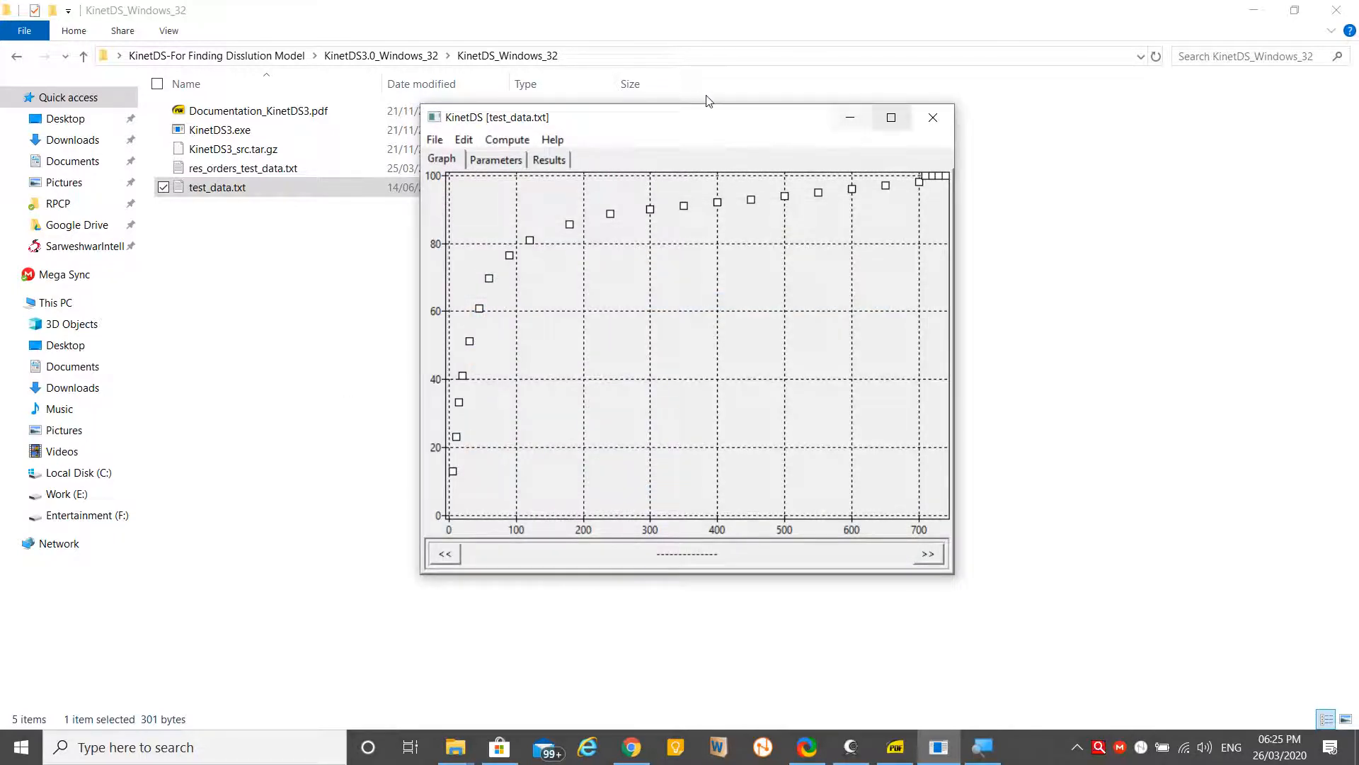
{"action": "left_click", "coordinate": [890, 118]}
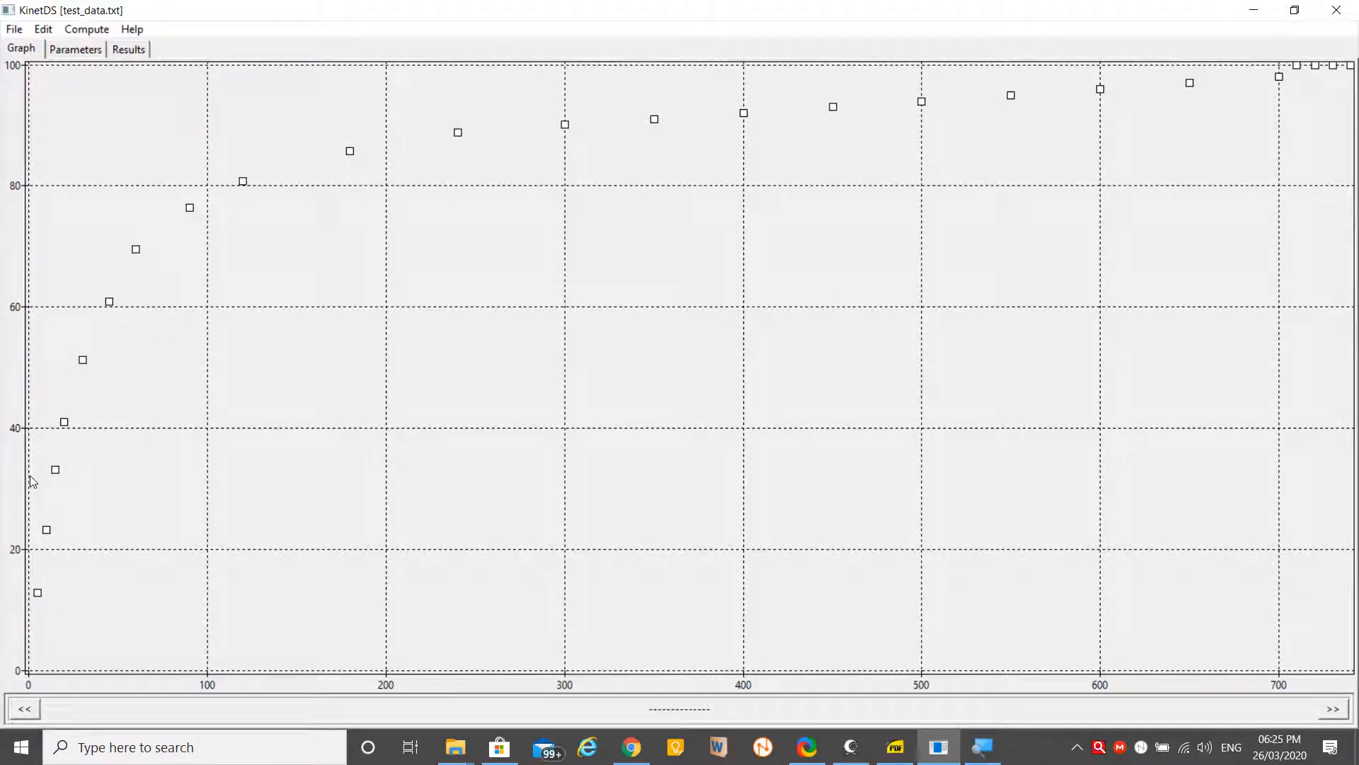
{"action": "mouse_move", "coordinate": [56, 396]}
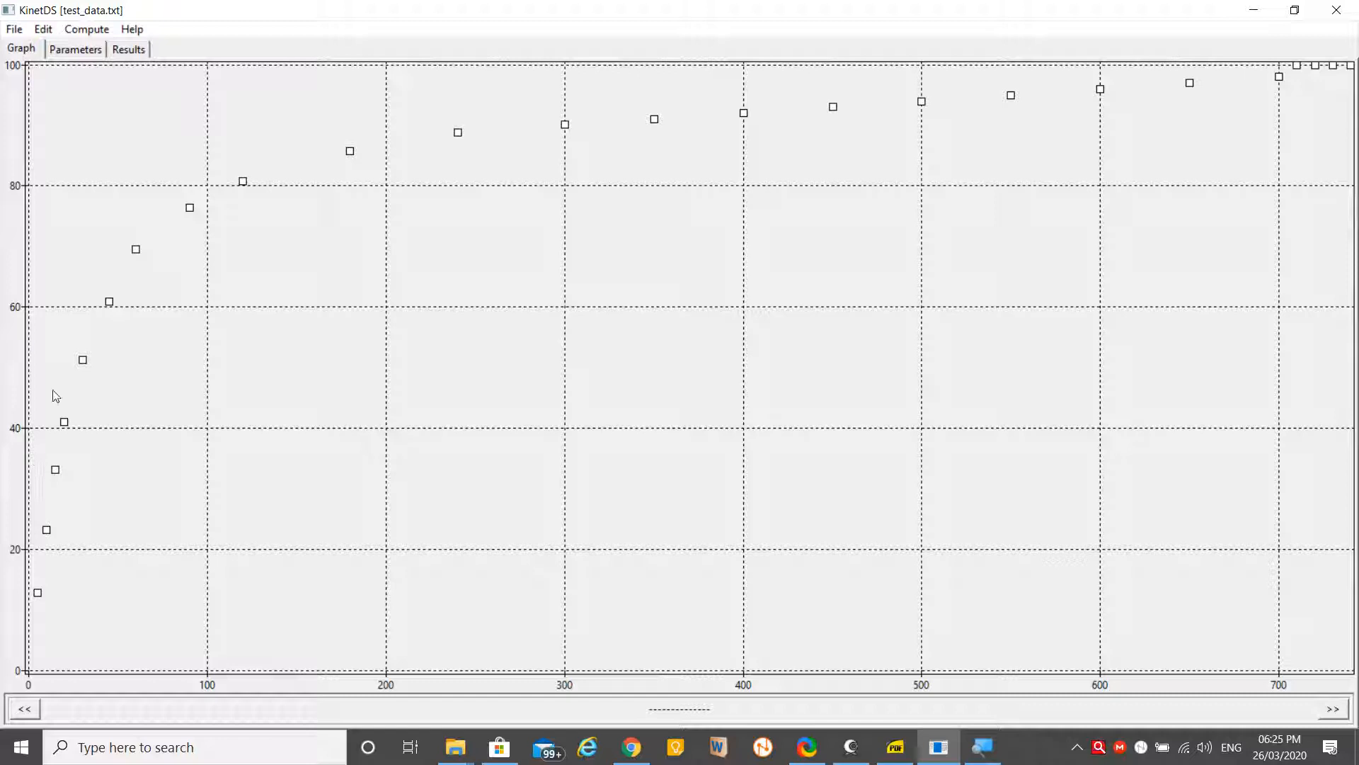
{"action": "mouse_move", "coordinate": [681, 99]}
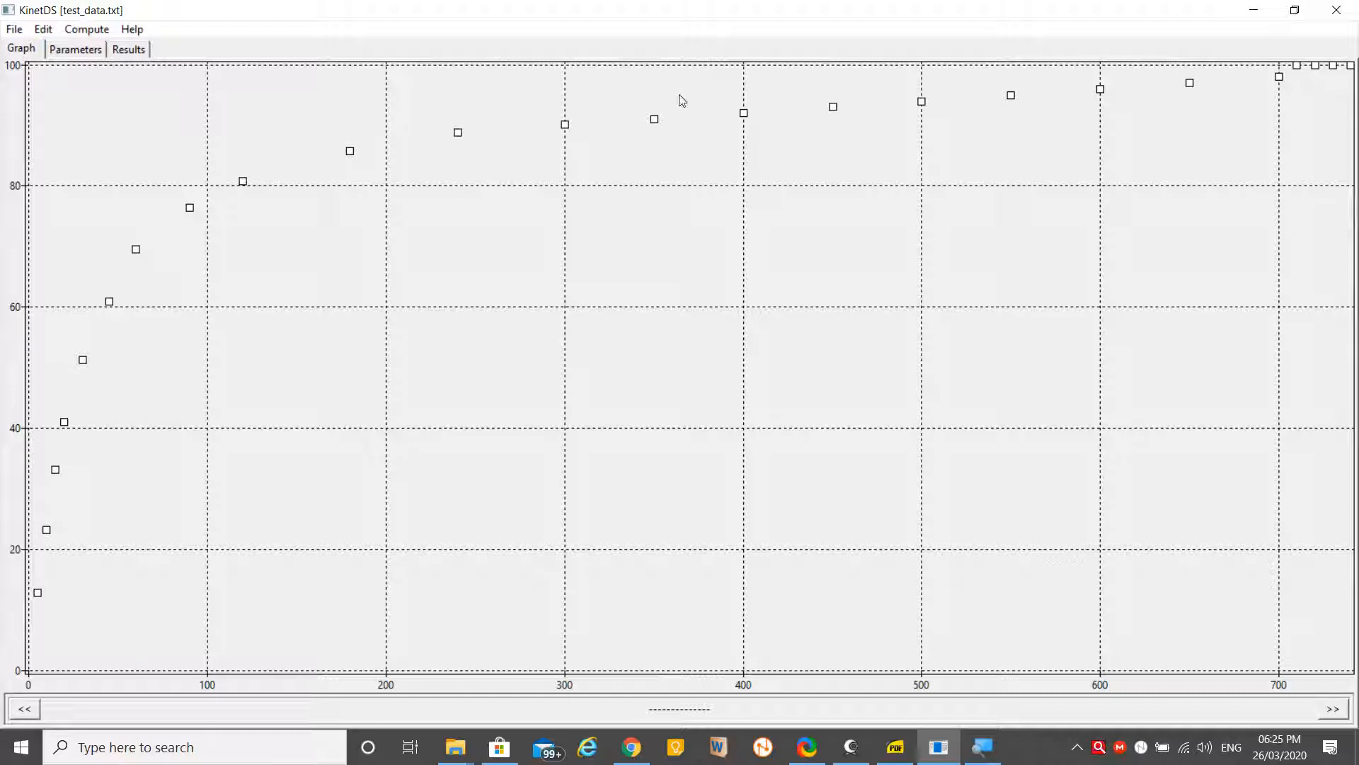
{"action": "mouse_move", "coordinate": [919, 526]}
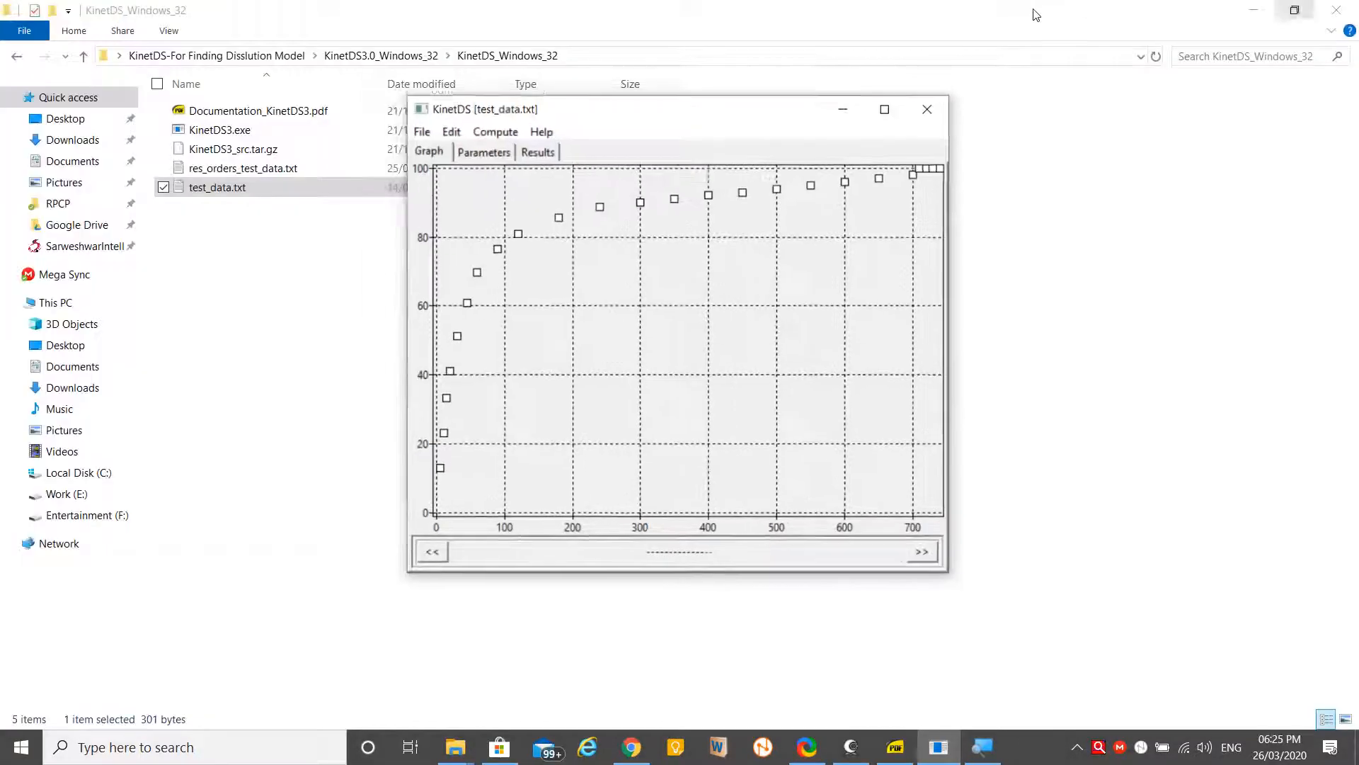
Reopen test_data.txt in Notepad beside KinetDS and show the model fitting settings
{"action": "left_click", "coordinate": [926, 109]}
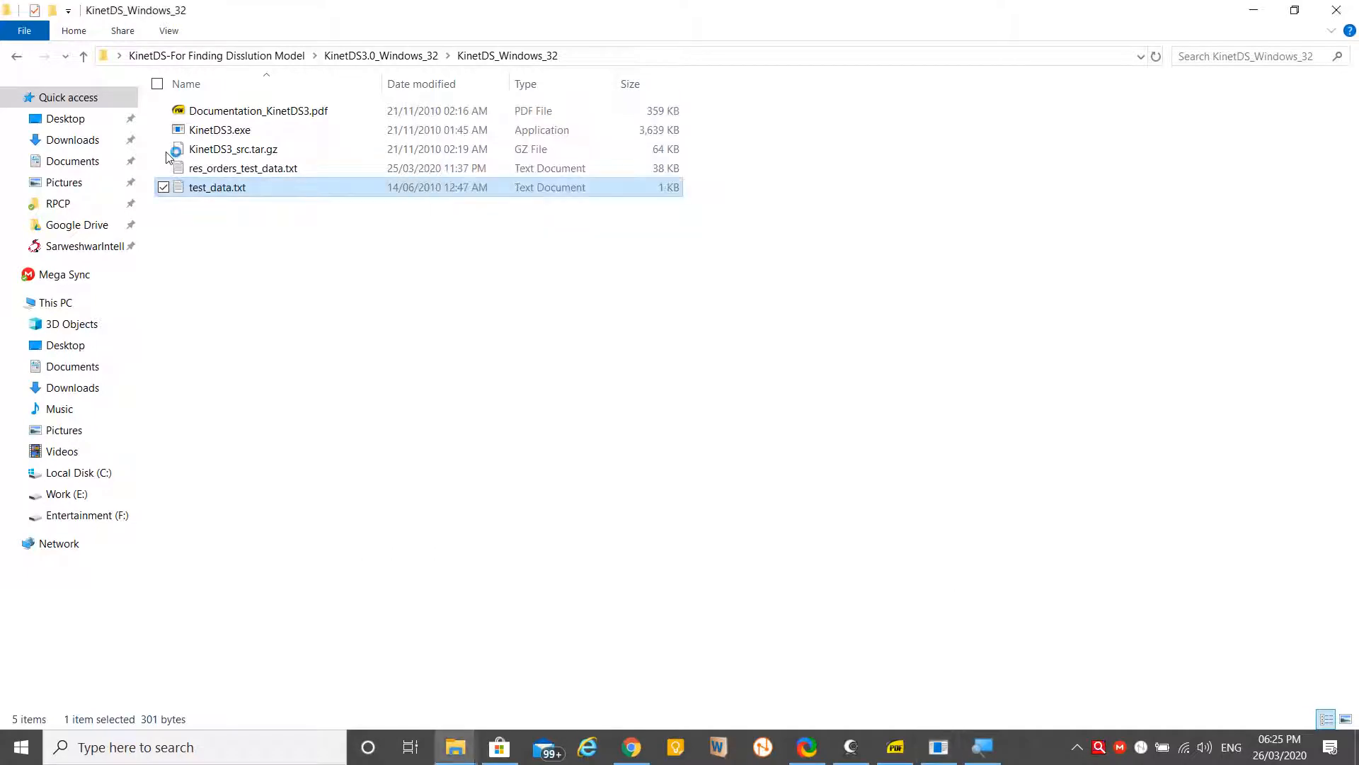
{"action": "double_click", "coordinate": [218, 187]}
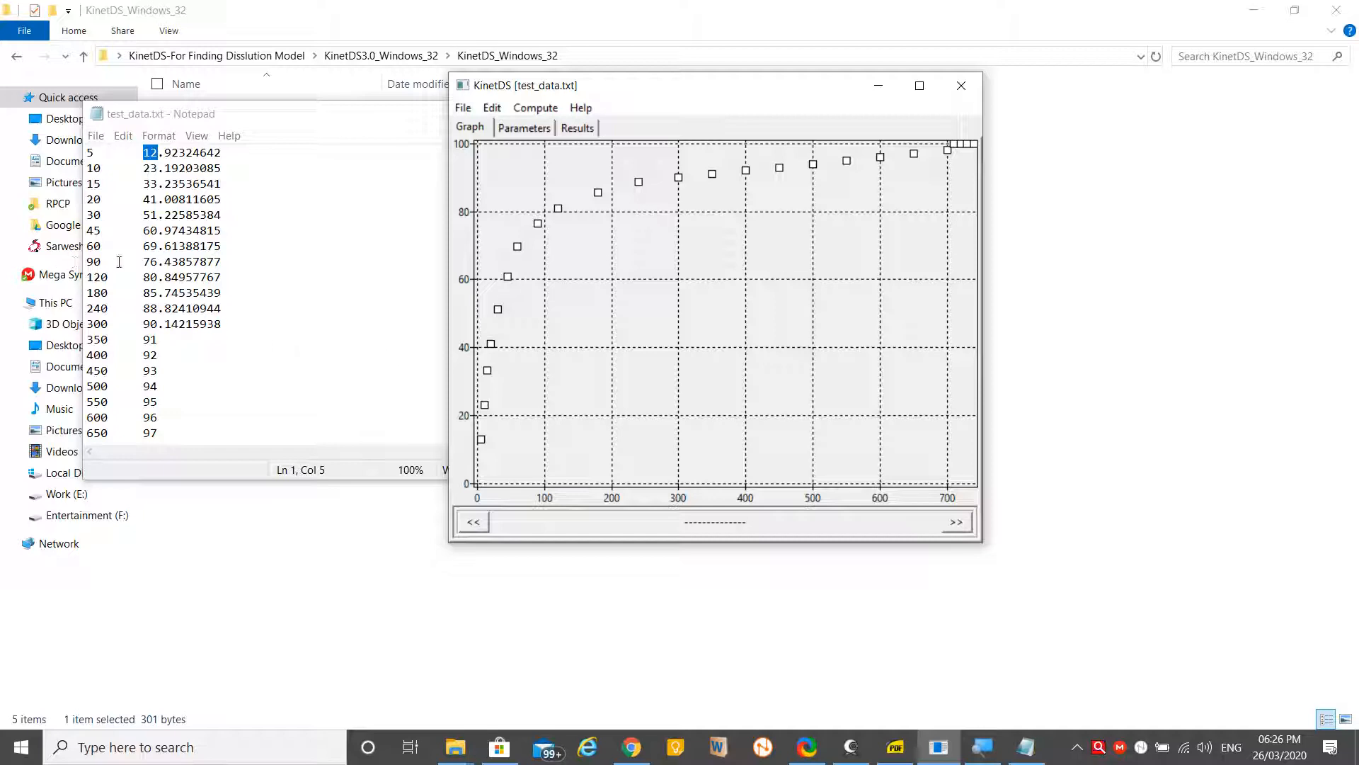
{"action": "mouse_move", "coordinate": [514, 400]}
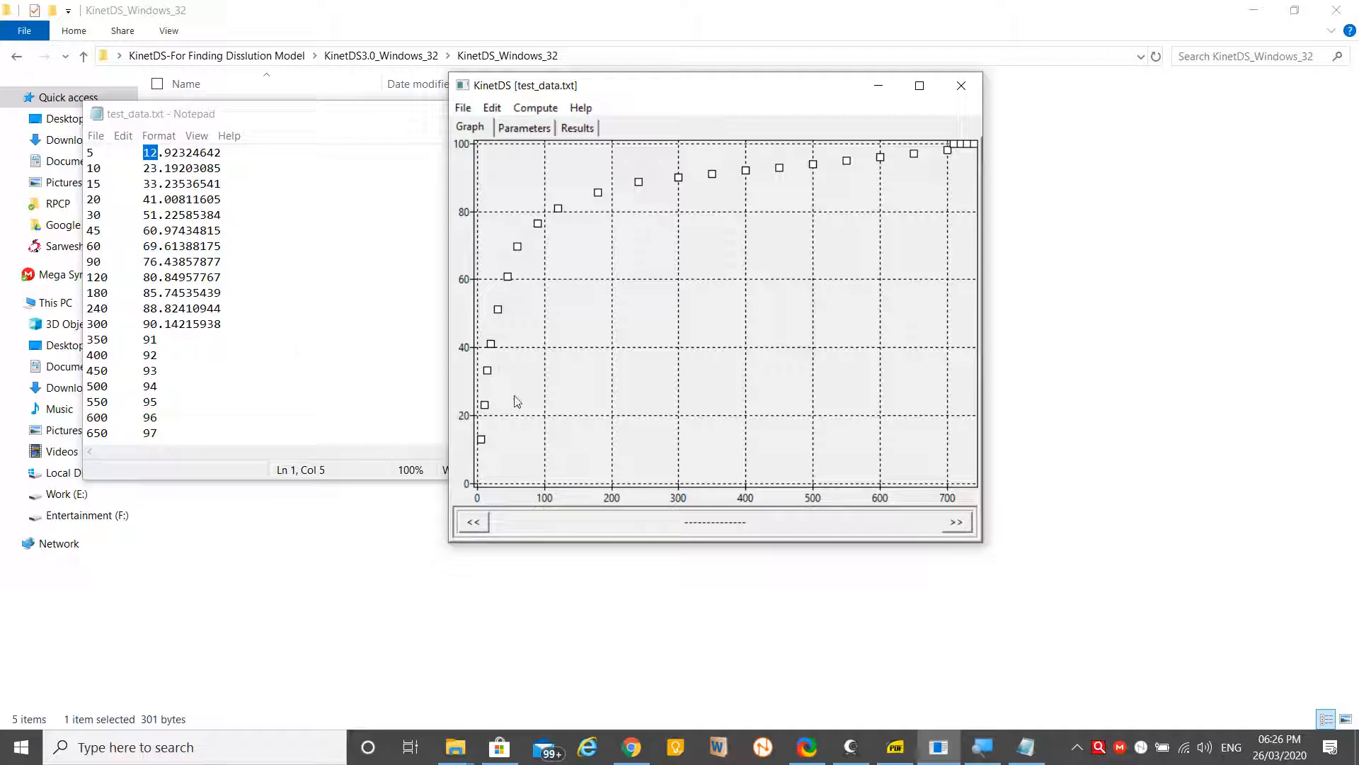
{"action": "mouse_move", "coordinate": [530, 187]}
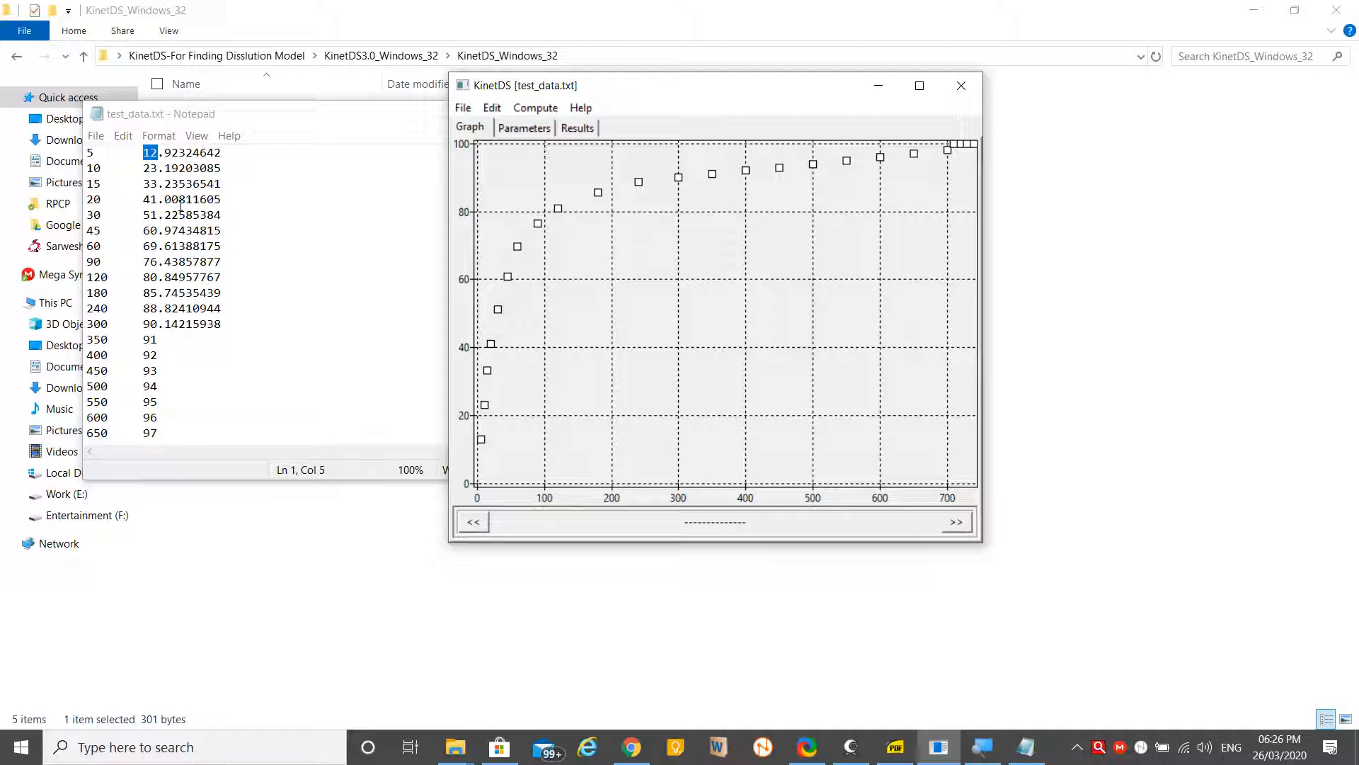
{"action": "mouse_move", "coordinate": [374, 136]}
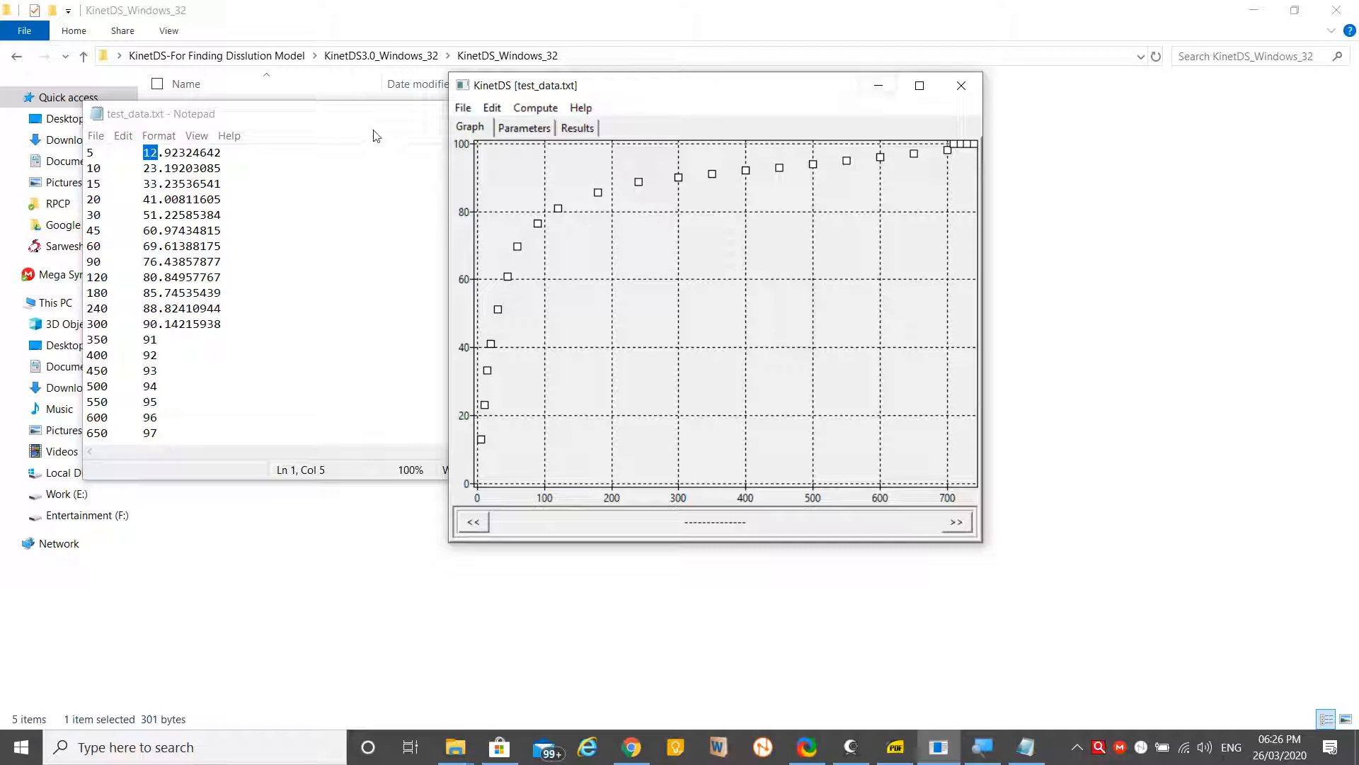
{"action": "mouse_move", "coordinate": [501, 411]}
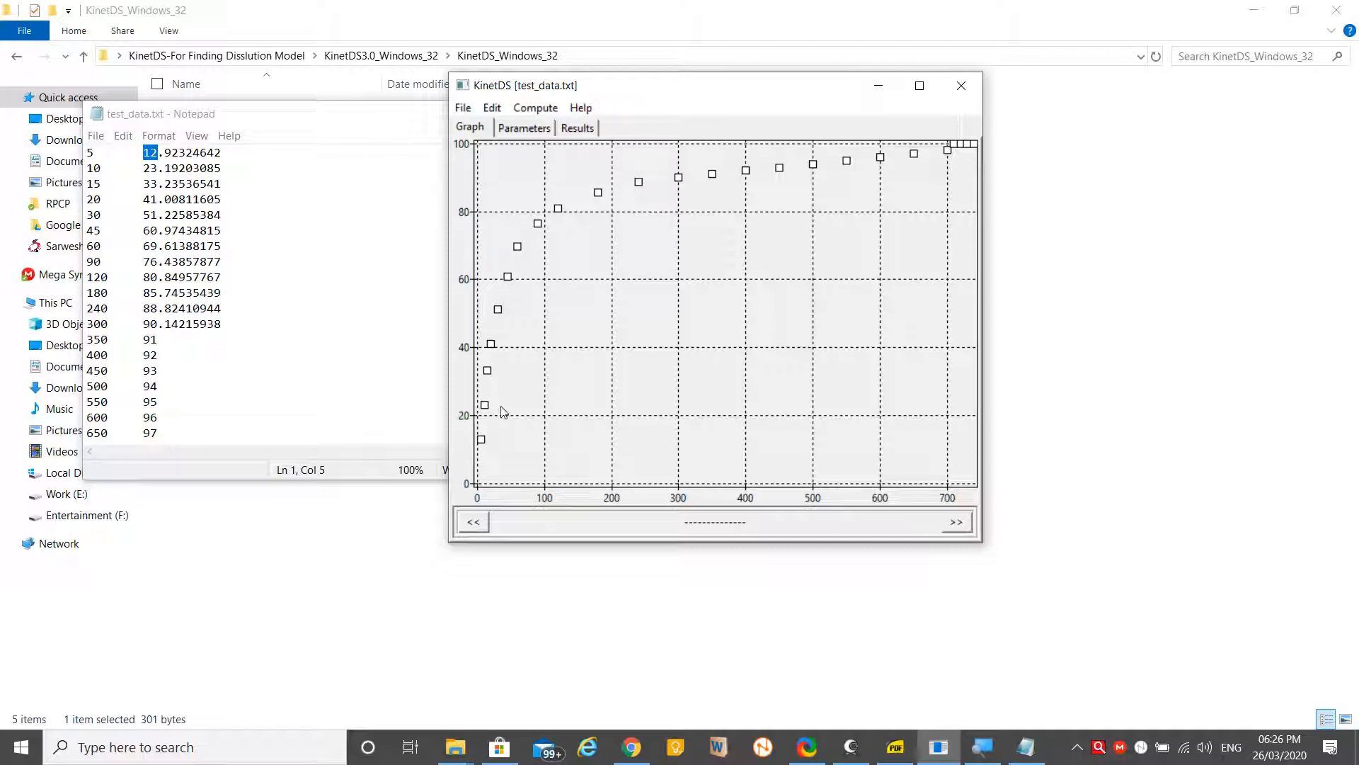
{"action": "mouse_move", "coordinate": [600, 410]}
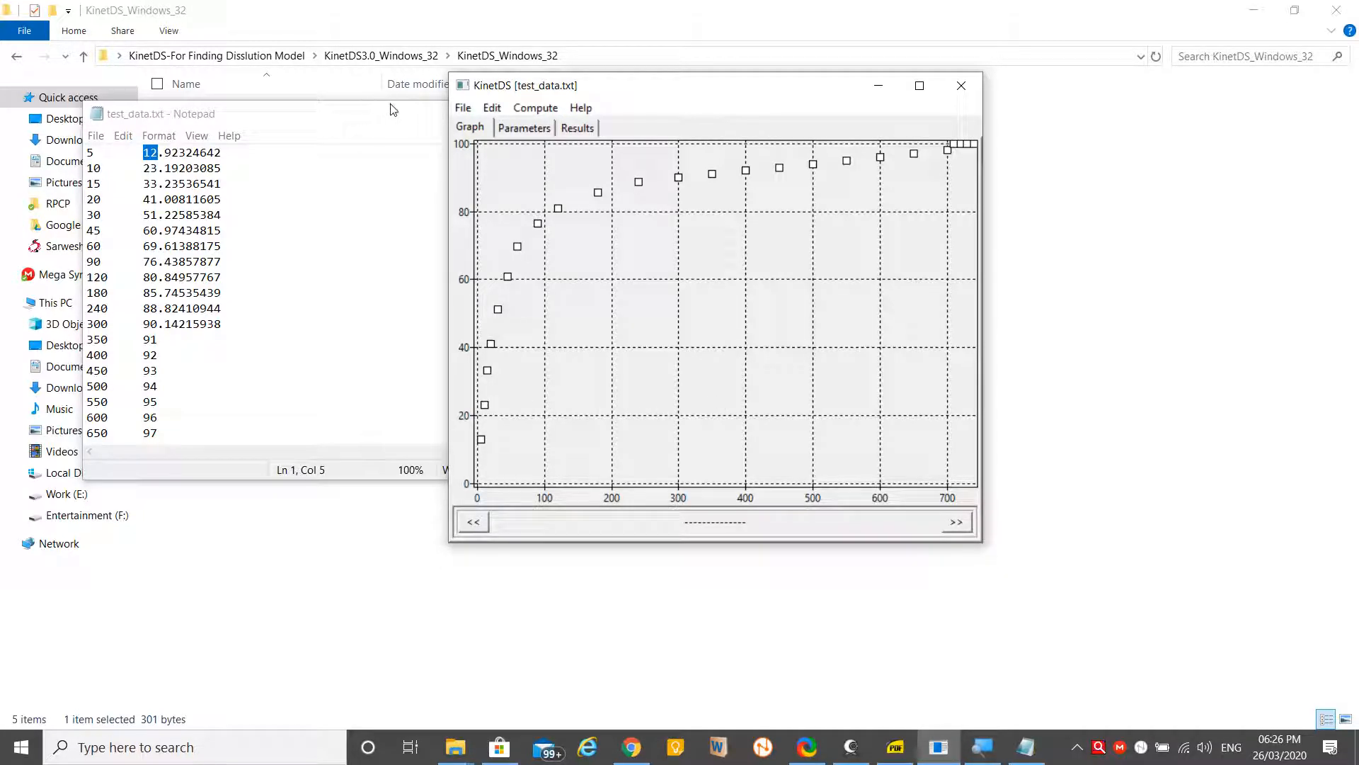
{"action": "left_click", "coordinate": [524, 127]}
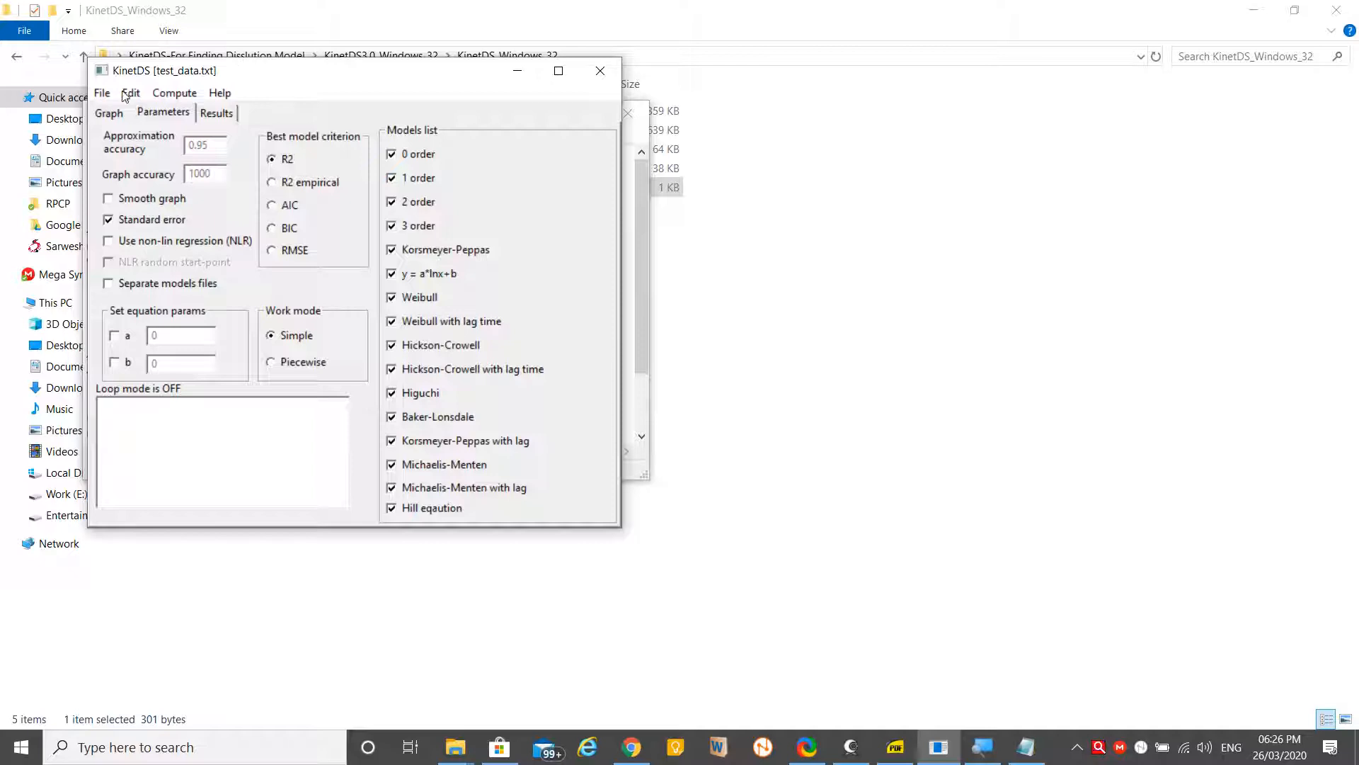
{"action": "mouse_move", "coordinate": [121, 153]}
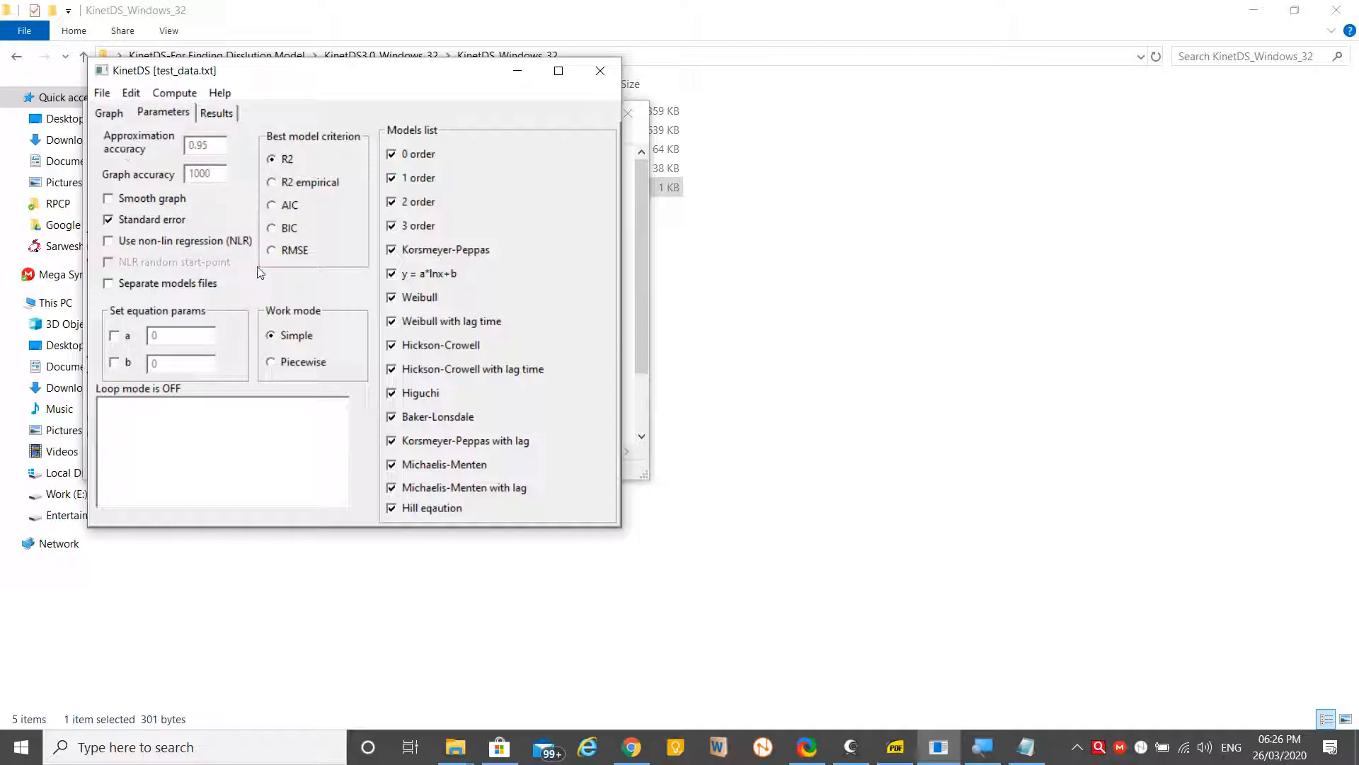
{"action": "mouse_move", "coordinate": [364, 184]}
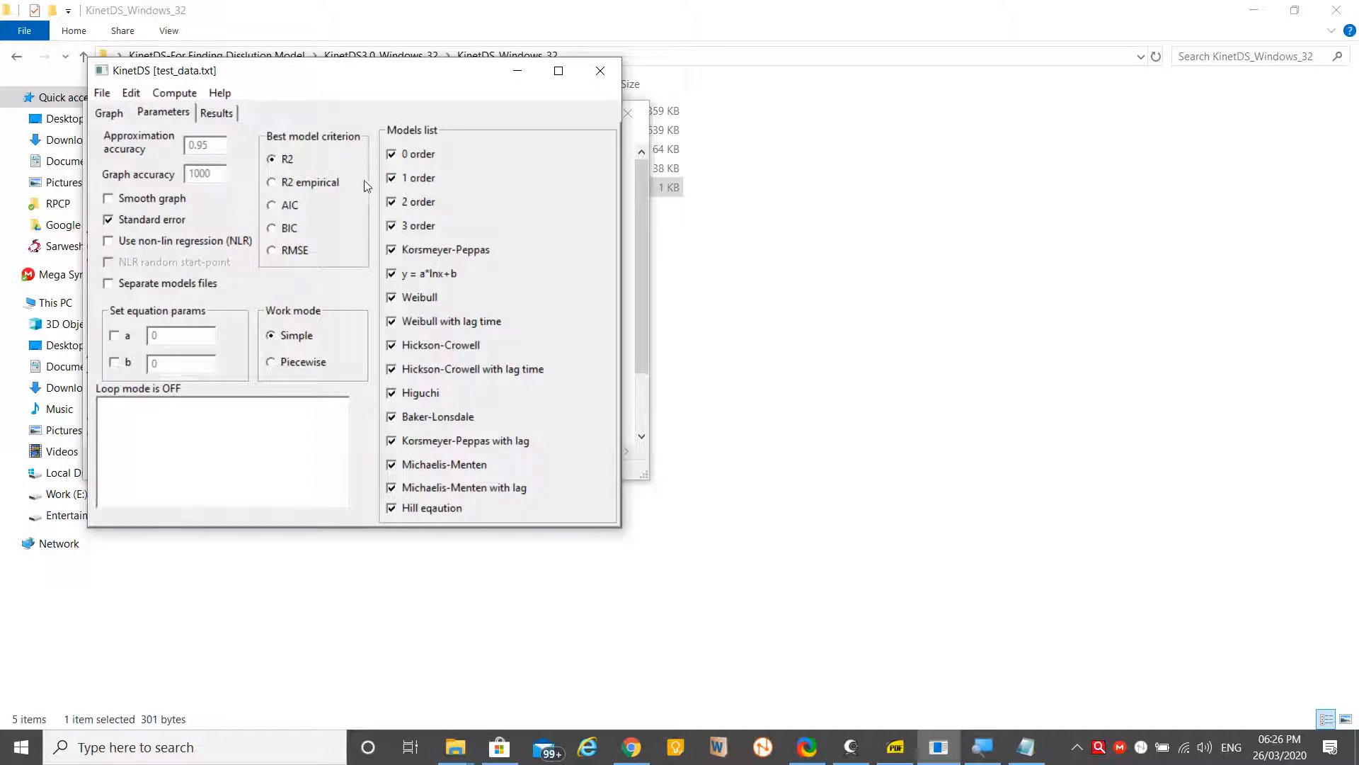
{"action": "mouse_move", "coordinate": [694, 599]}
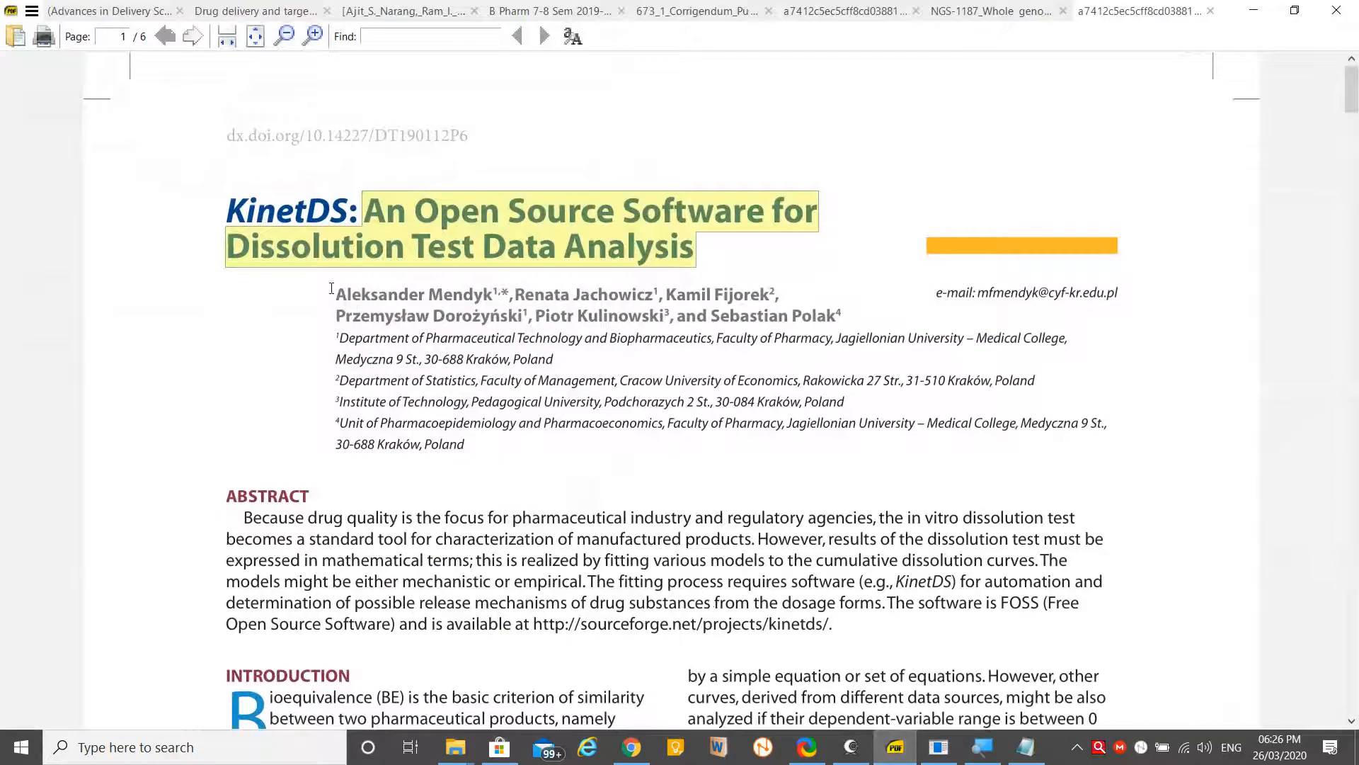
Scroll the paper to Tables 1 and 3 of models and criteria, then maximize KinetDS's fitting settings
{"action": "left_click", "coordinate": [306, 209]}
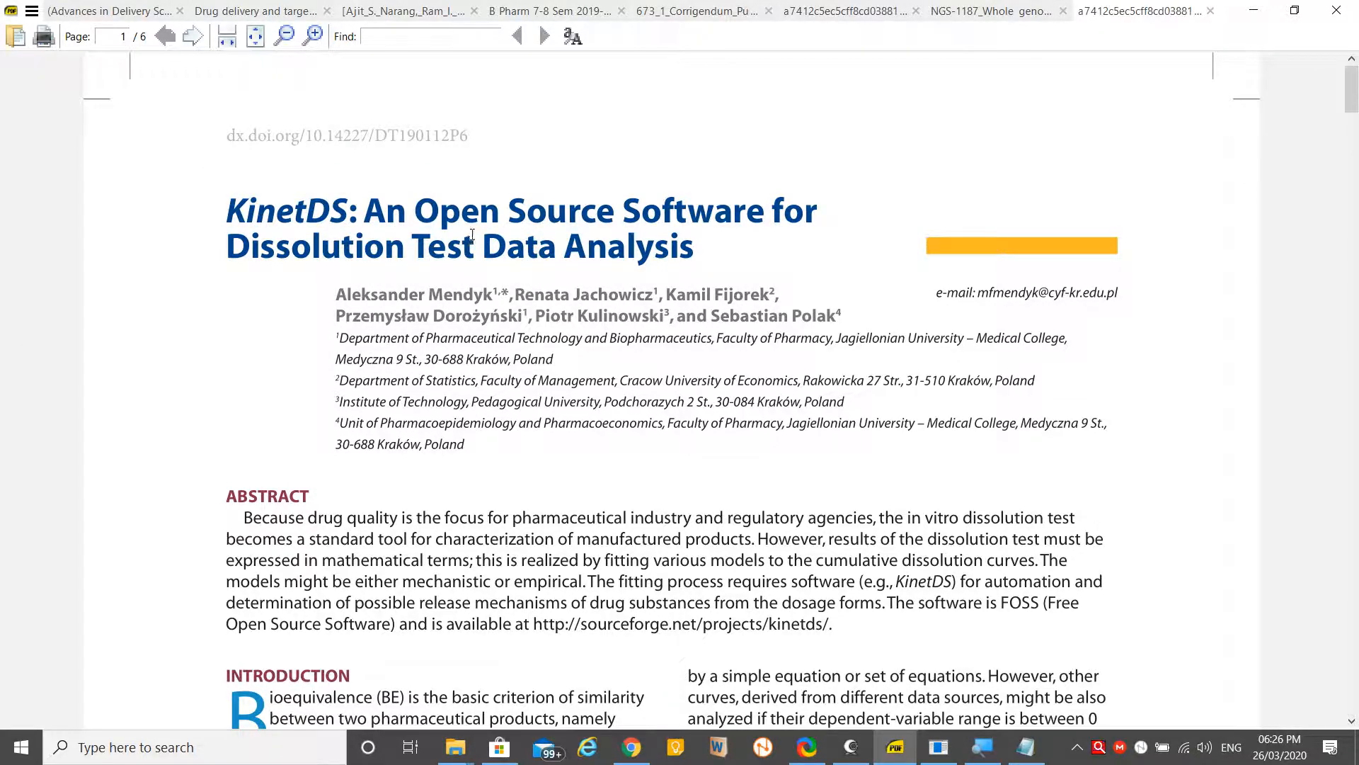
{"action": "mouse_move", "coordinate": [612, 292]}
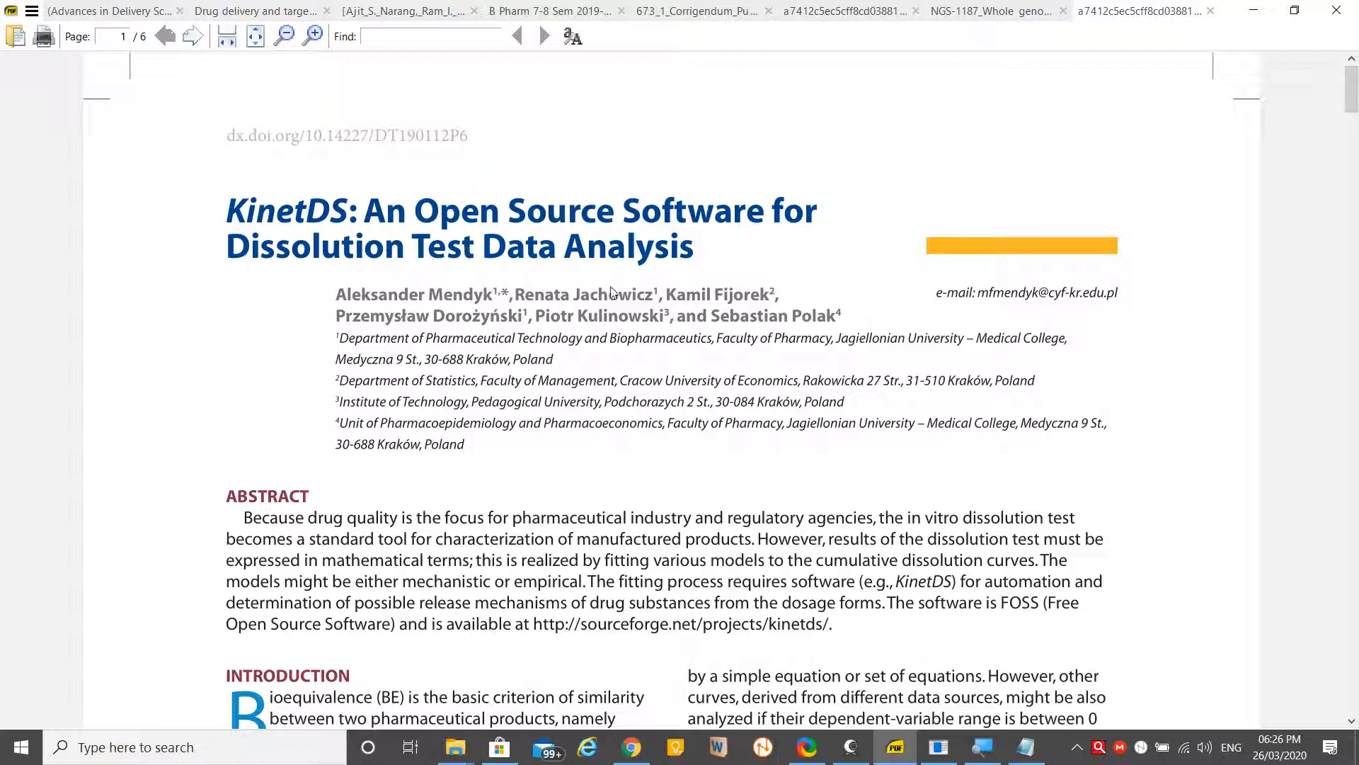
{"action": "scroll", "scroll_direction": "down", "scroll_amount": 3}
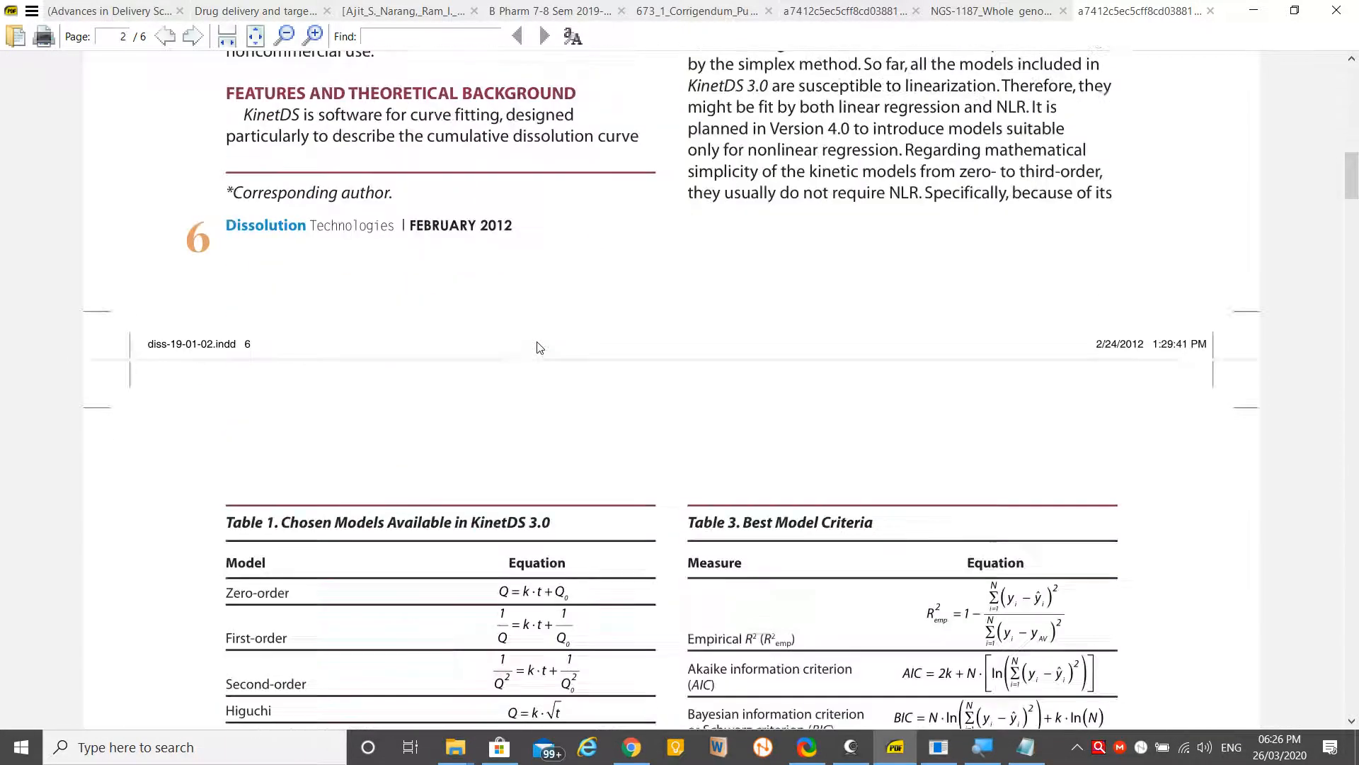
{"action": "scroll", "scroll_direction": "down", "scroll_amount": 3}
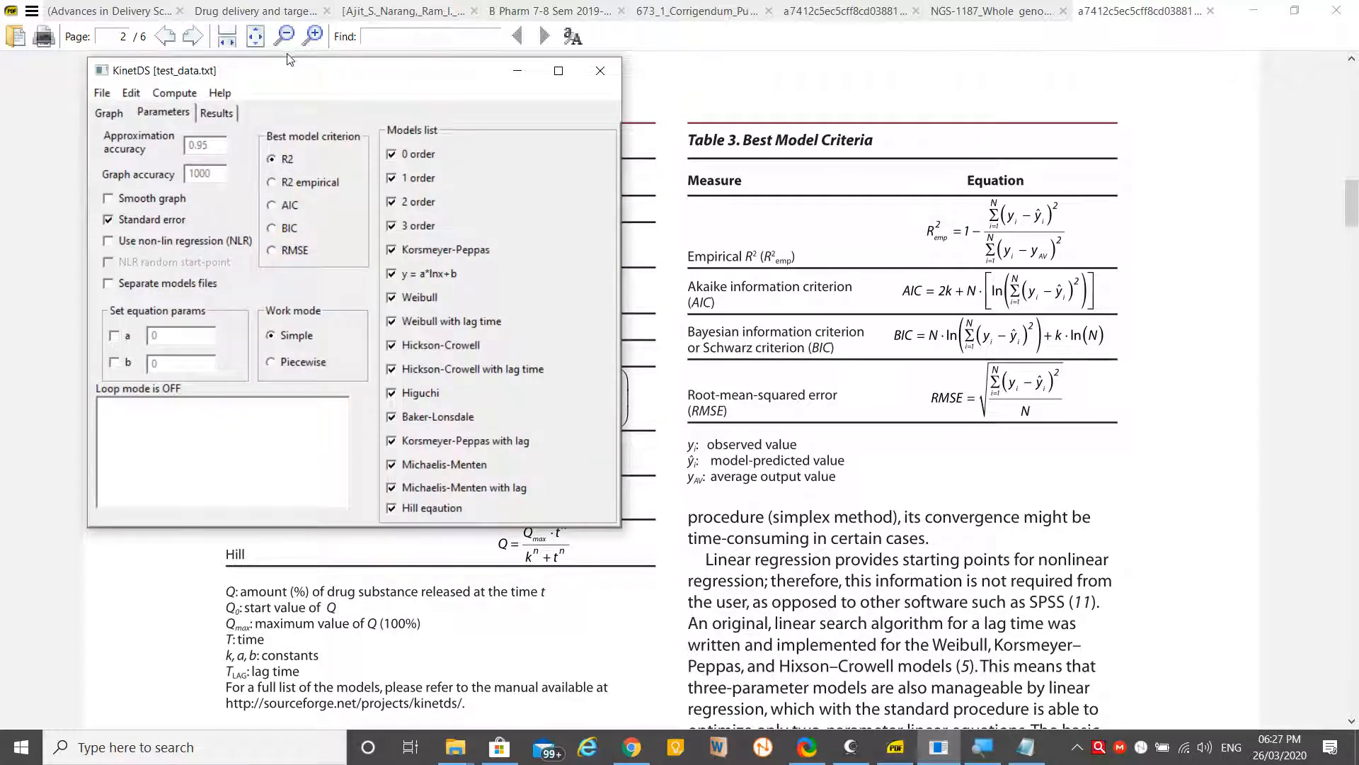
{"action": "left_click", "coordinate": [558, 71]}
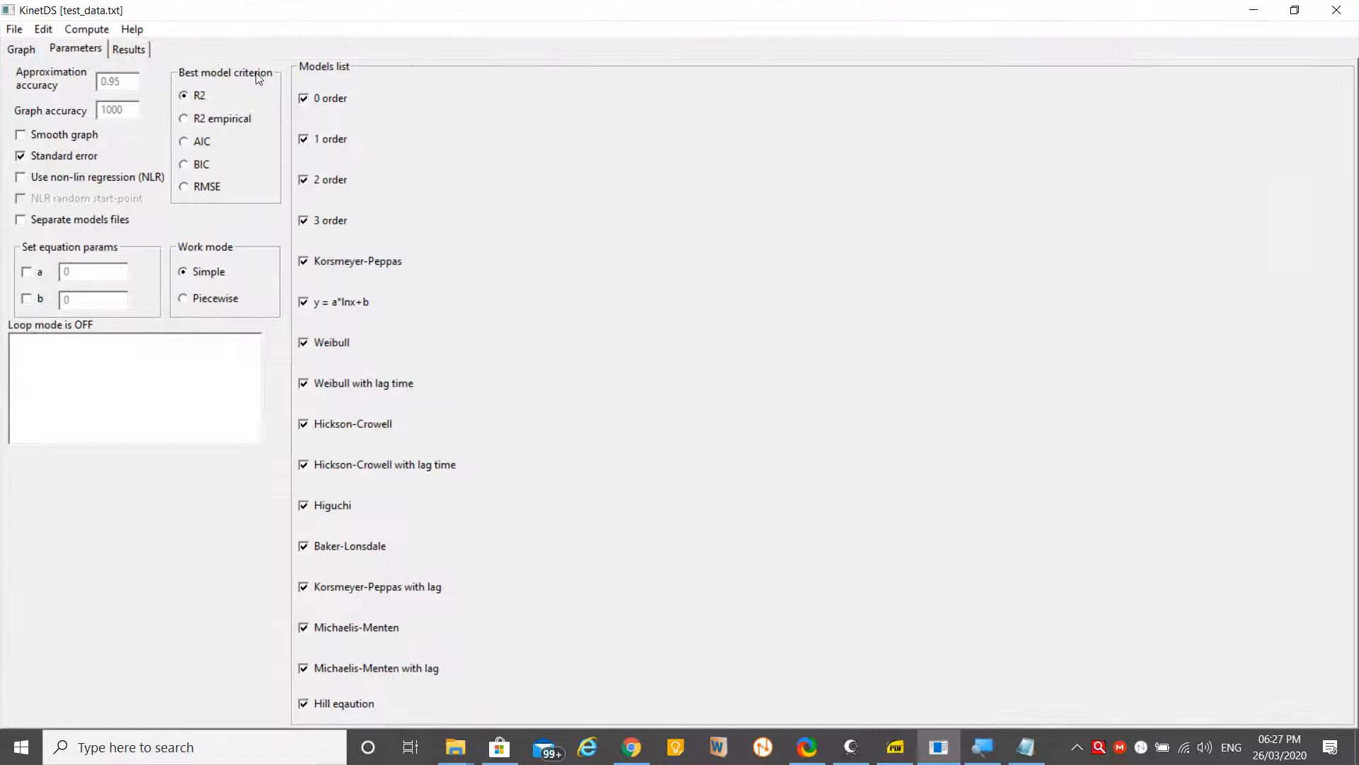
{"action": "mouse_move", "coordinate": [279, 138]}
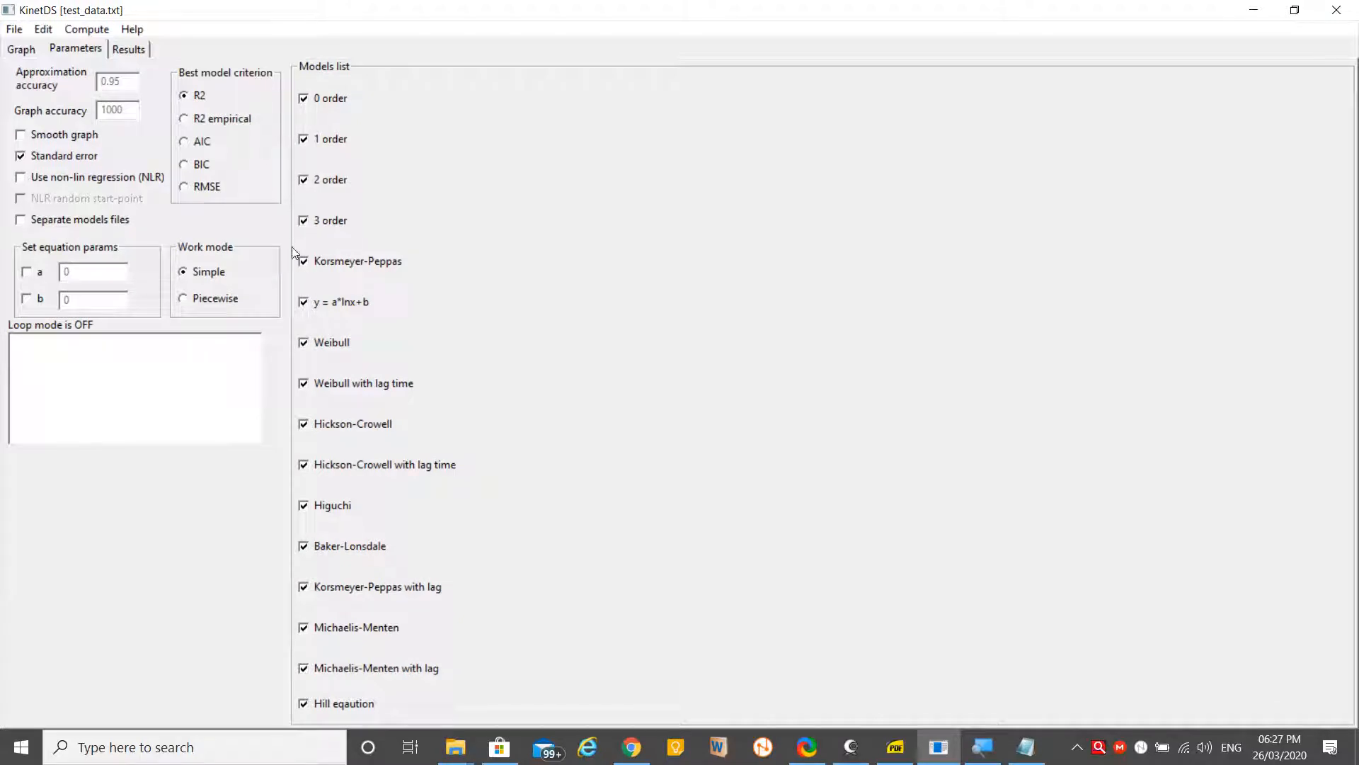
{"action": "mouse_move", "coordinate": [263, 315]}
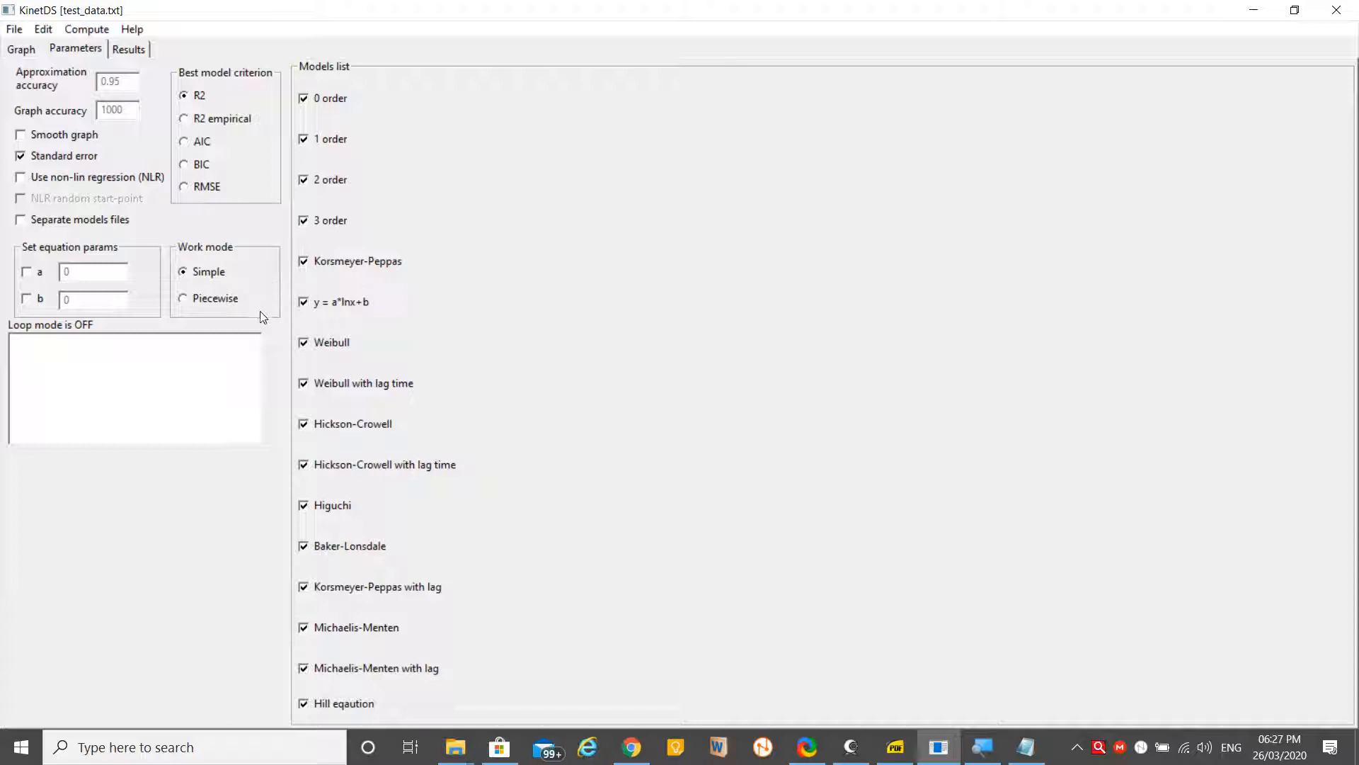
{"action": "mouse_move", "coordinate": [322, 324]}
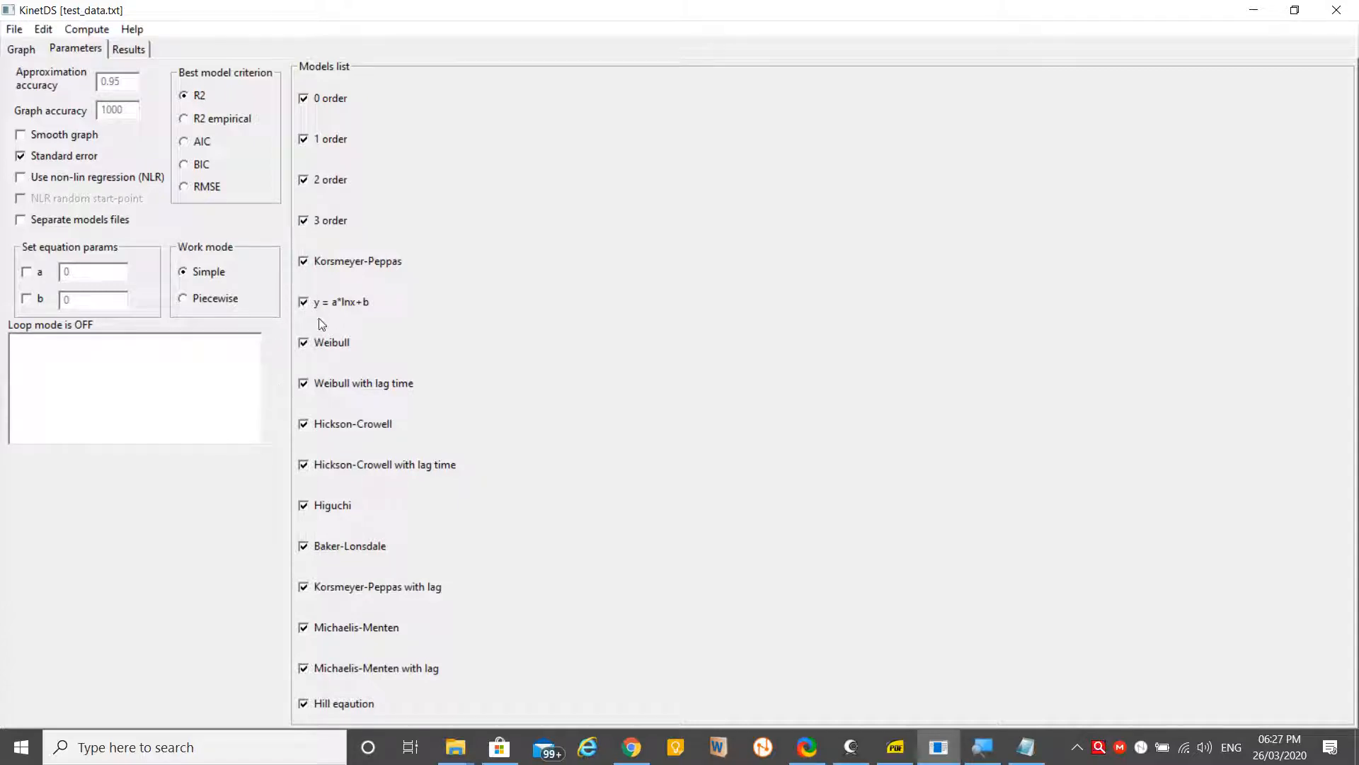
{"action": "mouse_move", "coordinate": [277, 464]}
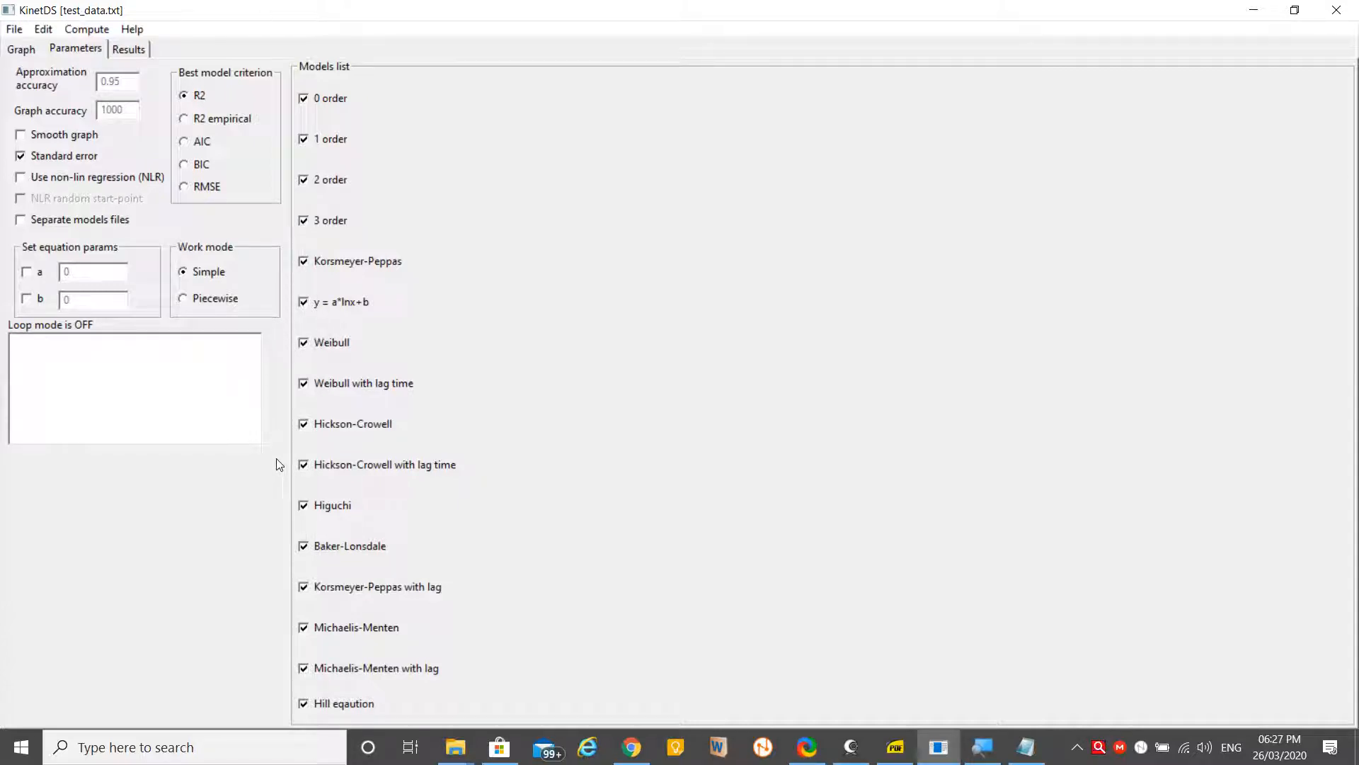
{"action": "mouse_move", "coordinate": [288, 490]}
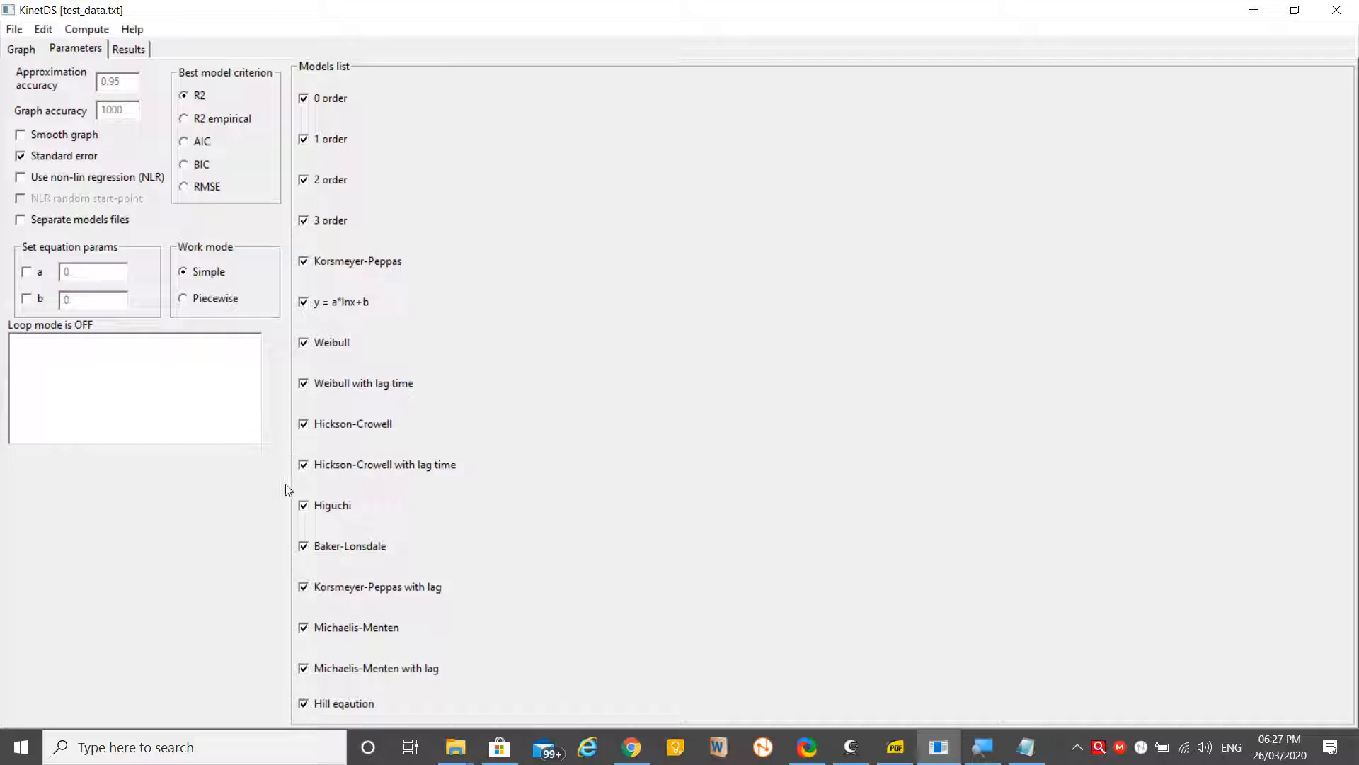
{"action": "mouse_move", "coordinate": [272, 531]}
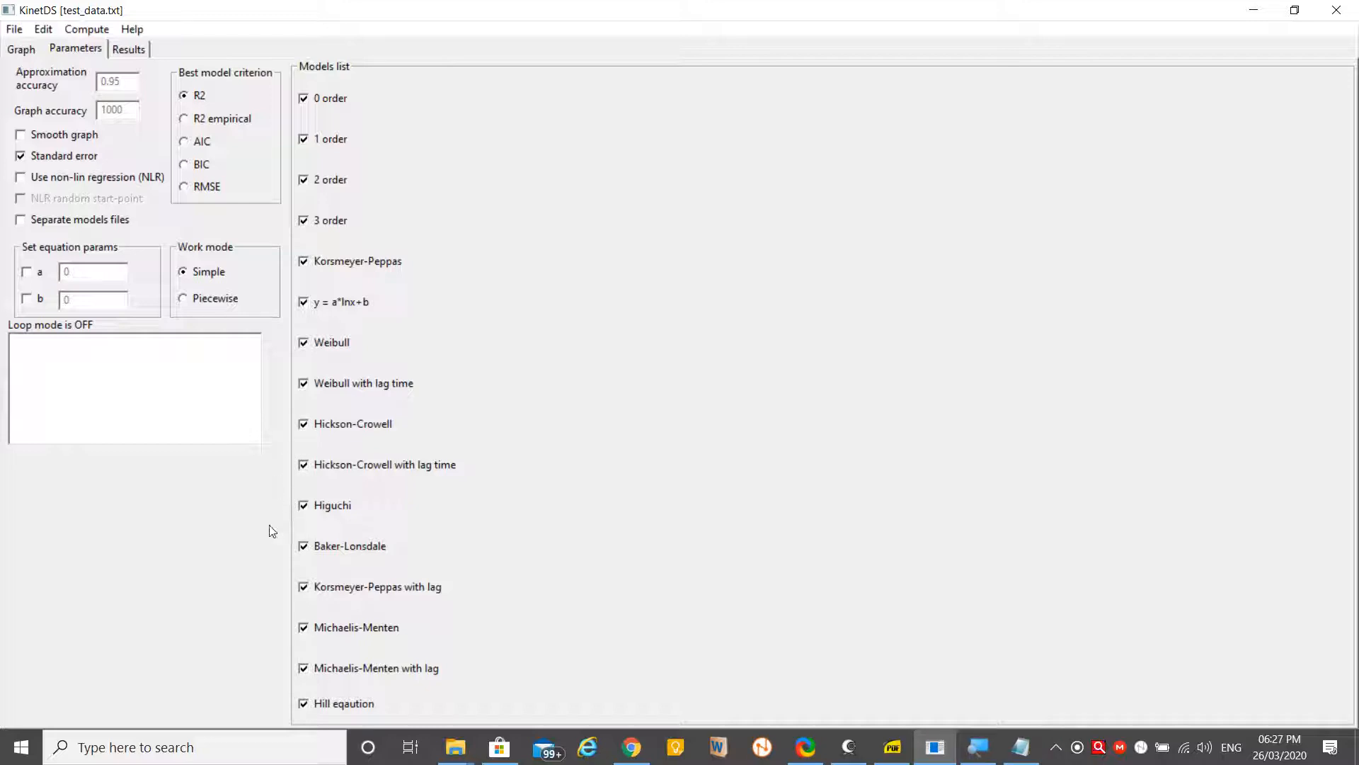
{"action": "mouse_move", "coordinate": [268, 66]}
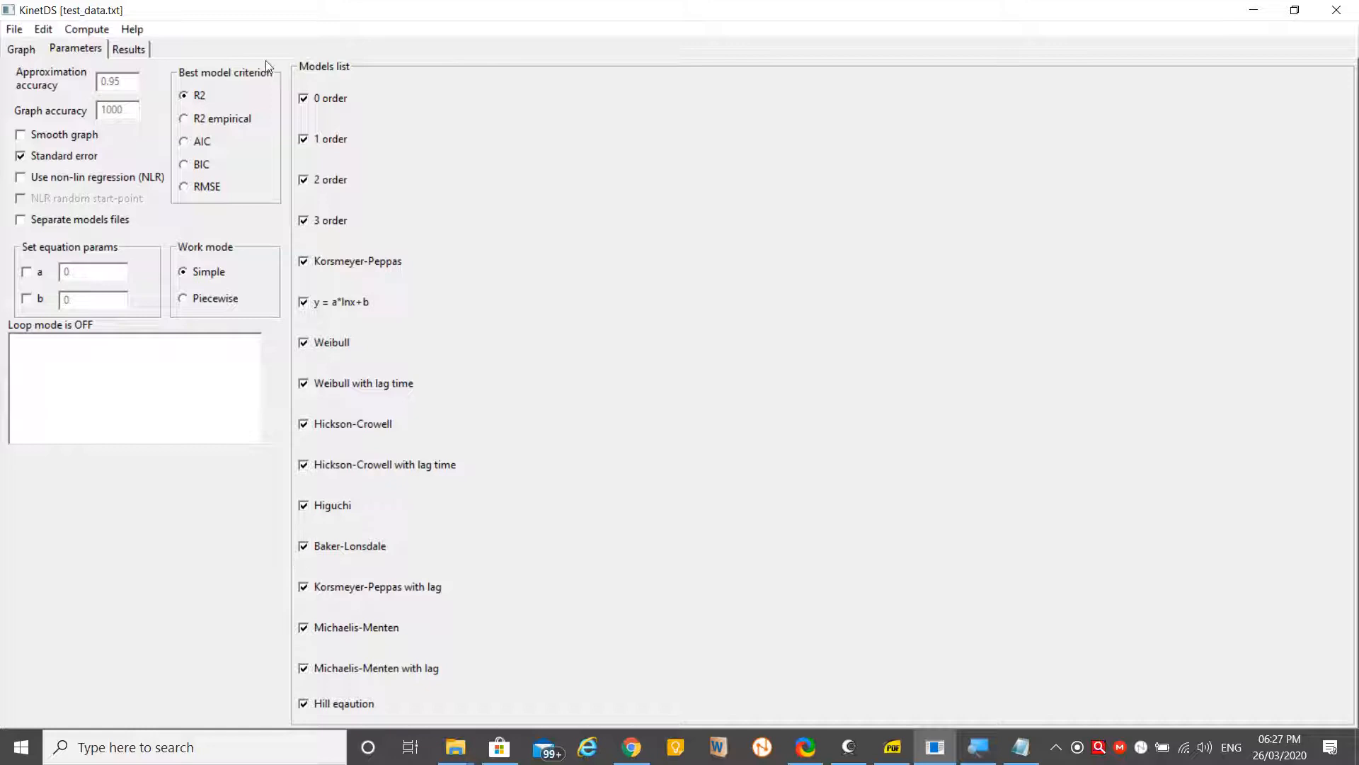
{"action": "mouse_move", "coordinate": [56, 18]}
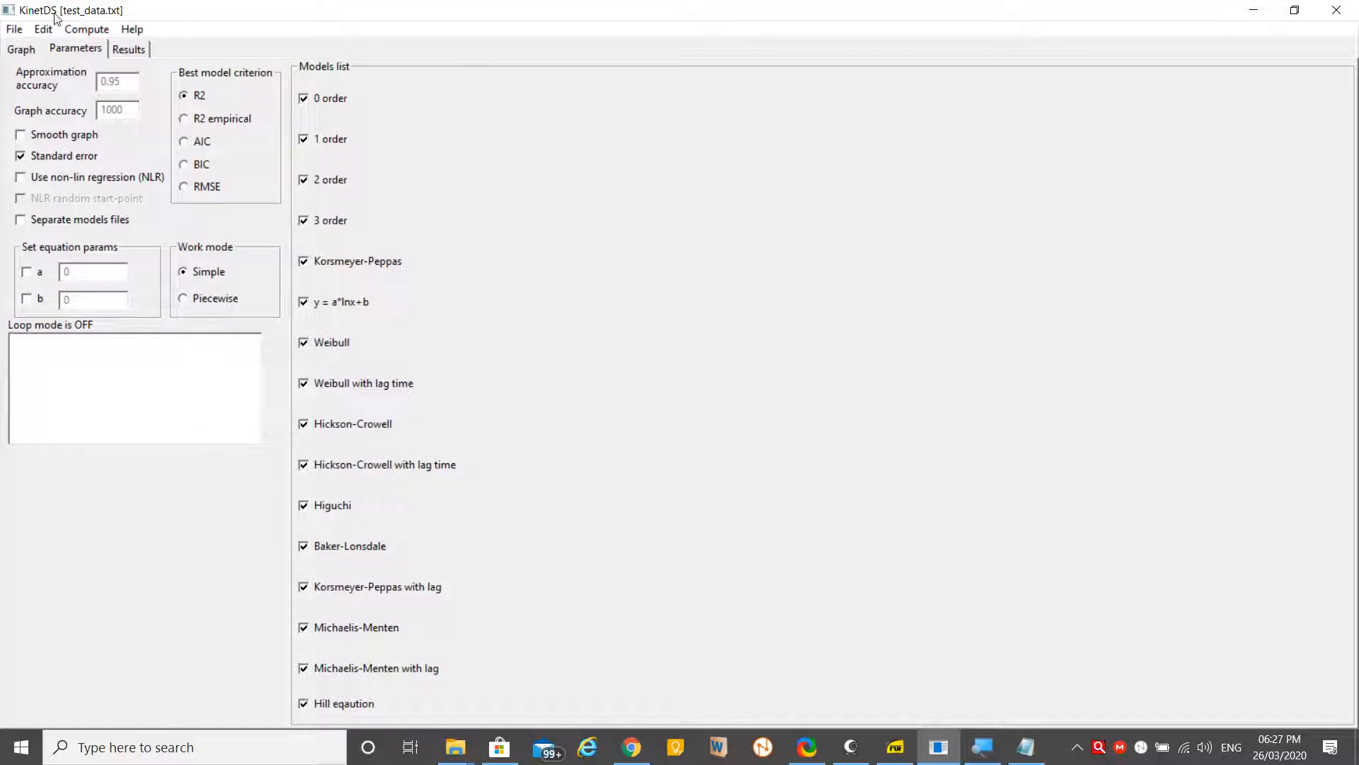
{"action": "mouse_move", "coordinate": [55, 60]}
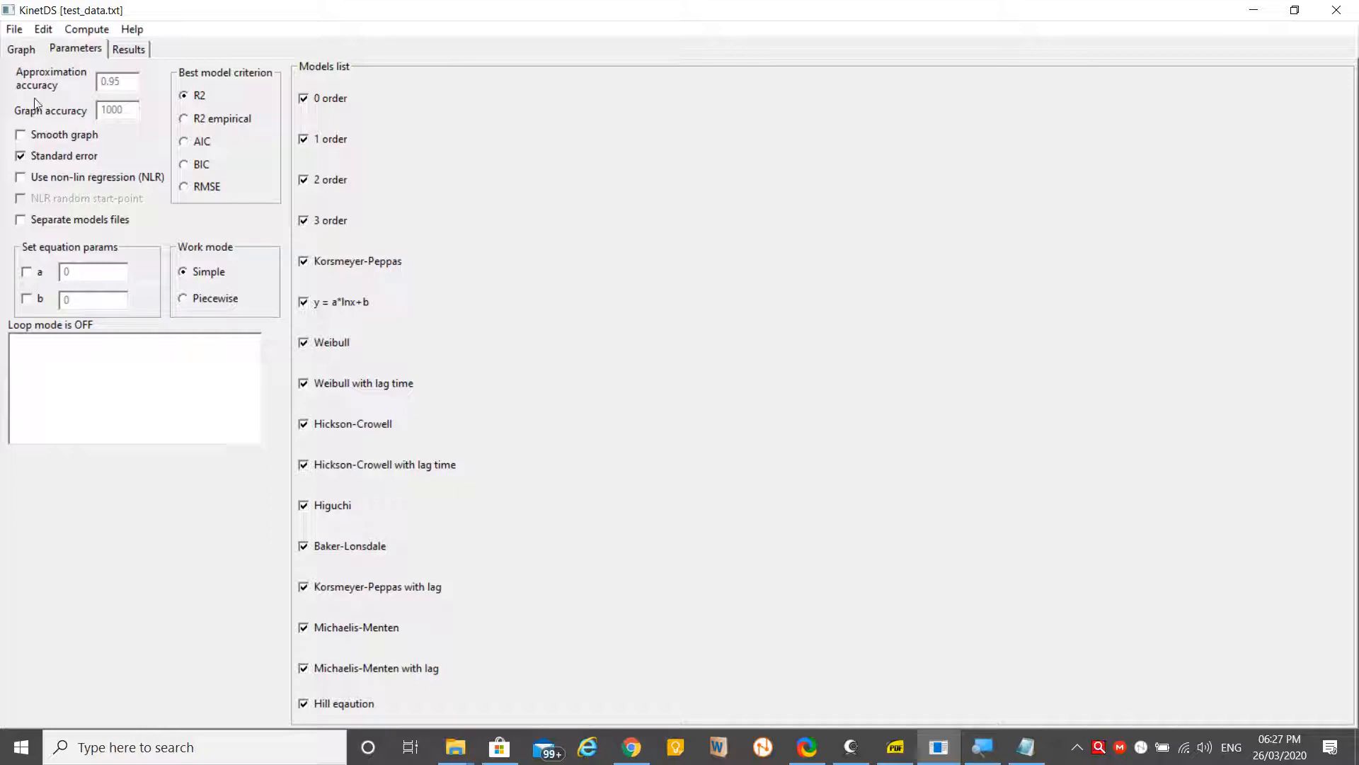
{"action": "mouse_move", "coordinate": [41, 77]}
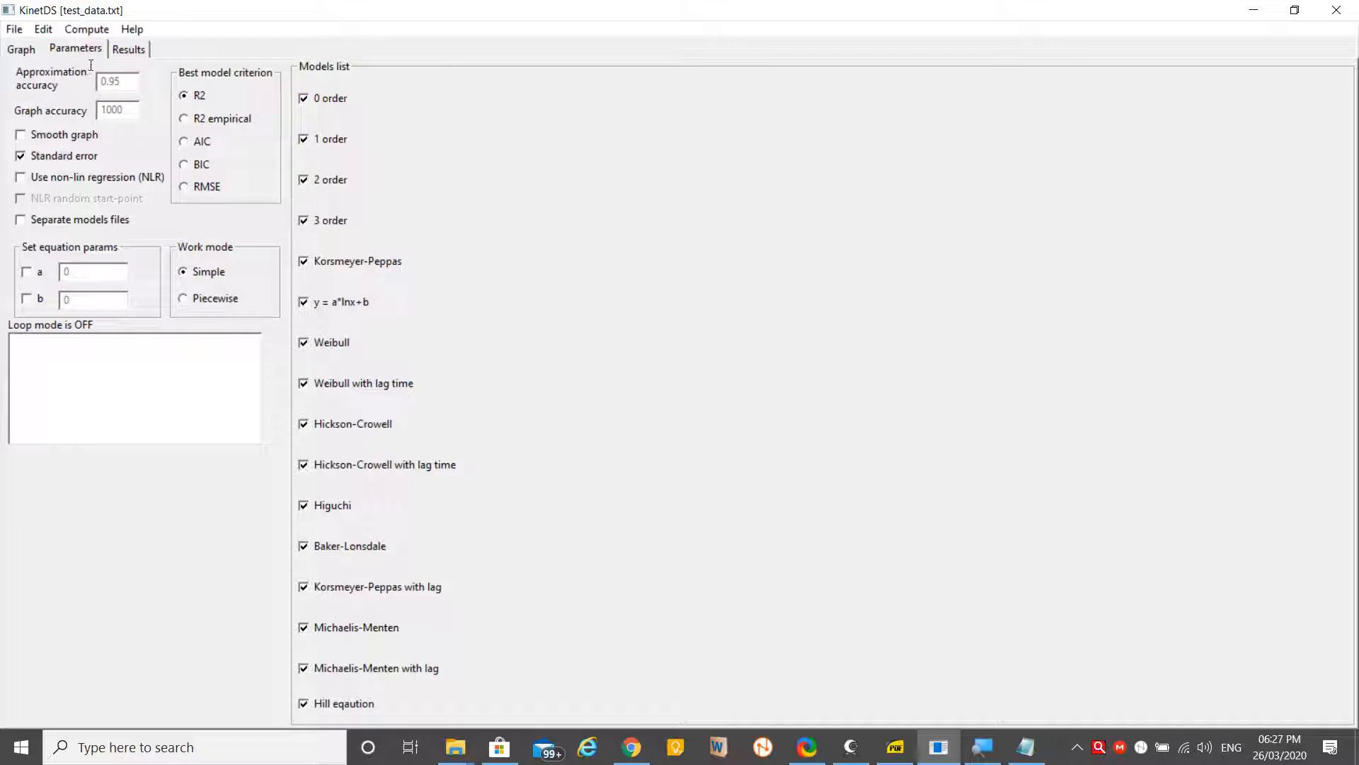
{"action": "mouse_move", "coordinate": [26, 121]}
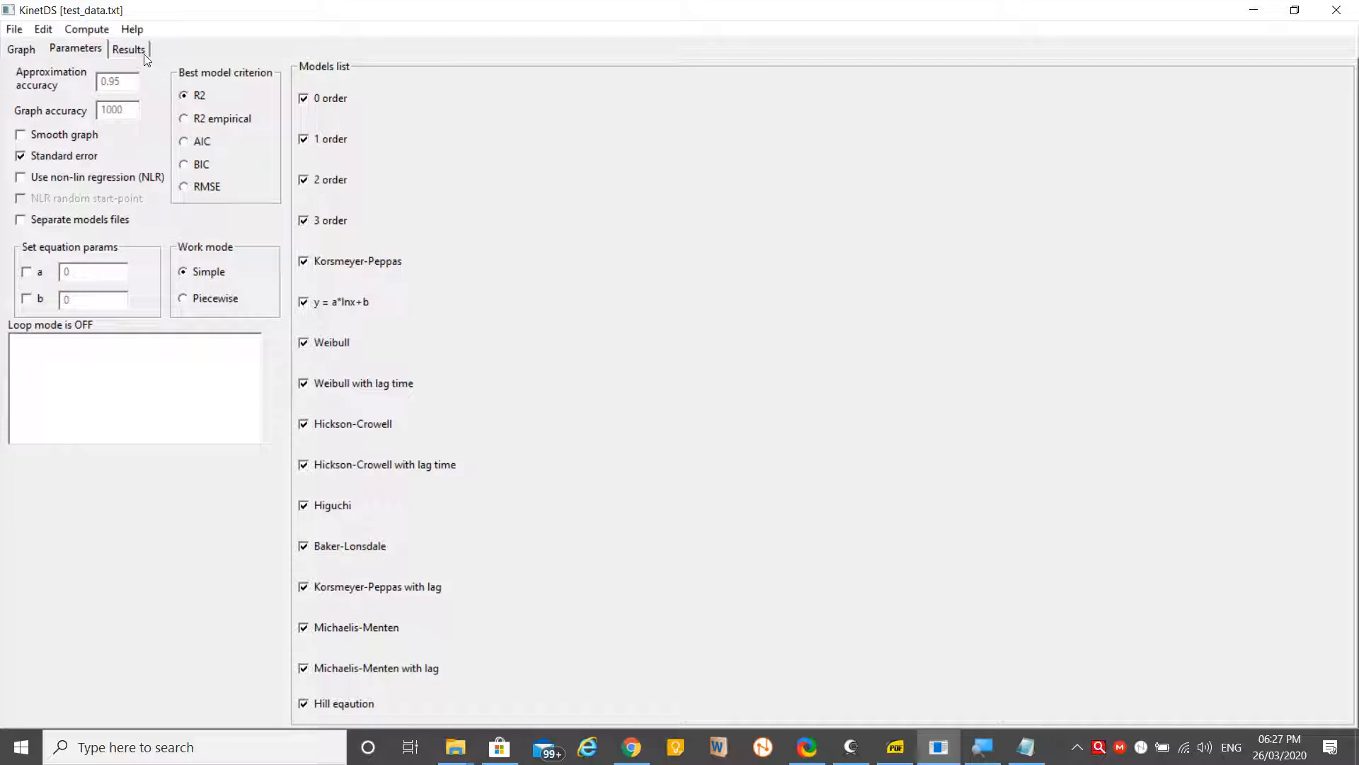
{"action": "mouse_move", "coordinate": [207, 61]}
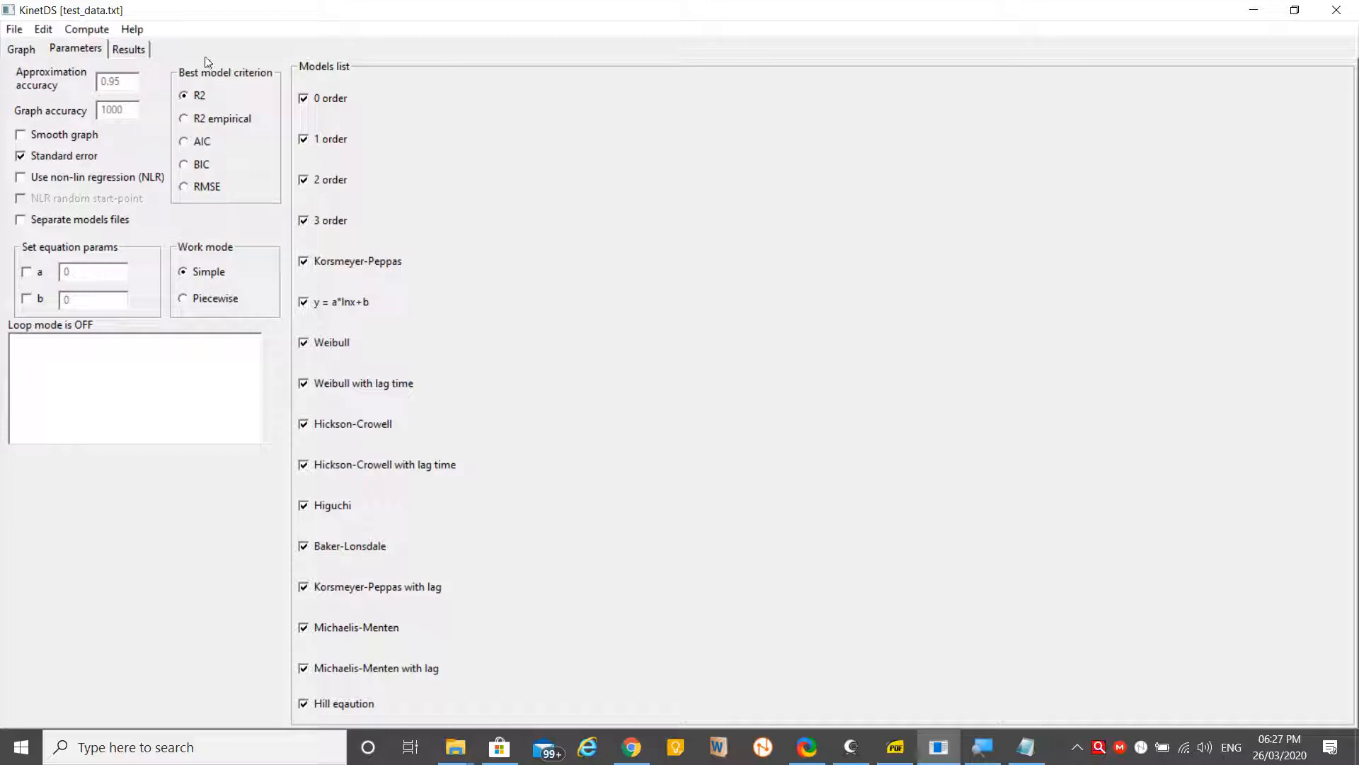
{"action": "mouse_move", "coordinate": [171, 56]}
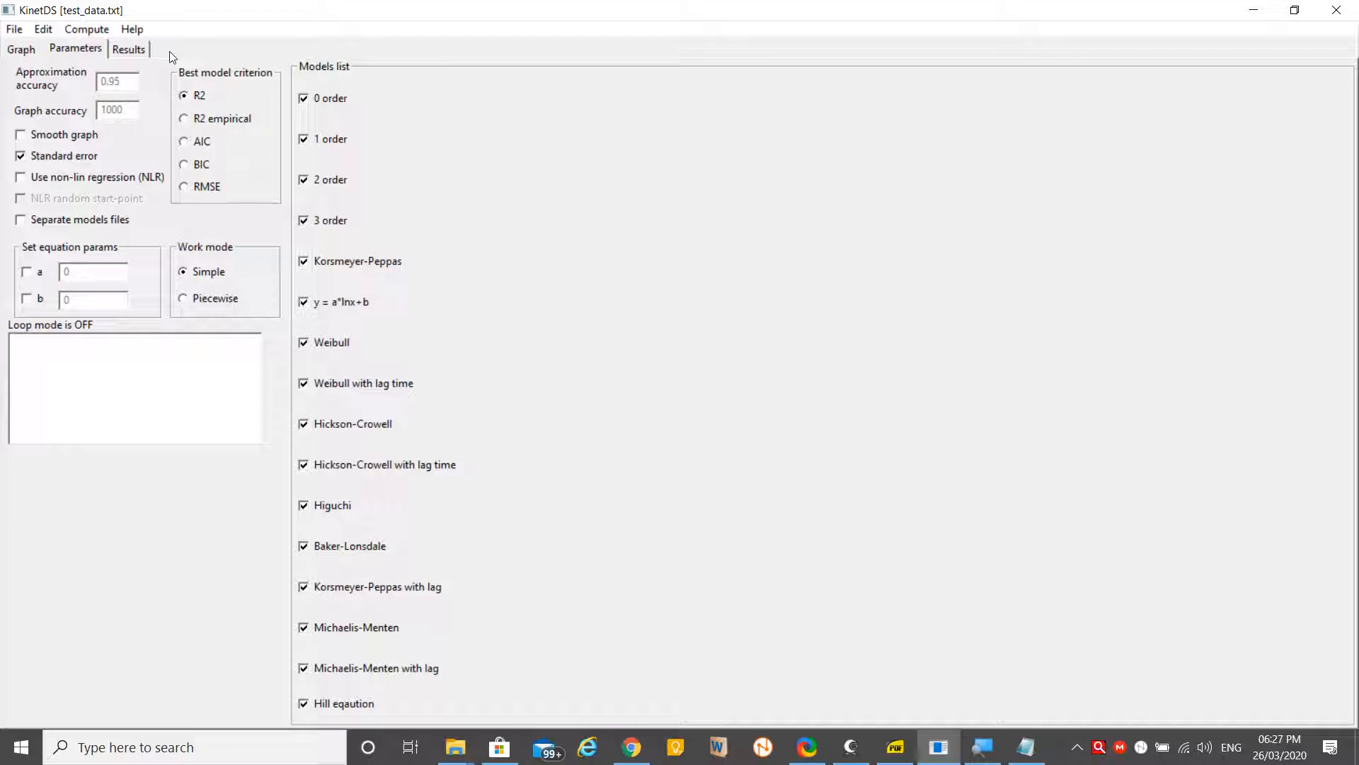
{"action": "mouse_move", "coordinate": [156, 17]}
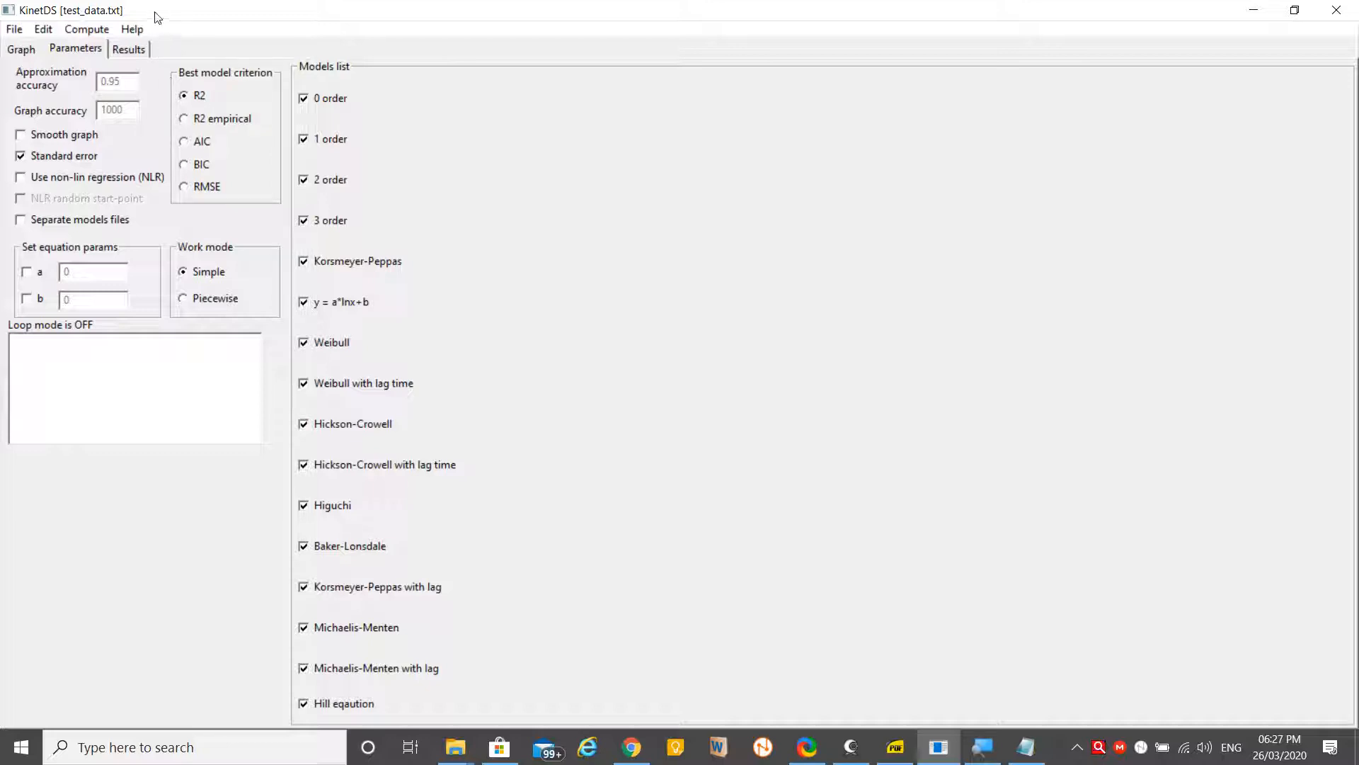
{"action": "mouse_move", "coordinate": [162, 83]}
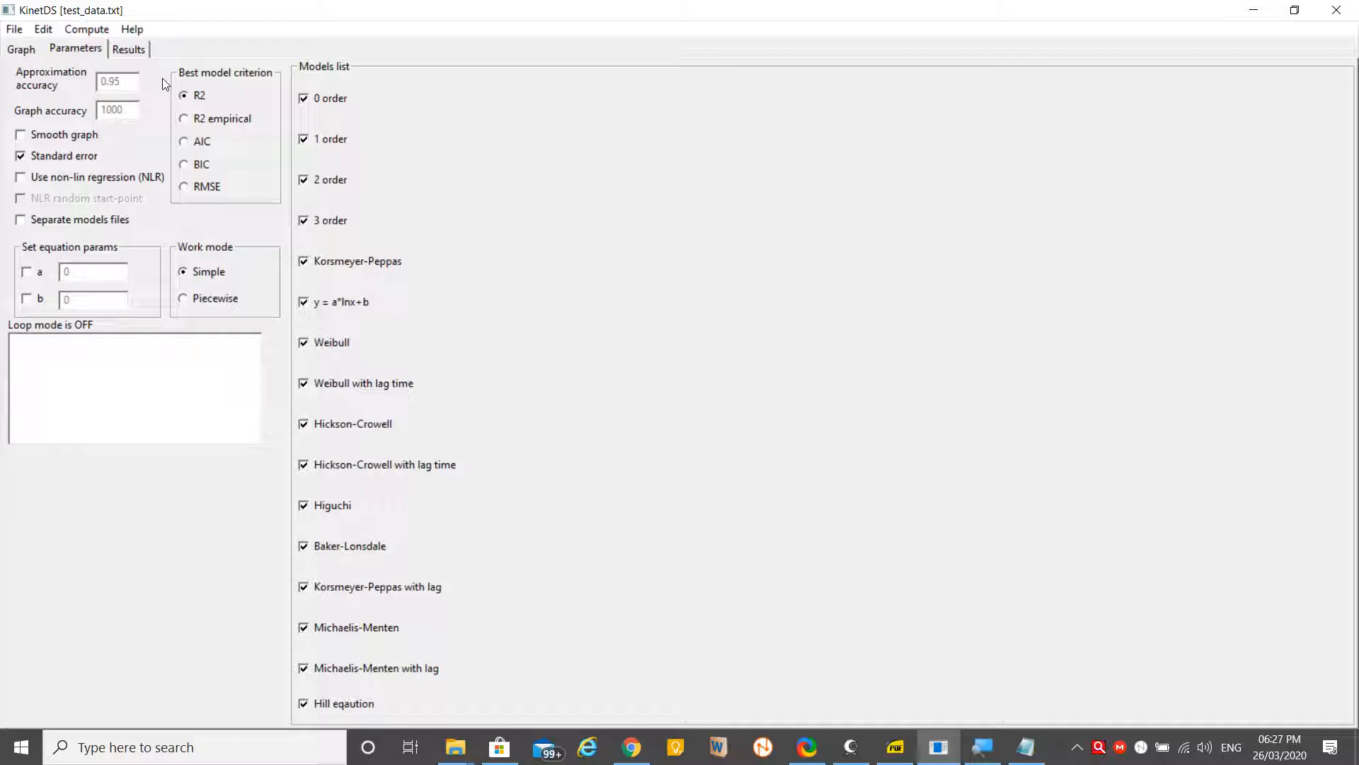
{"action": "mouse_move", "coordinate": [151, 103]}
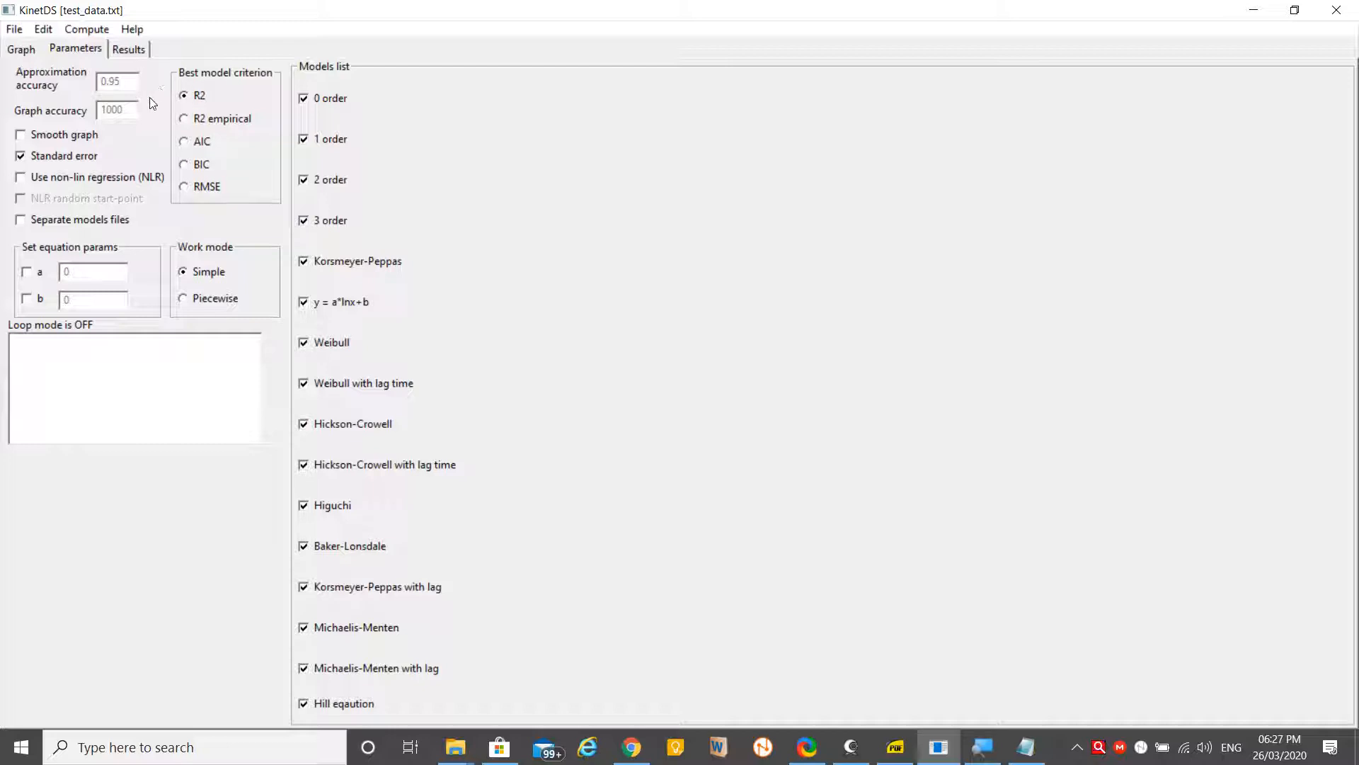
{"action": "mouse_move", "coordinate": [146, 160]}
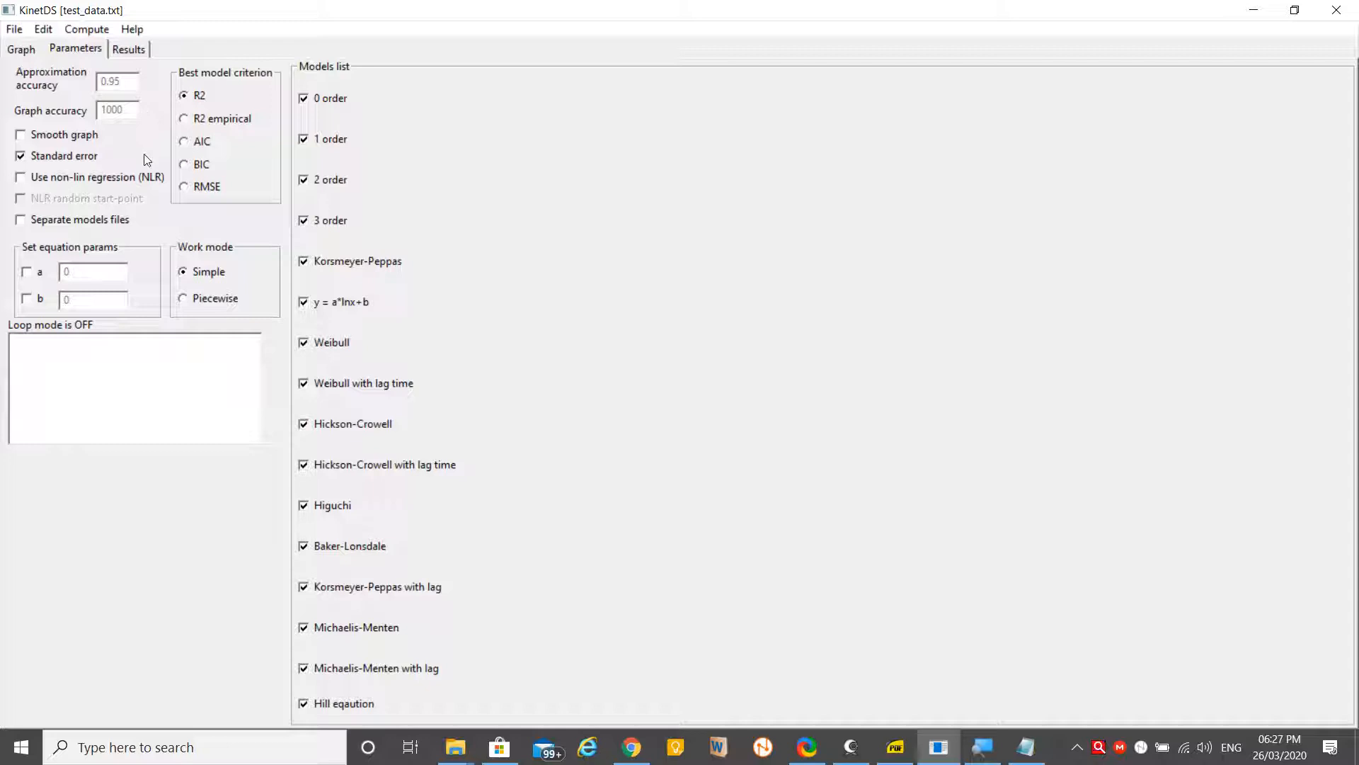
Try RMSE as the best-model criterion, then set it back to R2
{"action": "left_click", "coordinate": [184, 187]}
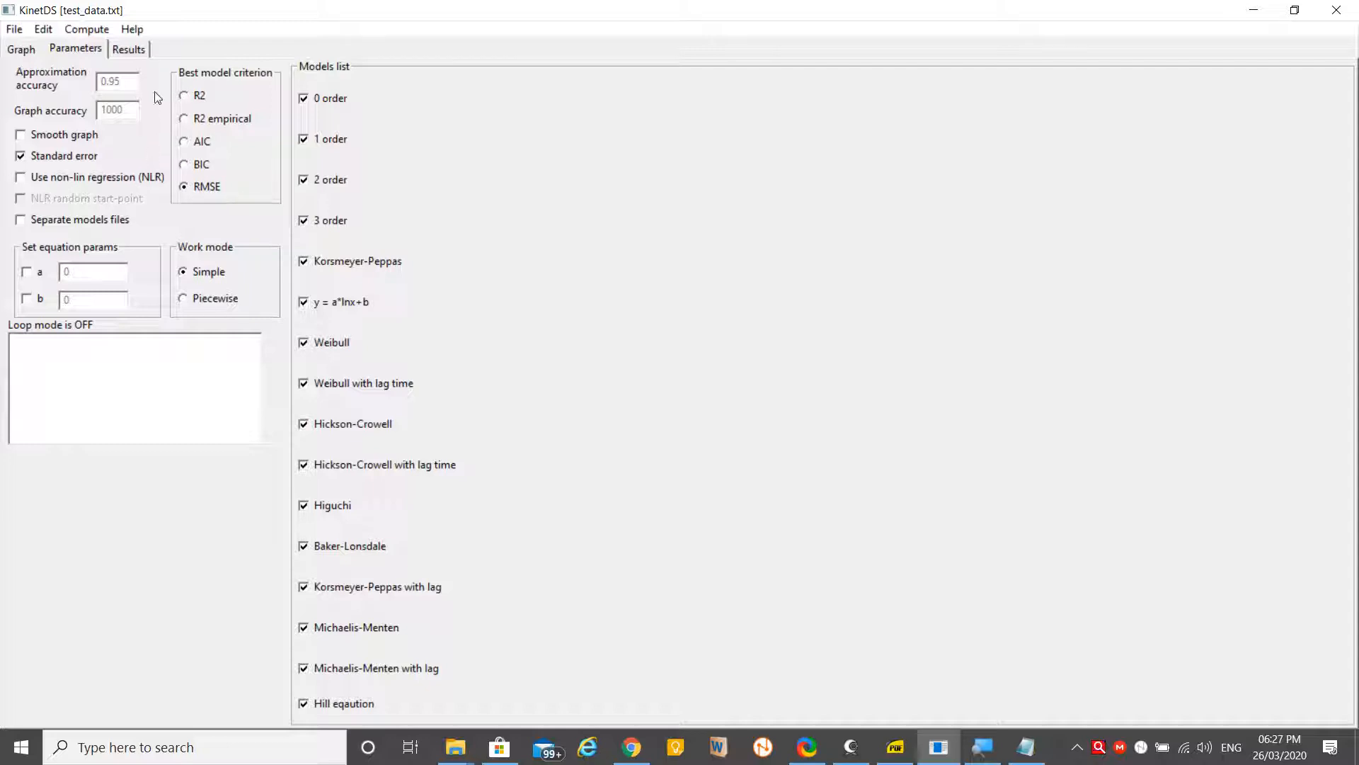
{"action": "left_click", "coordinate": [184, 95]}
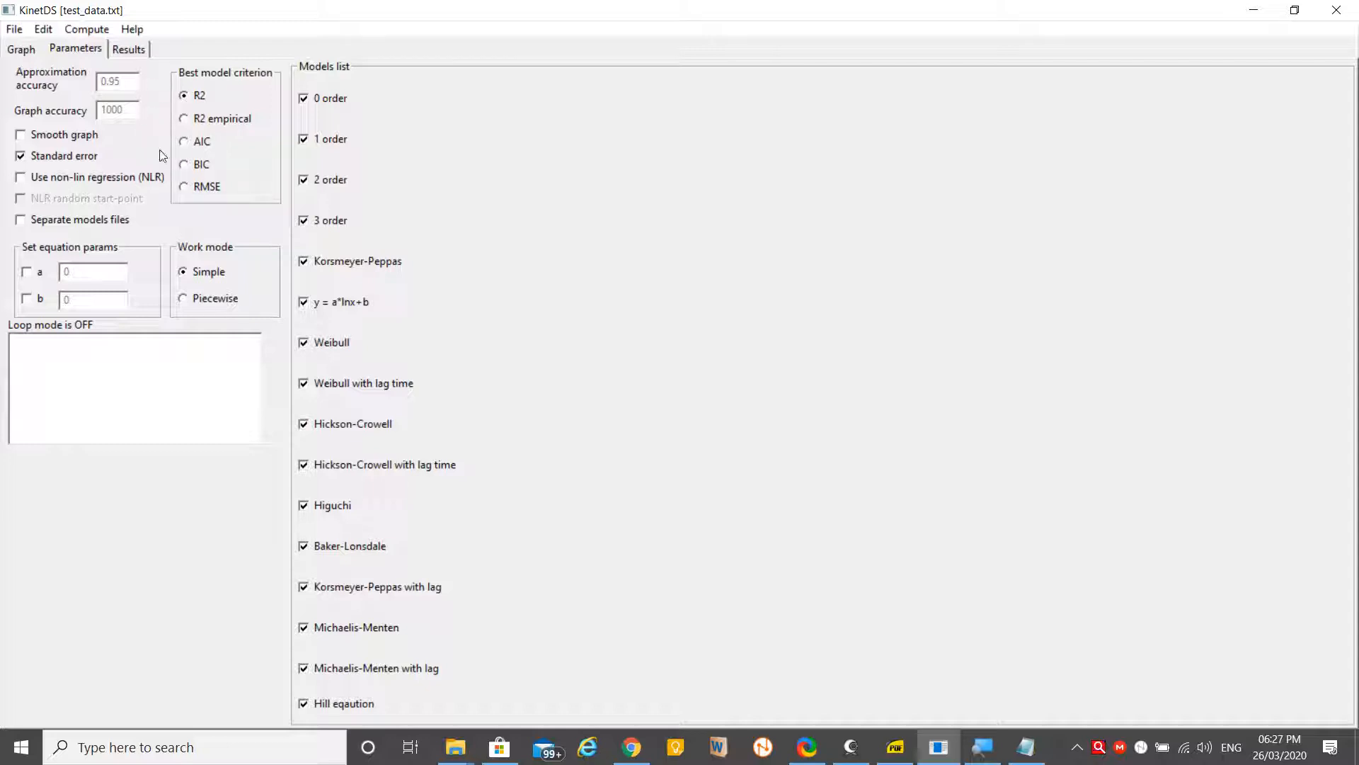
{"action": "mouse_move", "coordinate": [29, 152]}
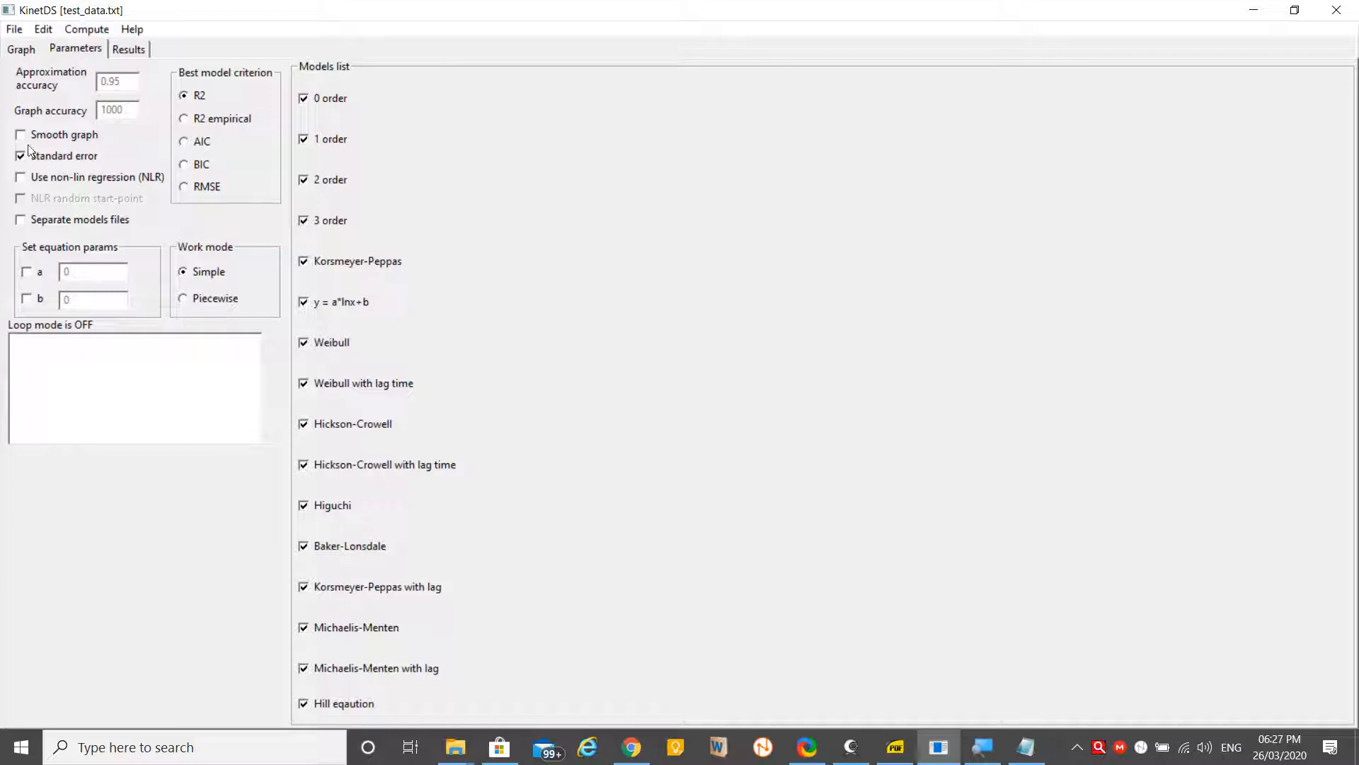
{"action": "mouse_move", "coordinate": [188, 21]}
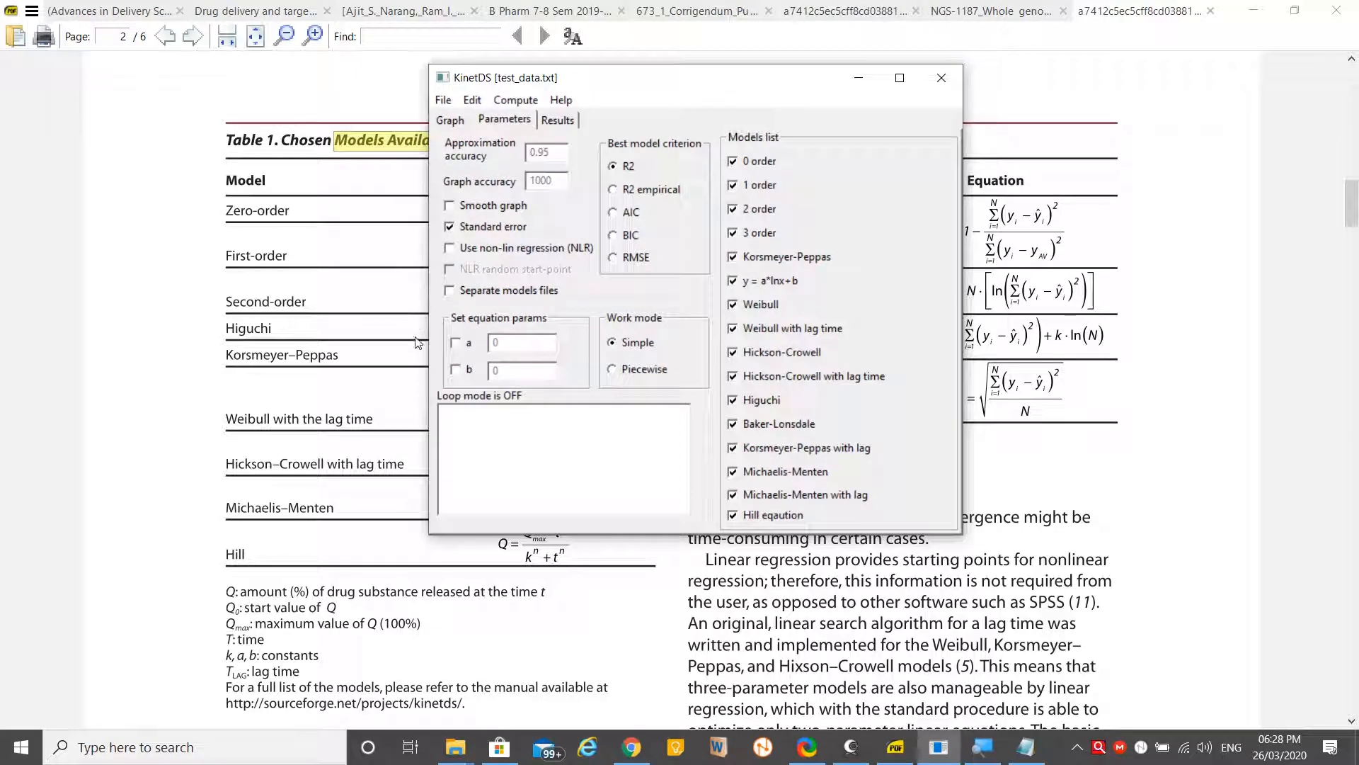
{"action": "mouse_move", "coordinate": [476, 68]}
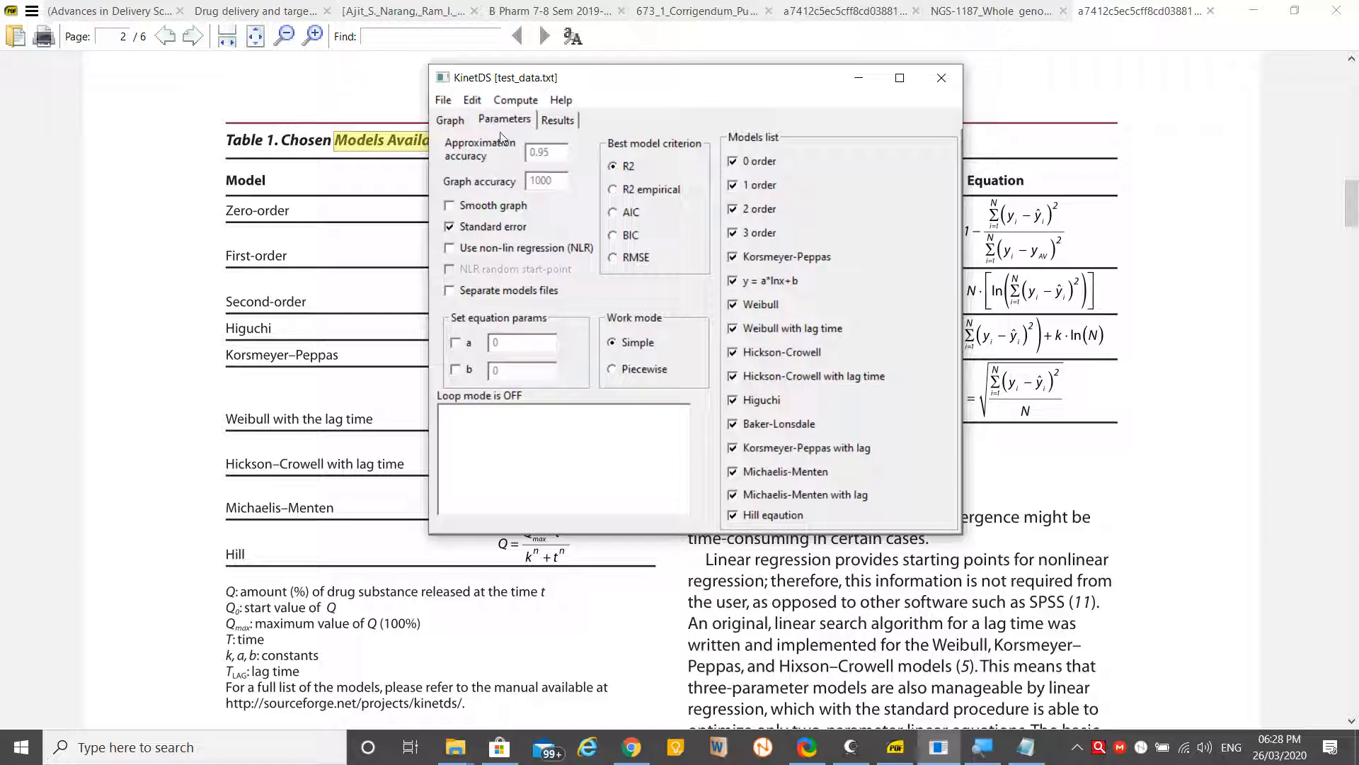
{"action": "mouse_move", "coordinate": [379, 261]}
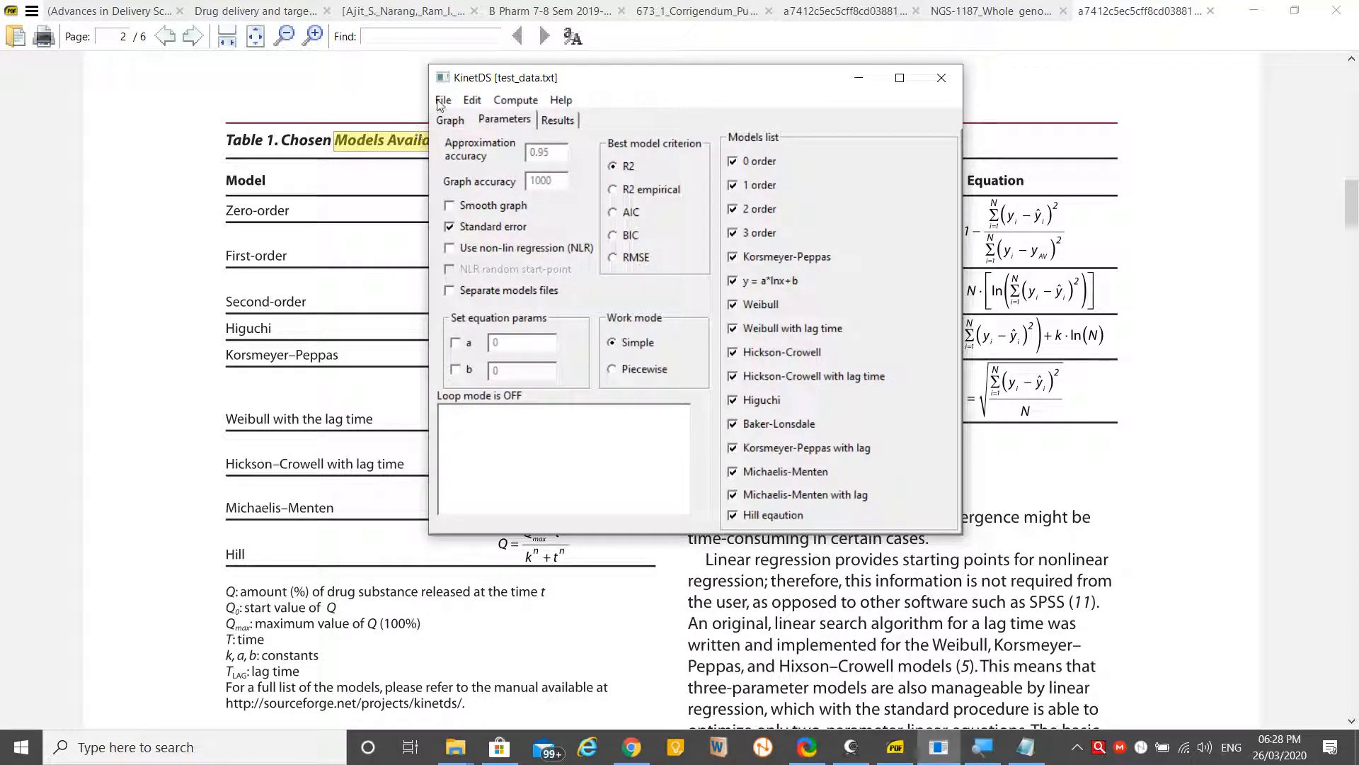
Check the Results and Parameters tabs, return to the Graph and choose Edit's save-graph-as-image command
{"action": "left_click", "coordinate": [558, 119]}
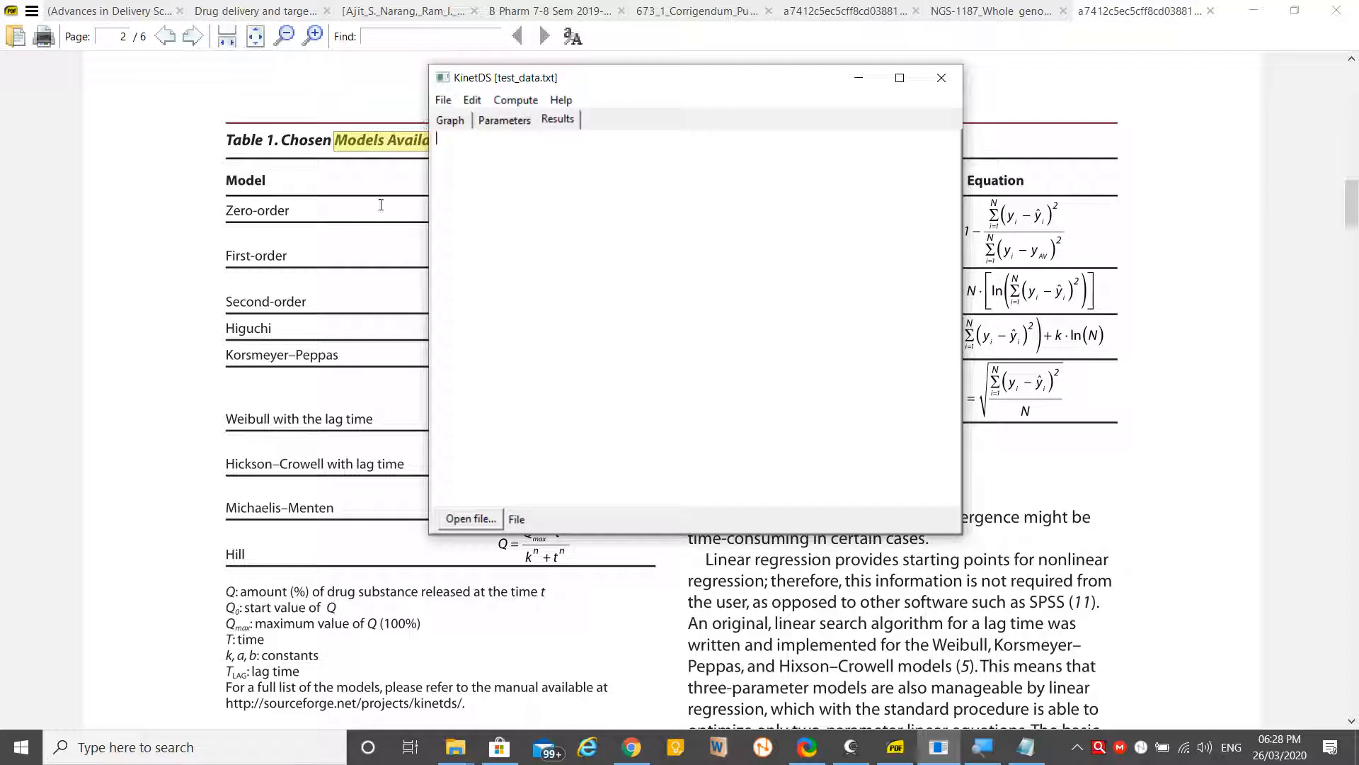
{"action": "mouse_move", "coordinate": [518, 337]}
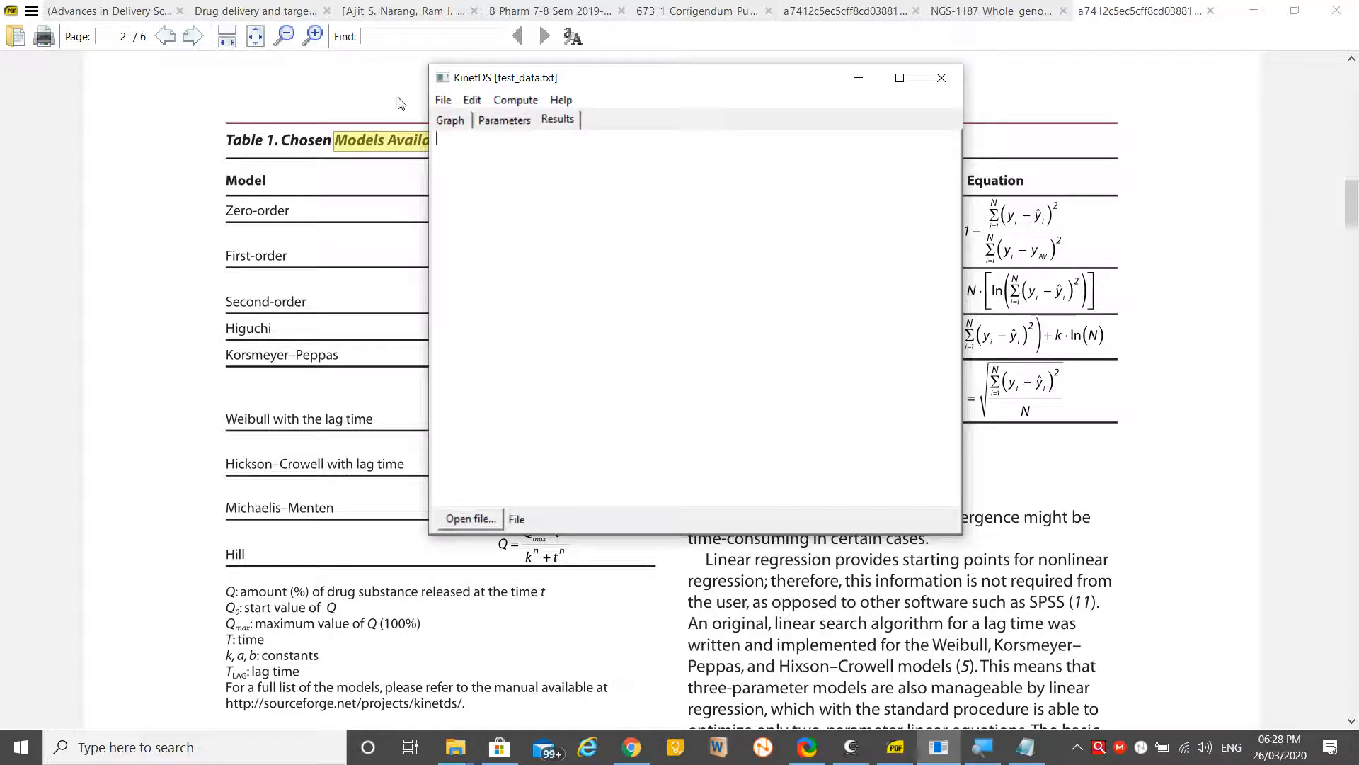
{"action": "left_click", "coordinate": [504, 119]}
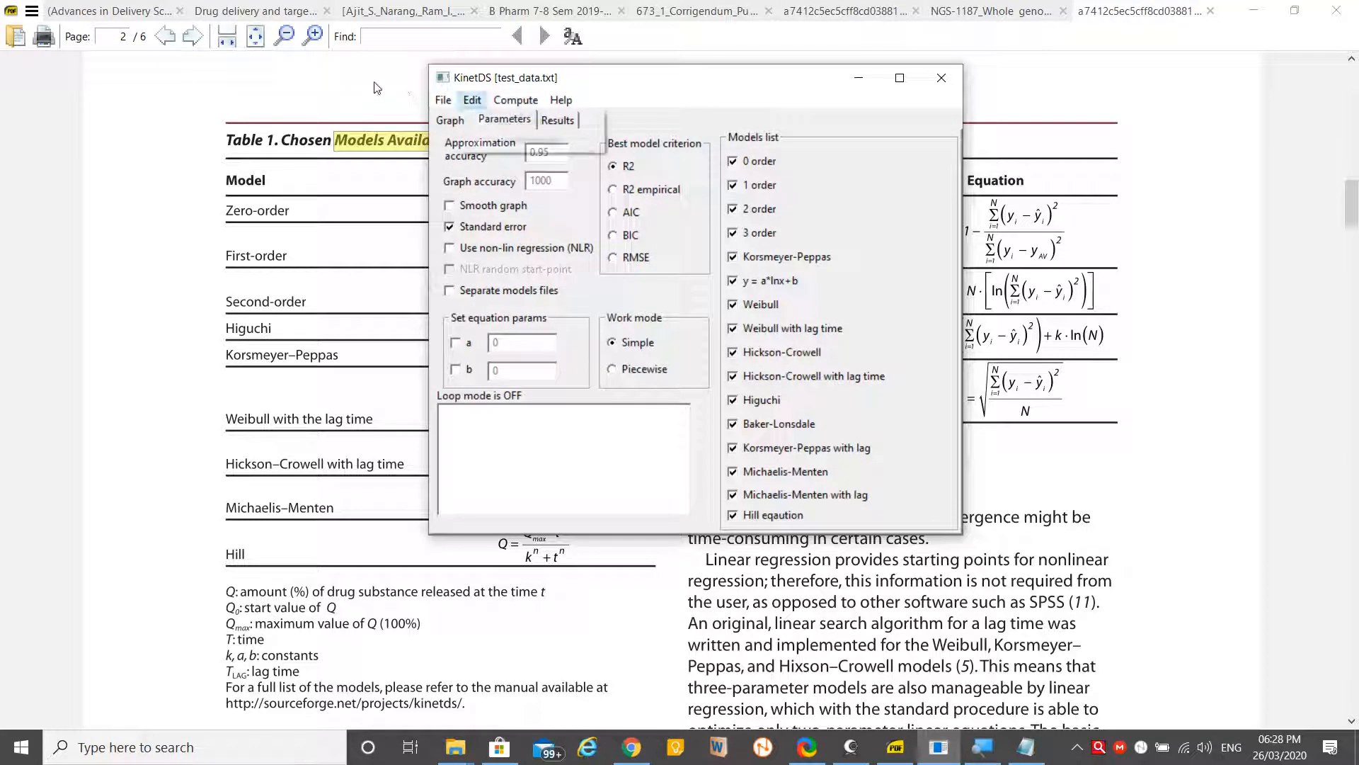
{"action": "left_click", "coordinate": [471, 99]}
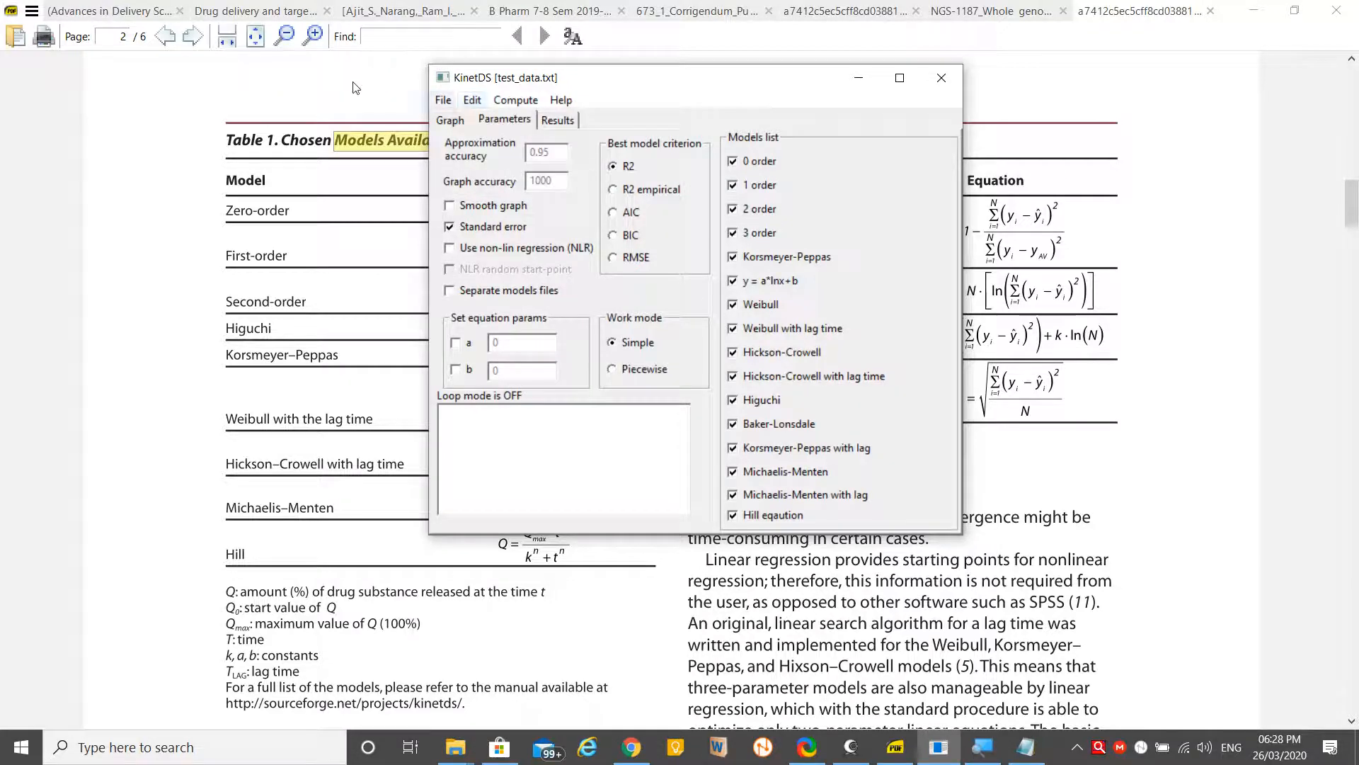
{"action": "left_click", "coordinate": [450, 119]}
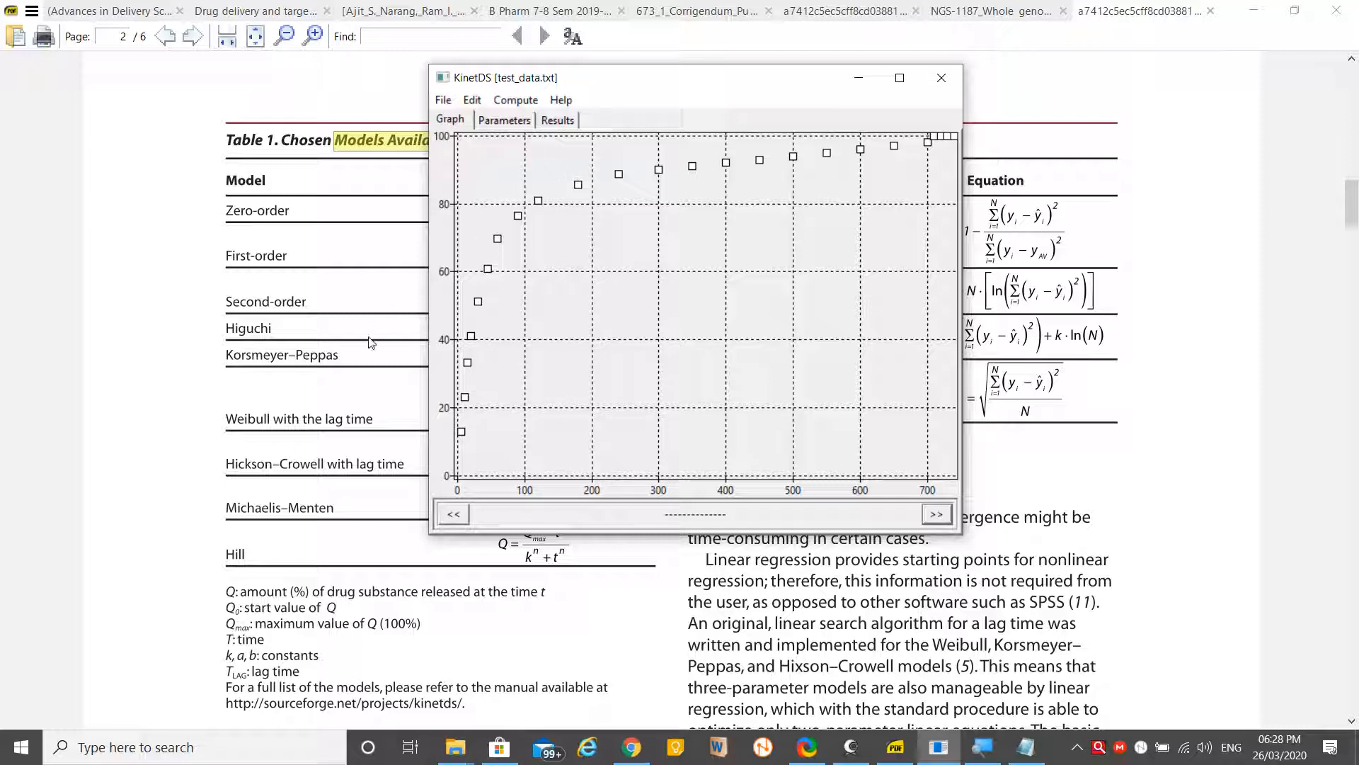
{"action": "mouse_move", "coordinate": [468, 201]}
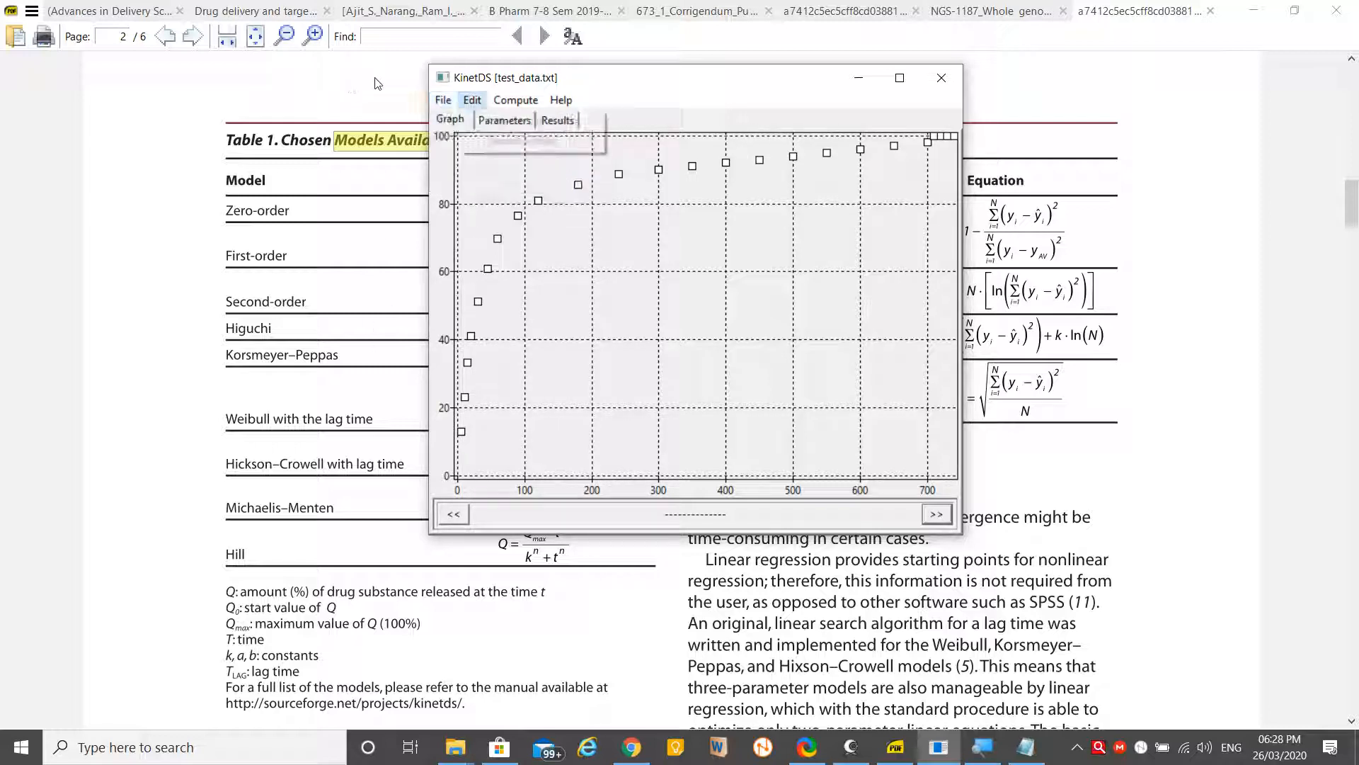
{"action": "left_click", "coordinate": [443, 99]}
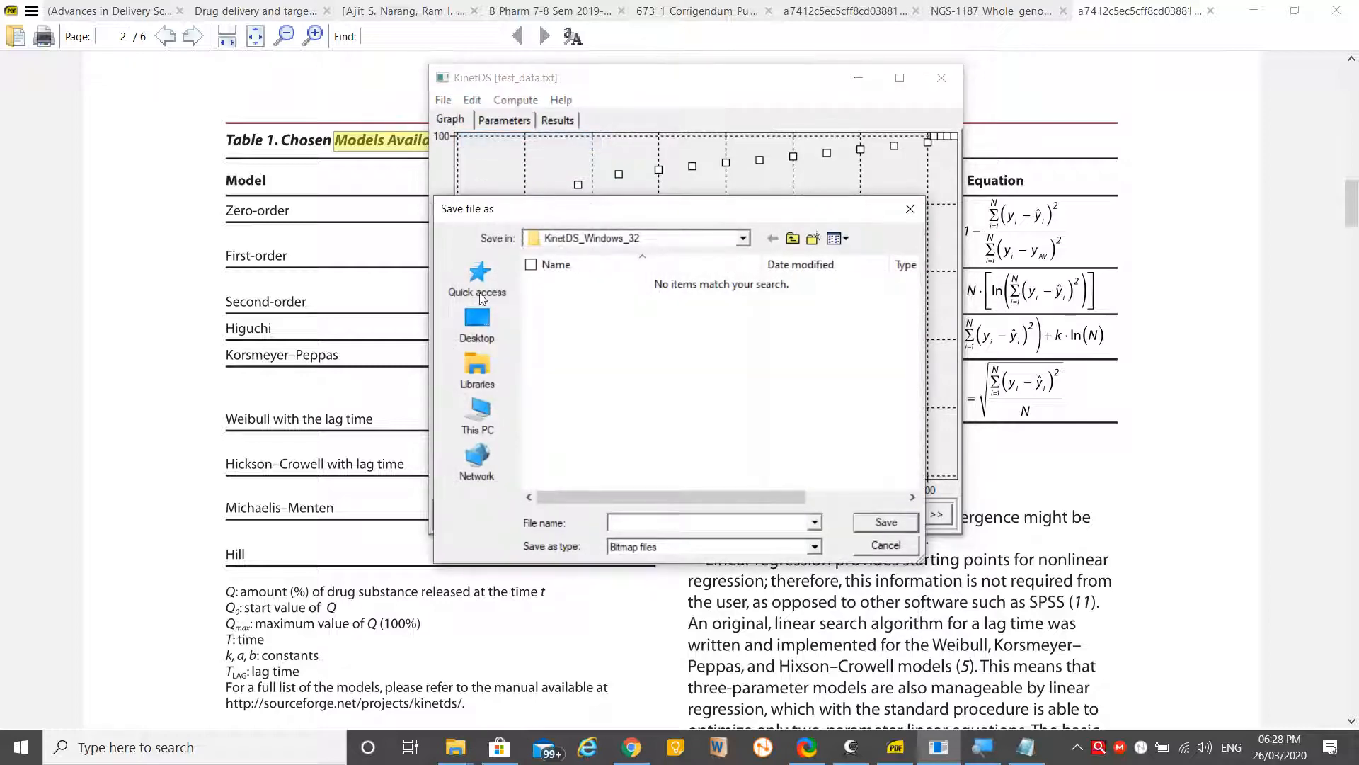
{"action": "mouse_move", "coordinate": [497, 416]}
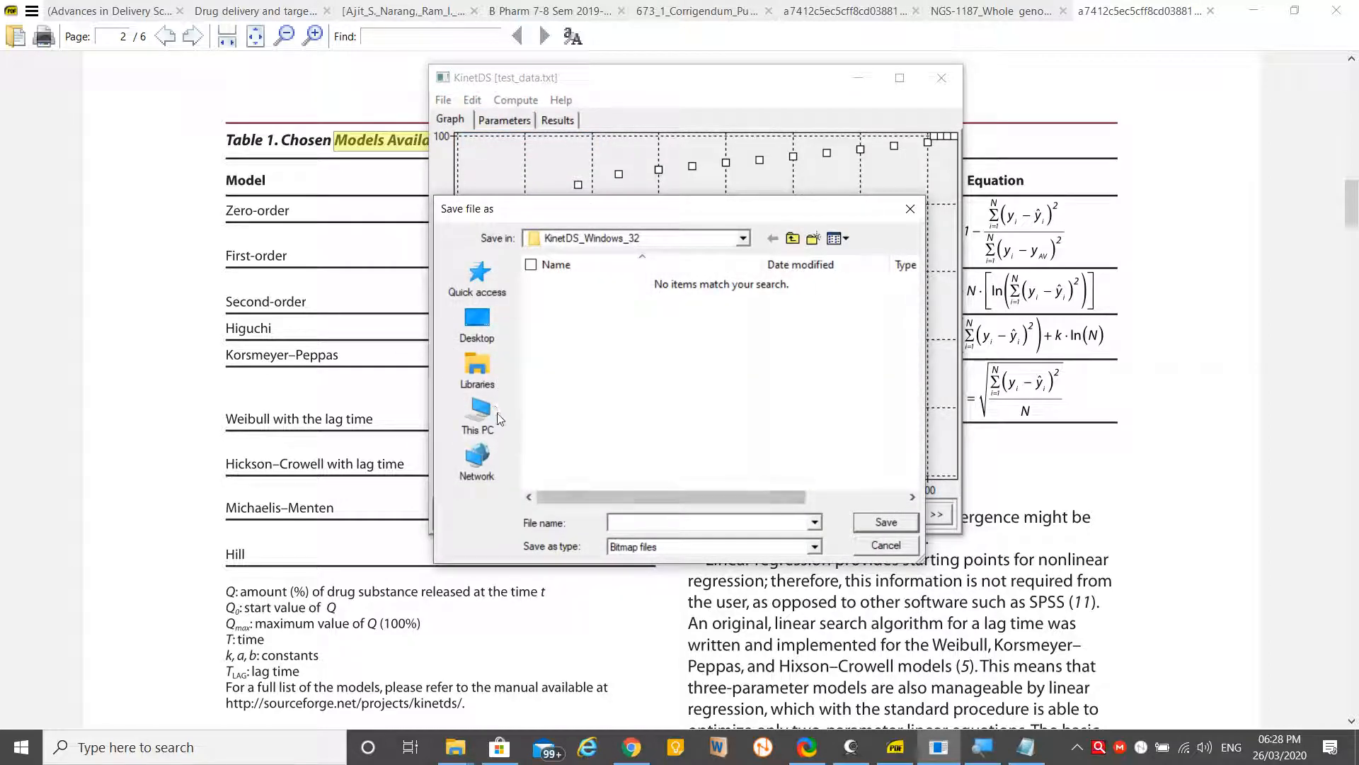
Save the graph as a bitmap named Dissolution on the Desktop and minimize KinetDS
{"action": "left_click", "coordinate": [710, 523]}
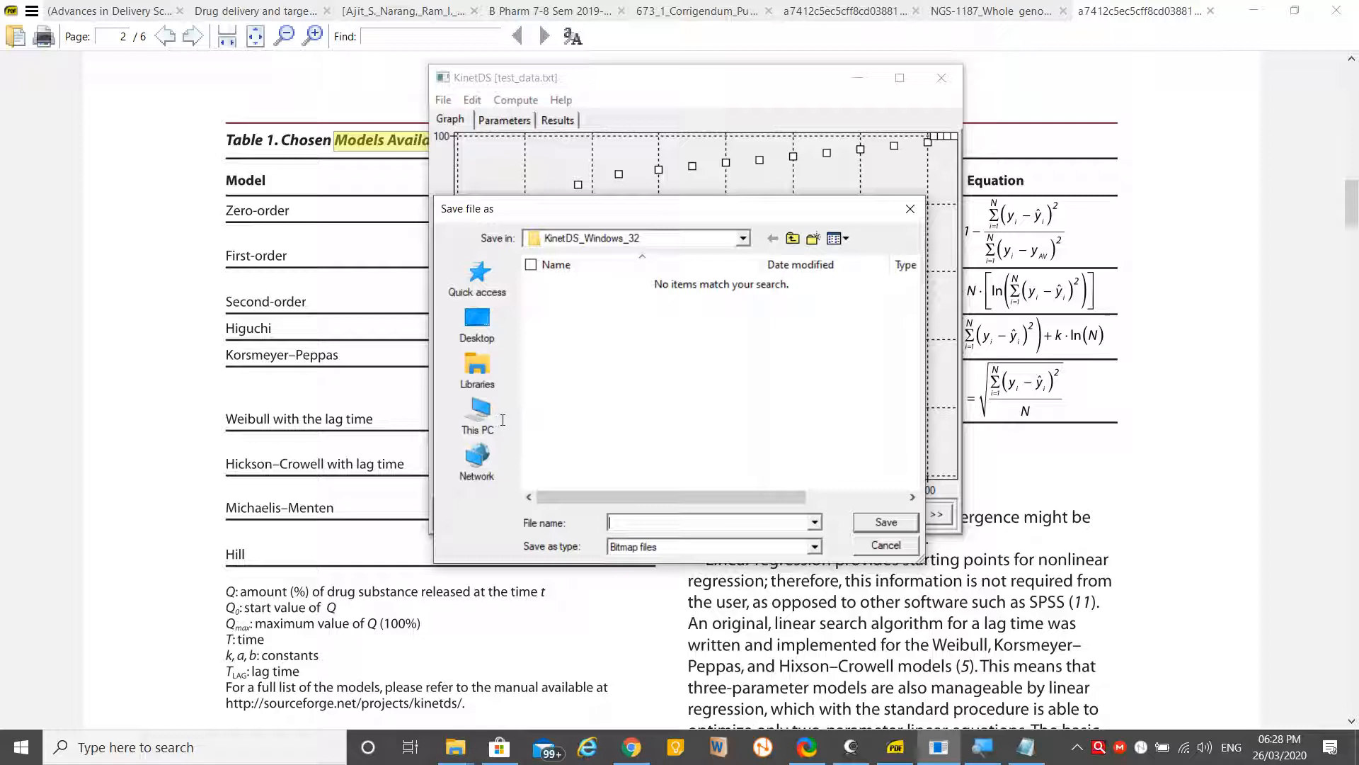
{"action": "type", "text": "Dissol"}
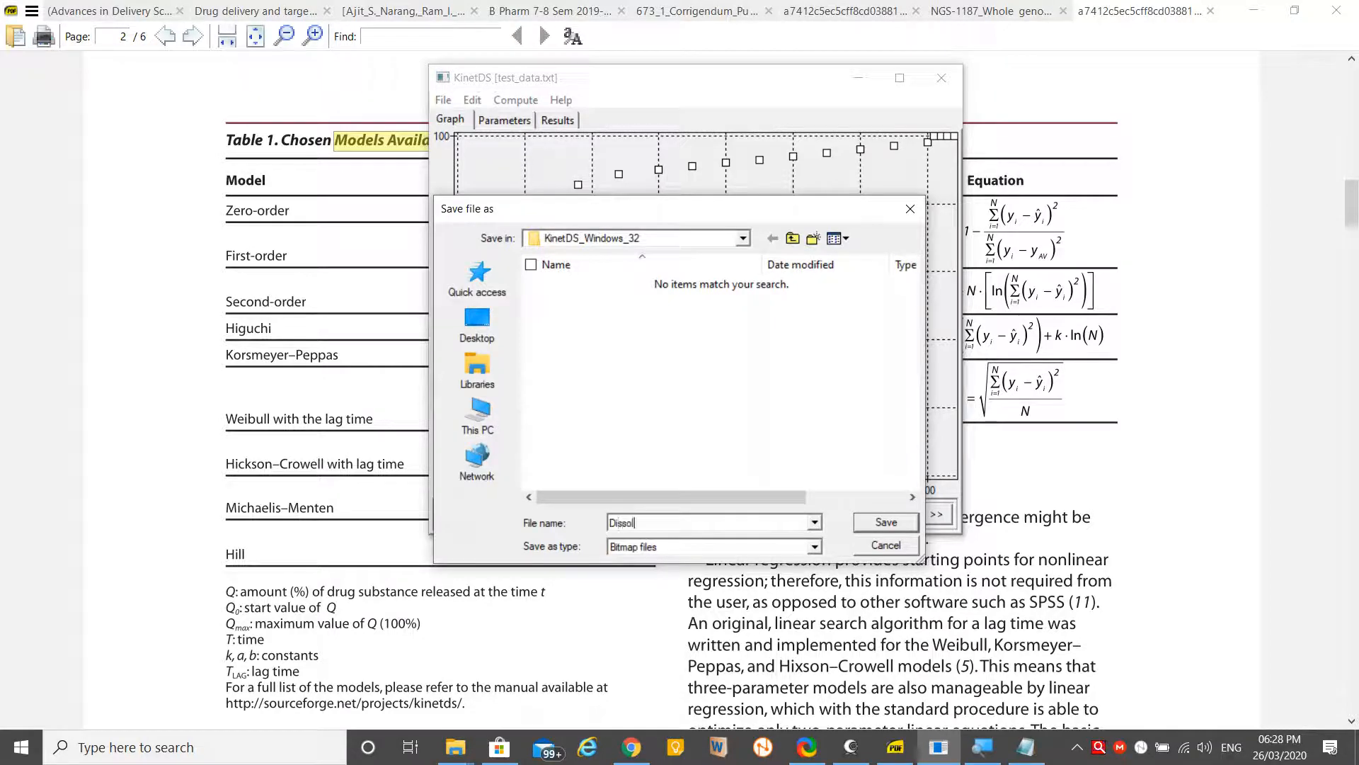
{"action": "type", "text": "ution"}
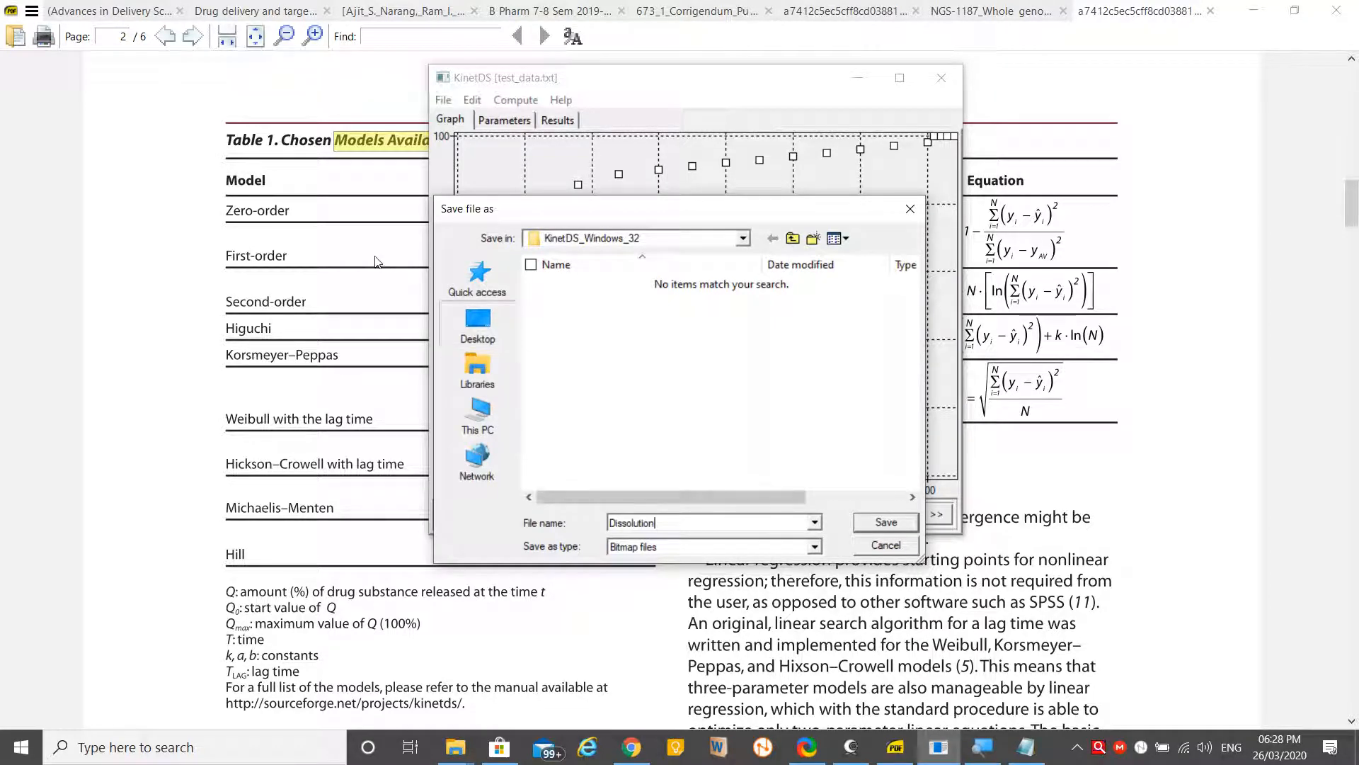
{"action": "left_click", "coordinate": [477, 322]}
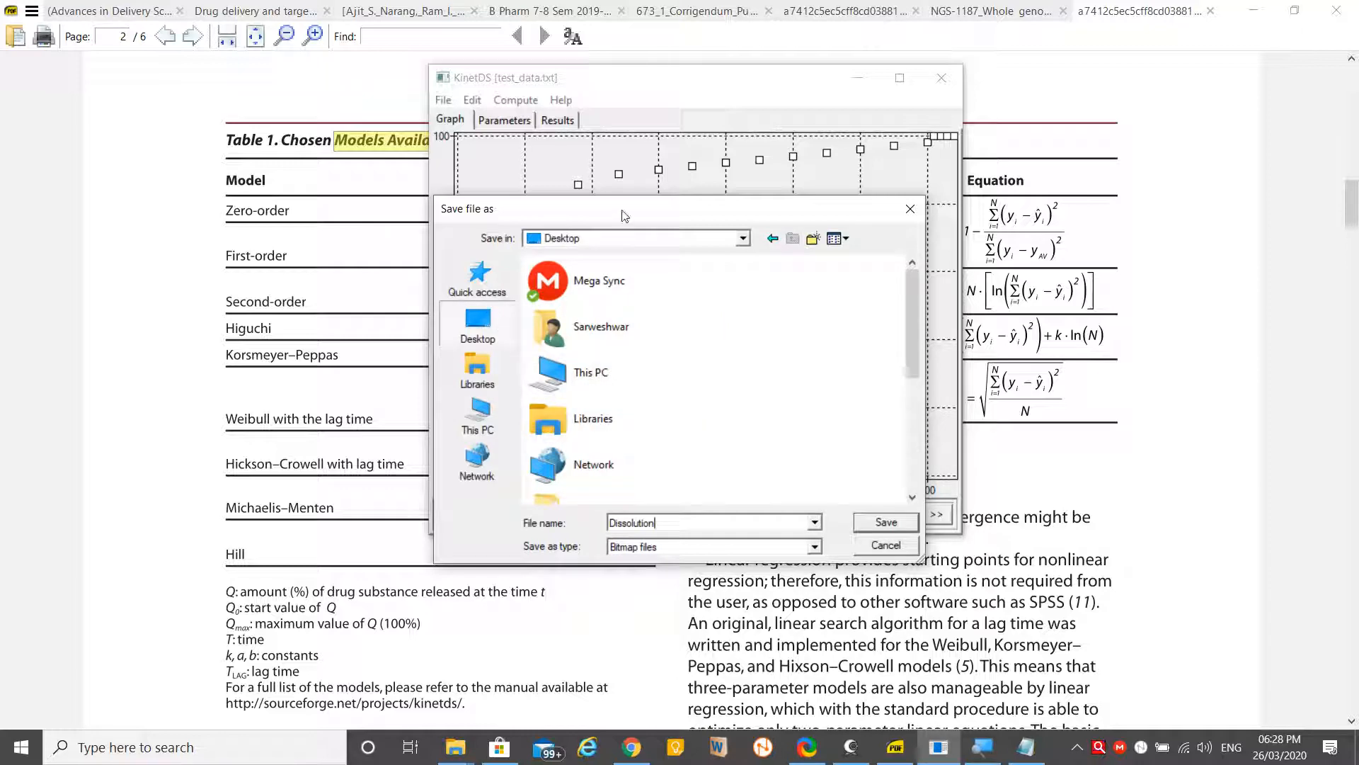
{"action": "left_click", "coordinate": [885, 522]}
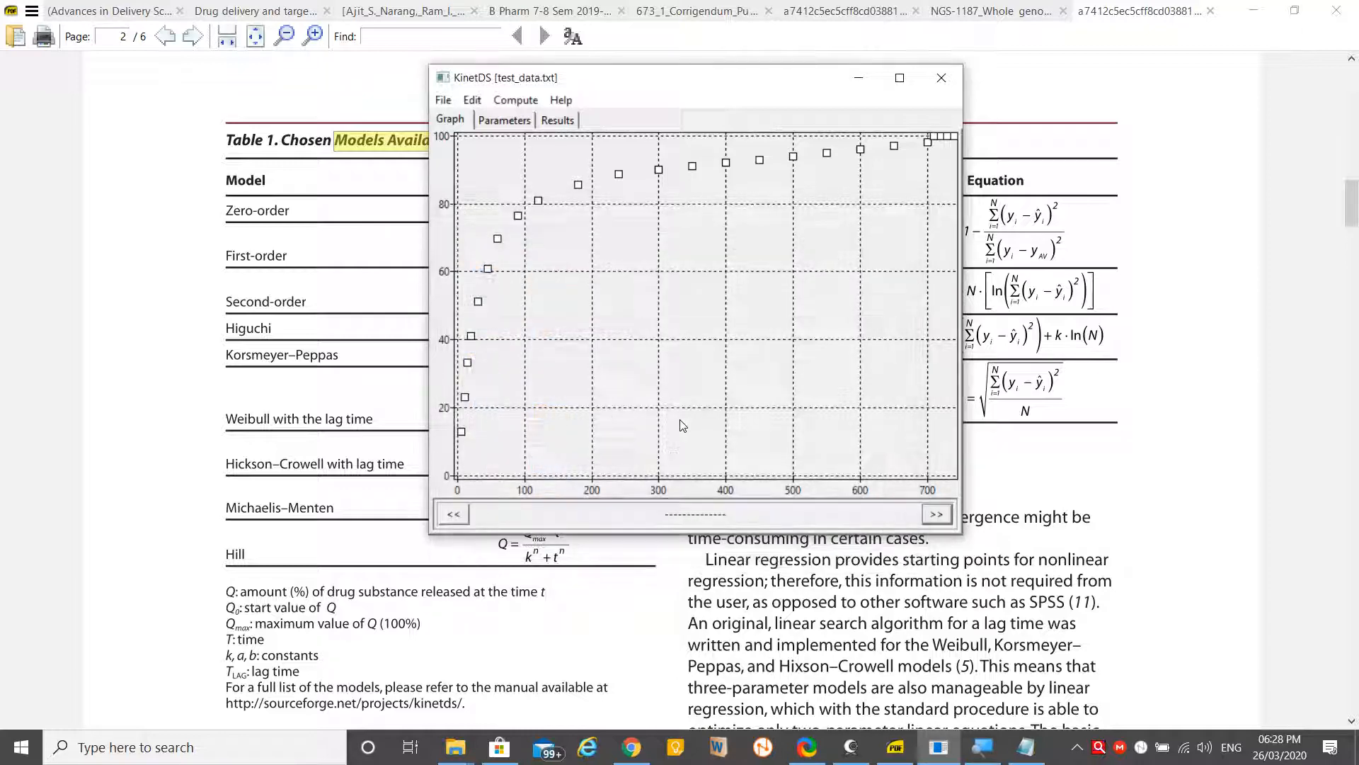
{"action": "left_click", "coordinate": [1355, 746]}
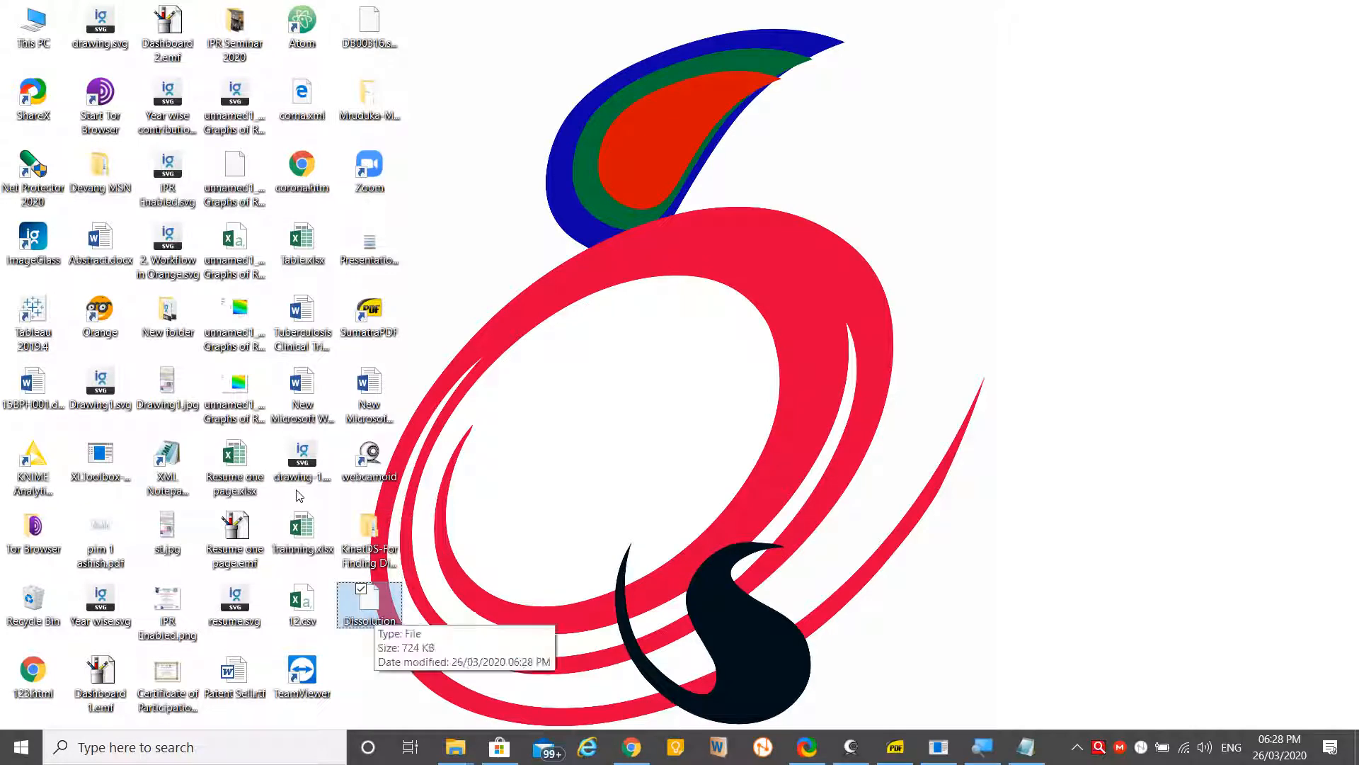
{"action": "right_click", "coordinate": [368, 604]}
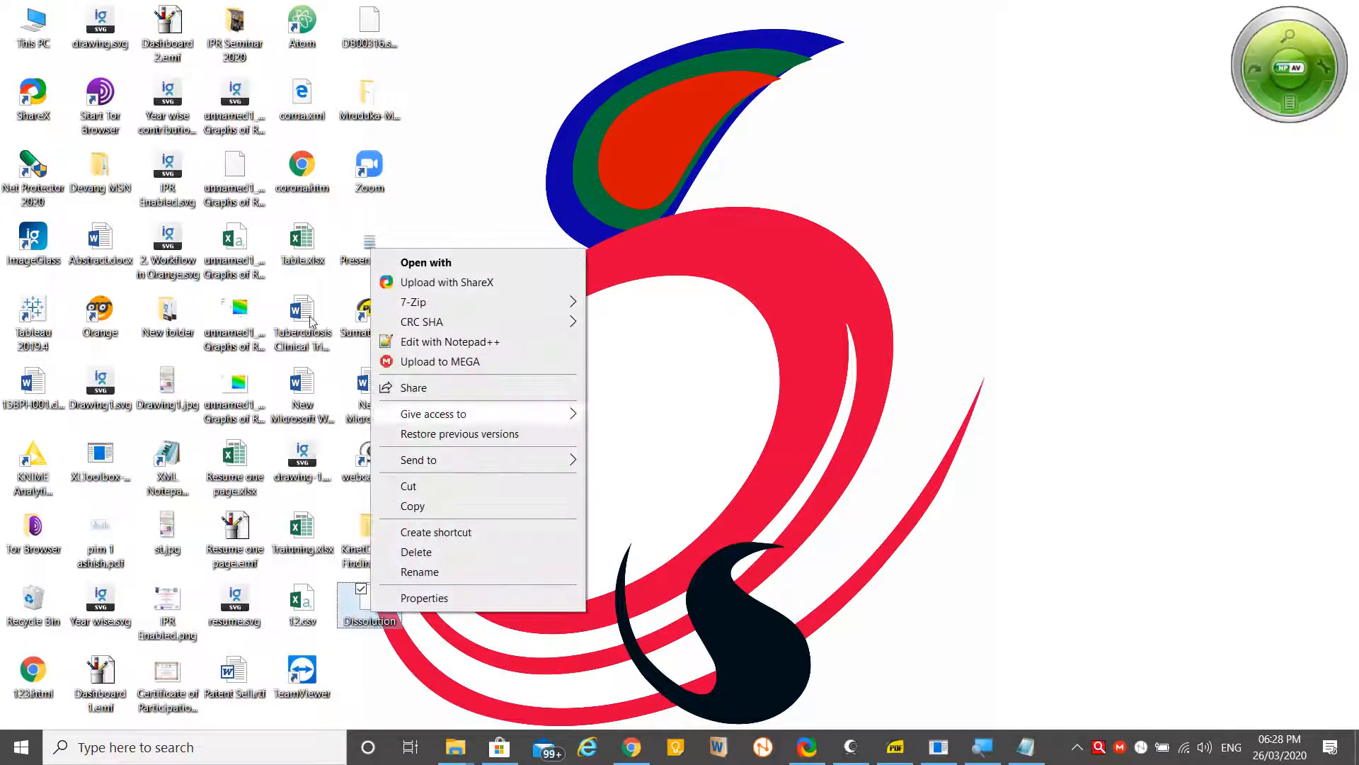
{"action": "mouse_move", "coordinate": [334, 322]}
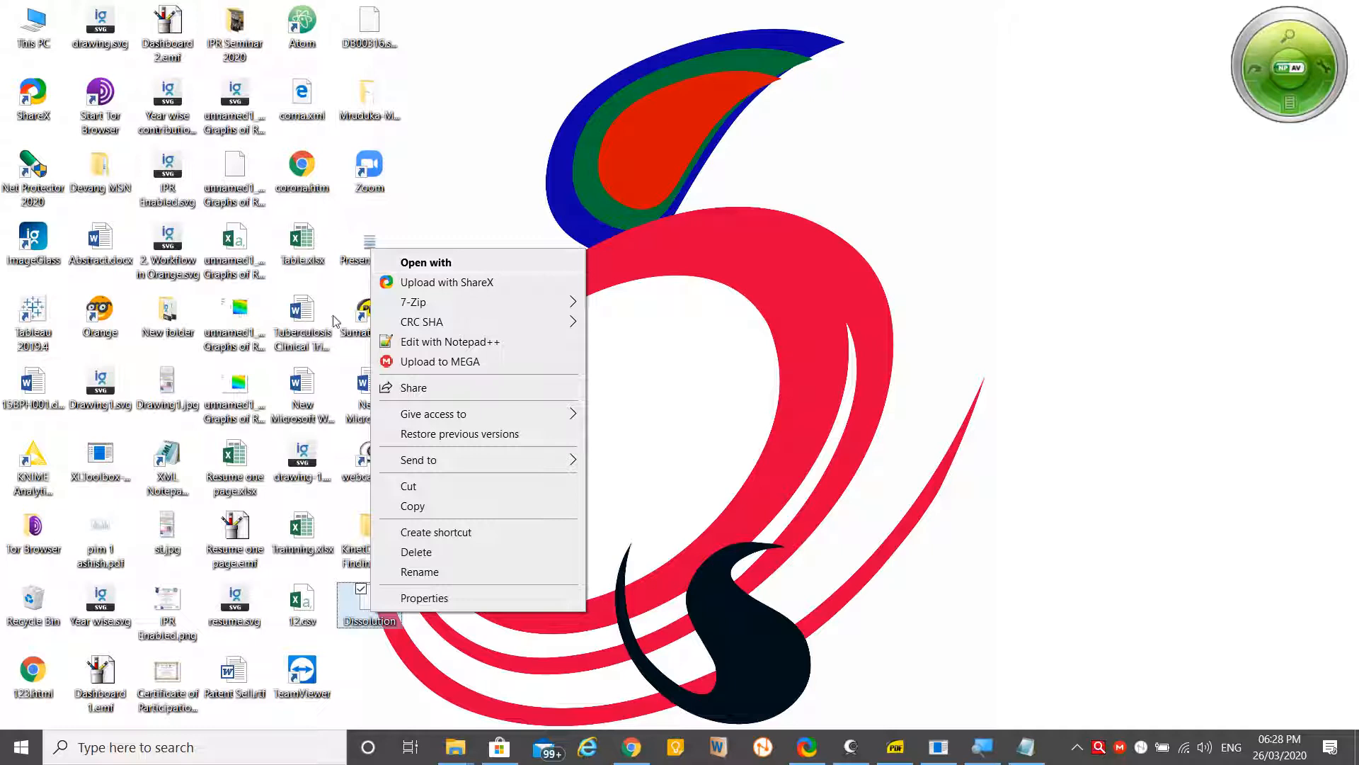
{"action": "mouse_move", "coordinate": [347, 232]}
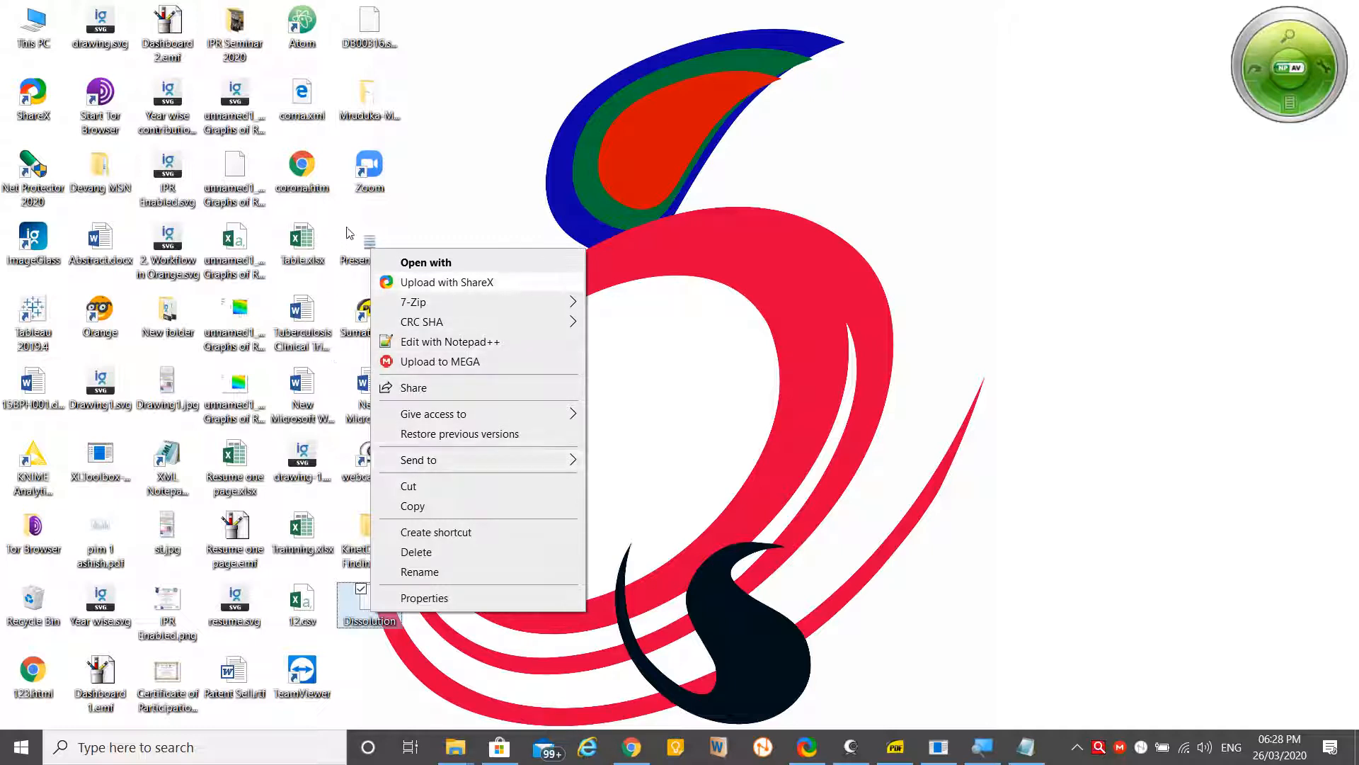
{"action": "left_click", "coordinate": [427, 262]}
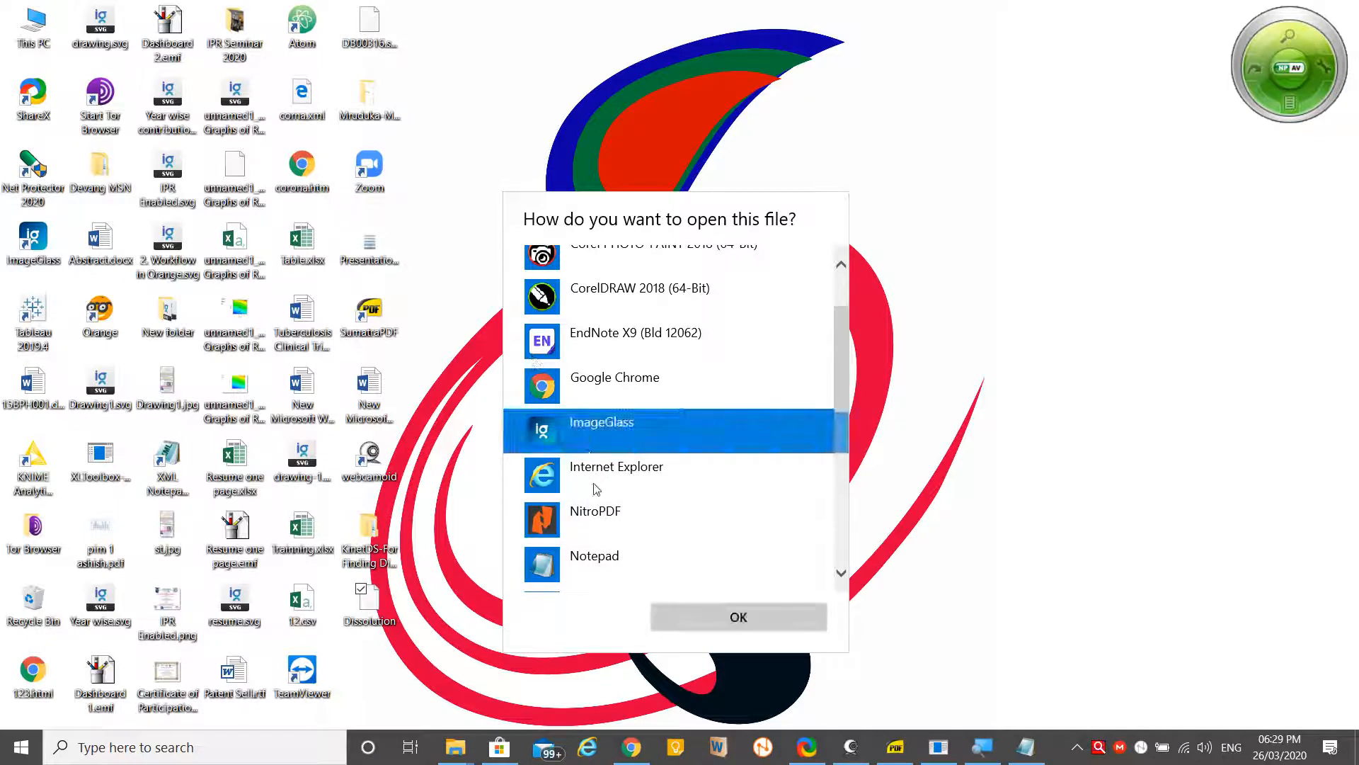
{"action": "left_click", "coordinate": [738, 616]}
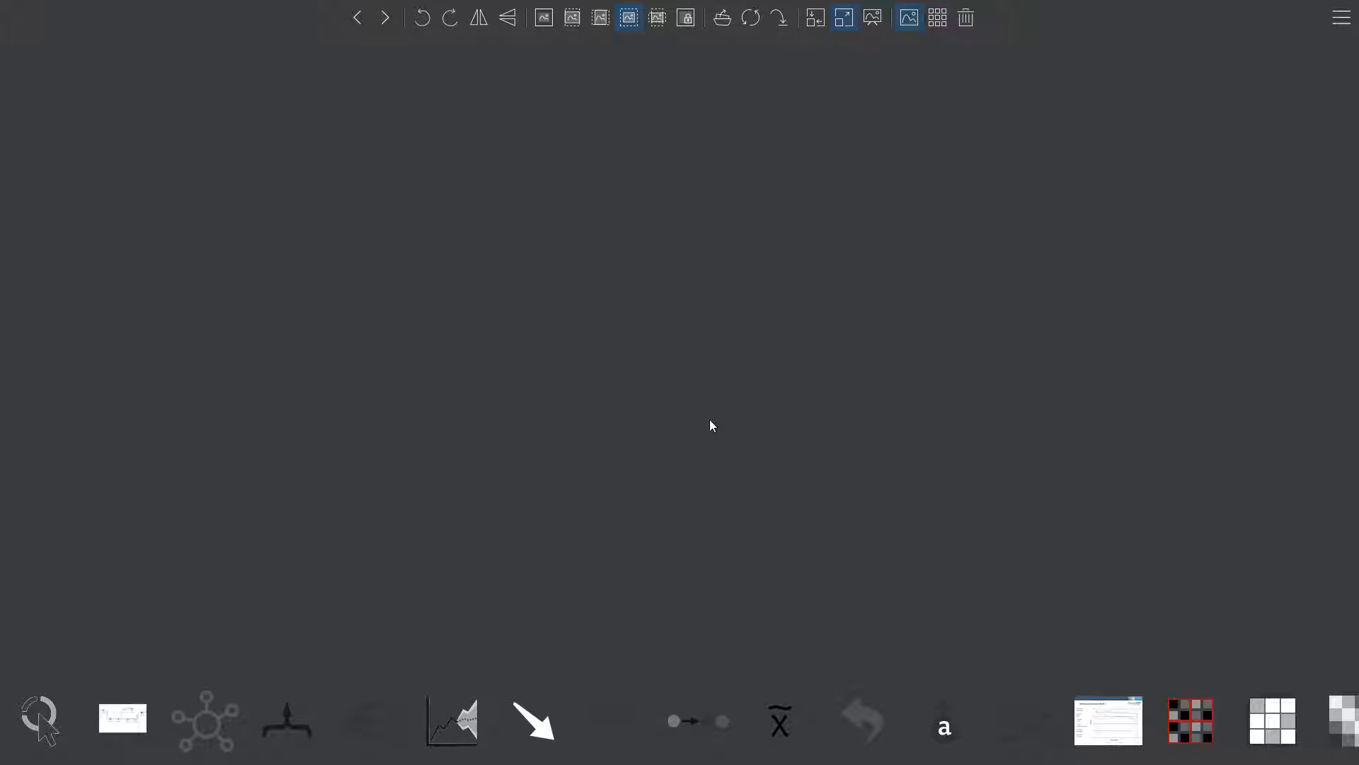
{"action": "mouse_move", "coordinate": [481, 125]}
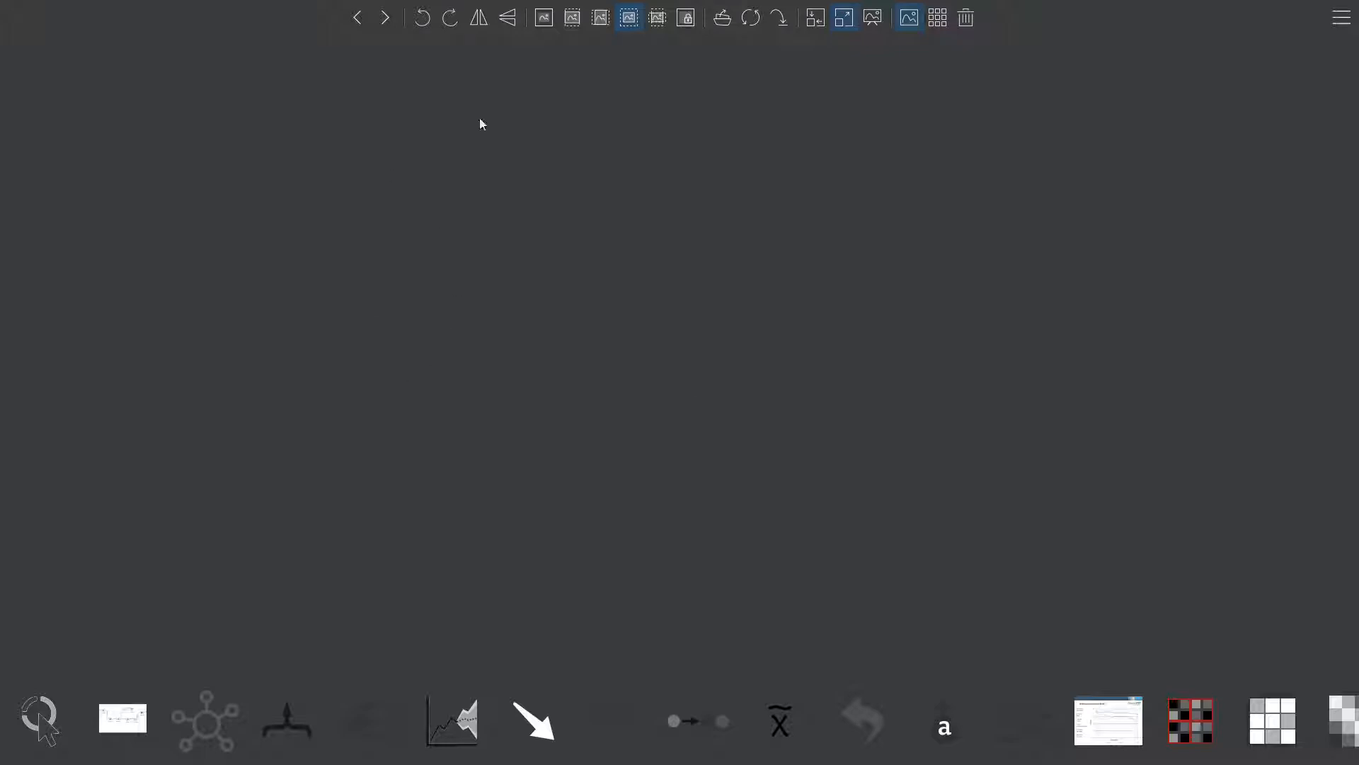
{"action": "mouse_move", "coordinate": [477, 234]}
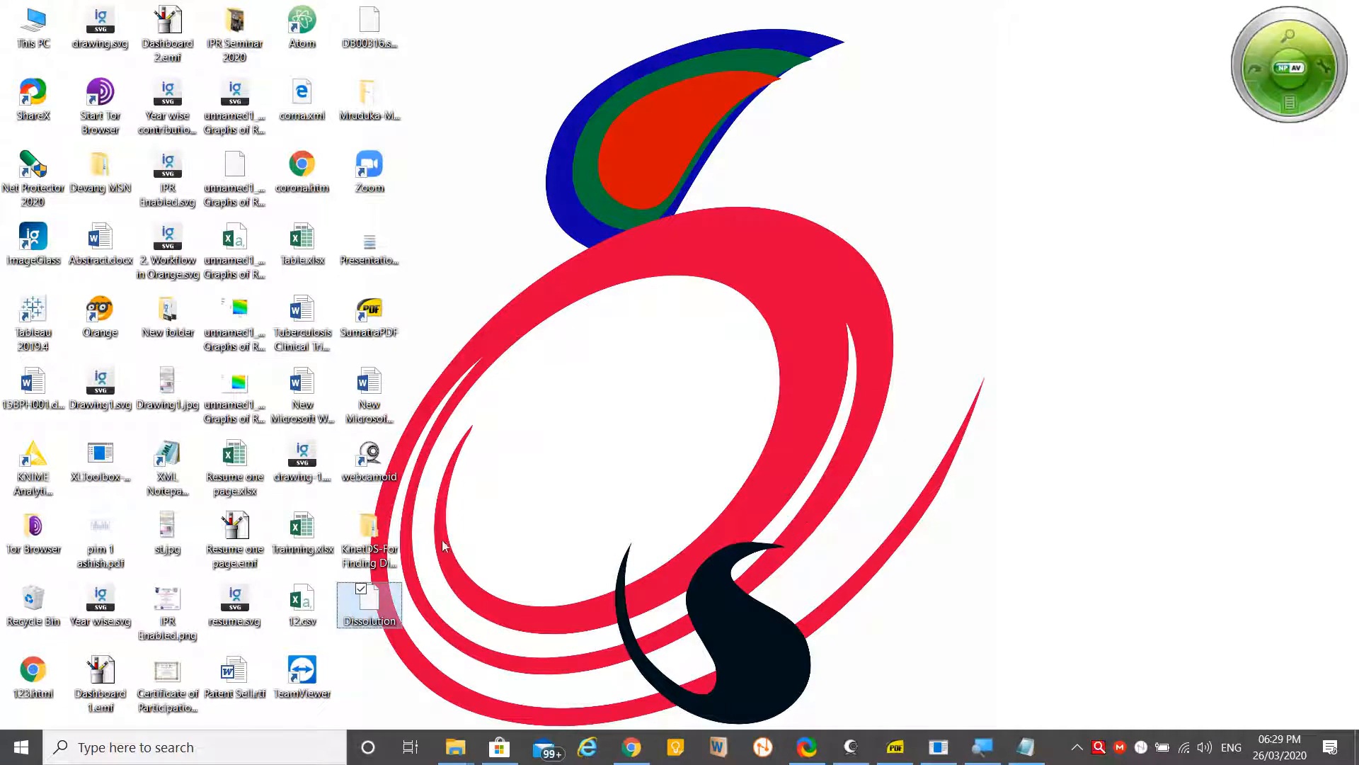
{"action": "mouse_move", "coordinate": [315, 496]}
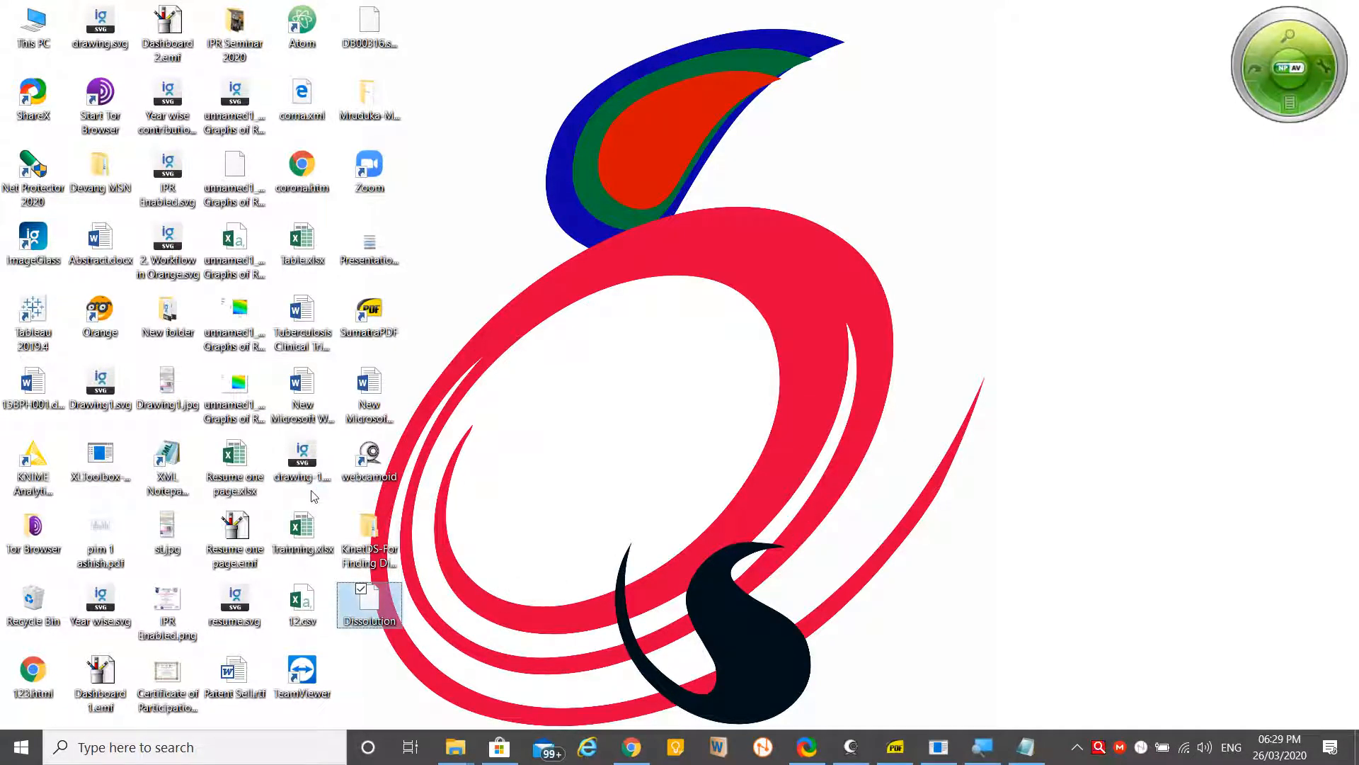
{"action": "double_click", "coordinate": [369, 605]}
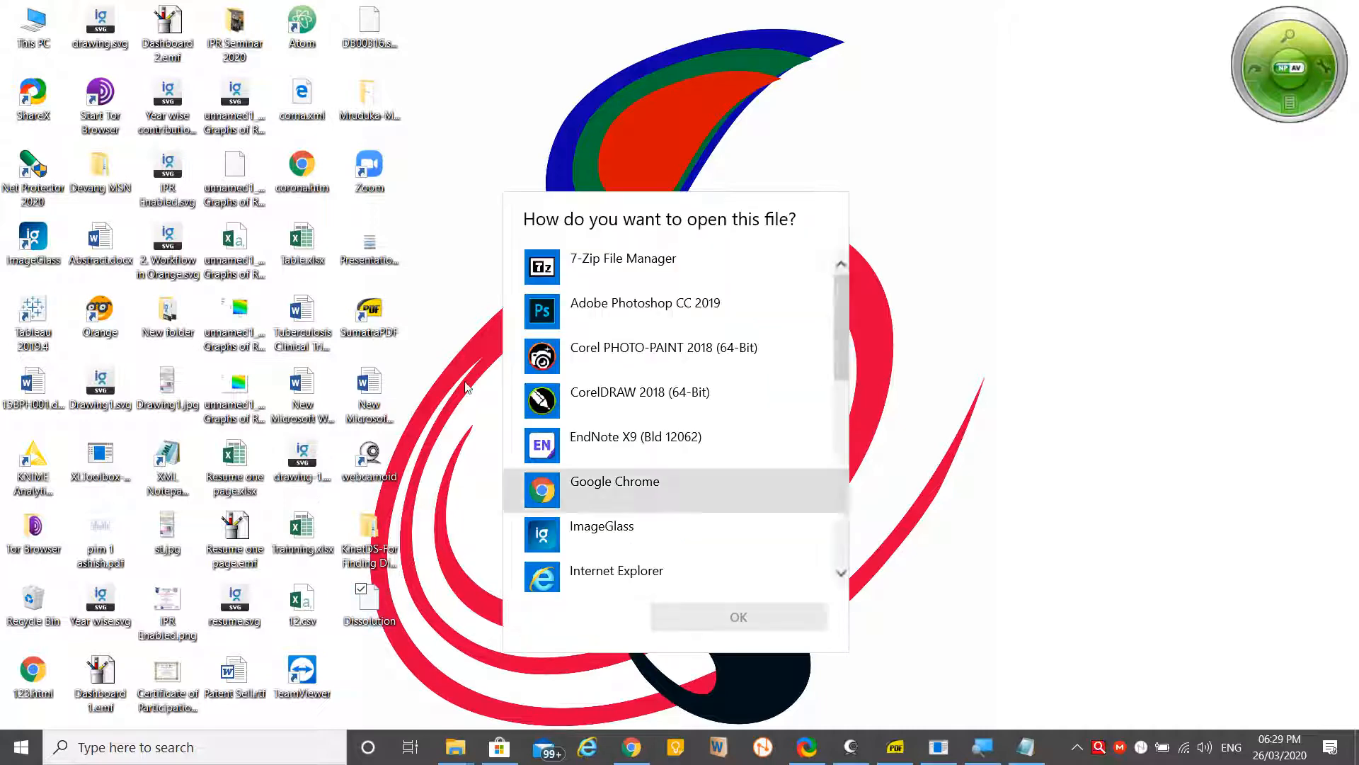
{"action": "scroll", "scroll_direction": "down", "scroll_amount": 3}
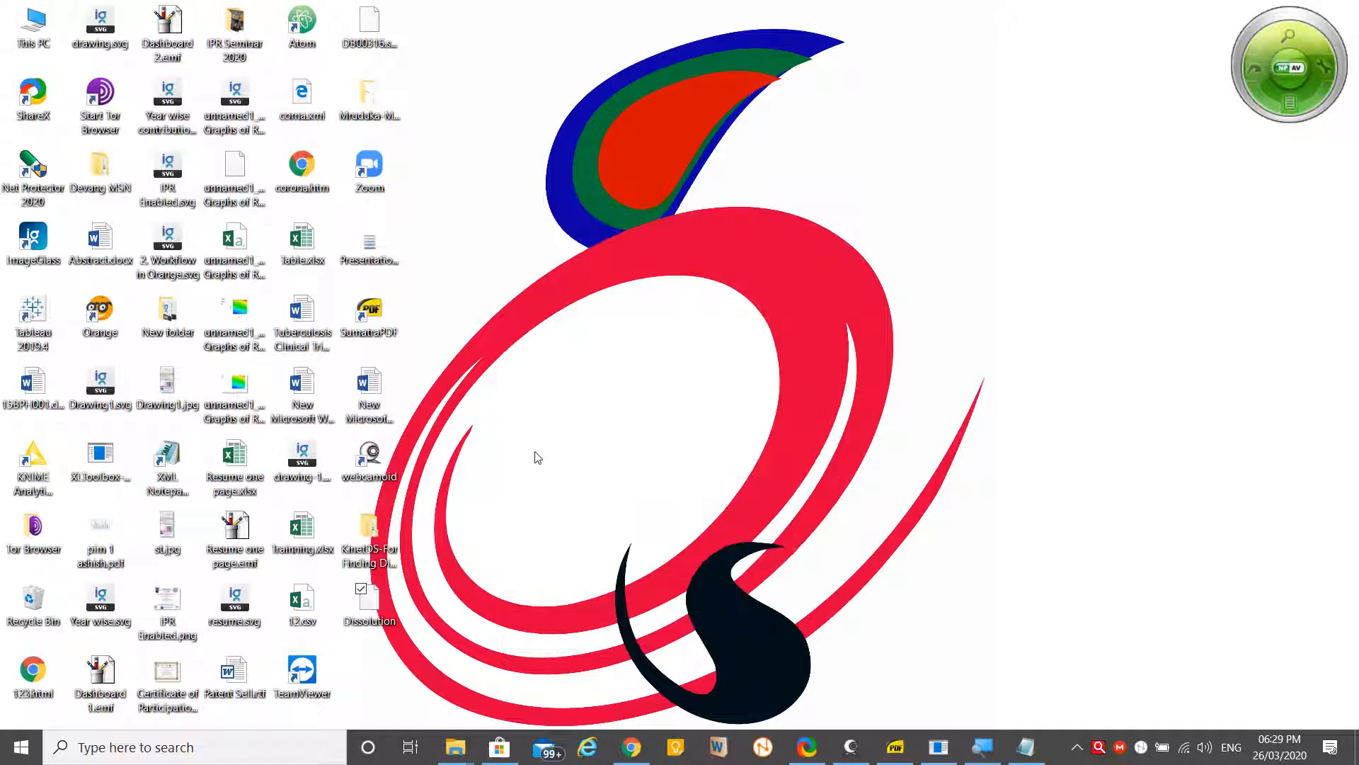
{"action": "double_click", "coordinate": [368, 603]}
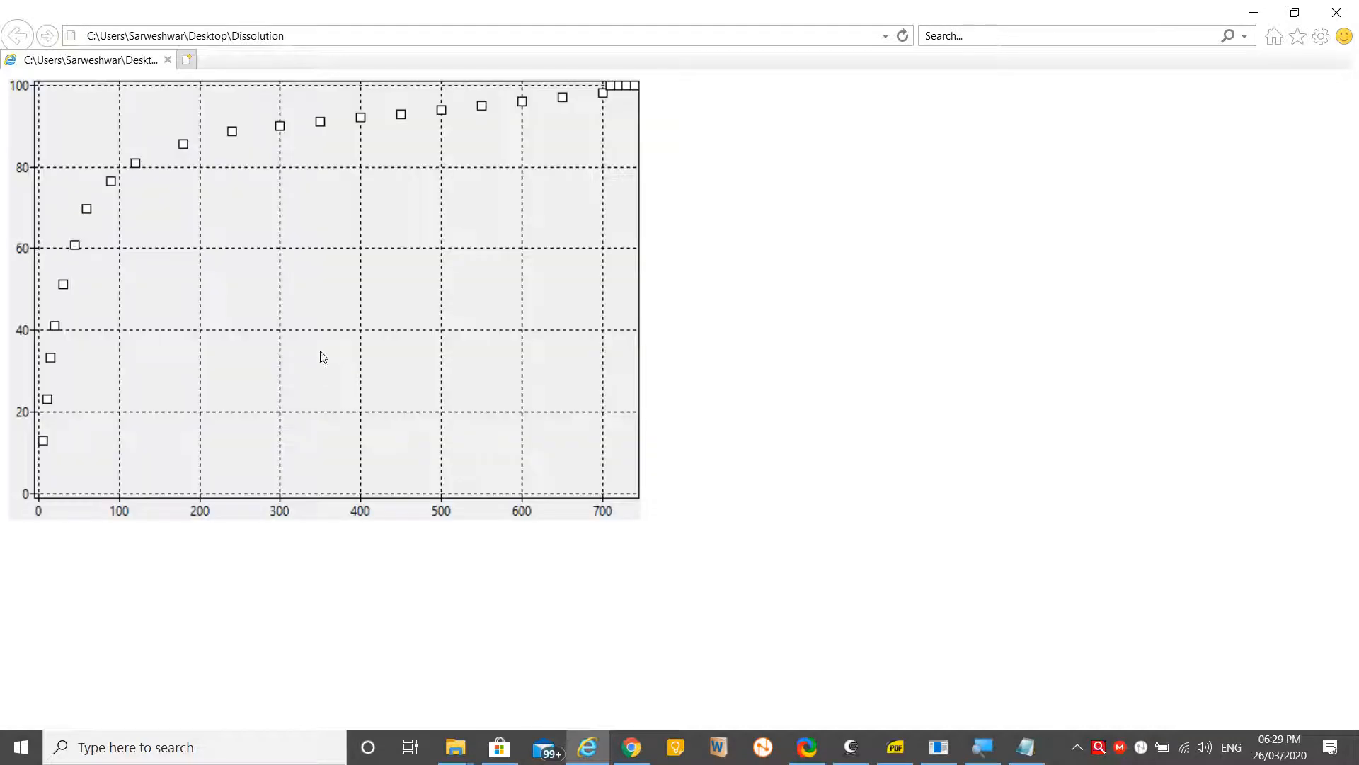
{"action": "mouse_move", "coordinate": [197, 286]}
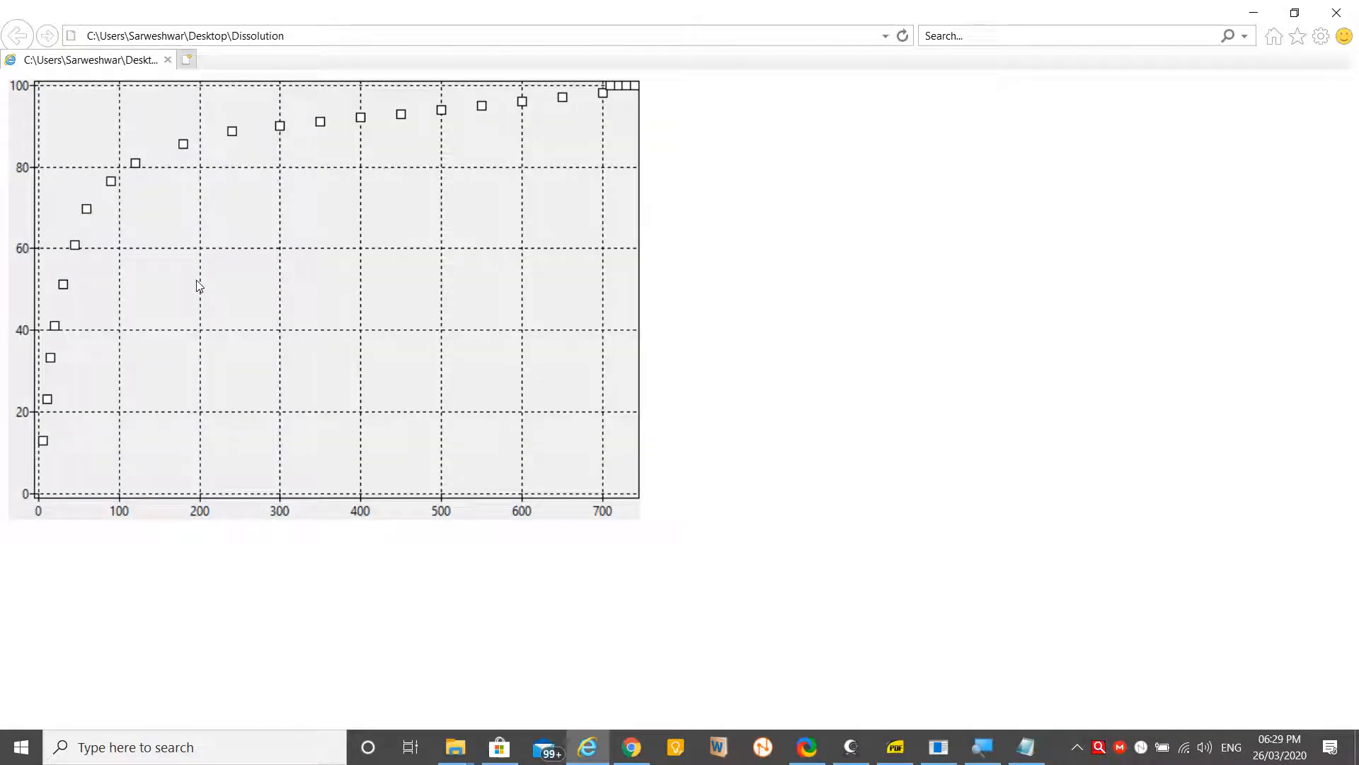
{"action": "mouse_move", "coordinate": [200, 241]}
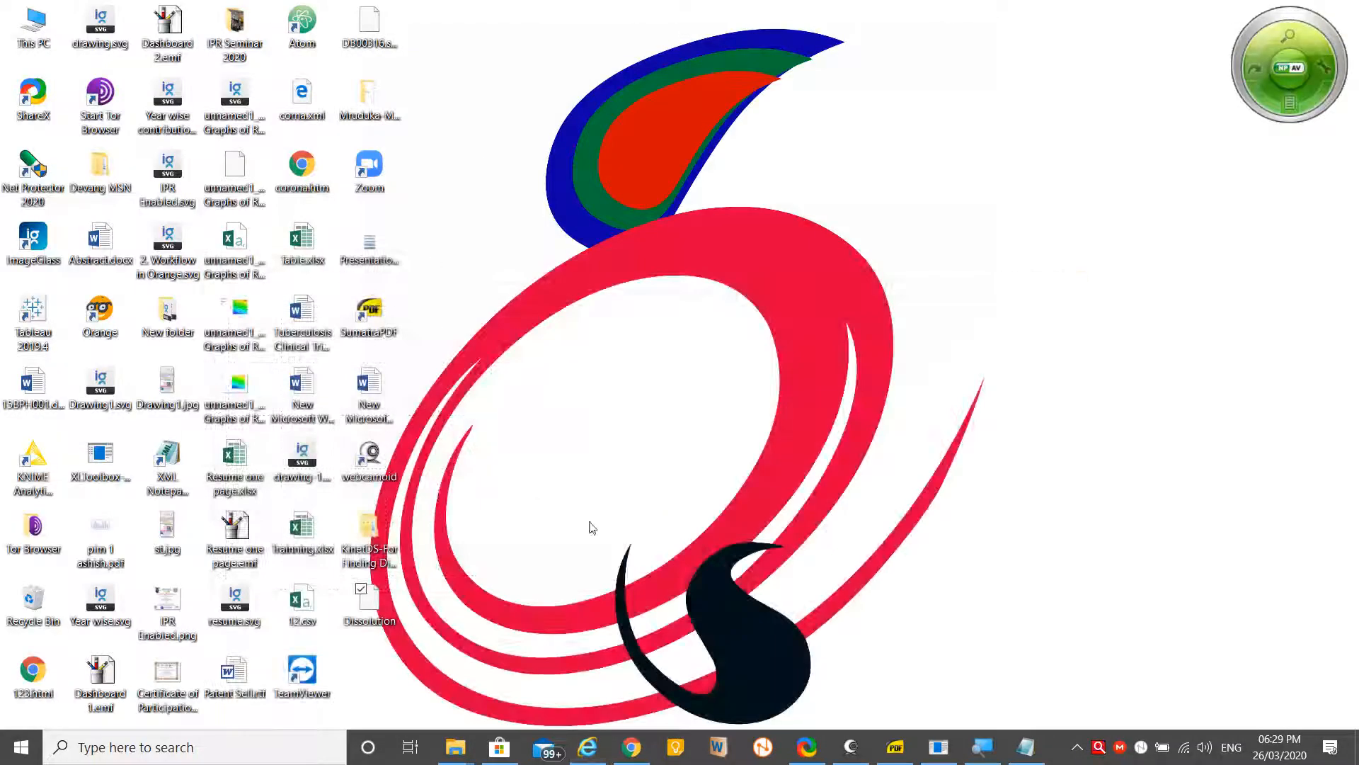
{"action": "double_click", "coordinate": [368, 520]}
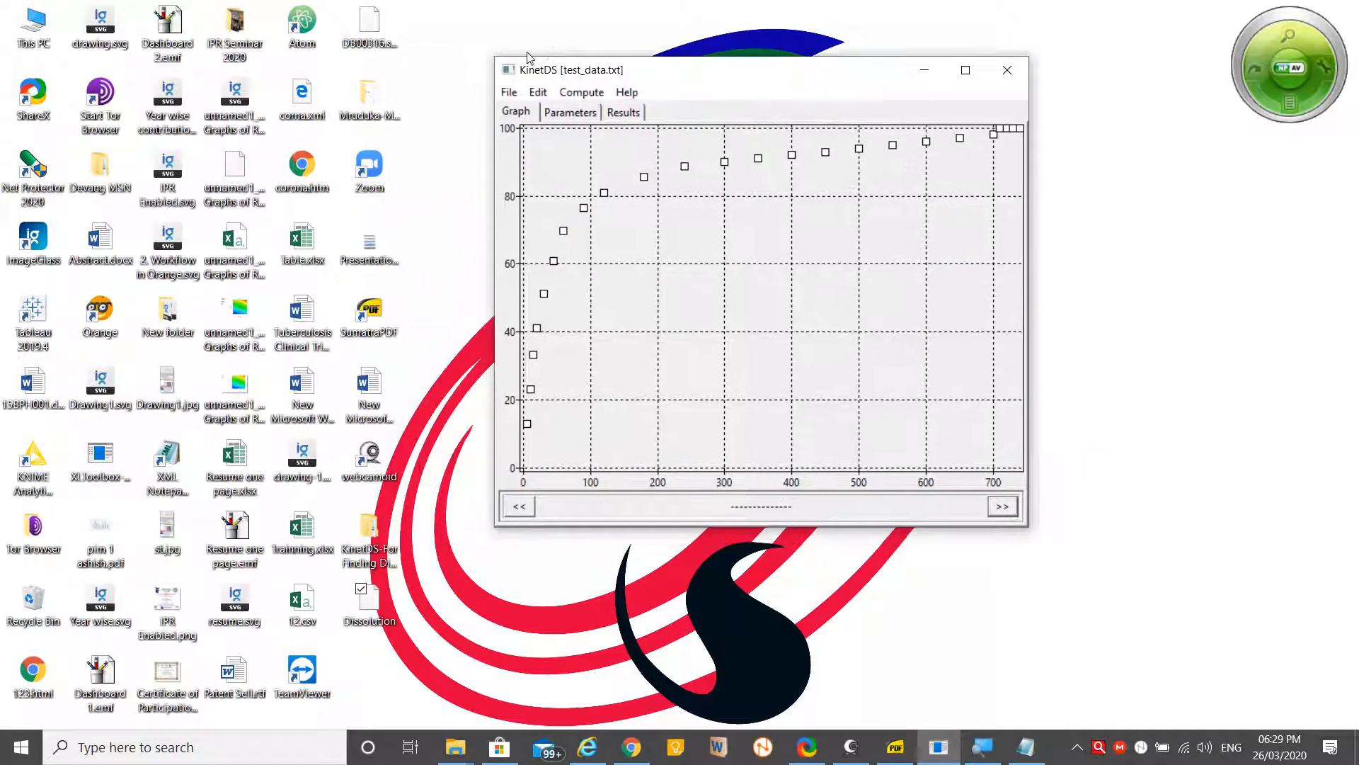
{"action": "mouse_move", "coordinate": [457, 90]}
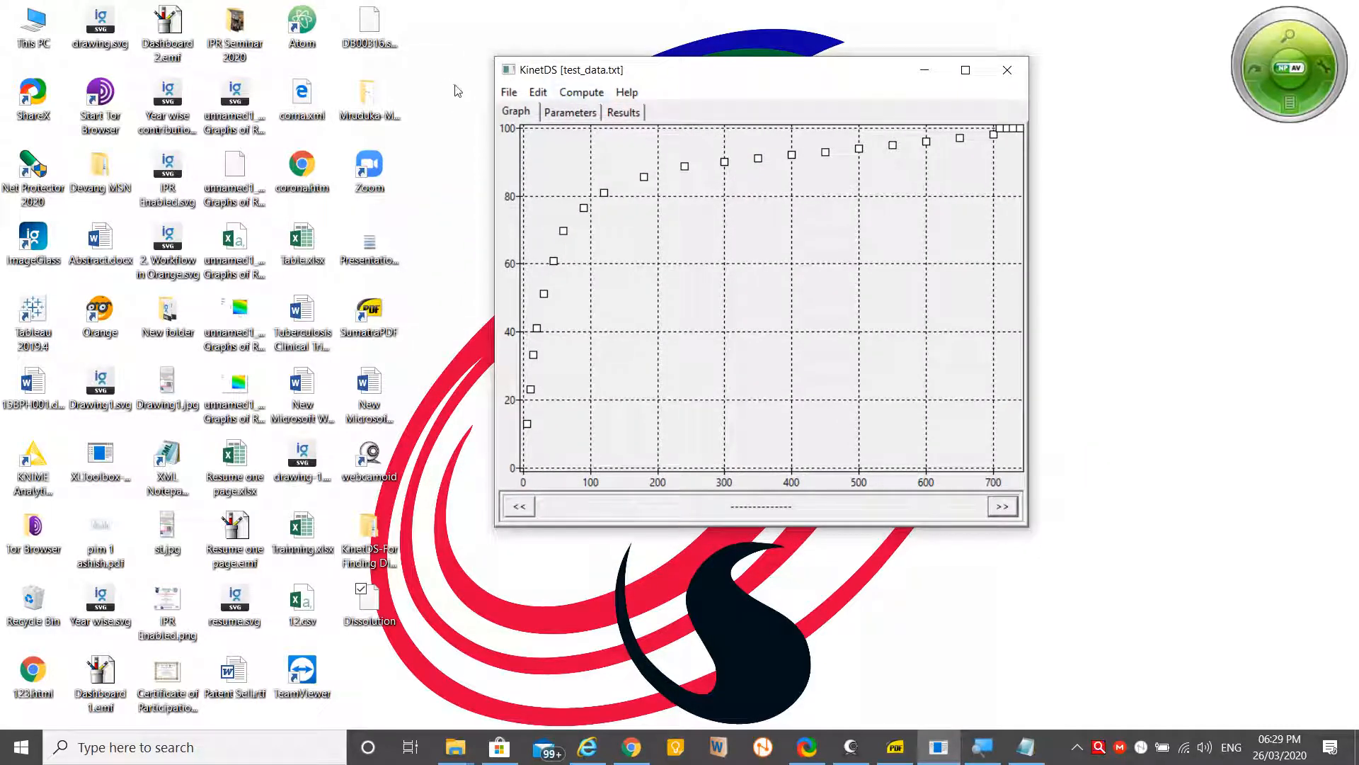
Run Compute current from the Parameters tab to fit the models to the test data
{"action": "left_click", "coordinate": [569, 112]}
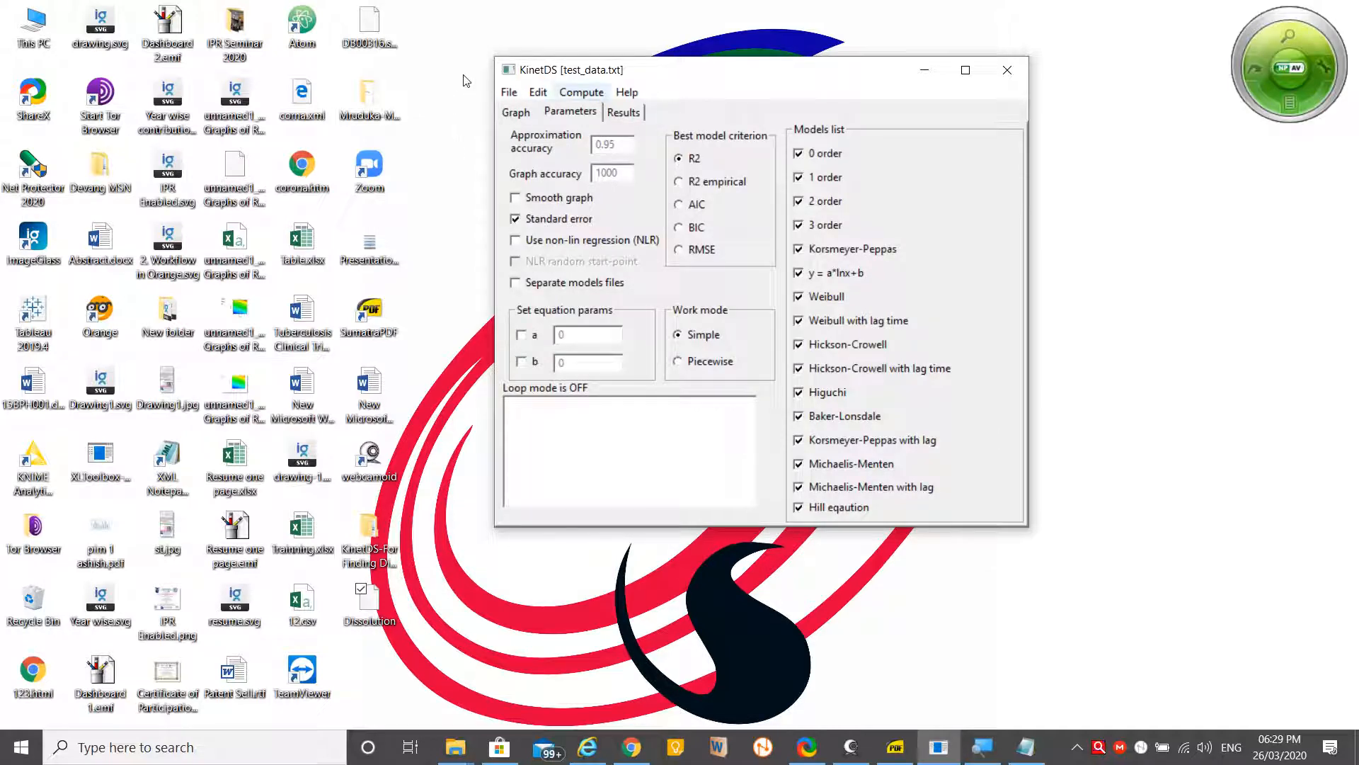
{"action": "left_click", "coordinate": [582, 92]}
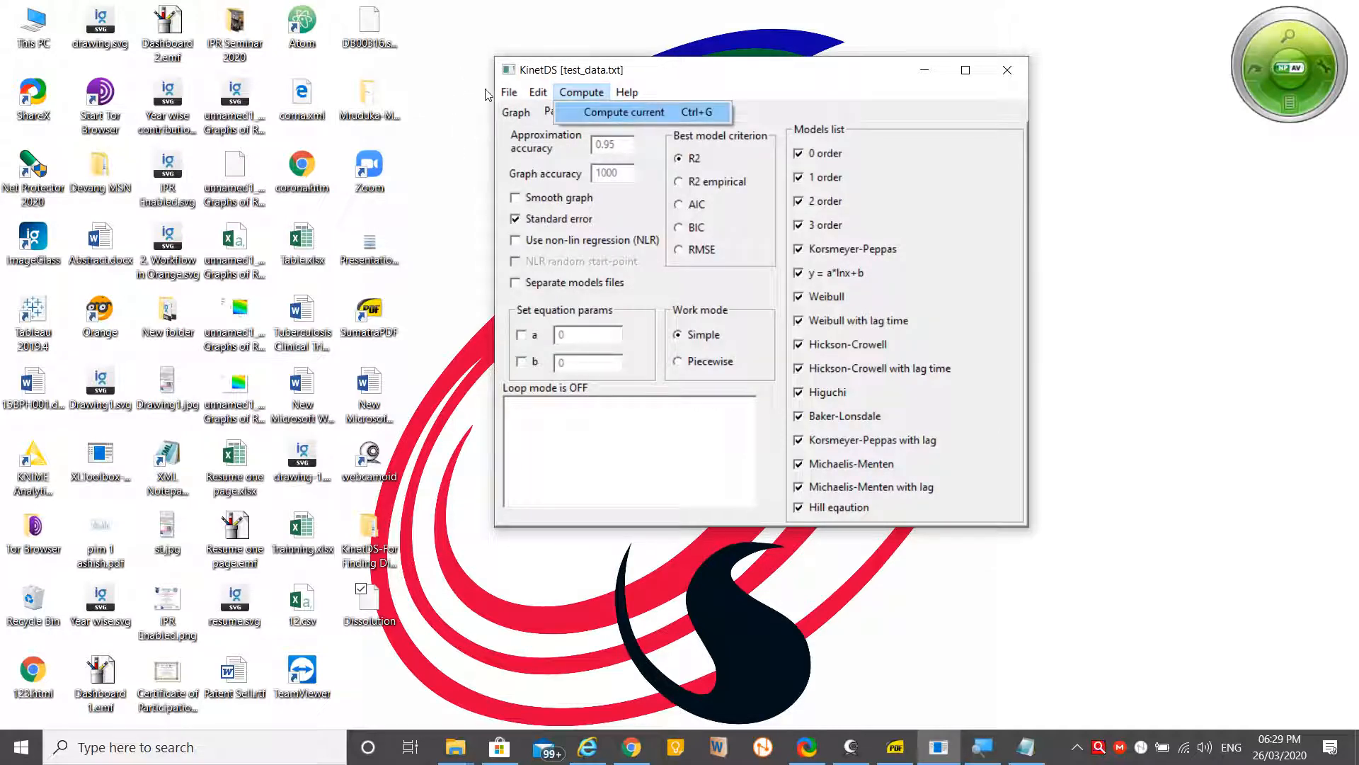
{"action": "left_click", "coordinate": [623, 111]}
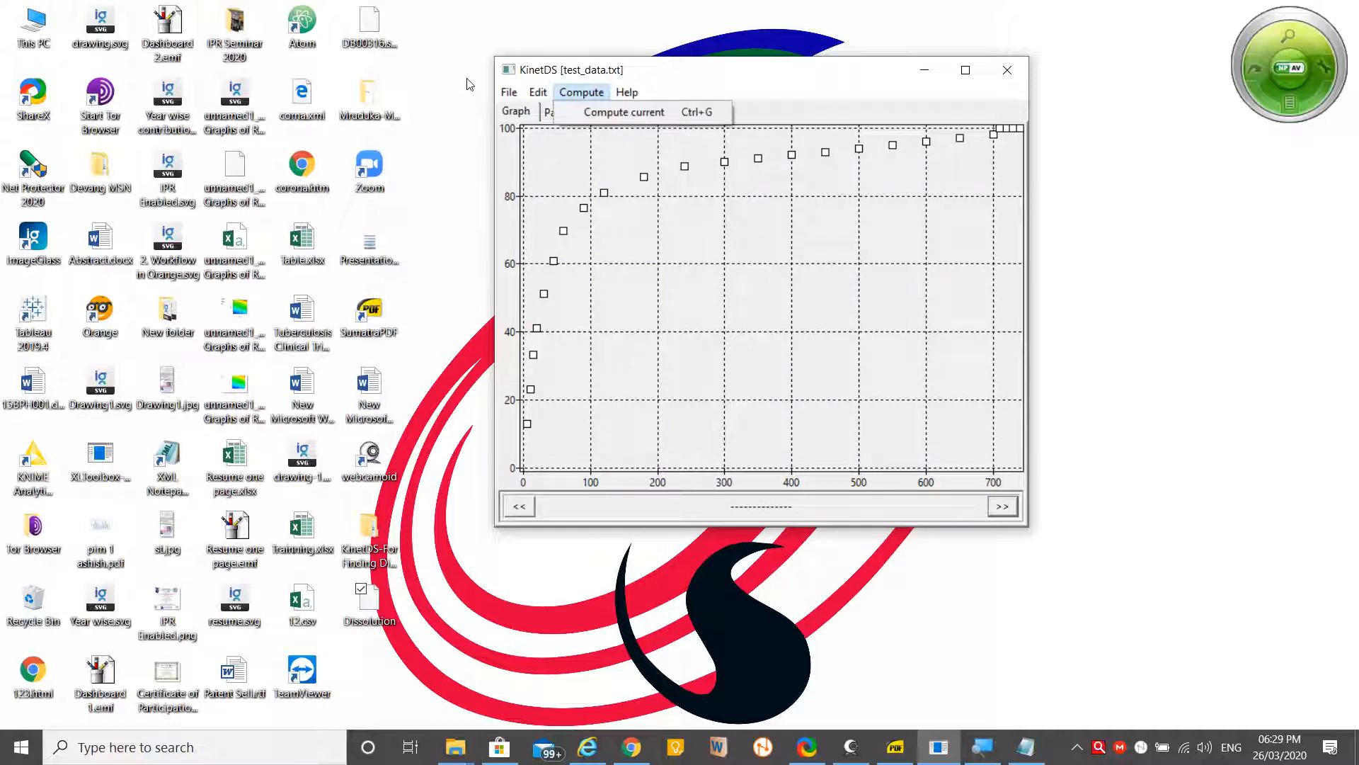
Check the fitted curve on the Graph tab and show the numeric fitting results, window maximized
{"action": "left_click", "coordinate": [621, 112]}
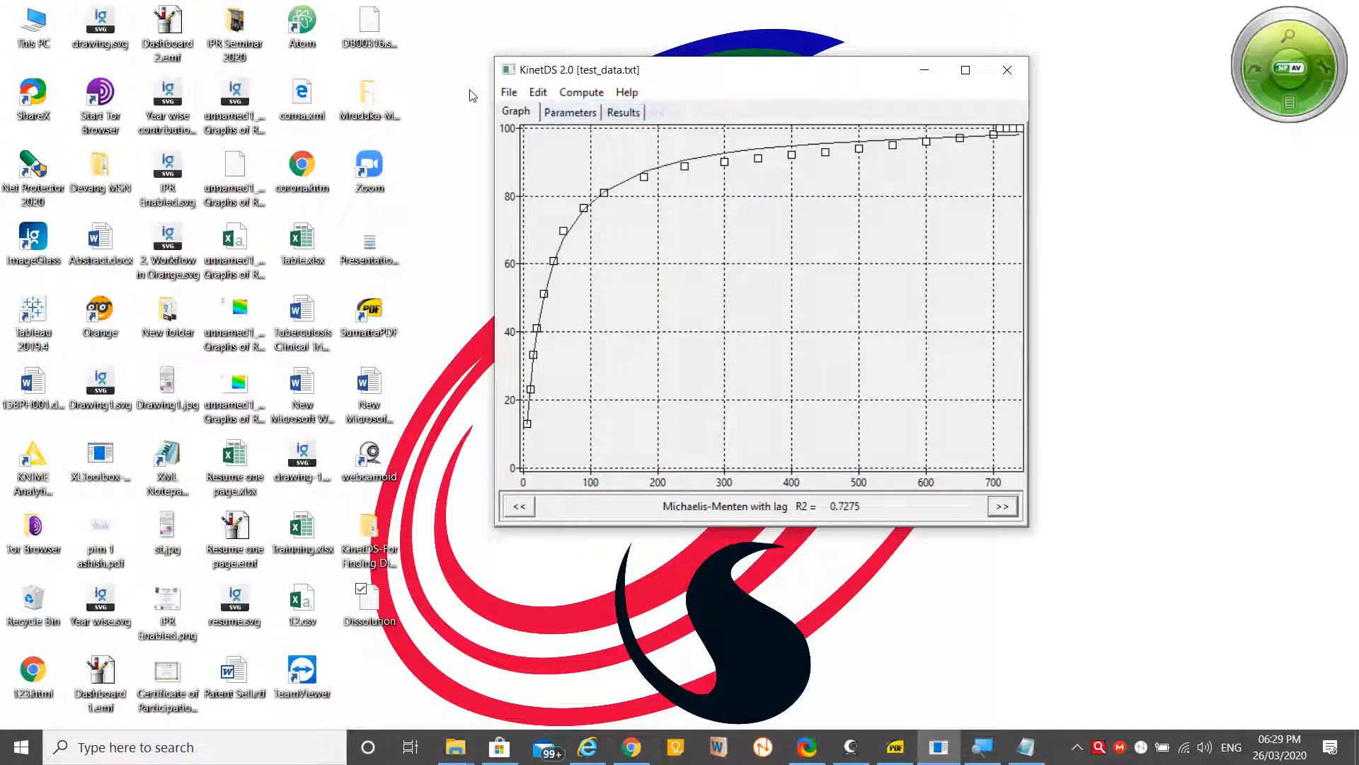
{"action": "left_click", "coordinate": [623, 110]}
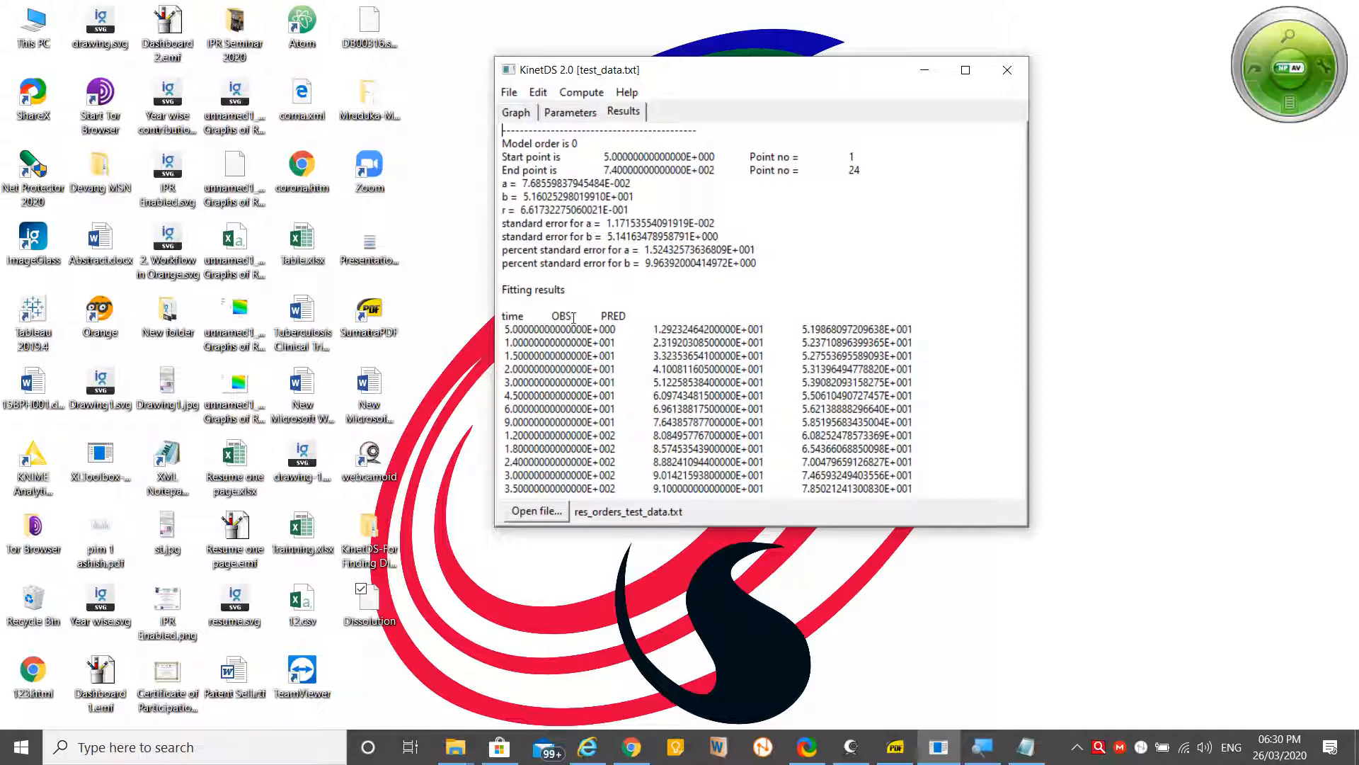
{"action": "left_click", "coordinate": [964, 69]}
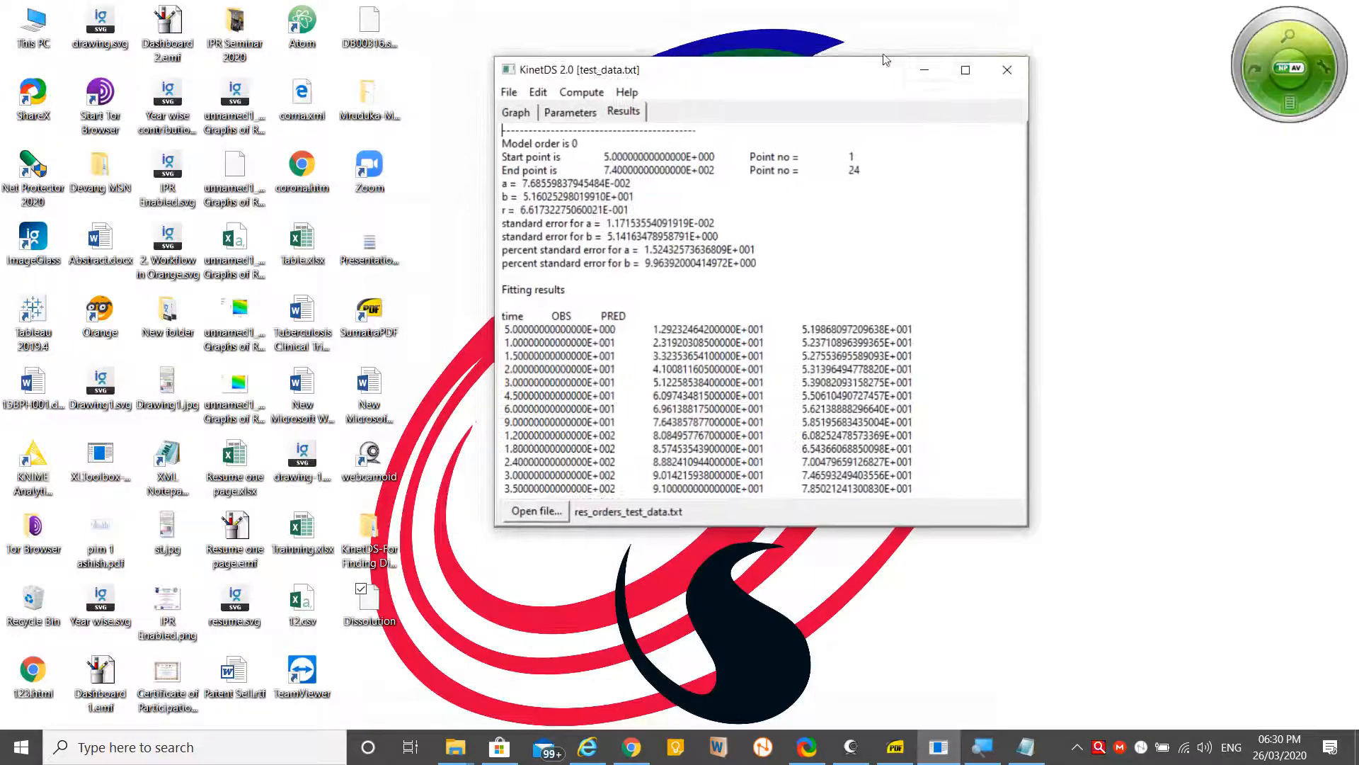
{"action": "mouse_move", "coordinate": [364, 607]}
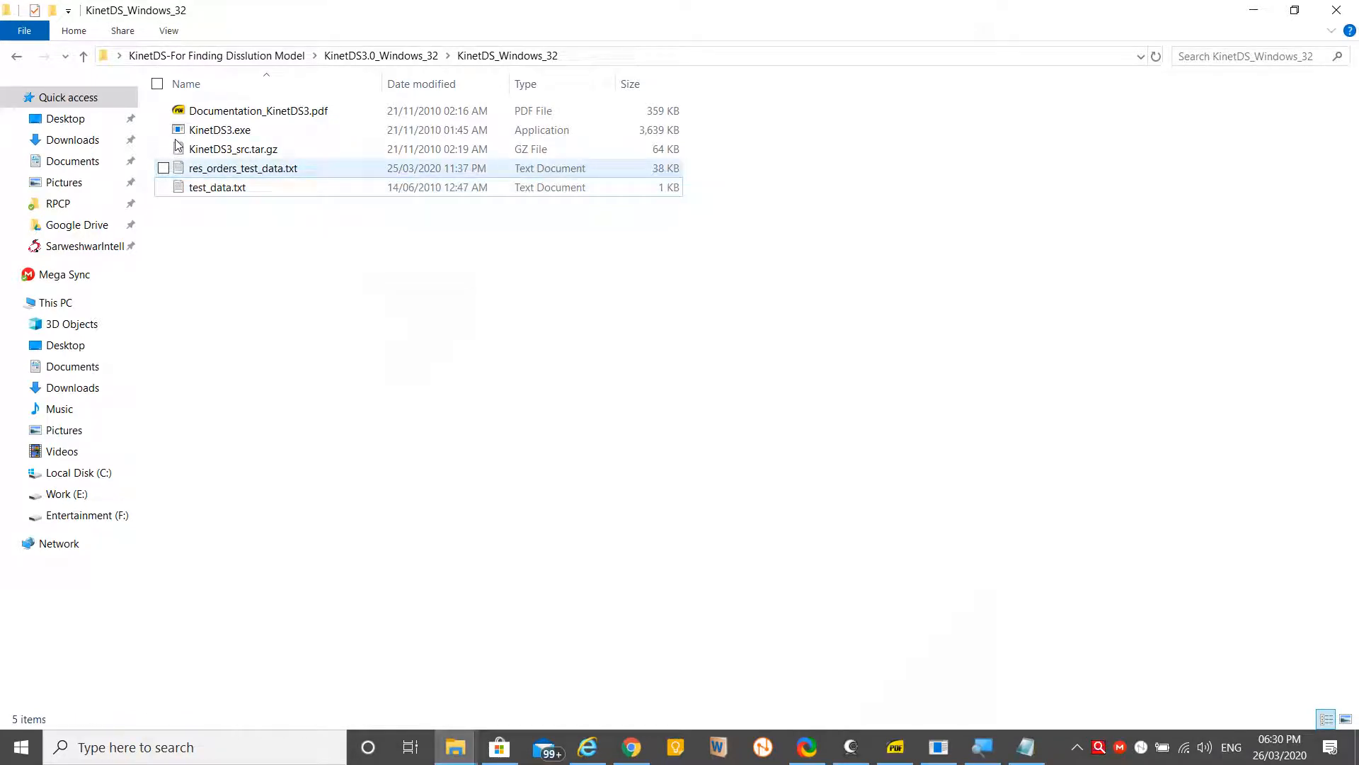
Open res_orders_test_data.txt from the KinetDS_Windows_32 folder in Notepad
{"action": "left_click", "coordinate": [220, 129]}
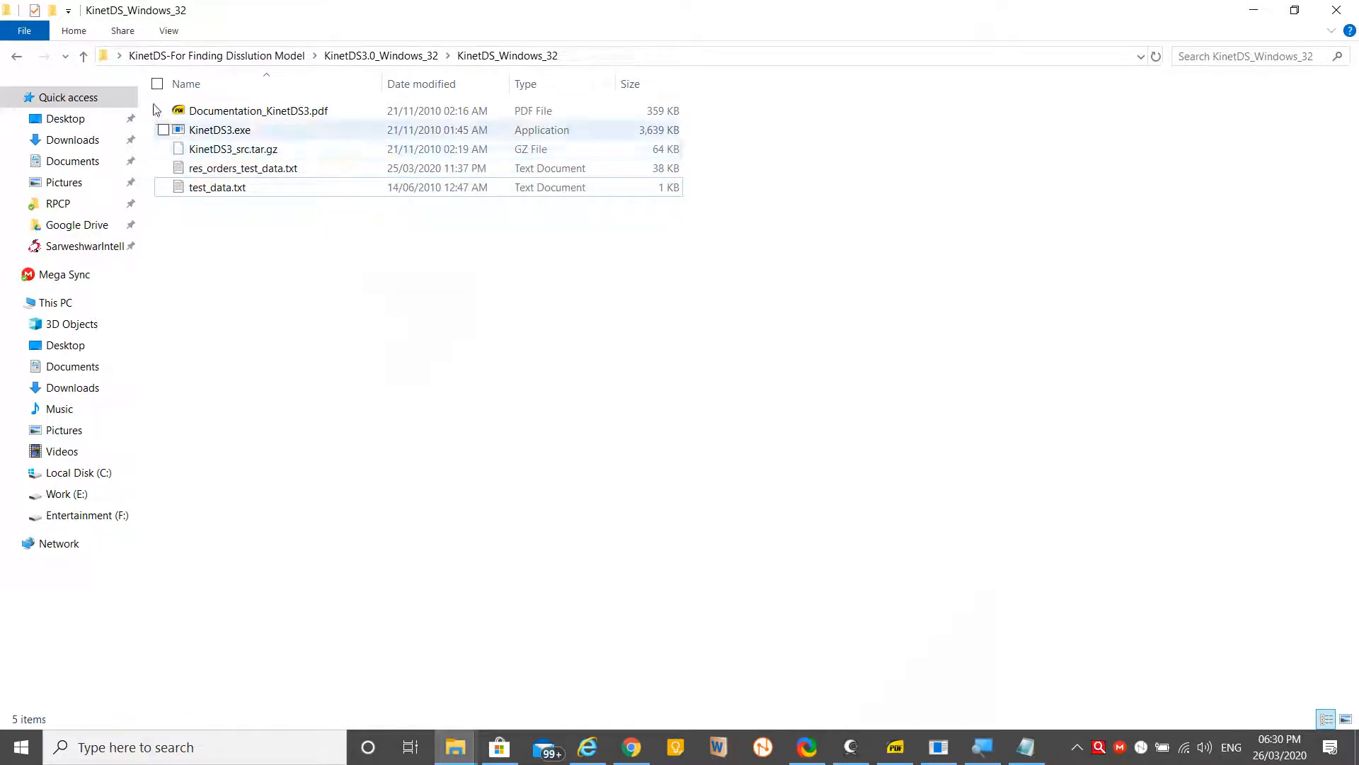
{"action": "mouse_move", "coordinate": [242, 167]}
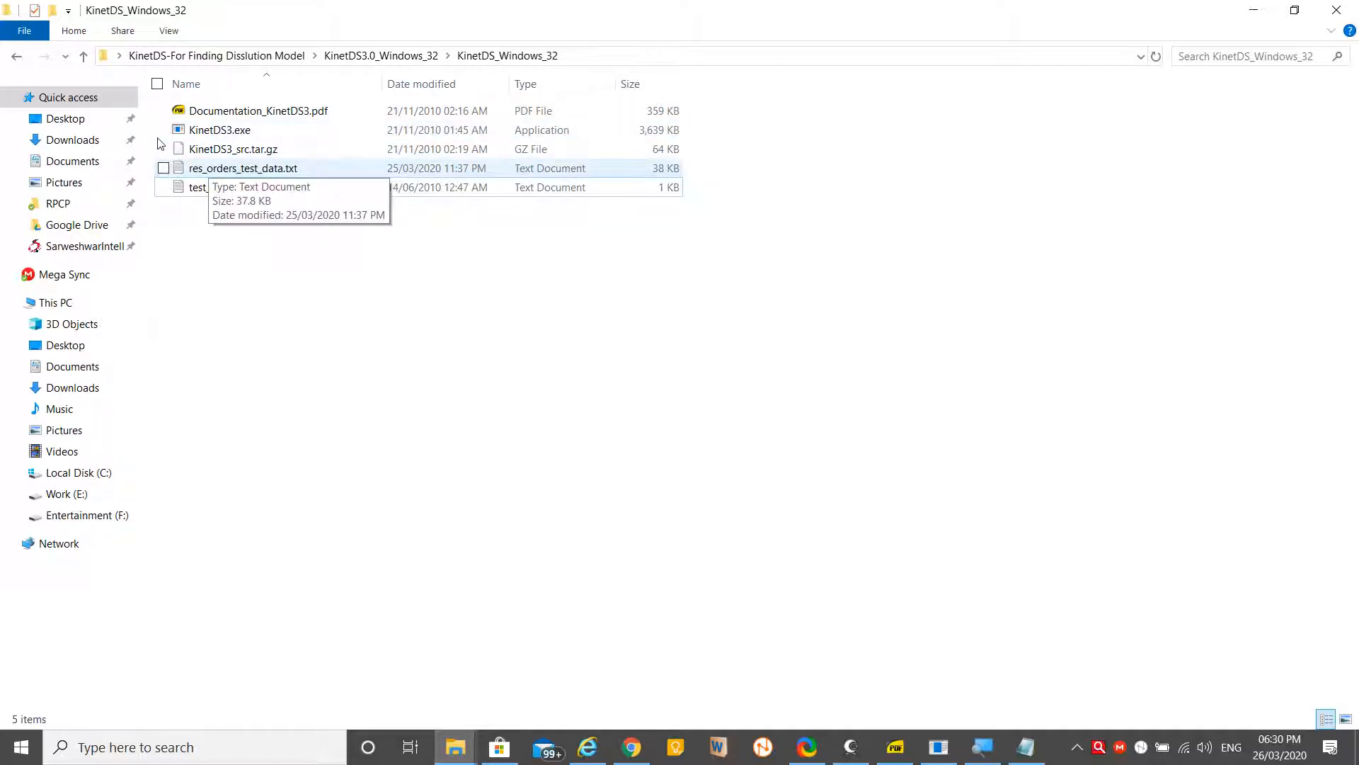
{"action": "mouse_move", "coordinate": [190, 143]}
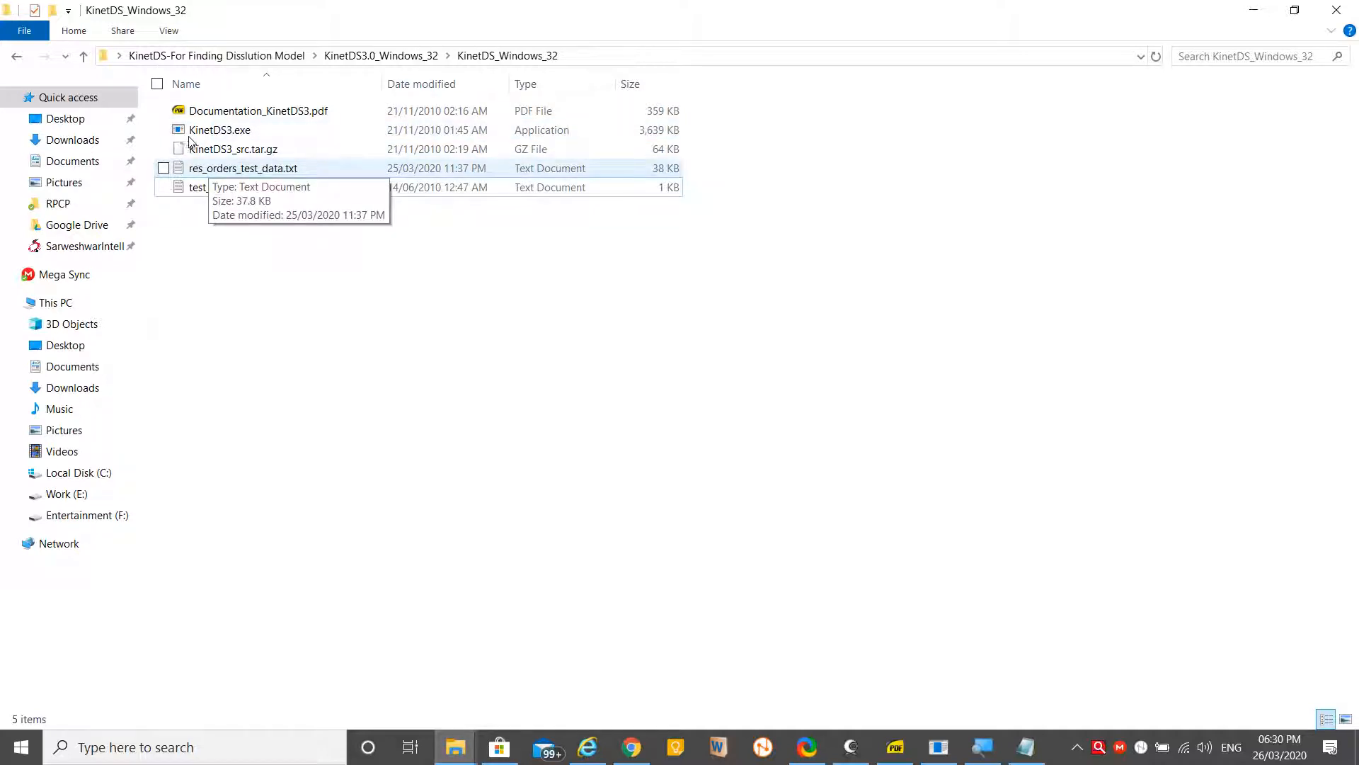
{"action": "left_click", "coordinate": [242, 167]}
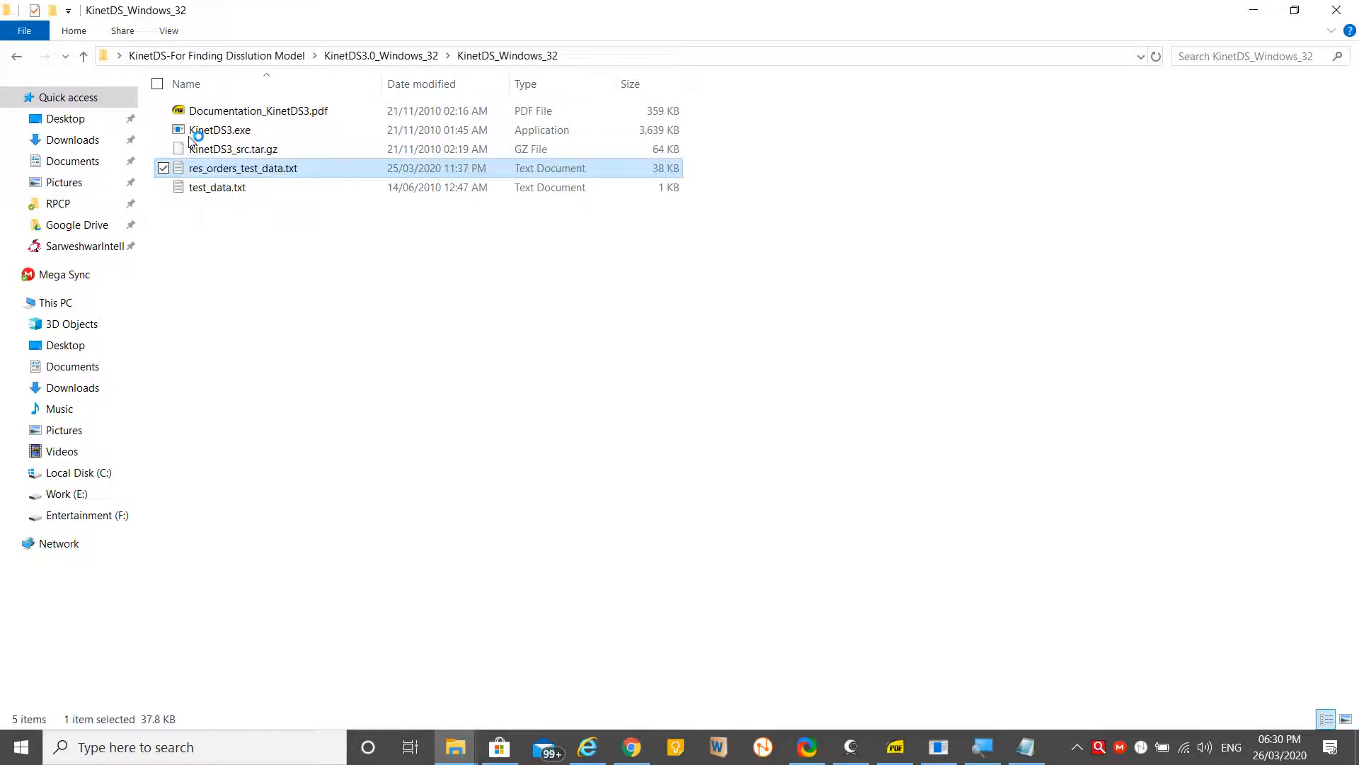
{"action": "double_click", "coordinate": [242, 167]}
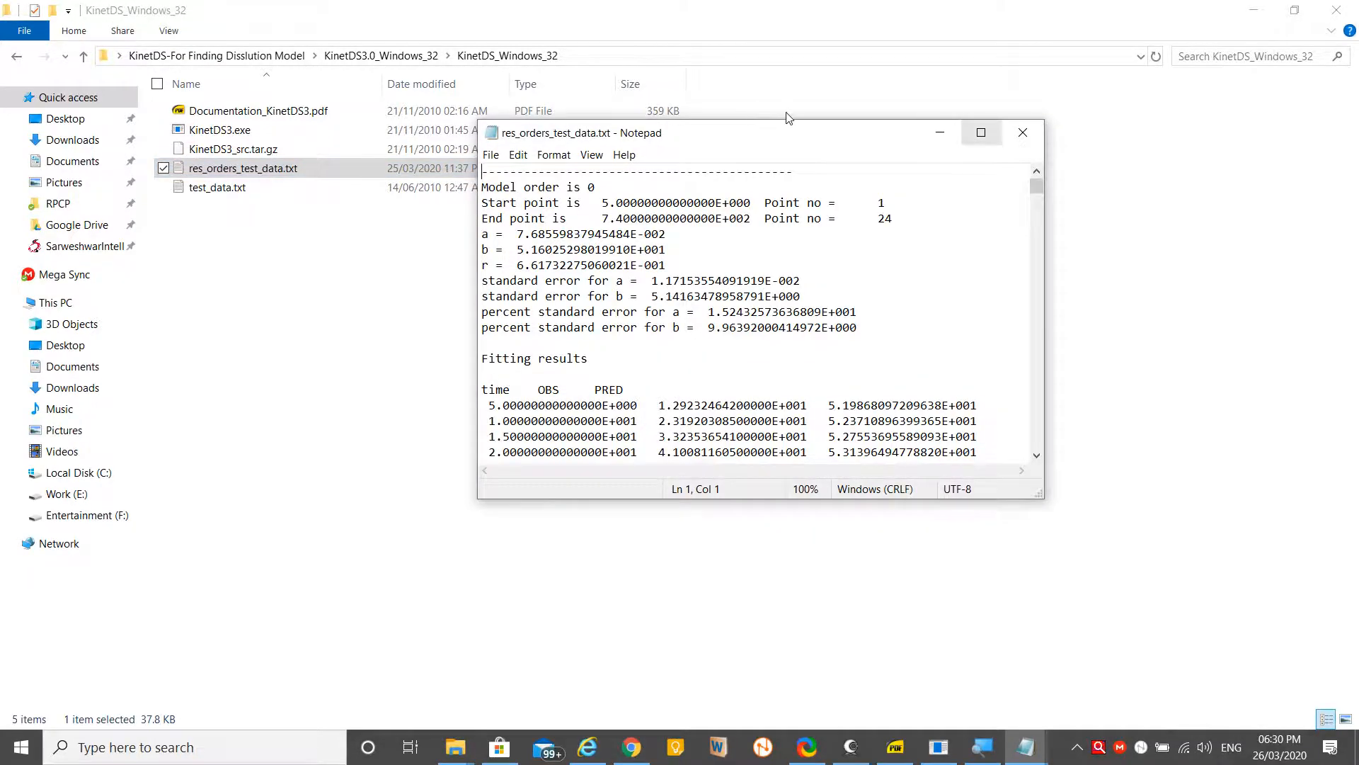
Scroll through the results file, highlighting the zero-order heading and its r value
{"action": "left_click", "coordinate": [980, 131]}
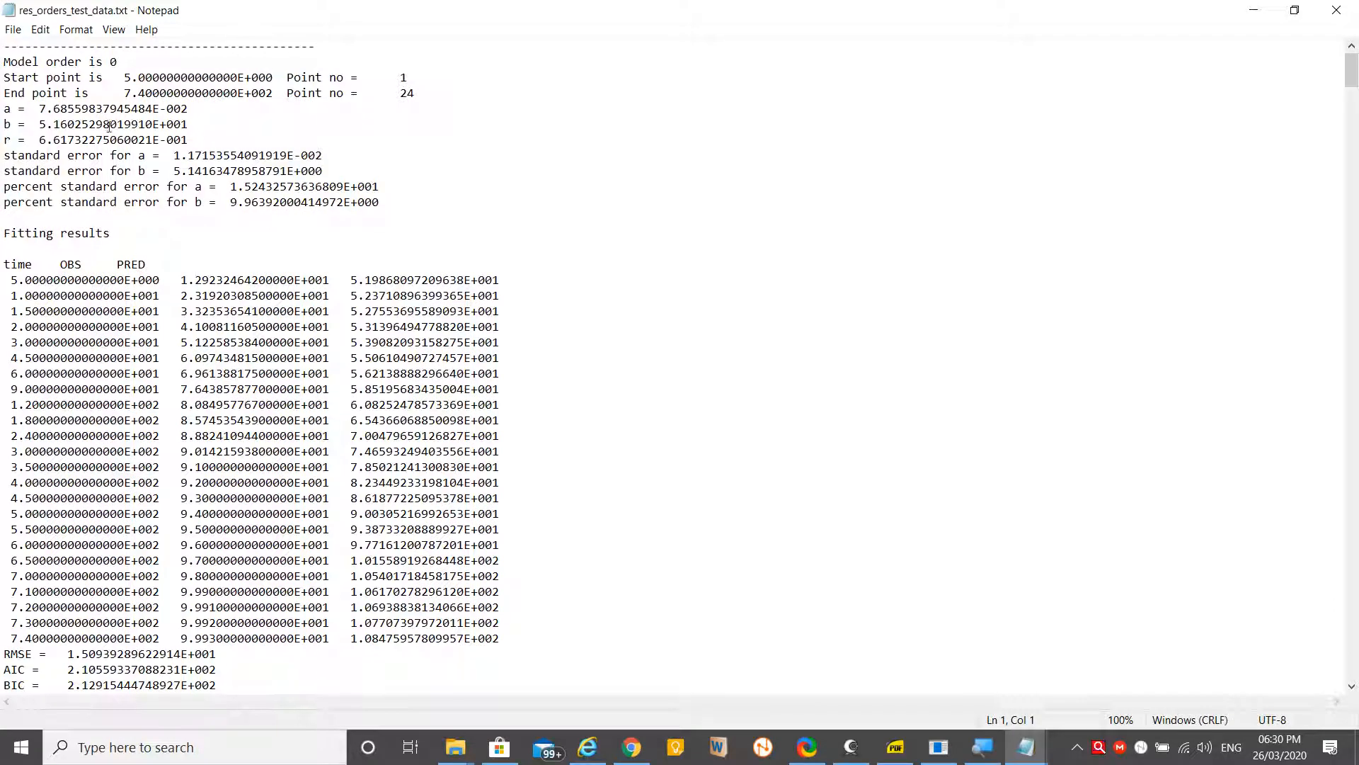
{"action": "scroll", "scroll_direction": "down", "scroll_amount": 3}
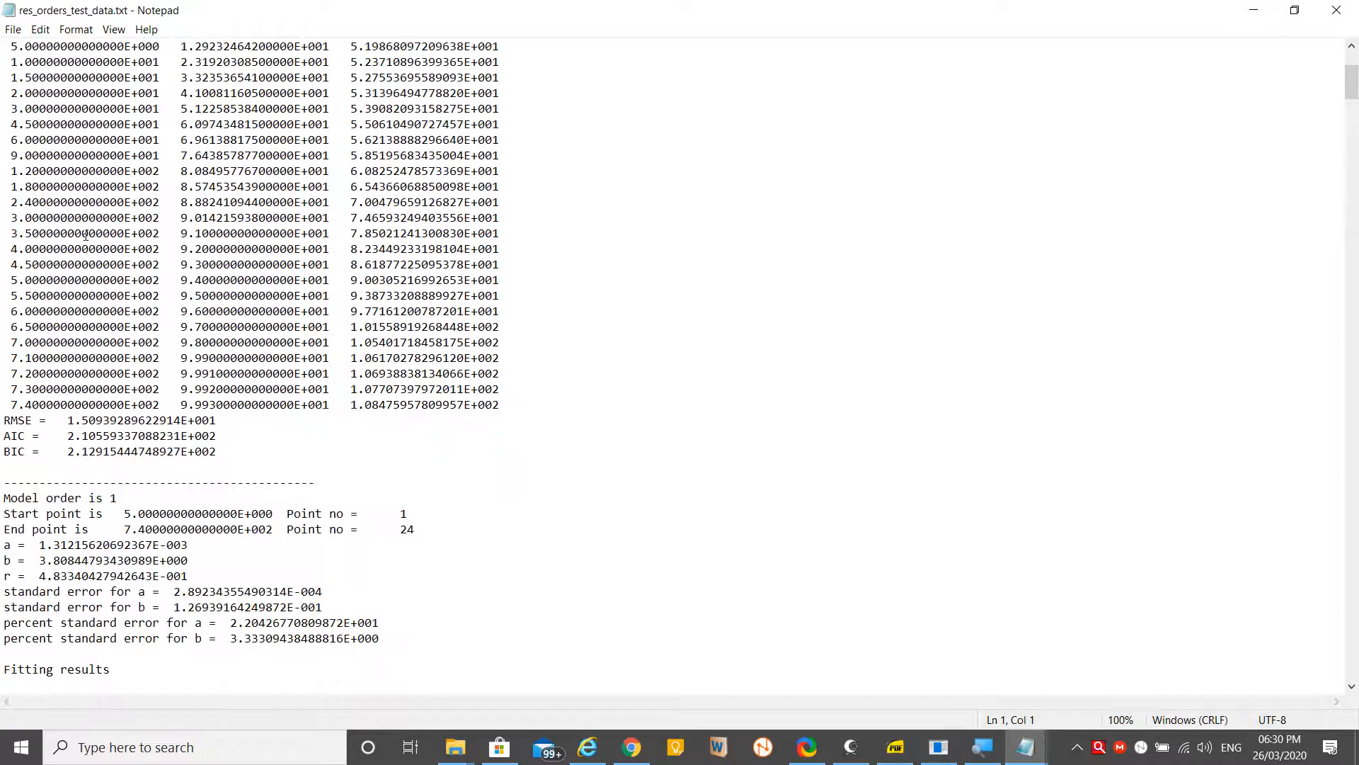
{"action": "scroll", "scroll_direction": "down", "scroll_amount": 3}
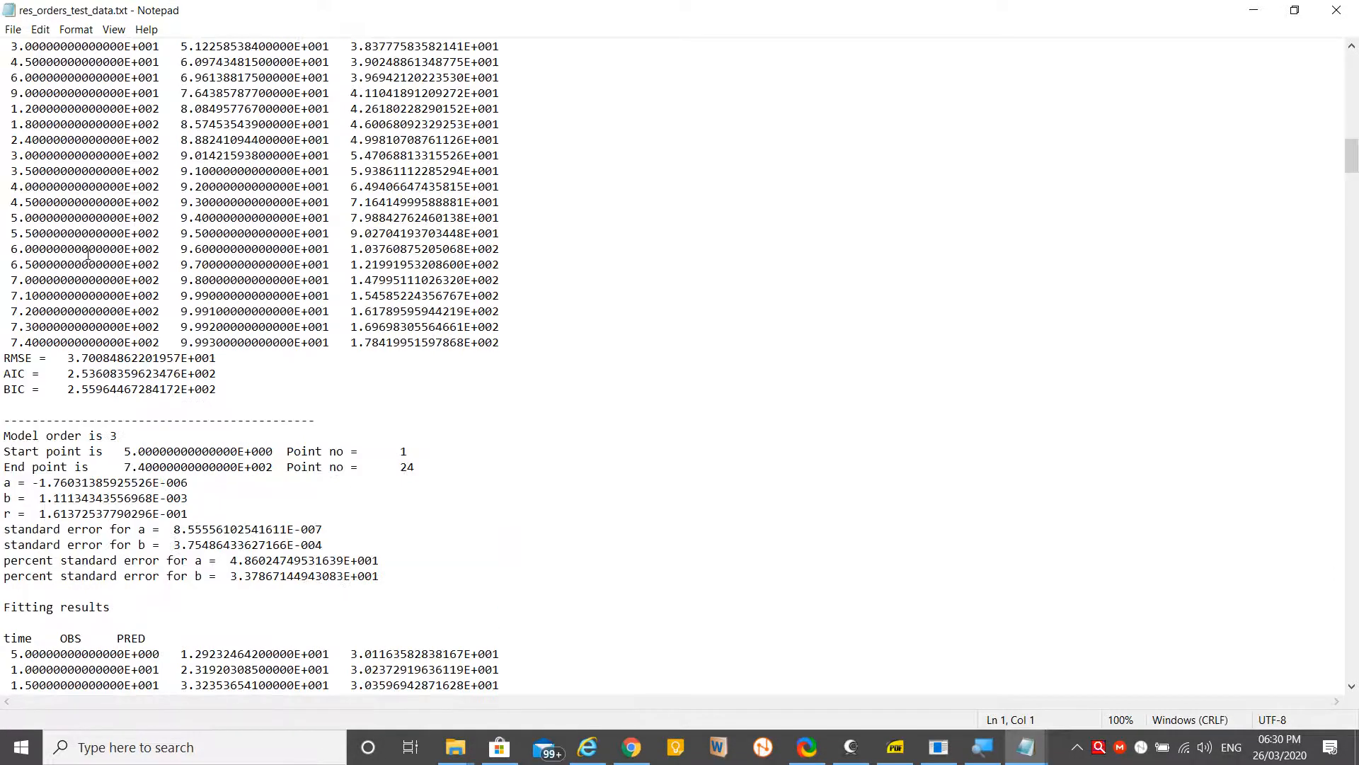
{"action": "scroll", "scroll_direction": "down", "scroll_amount": 3}
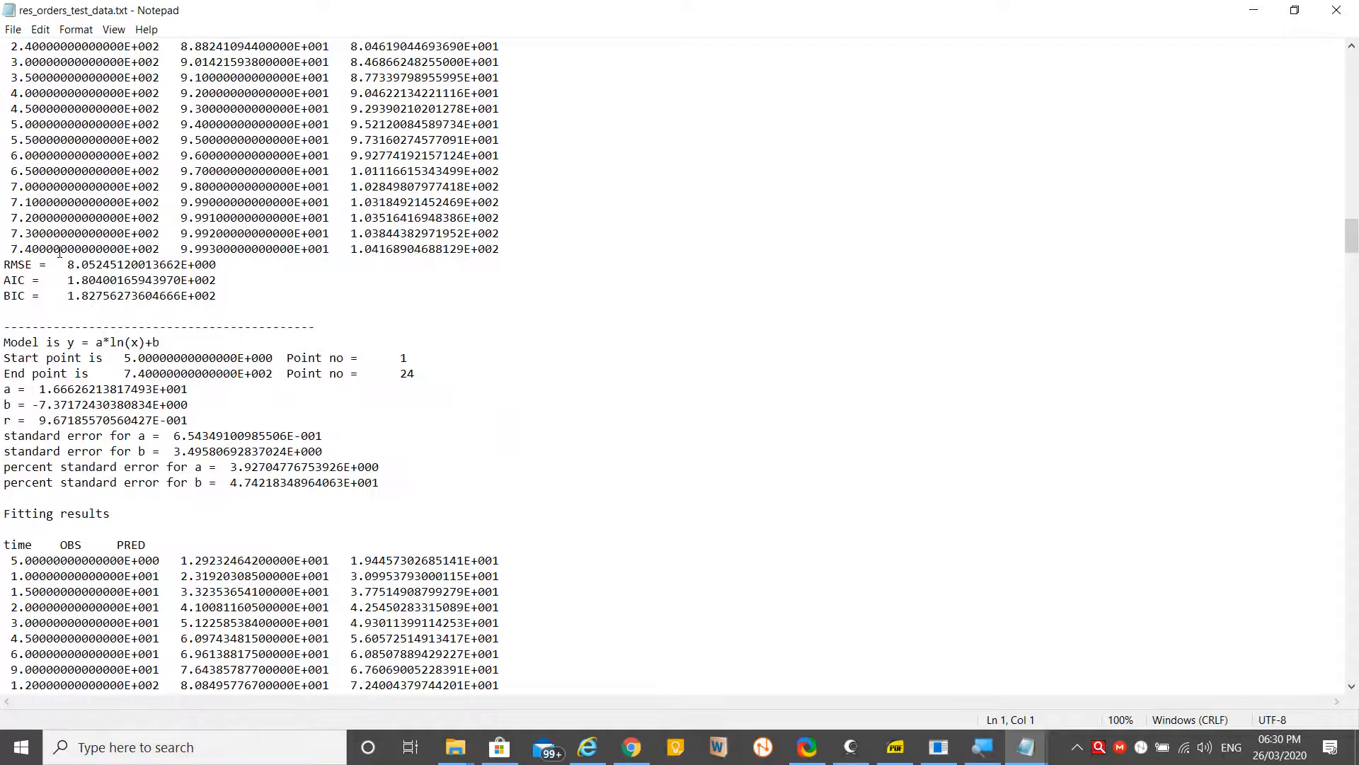
{"action": "scroll", "scroll_direction": "down", "scroll_amount": 3}
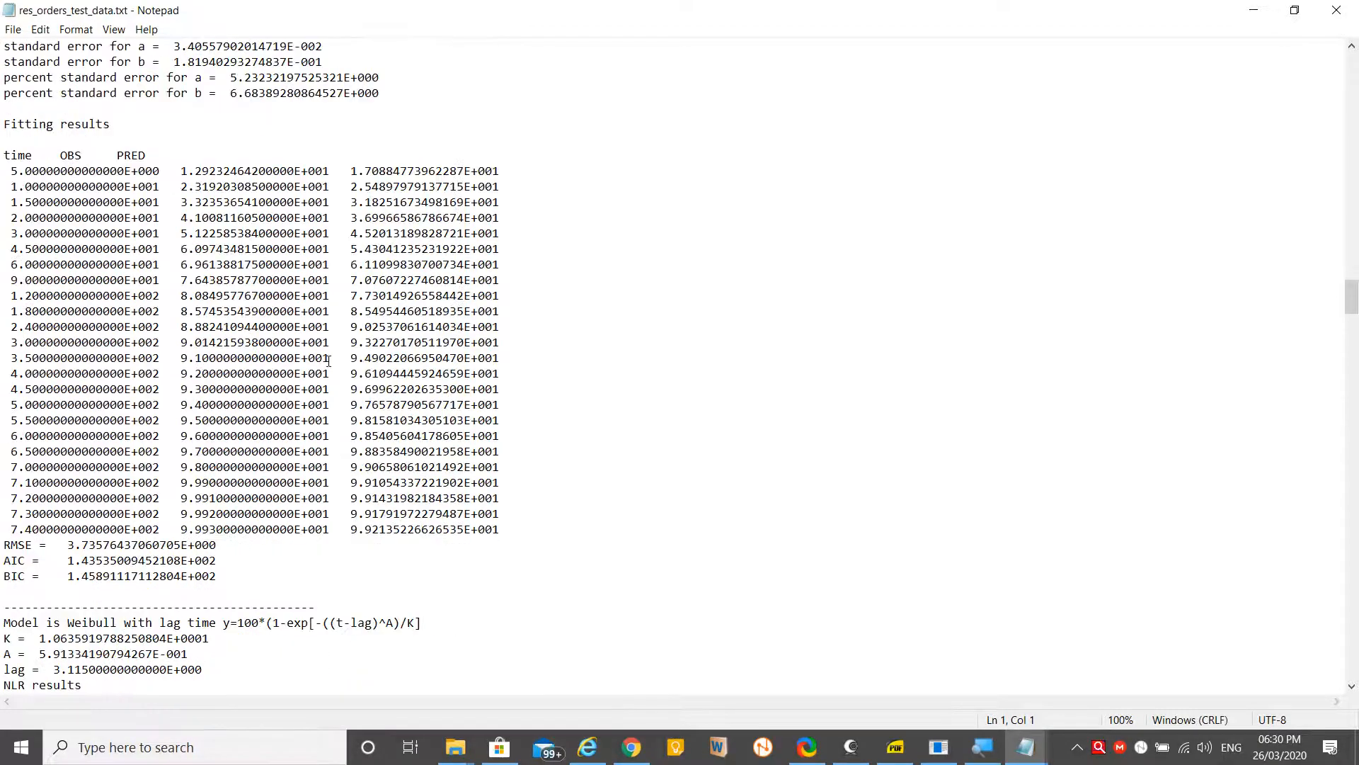
{"action": "scroll", "scroll_direction": "up", "scroll_amount": 3}
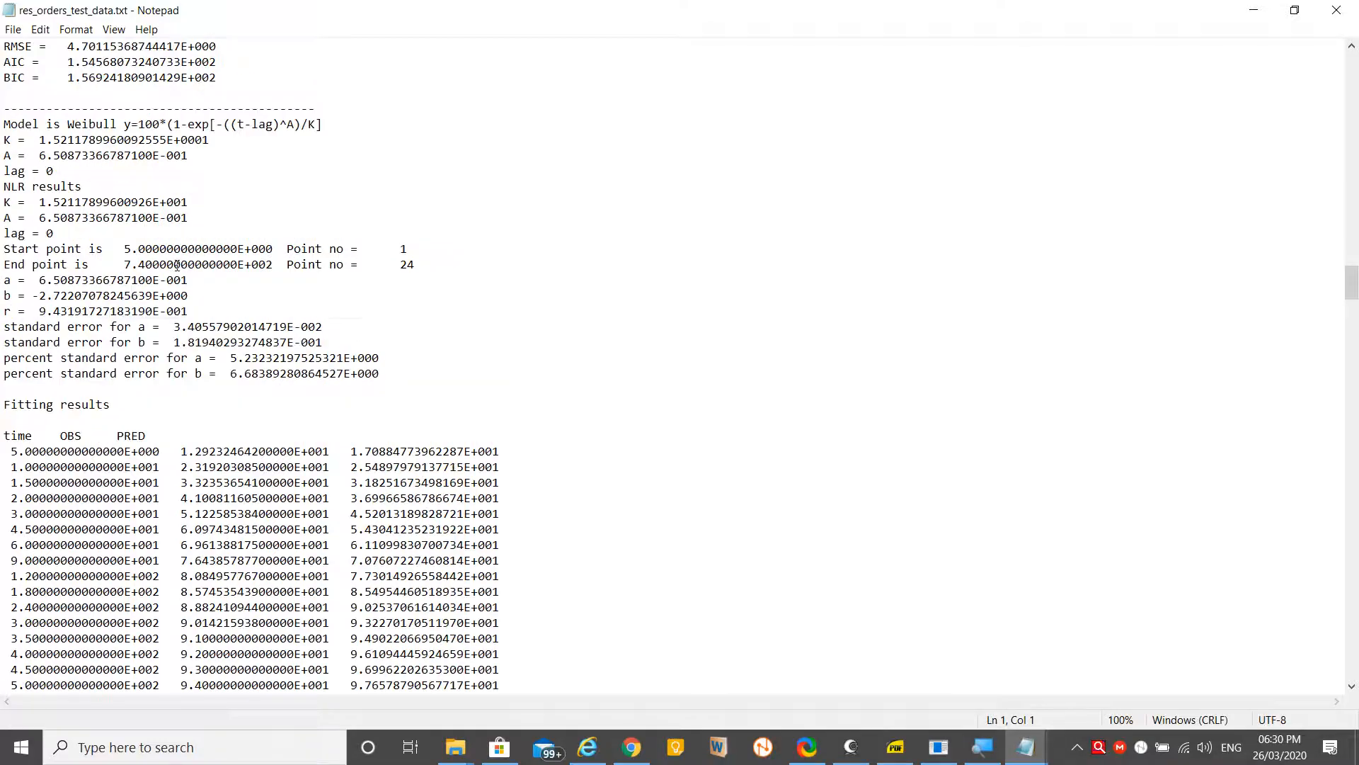
{"action": "scroll", "scroll_direction": "down", "scroll_amount": 3}
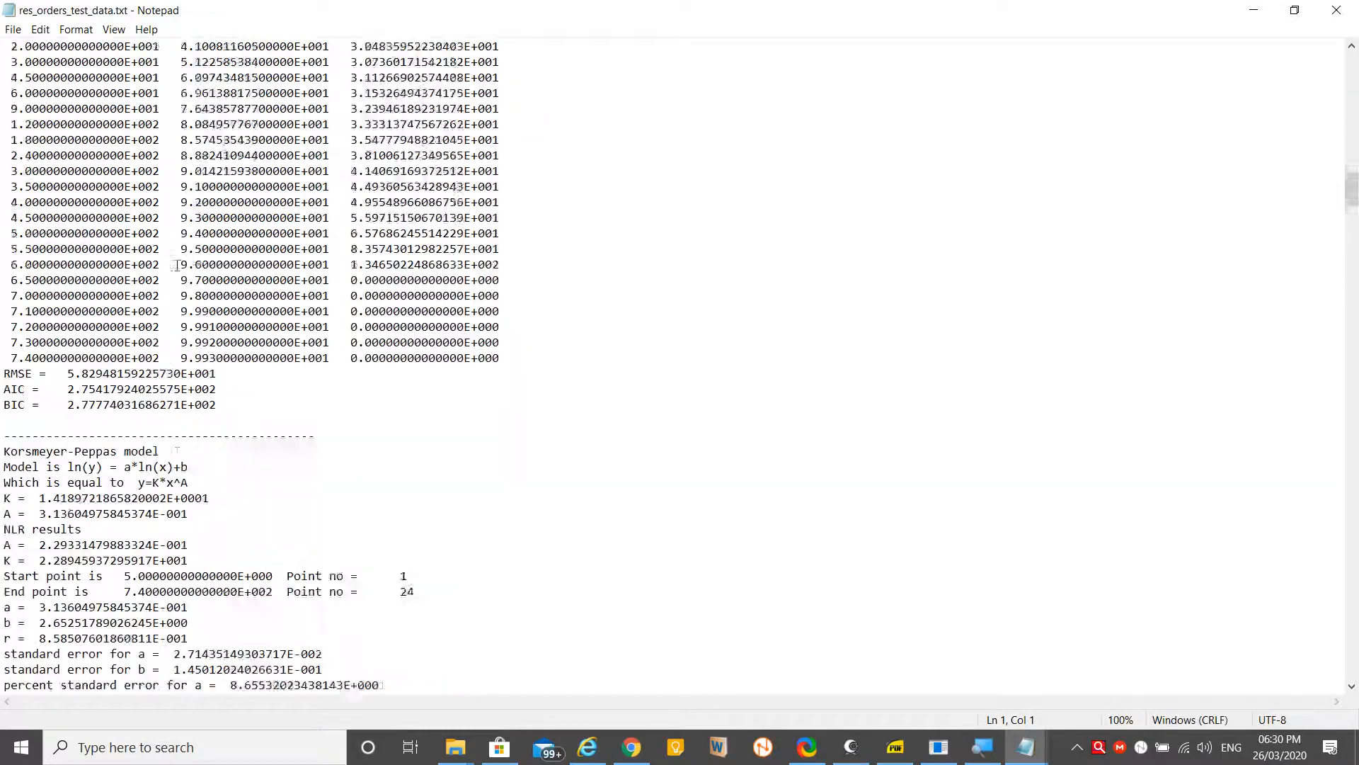
{"action": "scroll", "scroll_direction": "up", "scroll_amount": 3}
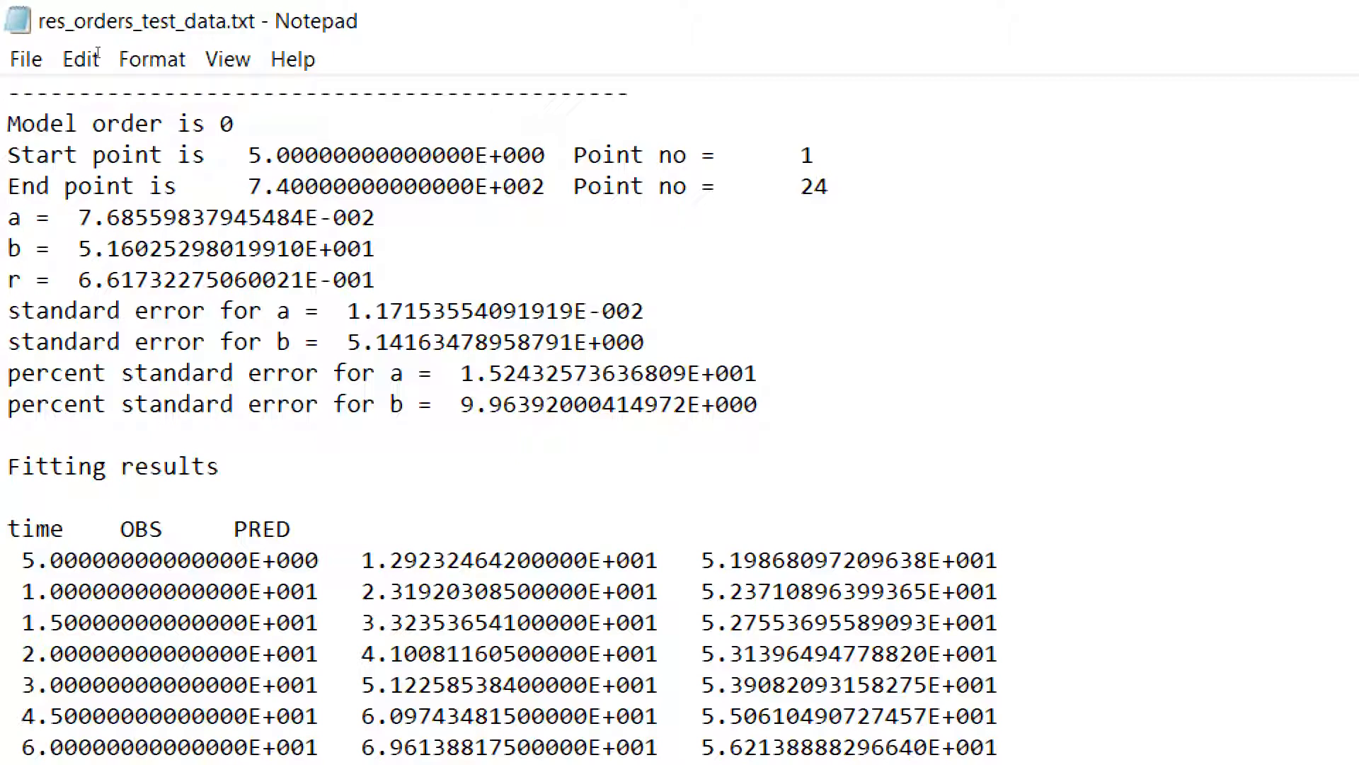
{"action": "double_click", "coordinate": [224, 124]}
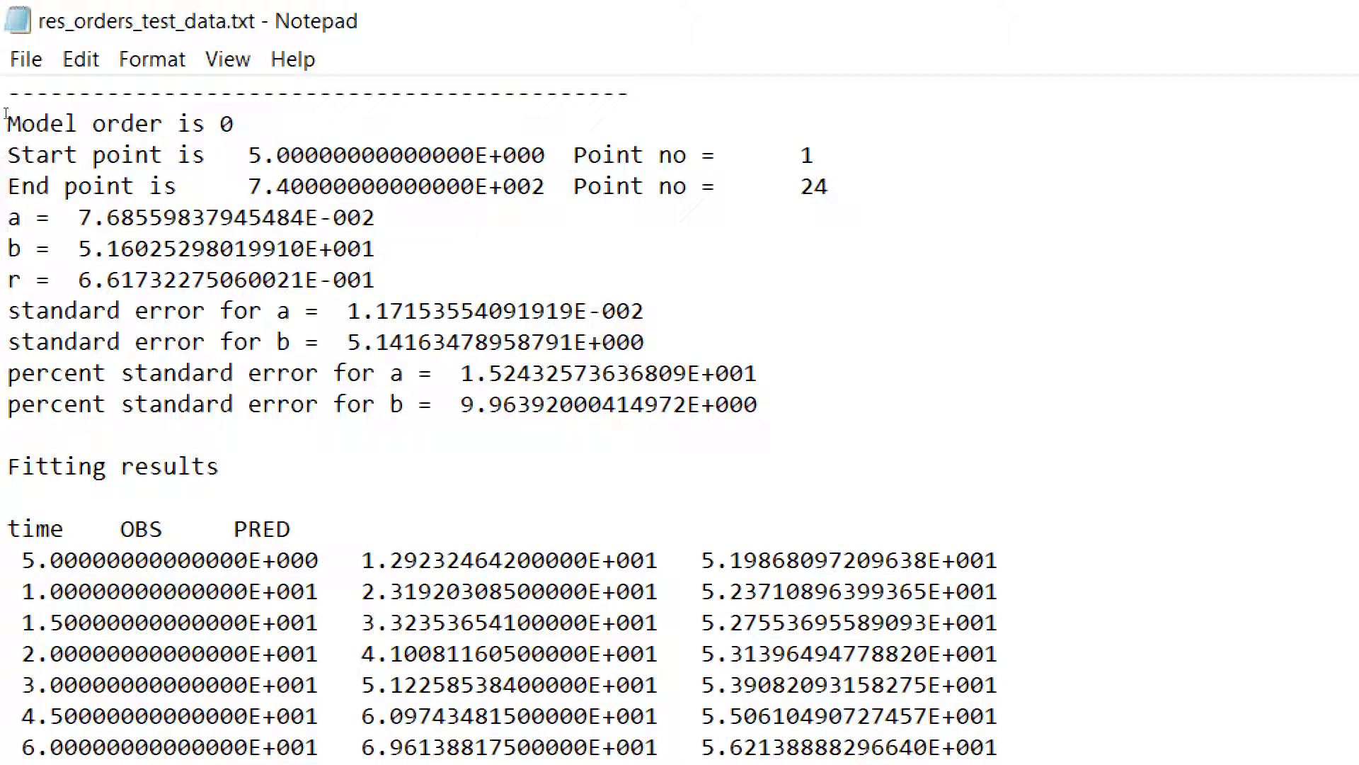
{"action": "mouse_move", "coordinate": [97, 134]}
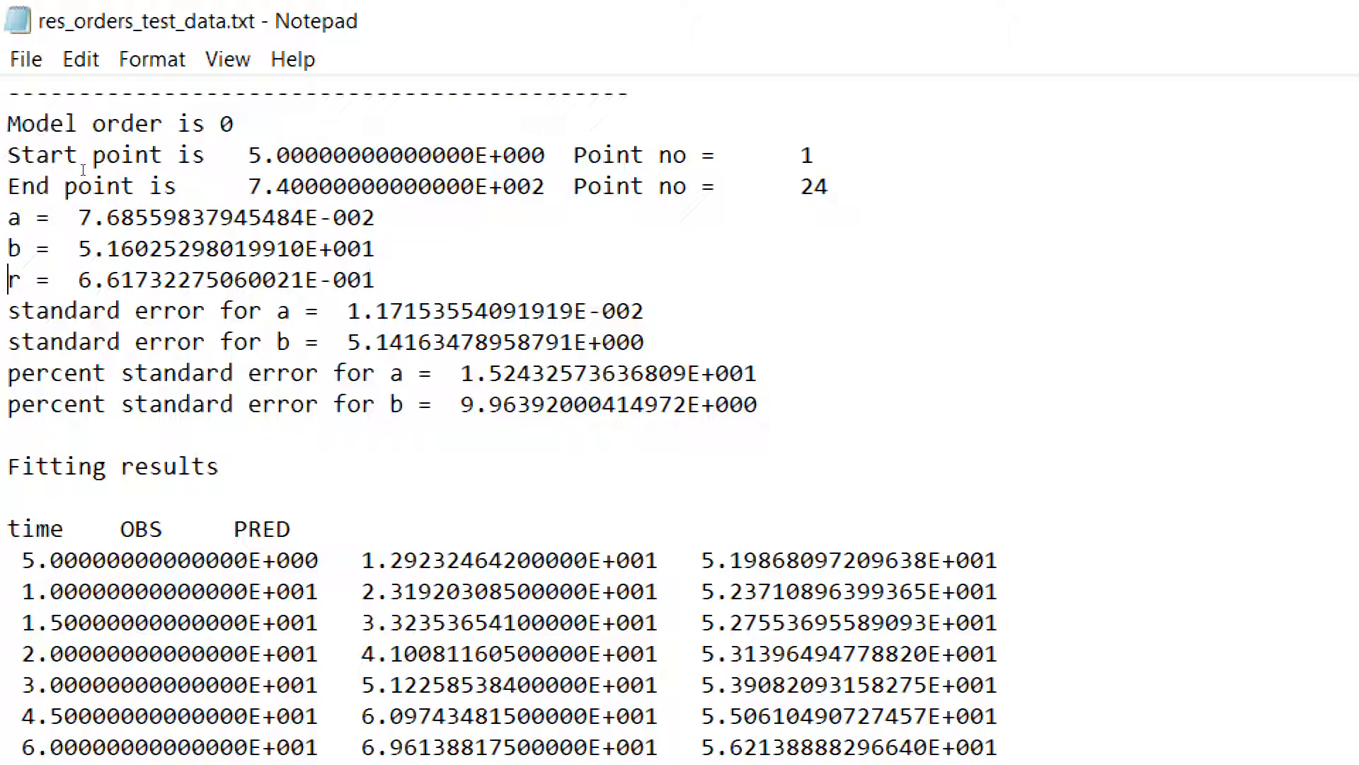
{"action": "left_click", "coordinate": [38, 750]}
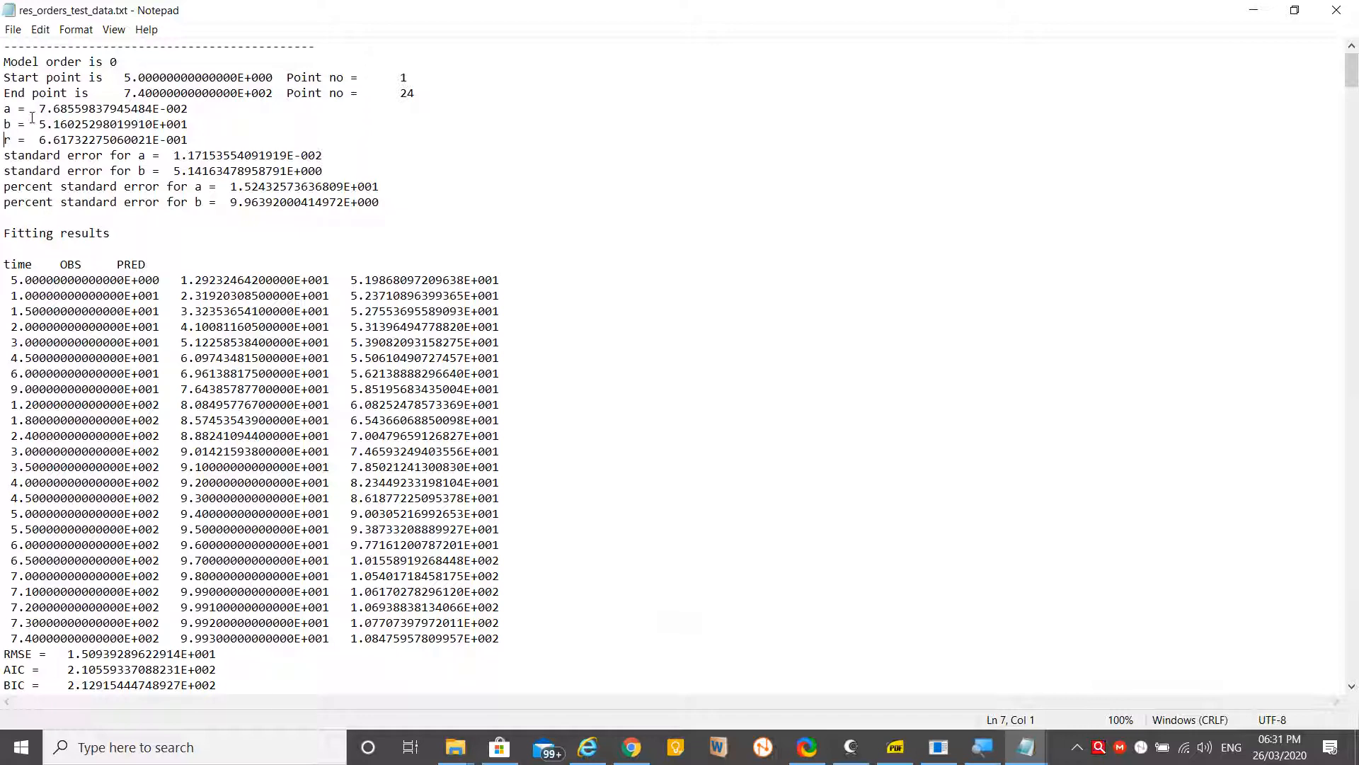
Scroll further through the model orders, highlighting the OBS and PRED column headings
{"action": "scroll", "scroll_direction": "down", "scroll_amount": 3}
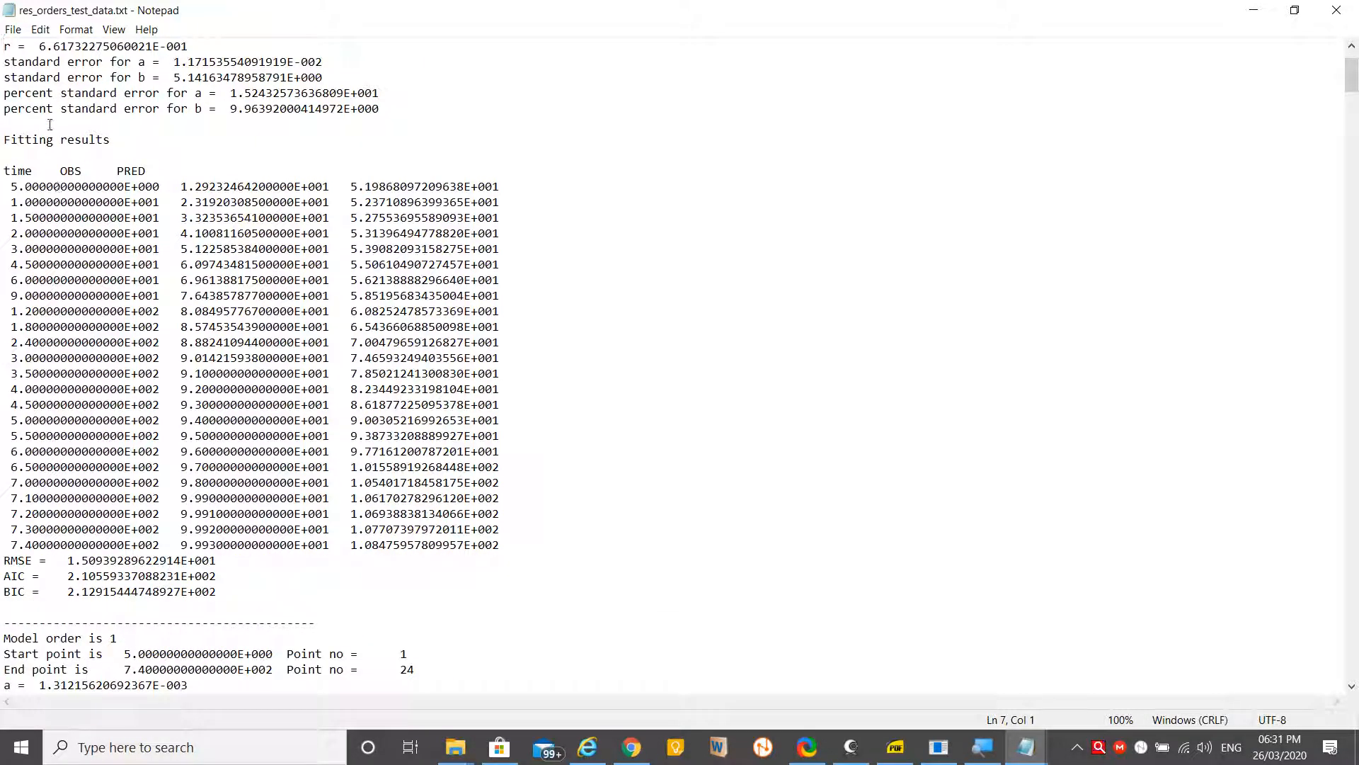
{"action": "scroll", "scroll_direction": "down", "scroll_amount": 3}
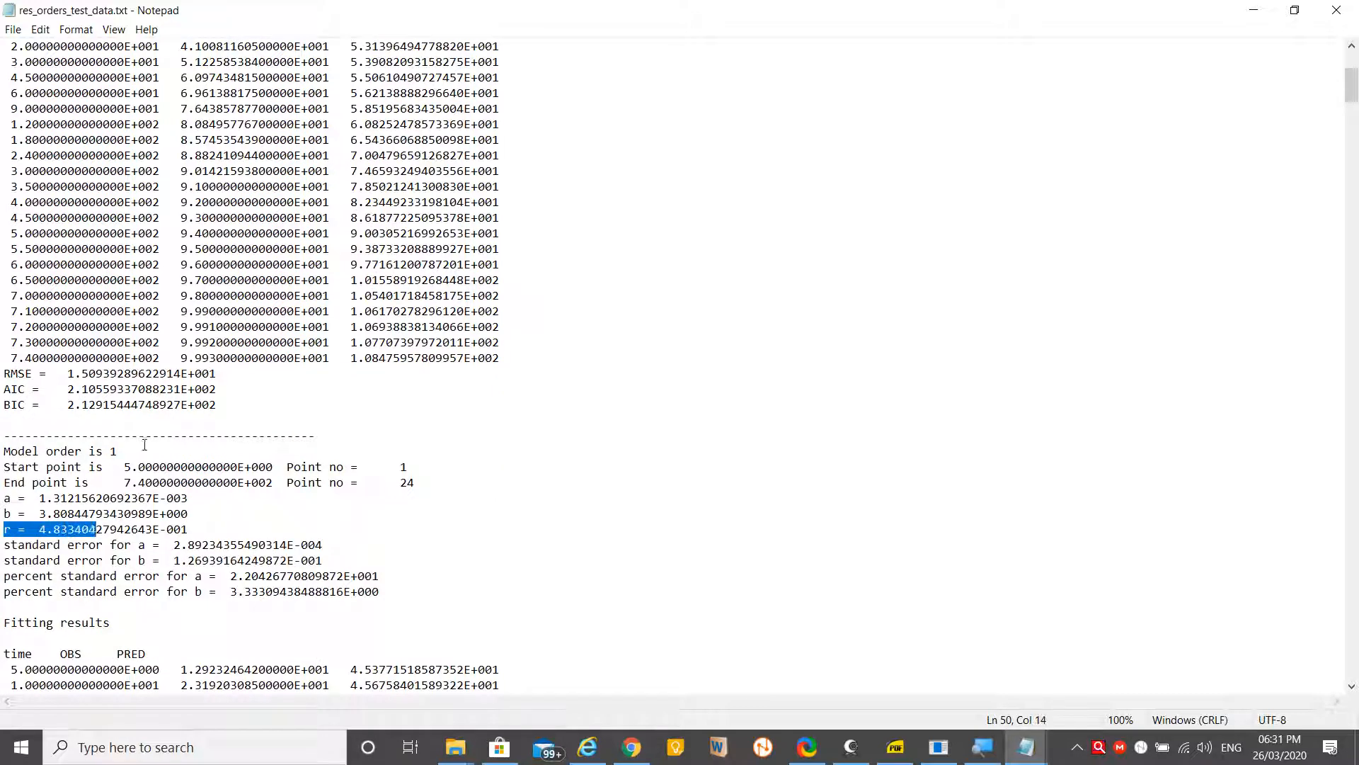
{"action": "scroll", "scroll_direction": "down", "scroll_amount": 3}
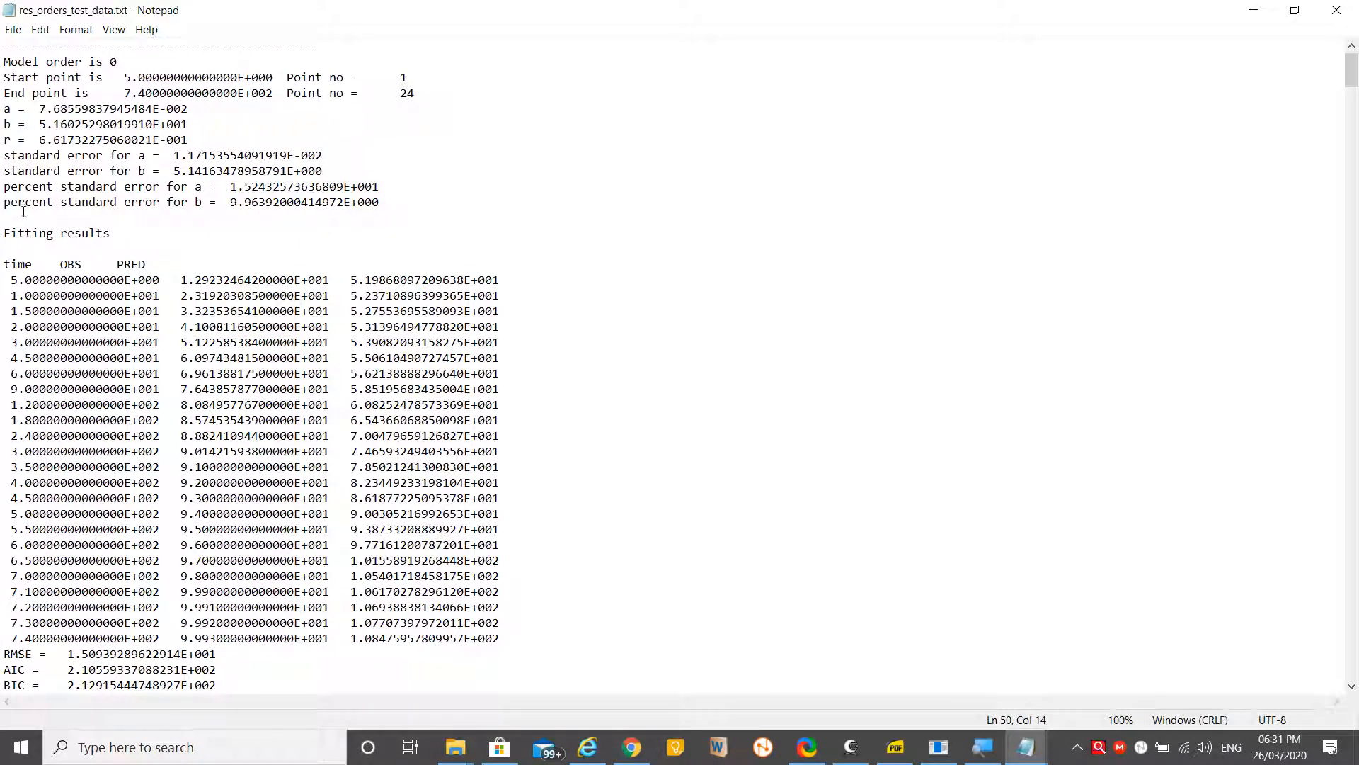
{"action": "double_click", "coordinate": [70, 265]}
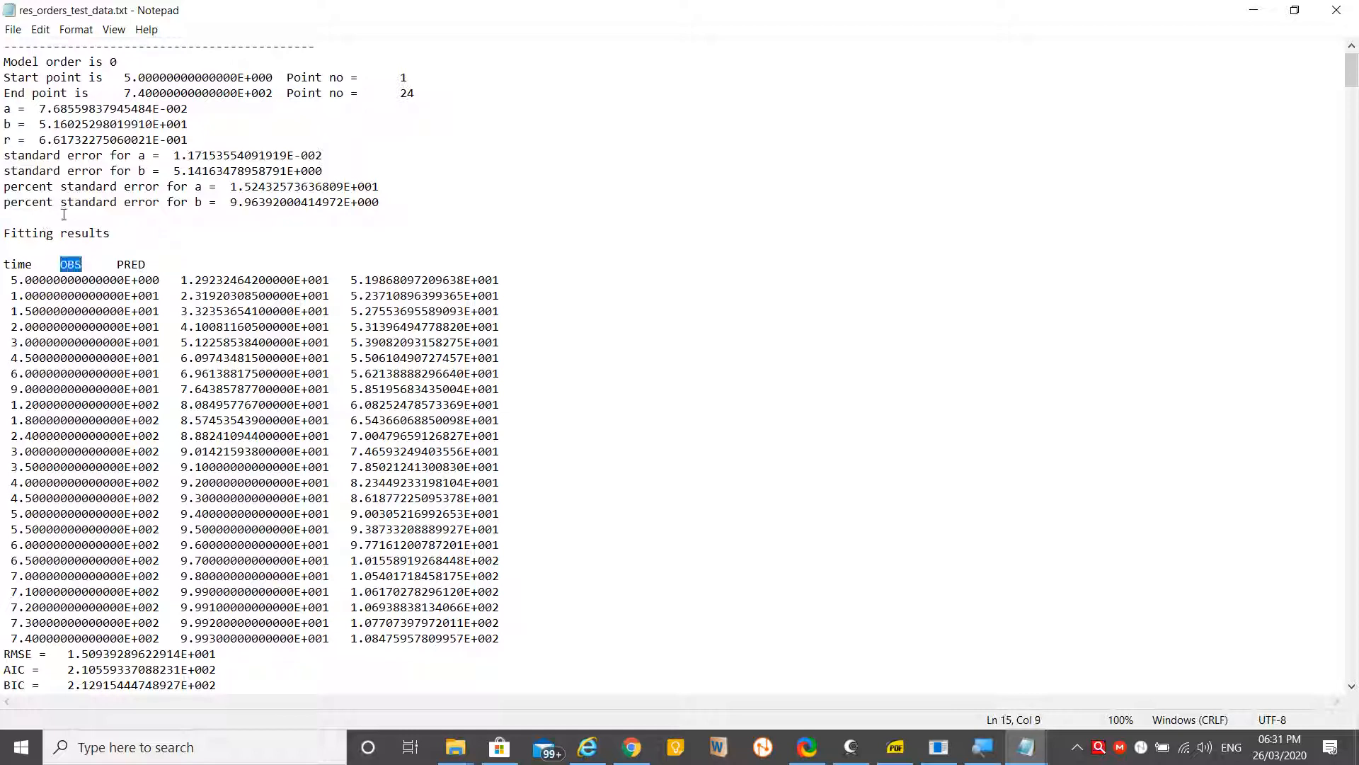
{"action": "double_click", "coordinate": [130, 263]}
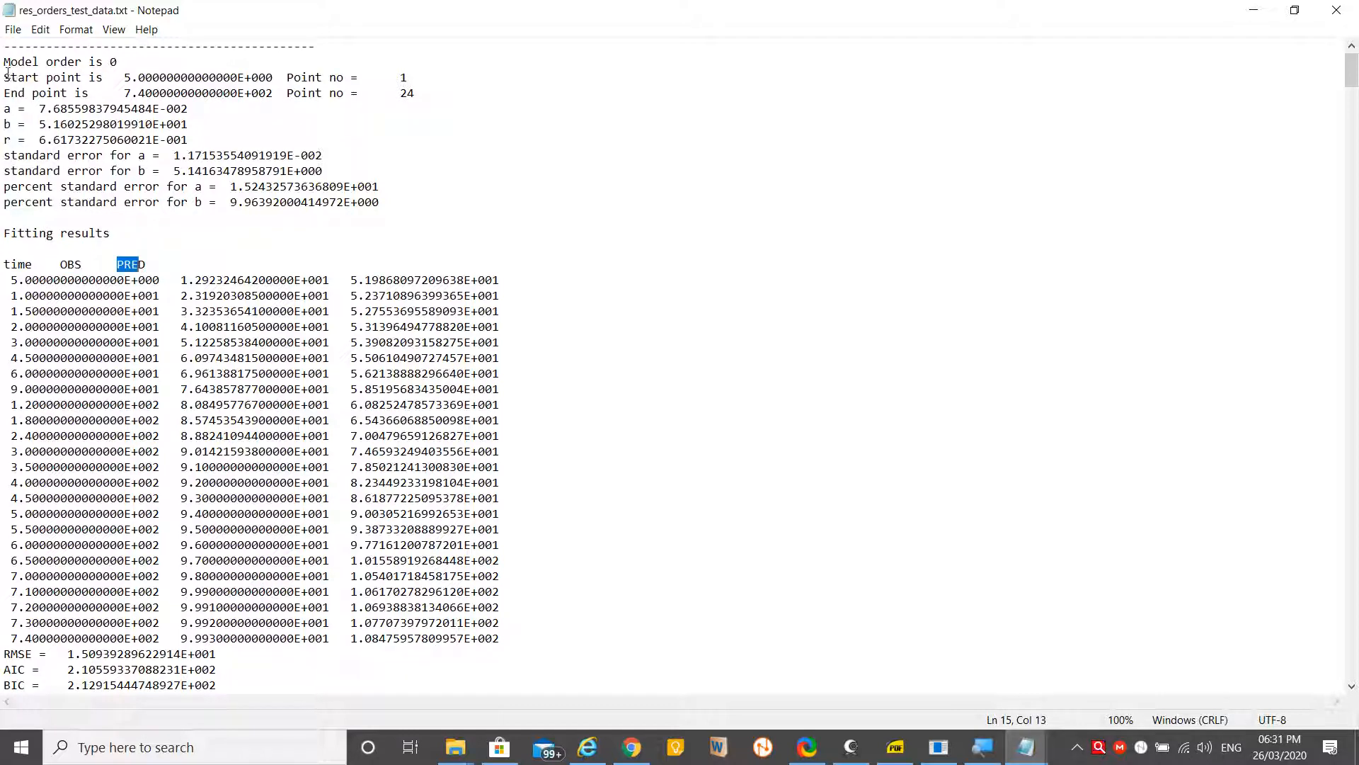
{"action": "left_click", "coordinate": [5, 109]}
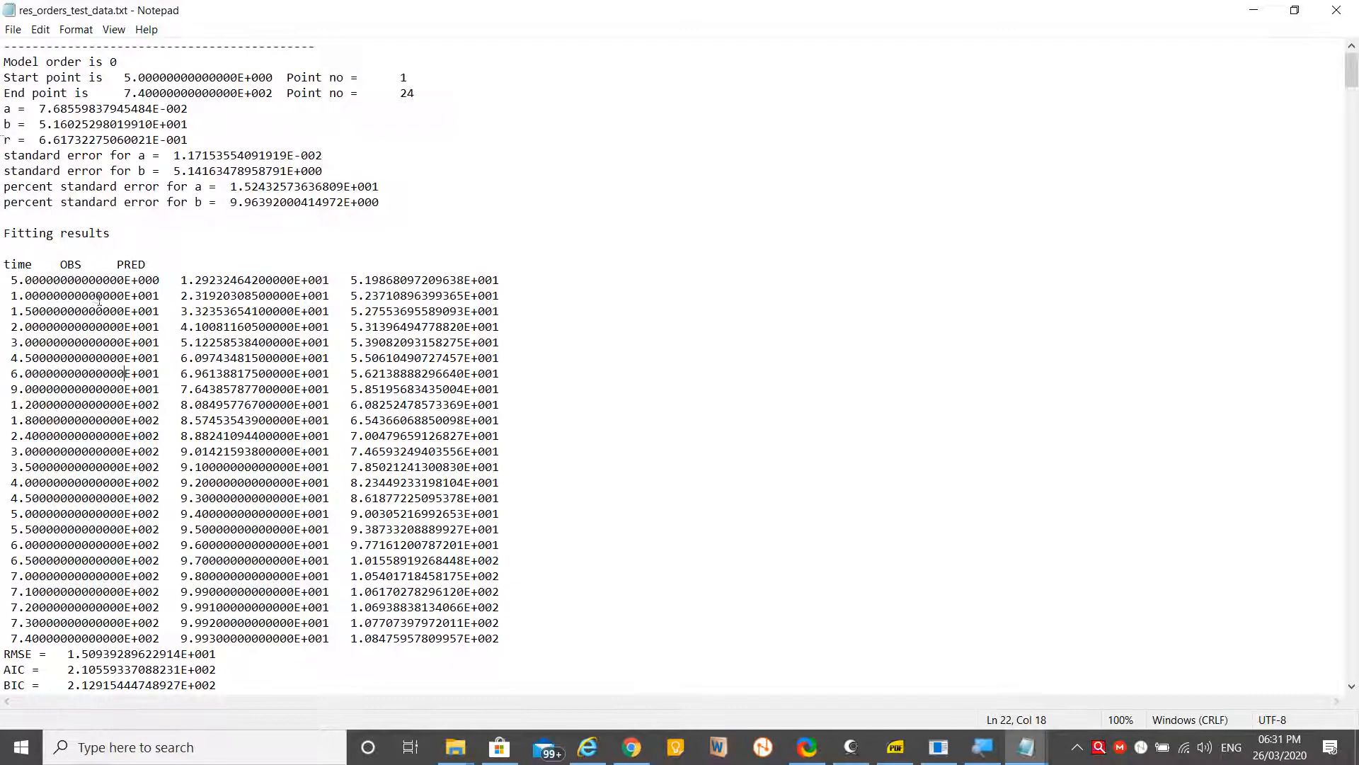
{"action": "scroll", "scroll_direction": "down", "scroll_amount": 3}
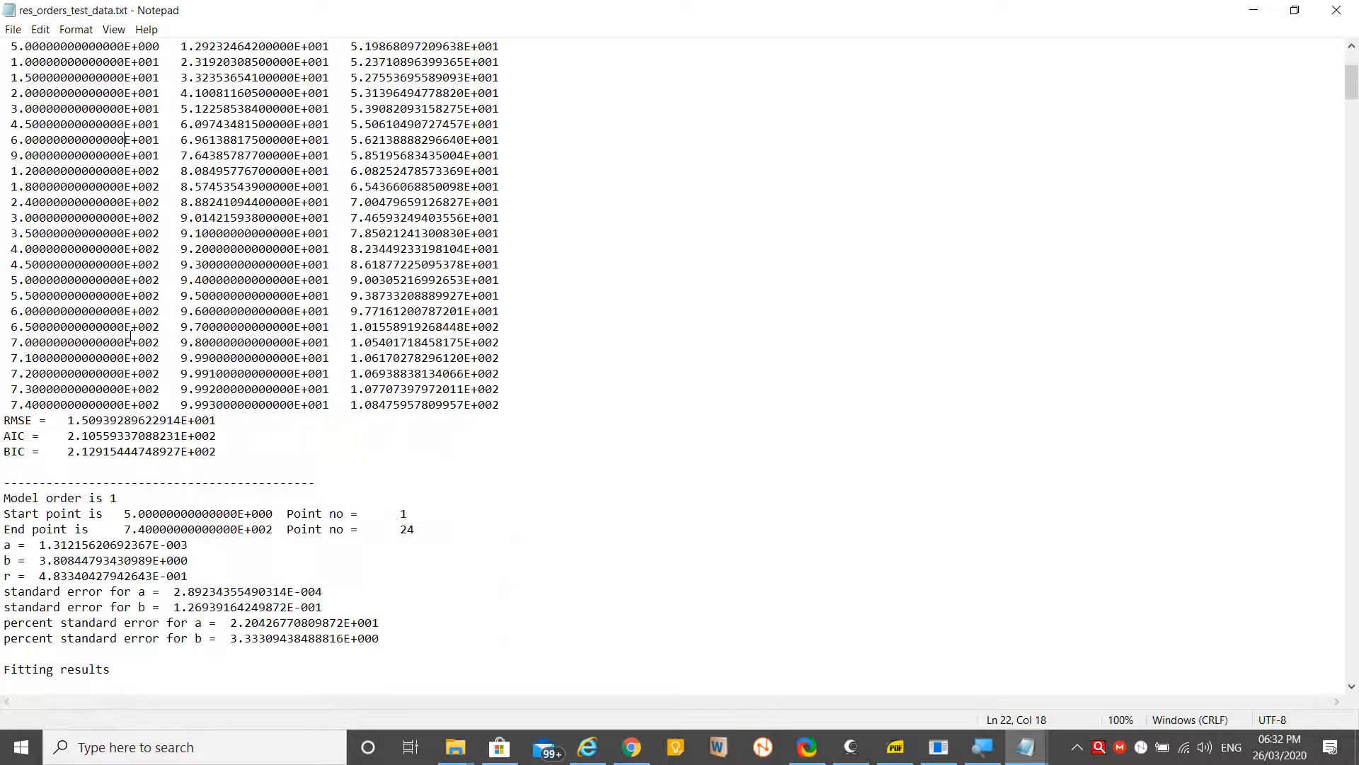
{"action": "scroll", "scroll_direction": "down", "scroll_amount": 3}
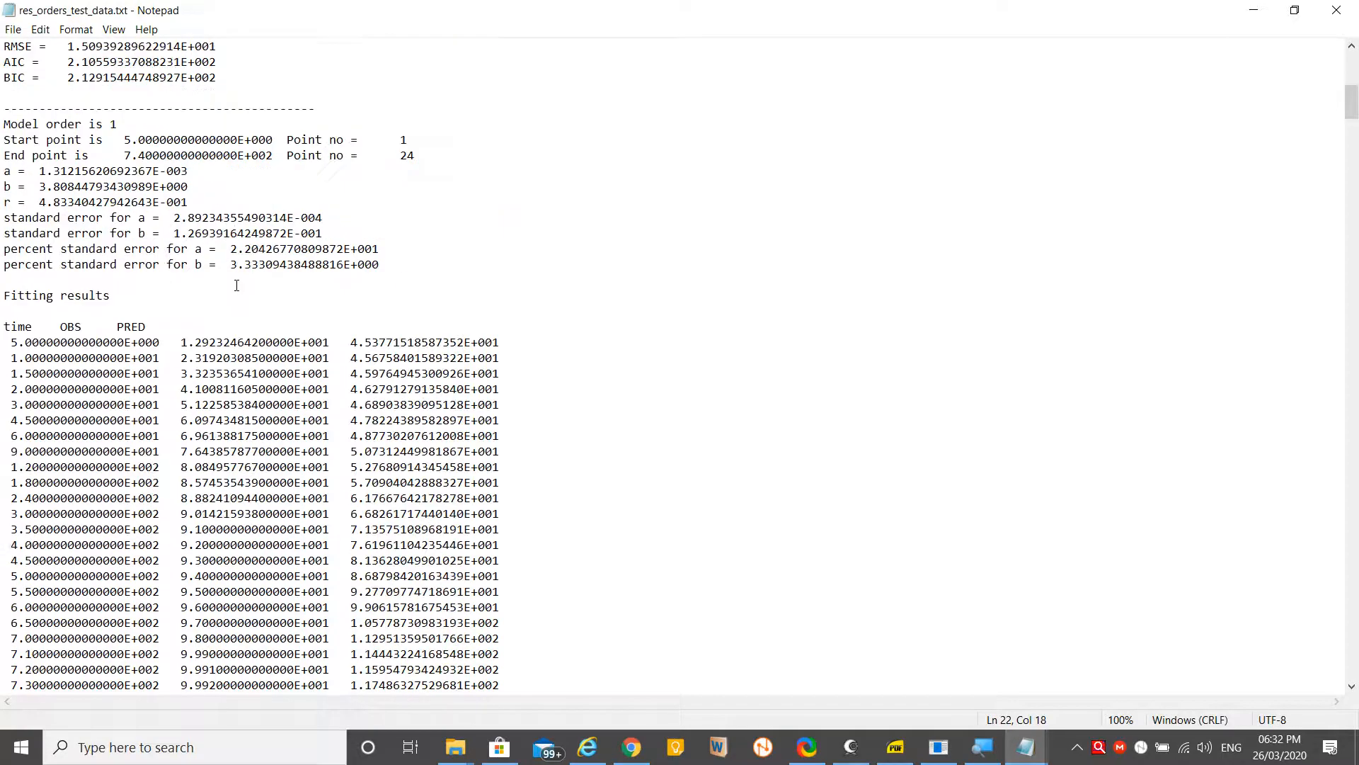
{"action": "scroll", "scroll_direction": "down", "scroll_amount": 3}
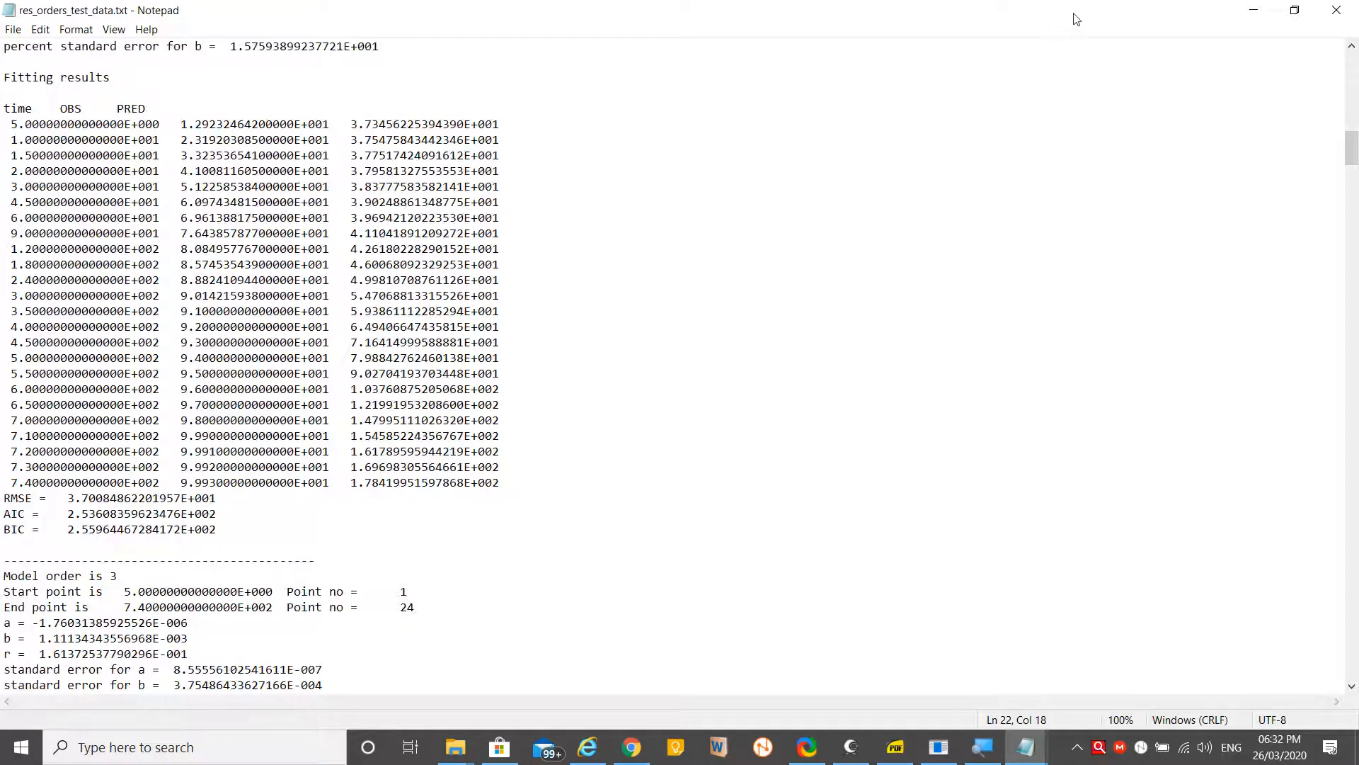
Close Notepad and bring the KinetDS Results tab back to full screen
{"action": "left_click", "coordinate": [455, 746]}
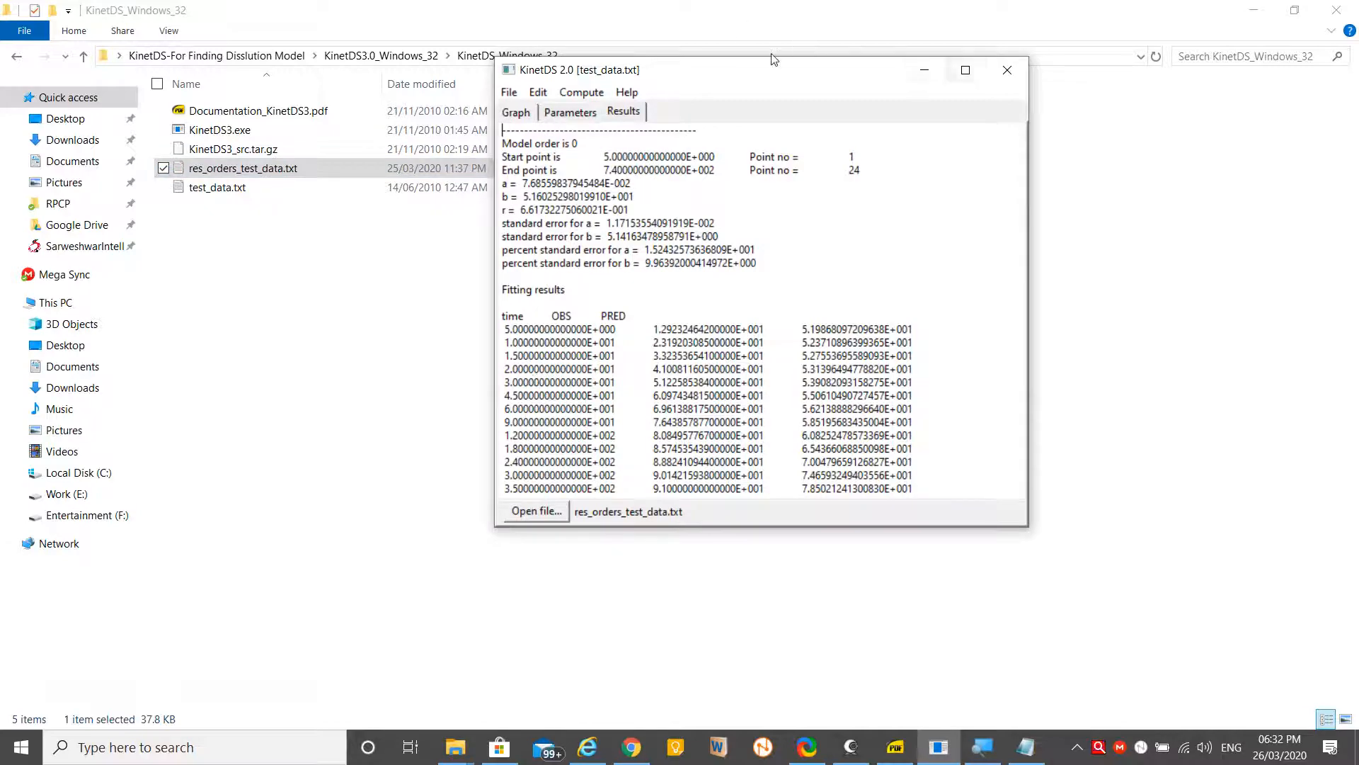
{"action": "left_click", "coordinate": [965, 71]}
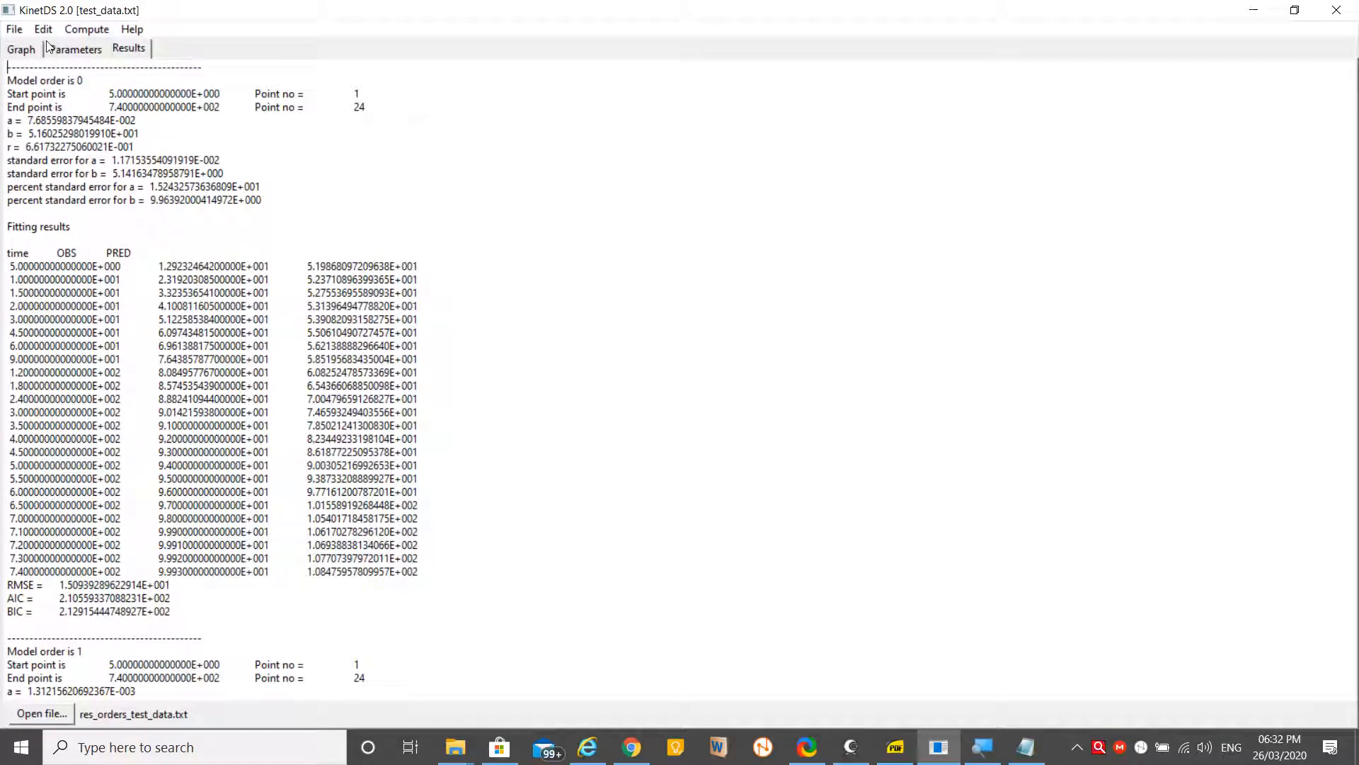
Cycle the Graph tab through 3 order, Michaelis-Menten, 1 order and straight-line fits to the zero-order fit (R² 0.6617)
{"action": "left_click", "coordinate": [20, 49]}
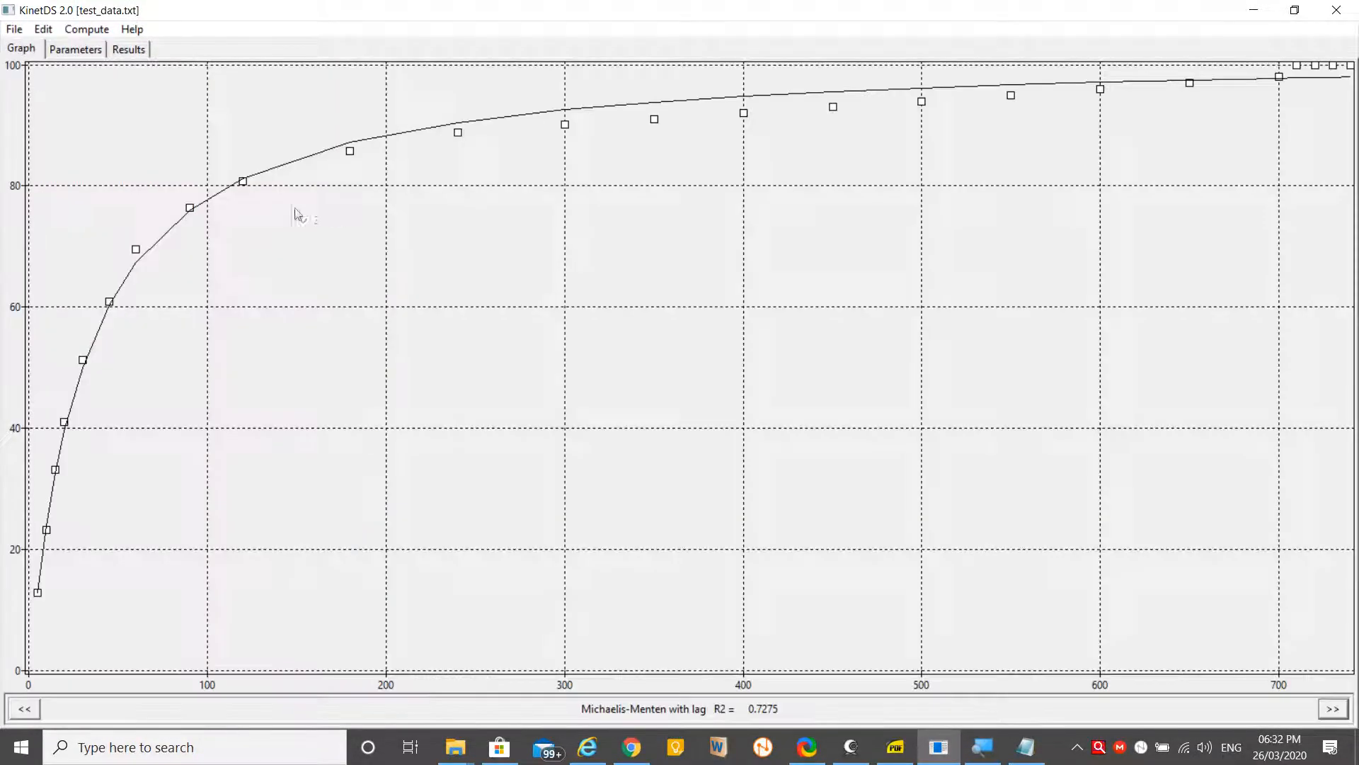
{"action": "mouse_move", "coordinate": [34, 474]}
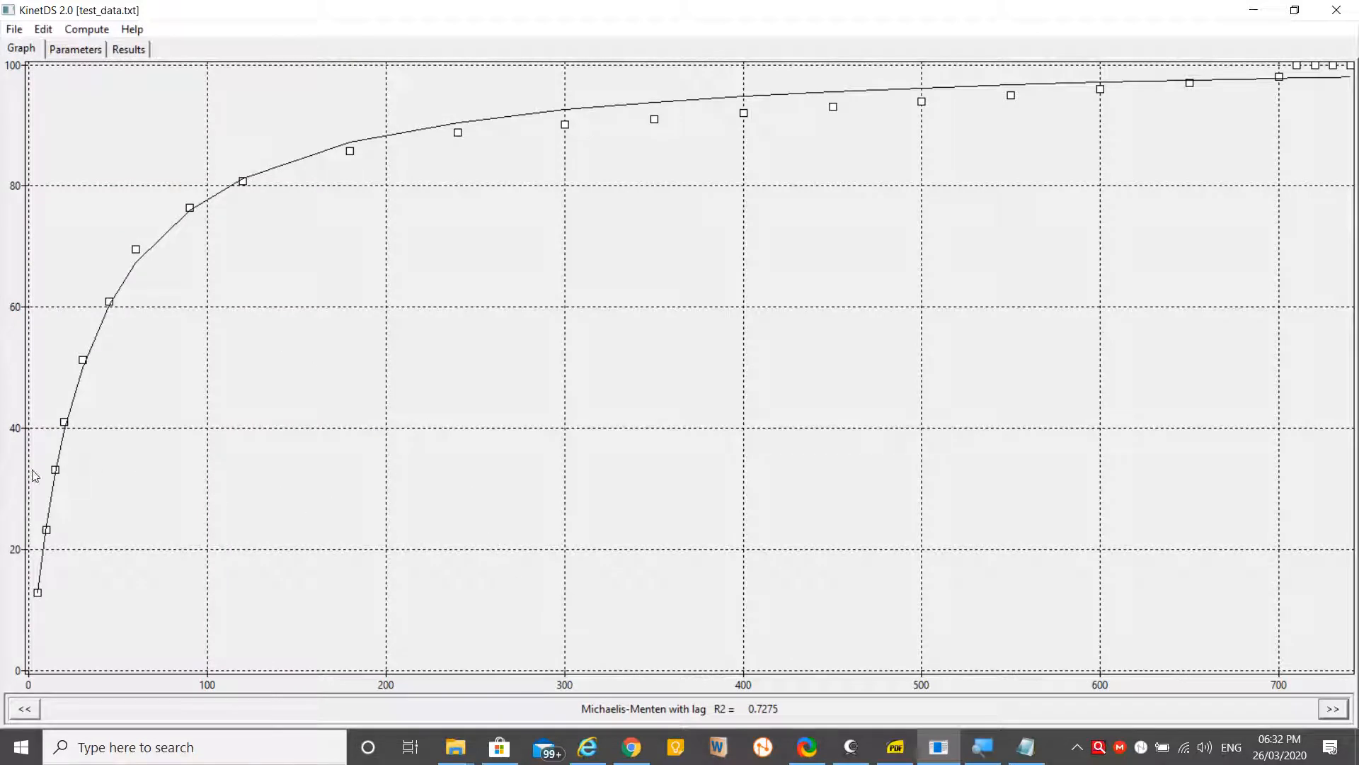
{"action": "mouse_move", "coordinate": [37, 462]}
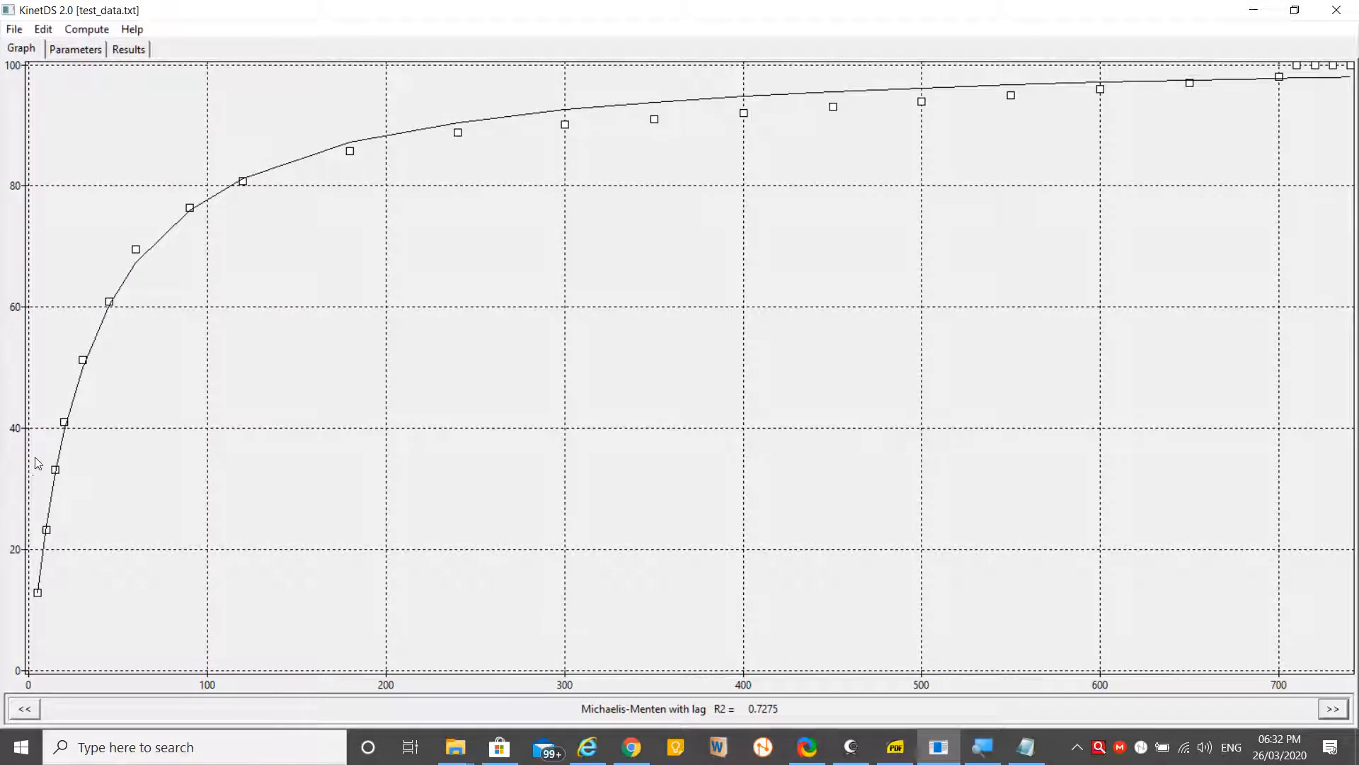
{"action": "mouse_move", "coordinate": [657, 143]}
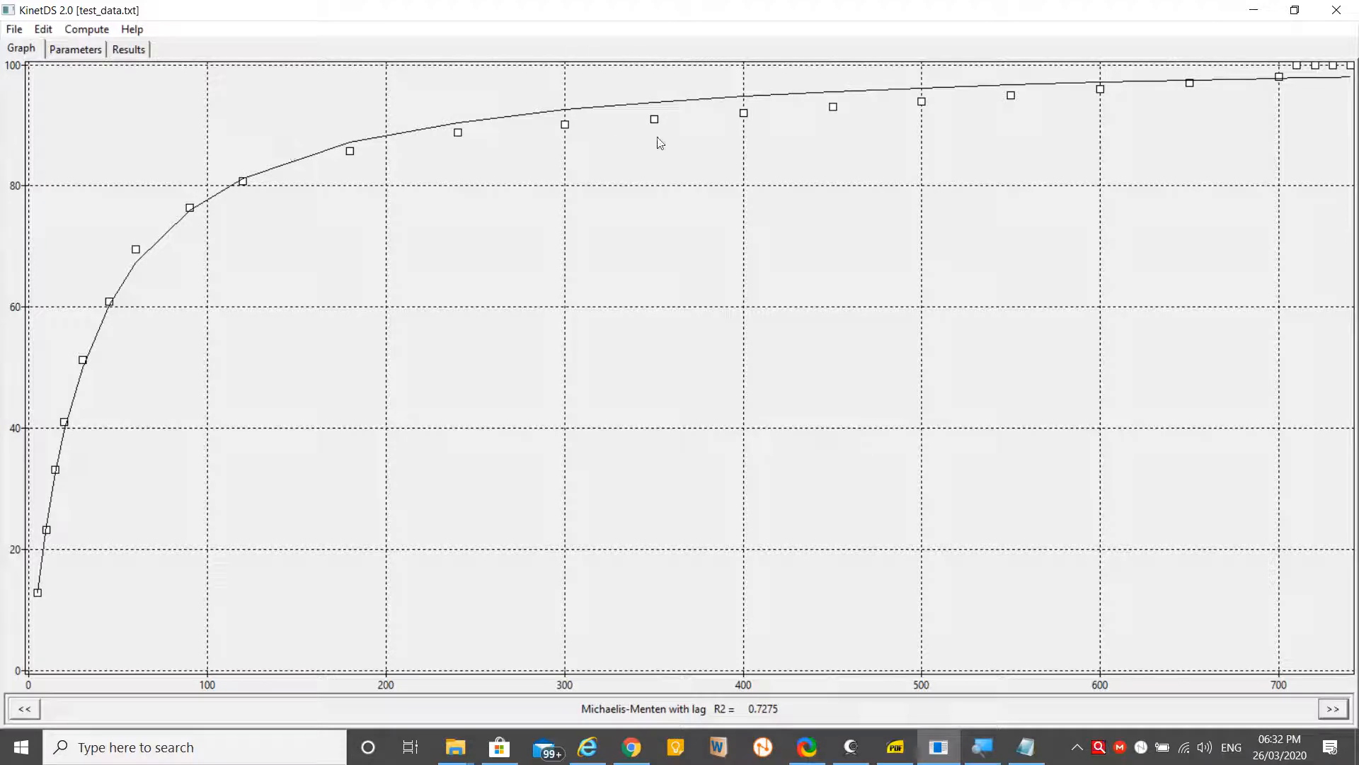
{"action": "mouse_move", "coordinate": [15, 578]}
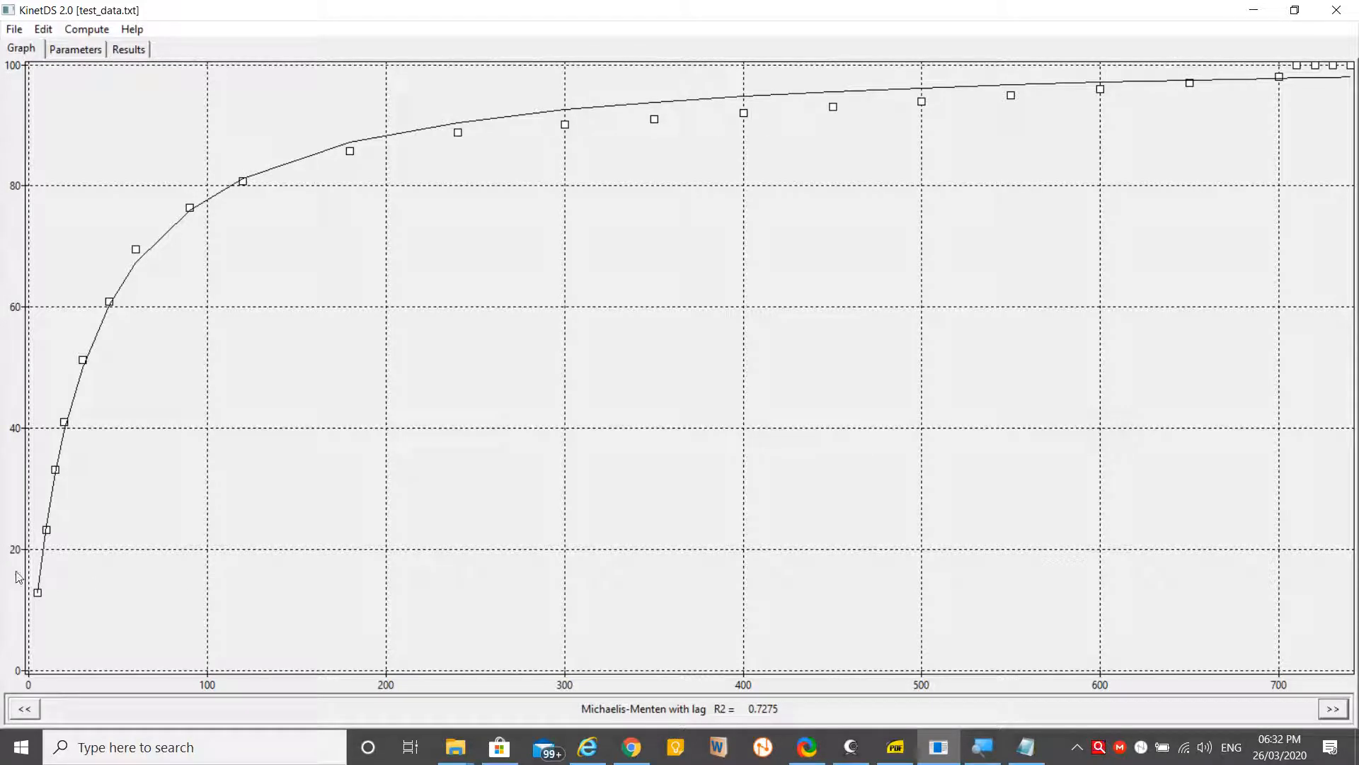
{"action": "mouse_move", "coordinate": [373, 576]}
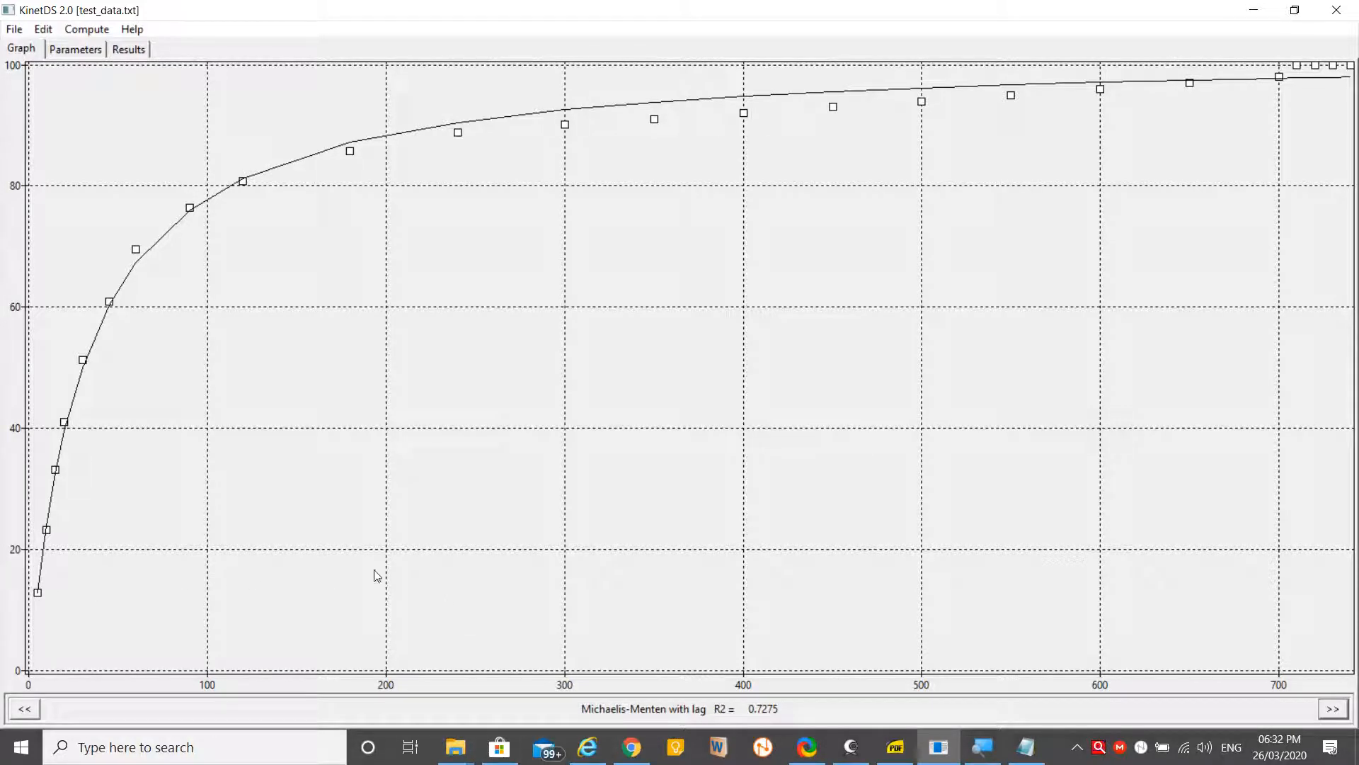
{"action": "left_click", "coordinate": [1334, 708]}
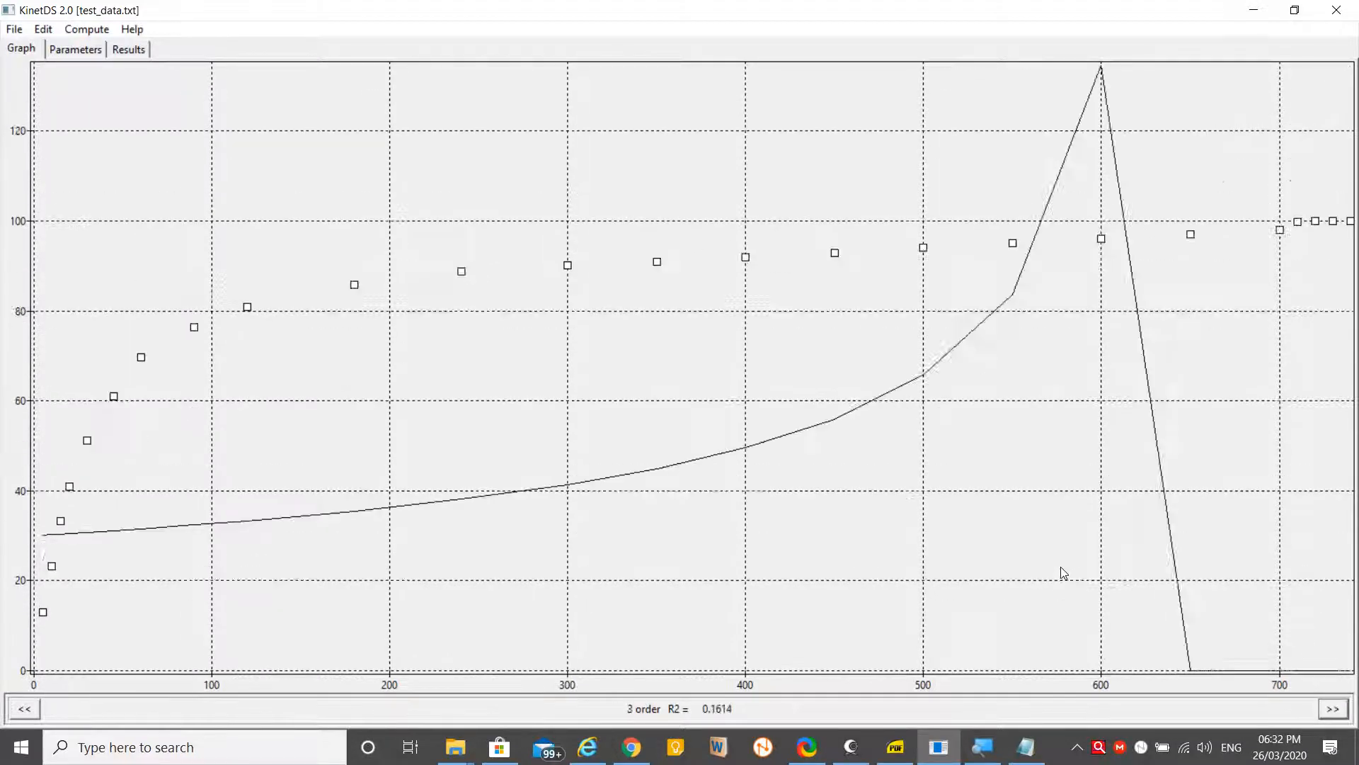
{"action": "left_click", "coordinate": [1334, 708]}
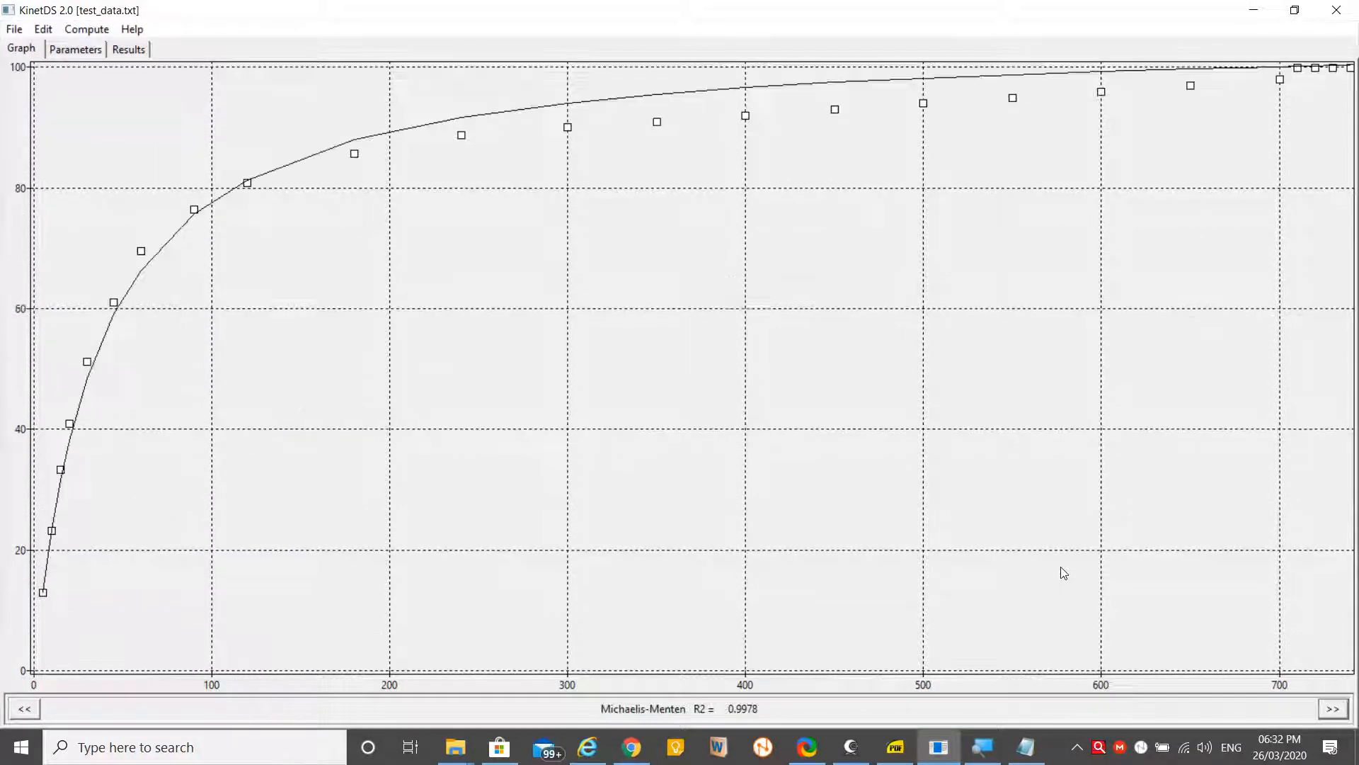
{"action": "left_click", "coordinate": [1334, 708]}
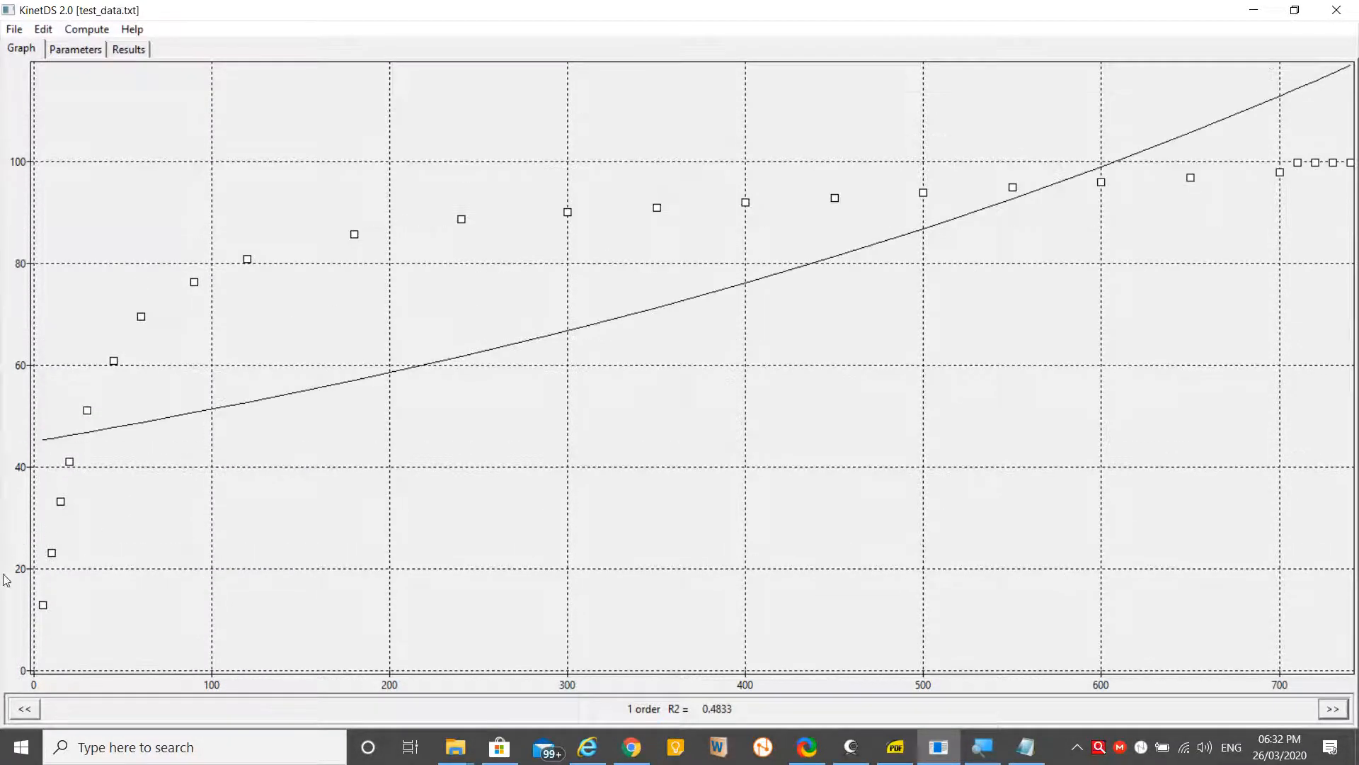
{"action": "left_click", "coordinate": [24, 708]}
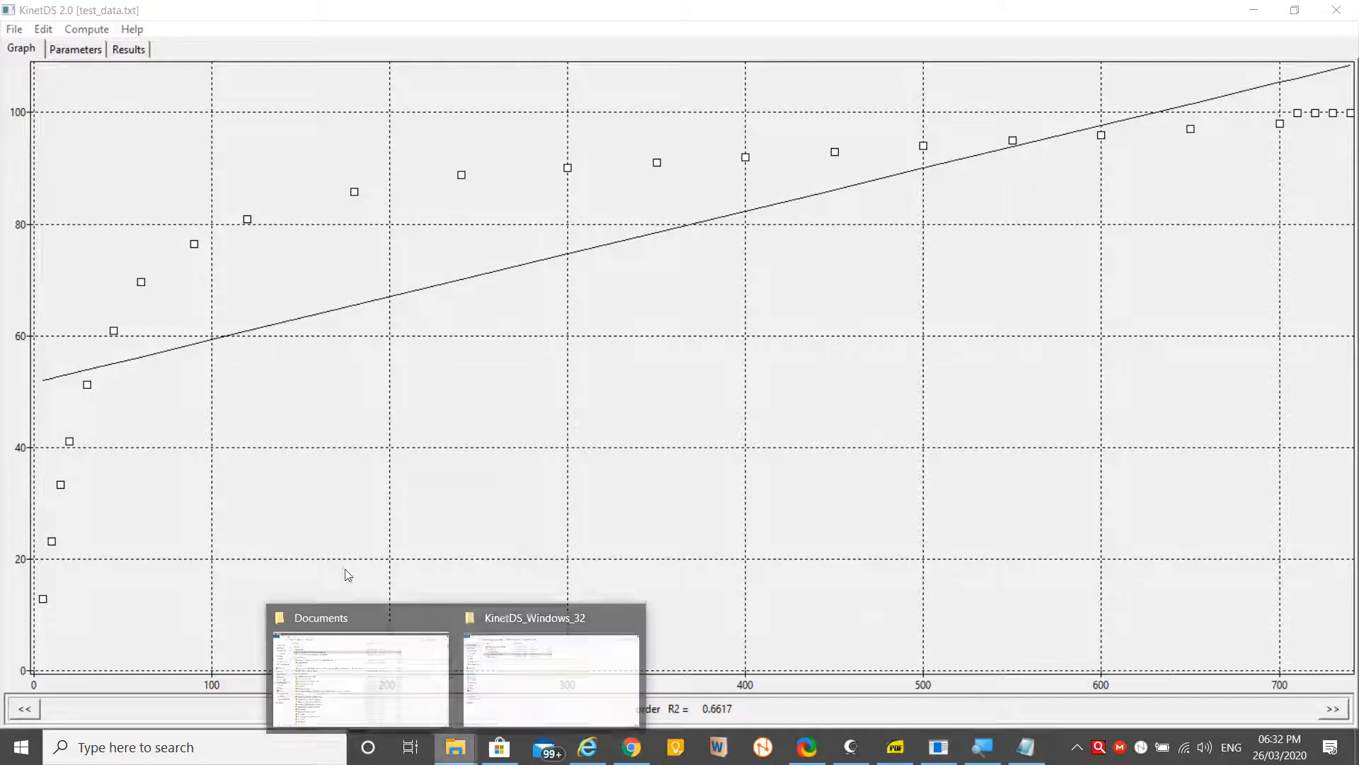
{"action": "left_click", "coordinate": [360, 677]}
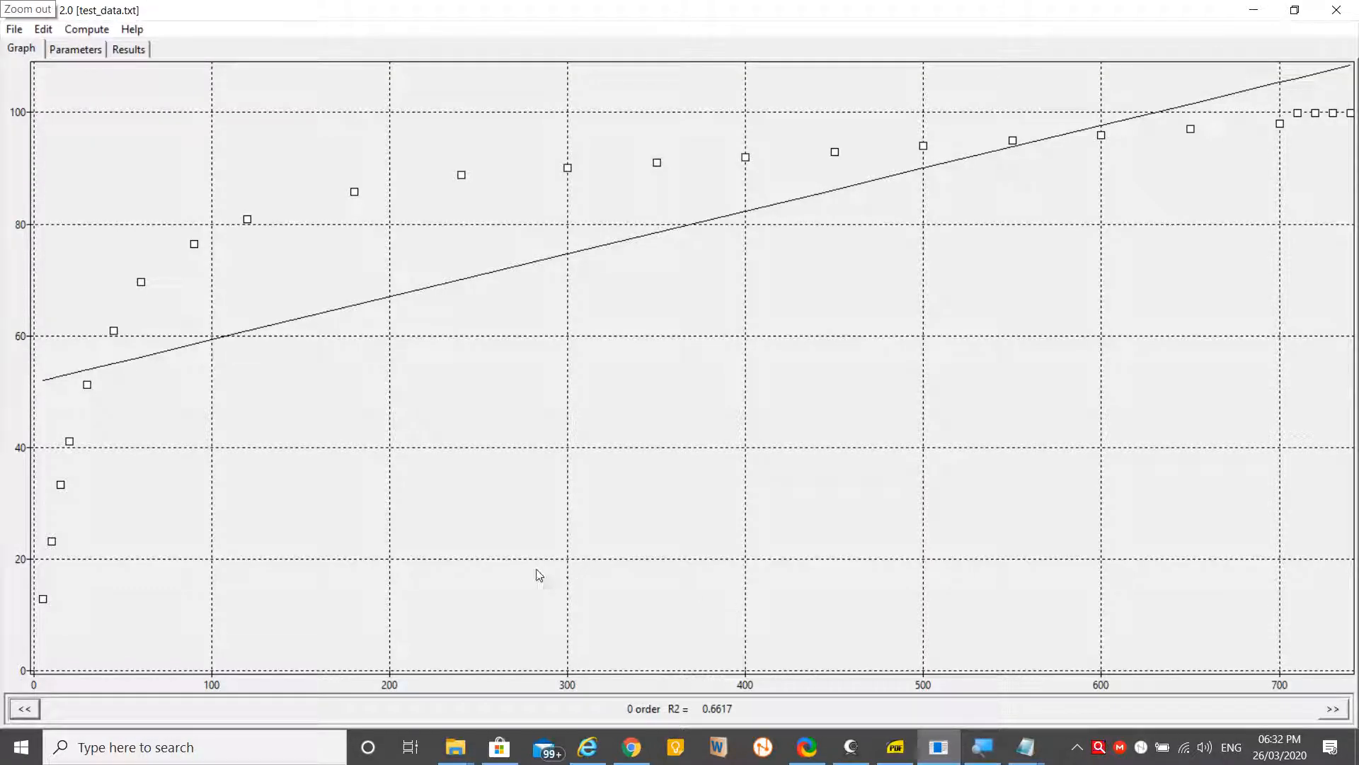
{"action": "mouse_move", "coordinate": [2, 572]}
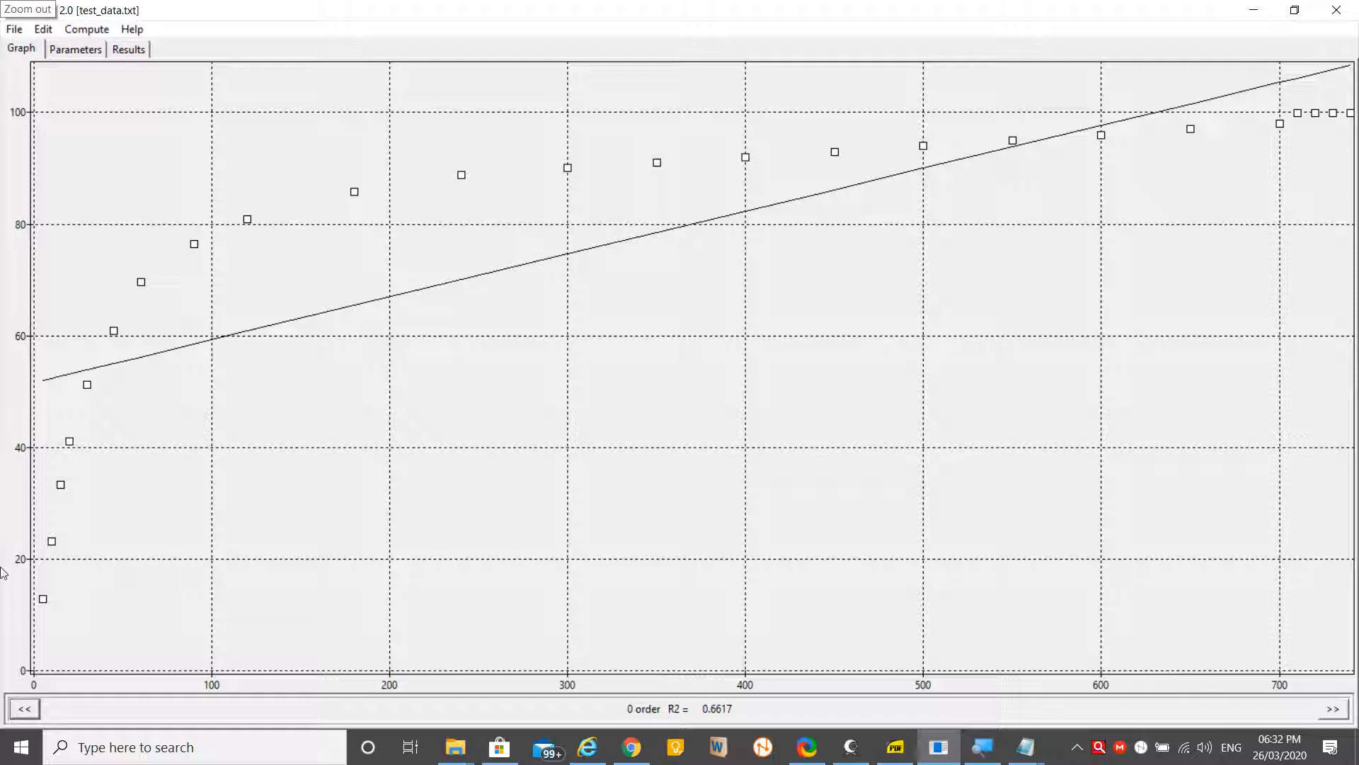
{"action": "mouse_move", "coordinate": [1065, 578]}
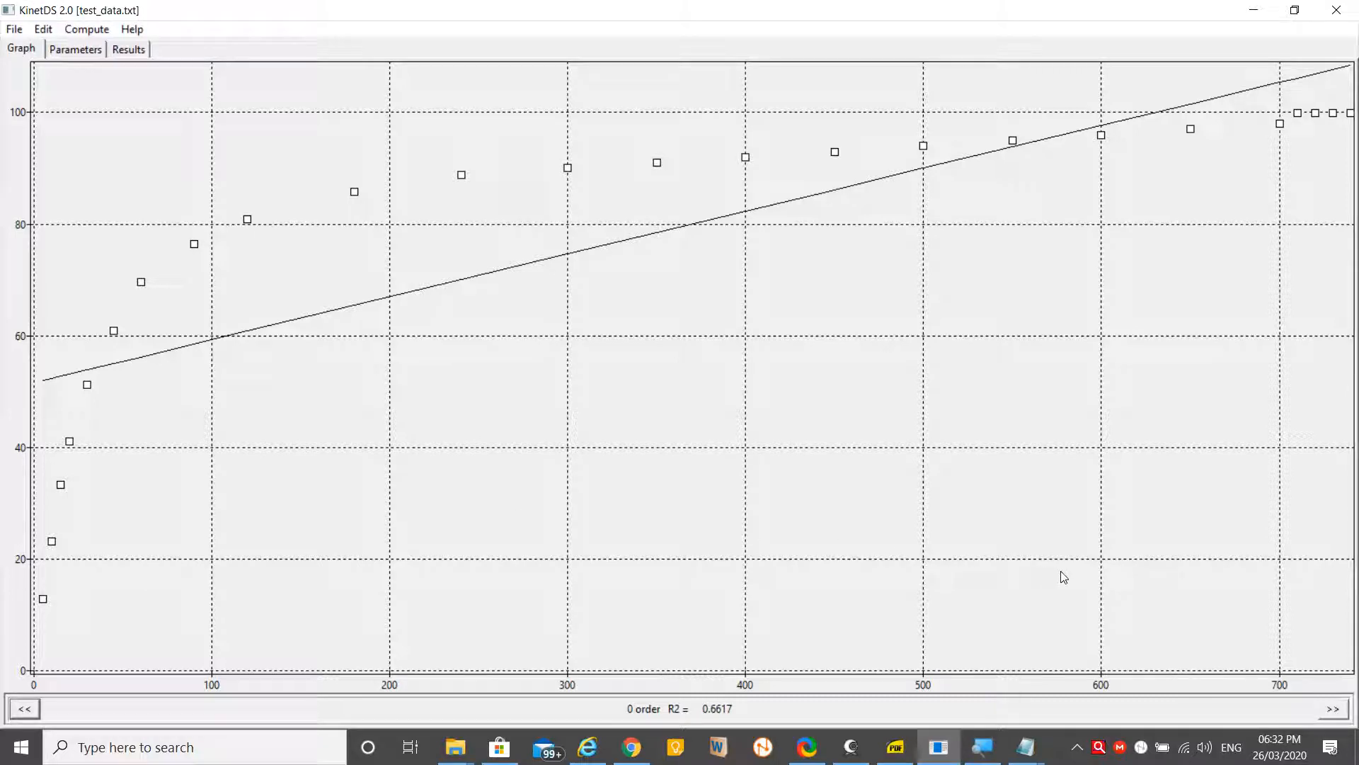
Step through first-order, second-order, Korsmeyer-Peppas and logarithmic fits to Weibull with lag time, reading each R²
{"action": "left_click", "coordinate": [1334, 708]}
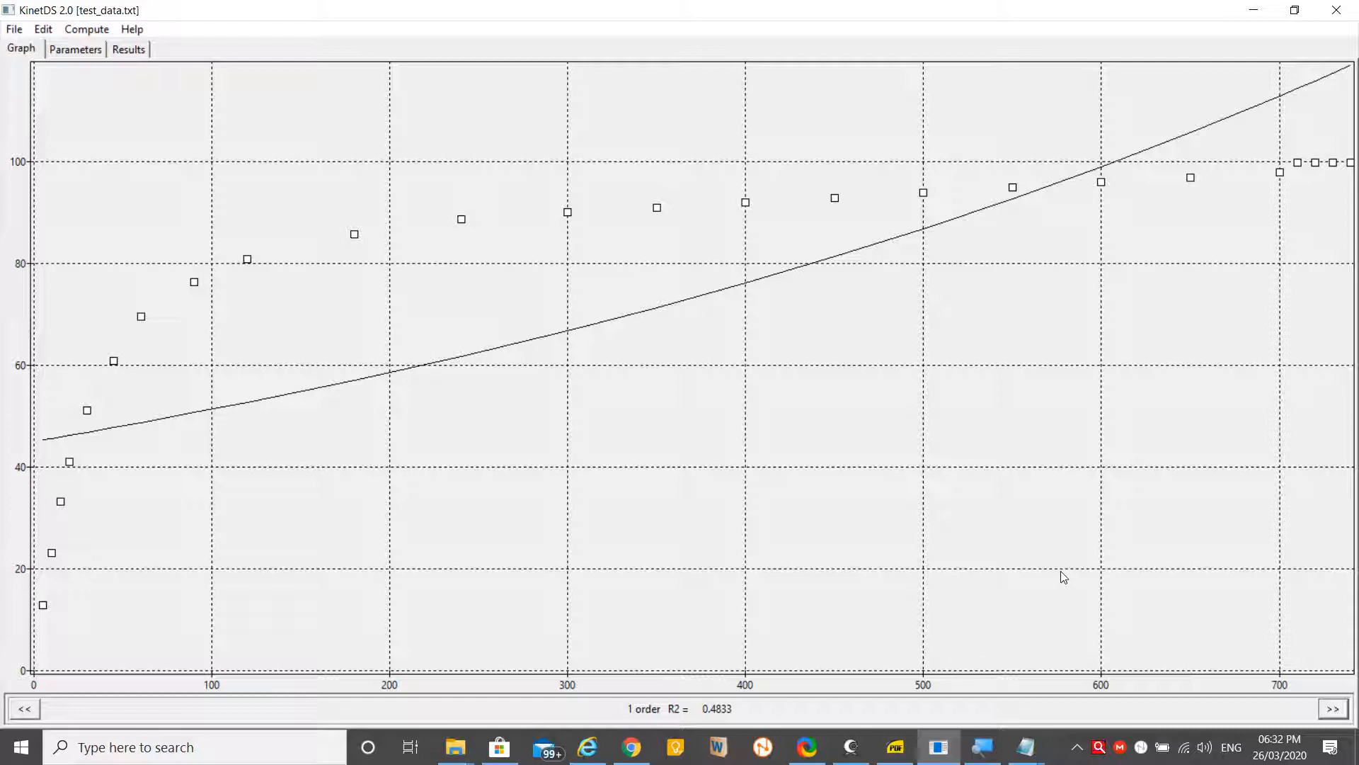
{"action": "mouse_move", "coordinate": [423, 294]}
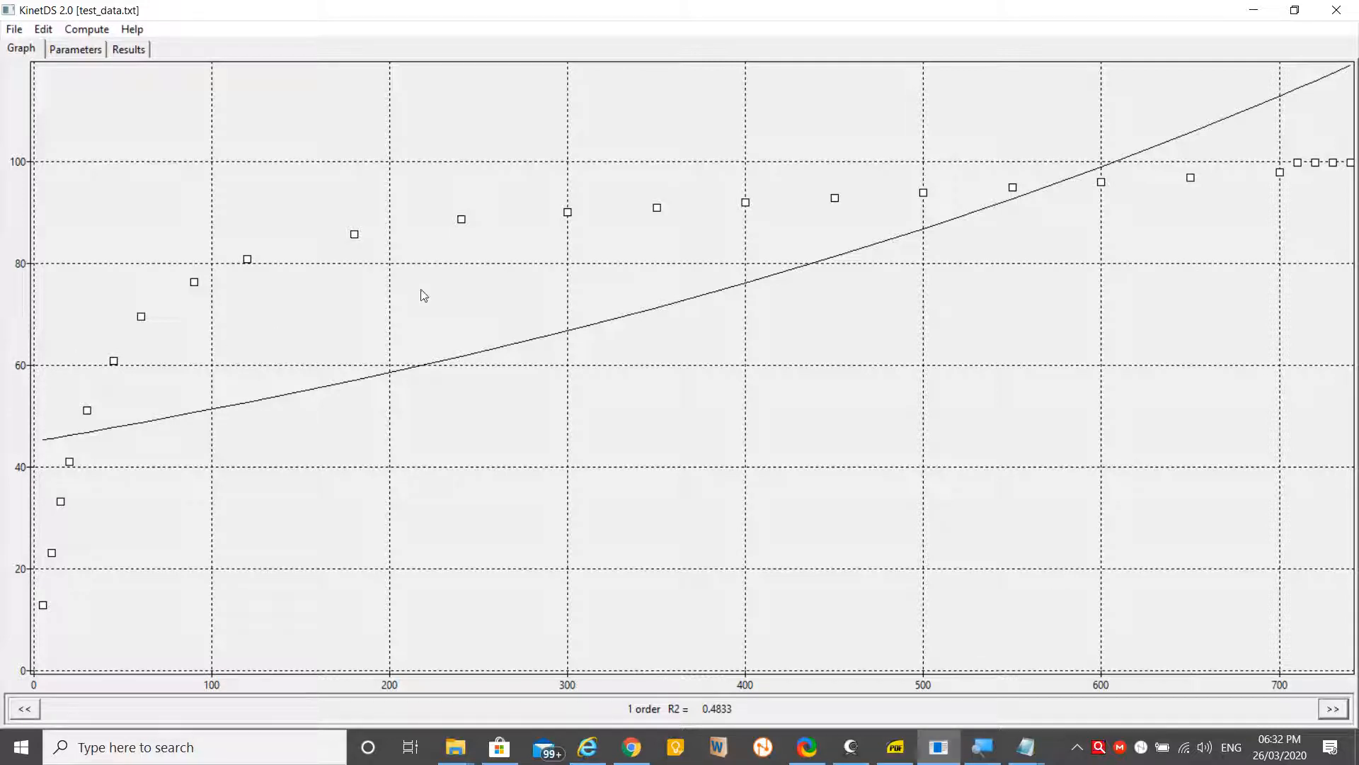
{"action": "mouse_move", "coordinate": [476, 491]}
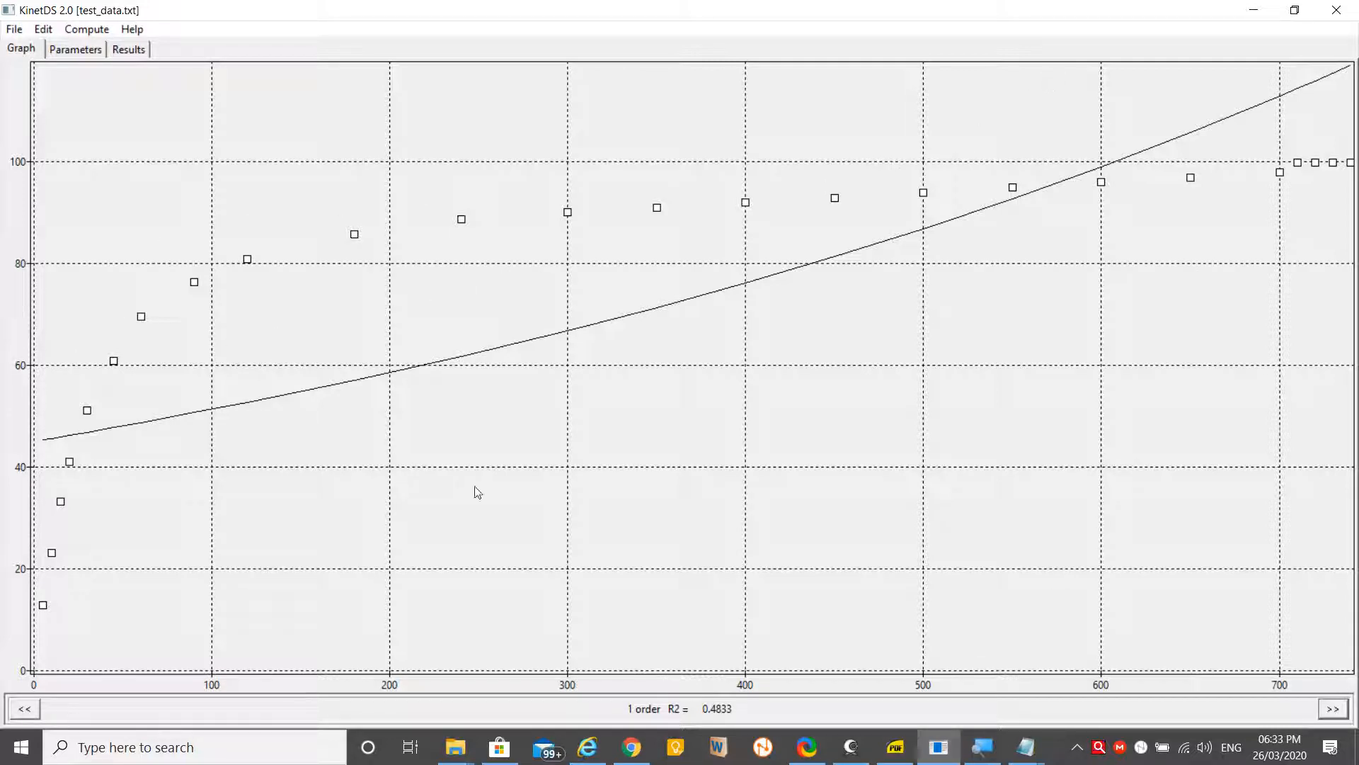
{"action": "left_click", "coordinate": [1334, 708]}
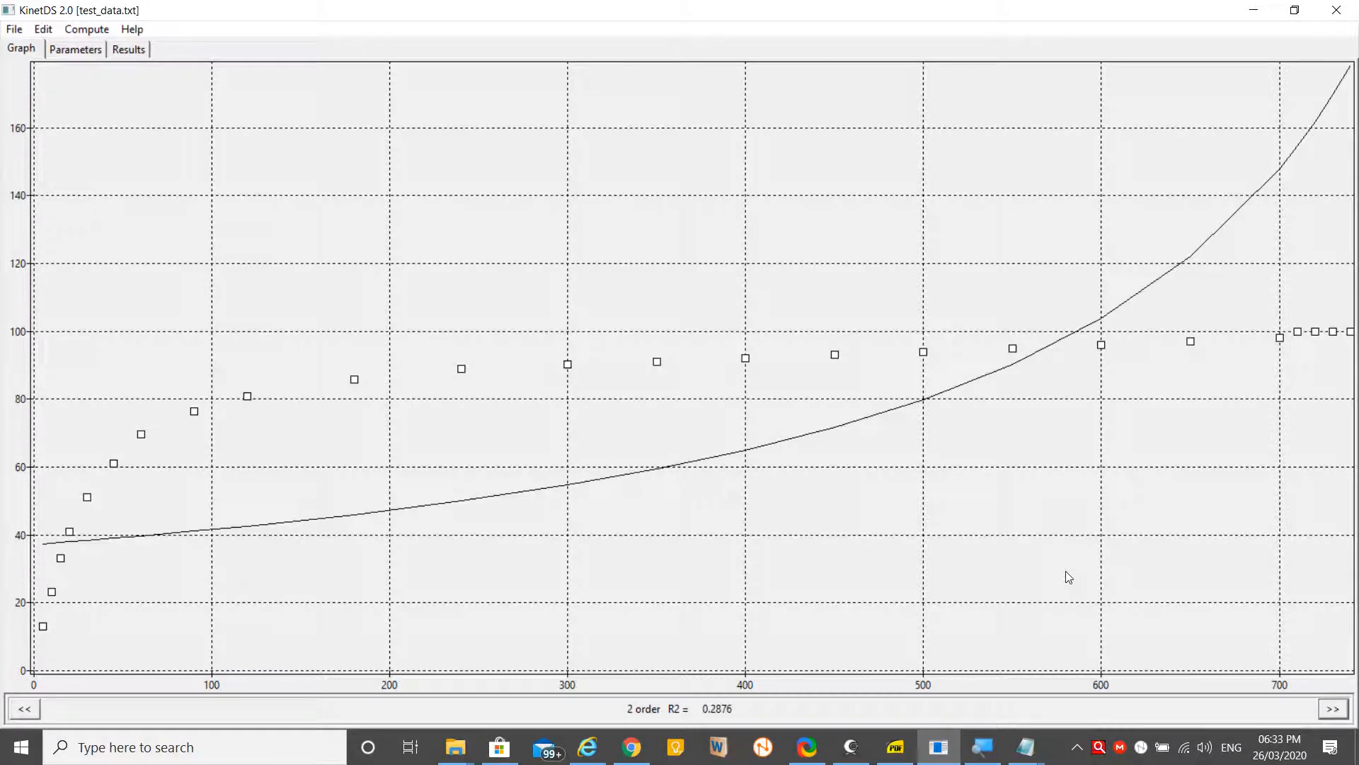
{"action": "left_click", "coordinate": [1334, 708]}
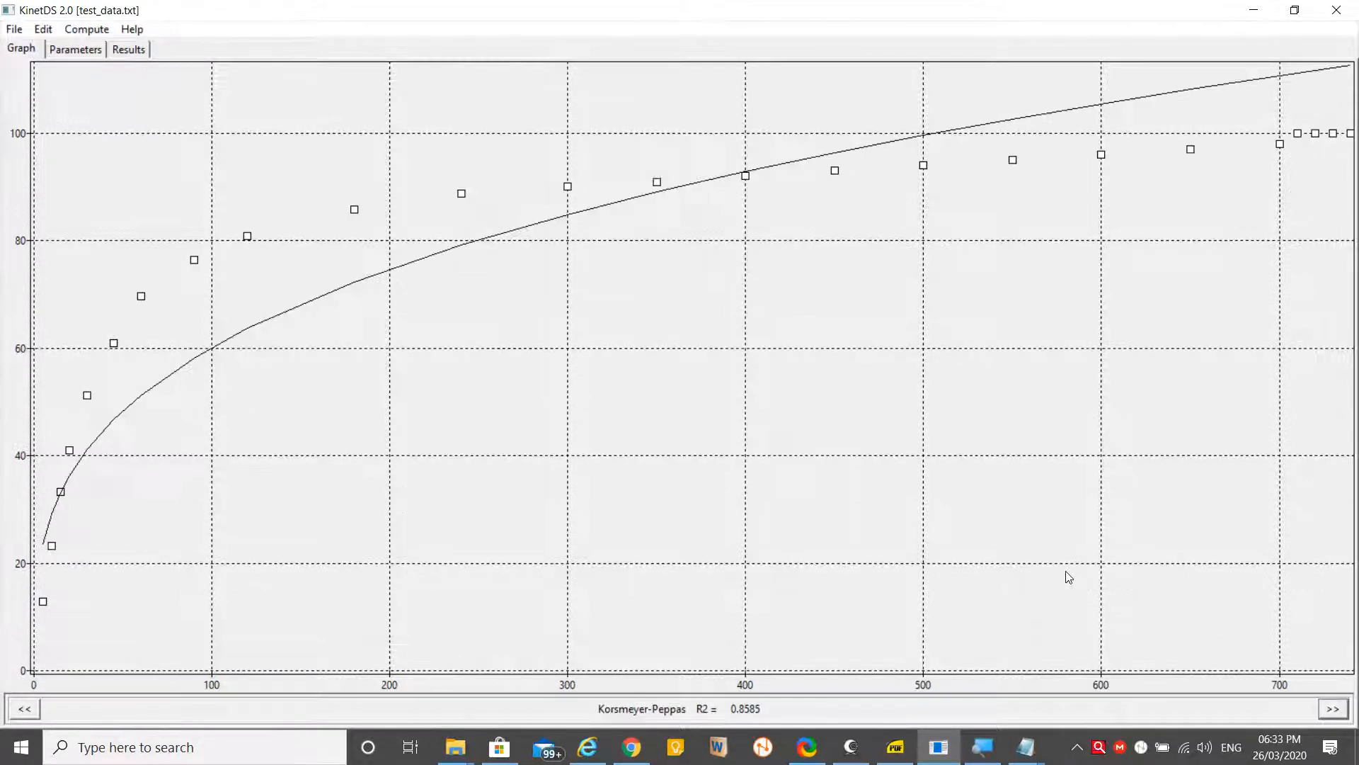
{"action": "left_click", "coordinate": [1334, 708]}
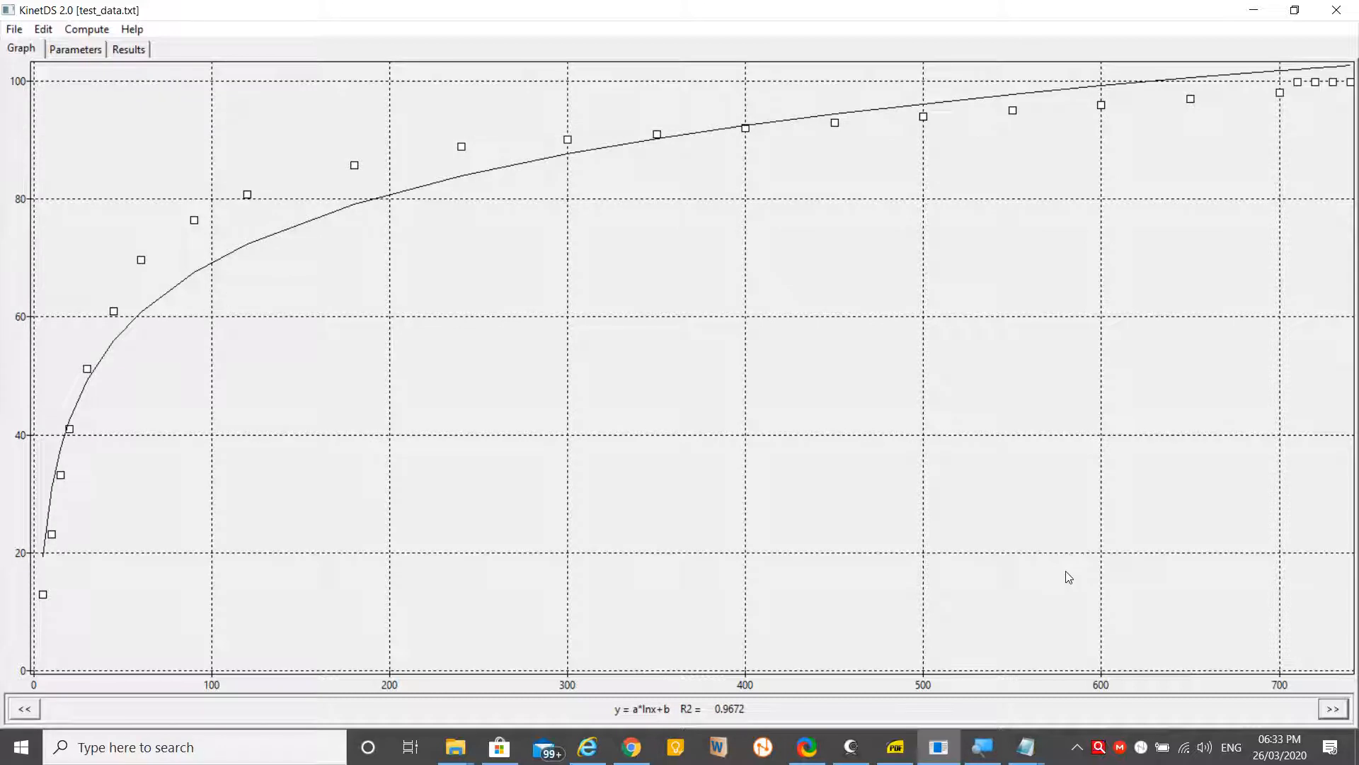
{"action": "mouse_move", "coordinate": [572, 513]}
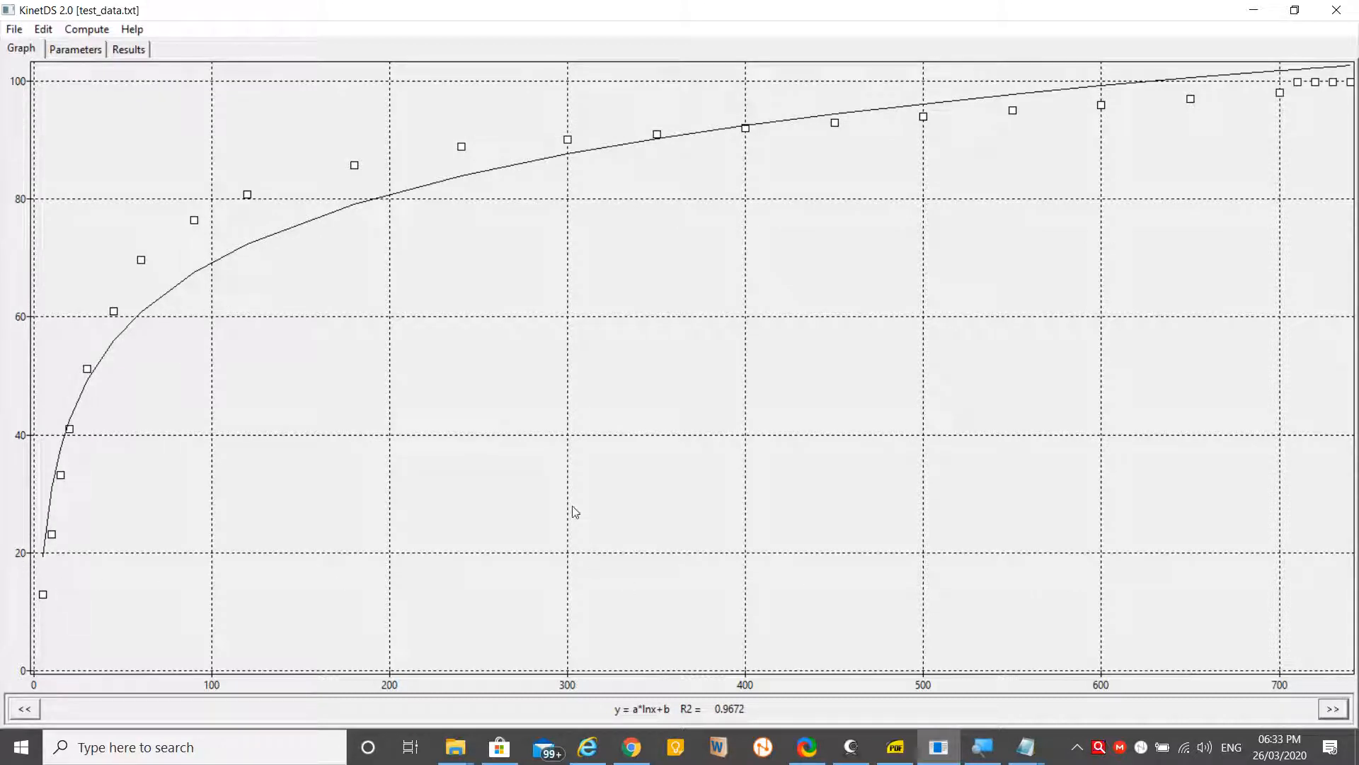
{"action": "mouse_move", "coordinate": [1001, 589]}
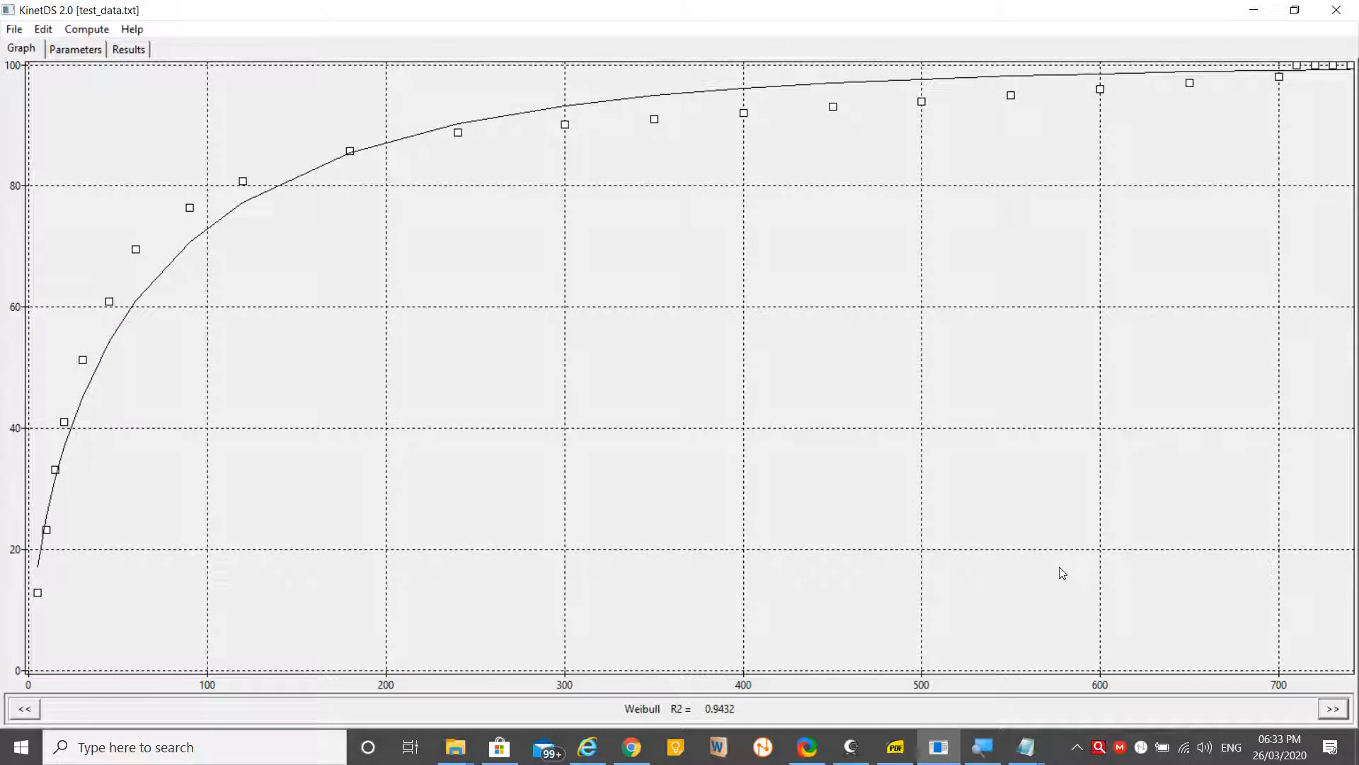
{"action": "left_click", "coordinate": [1333, 708]}
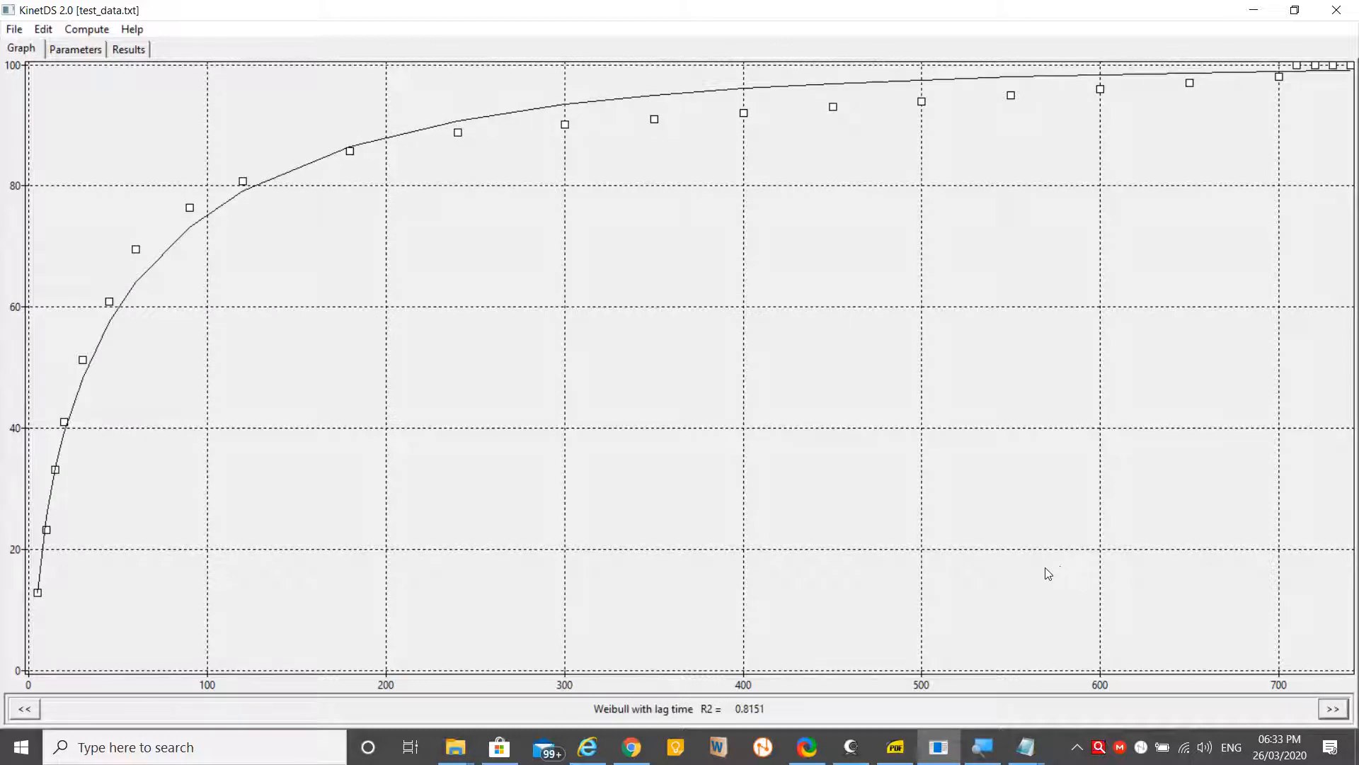
{"action": "mouse_move", "coordinate": [13, 572]}
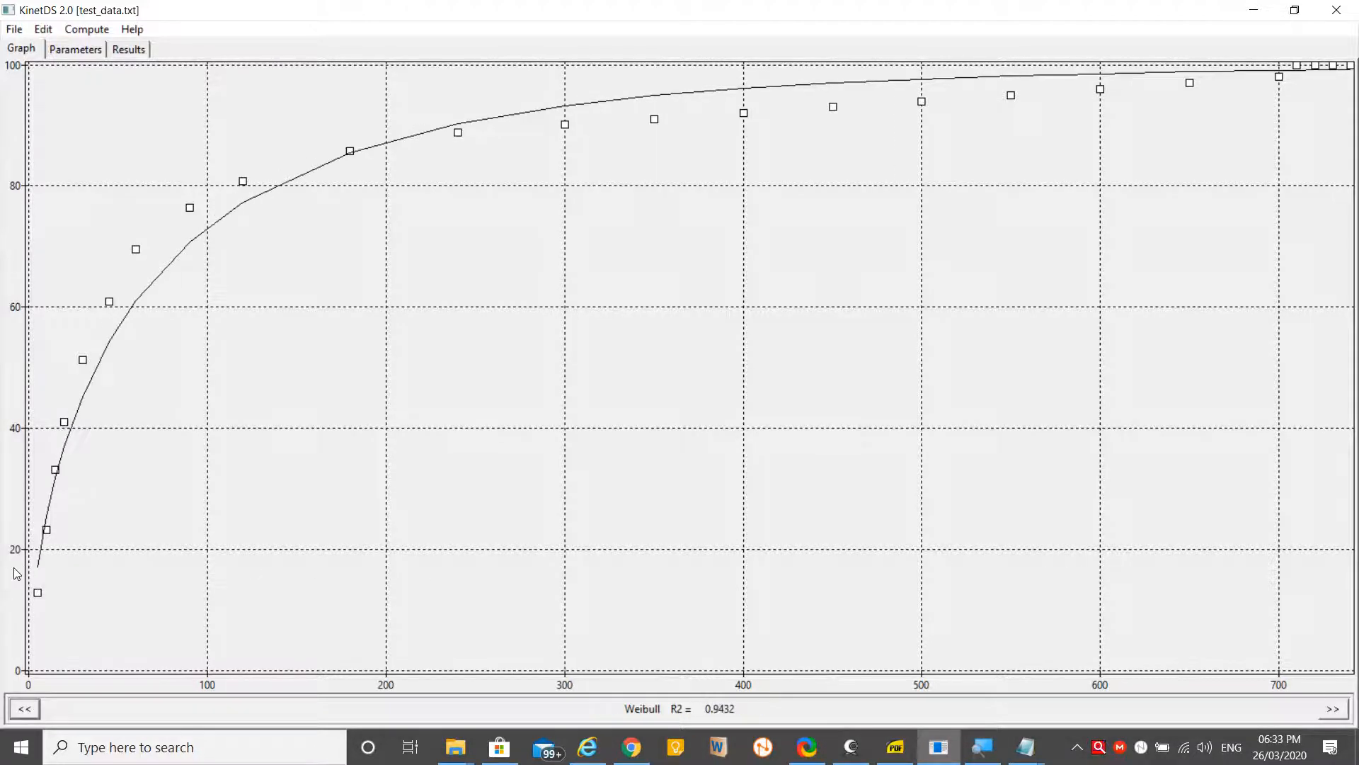
{"action": "mouse_move", "coordinate": [1030, 585]}
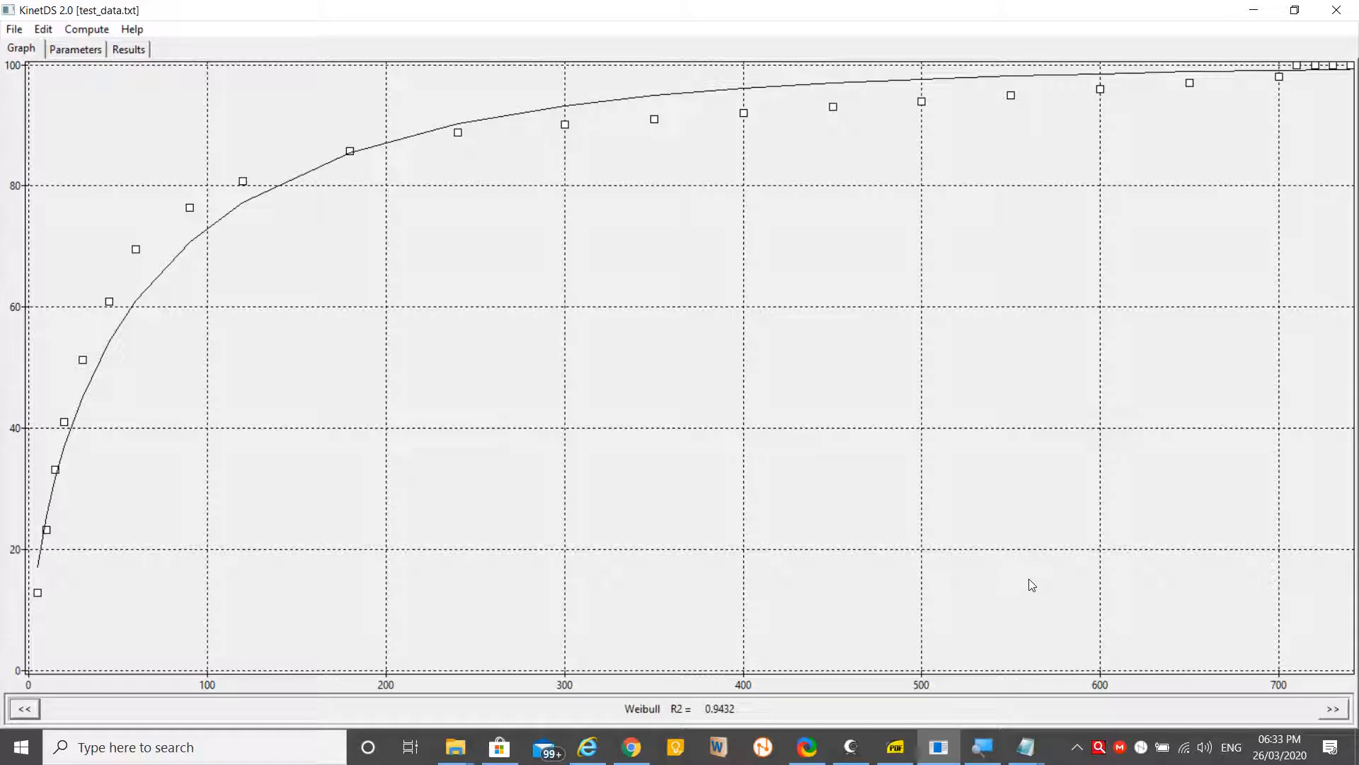
{"action": "mouse_move", "coordinate": [215, 191]}
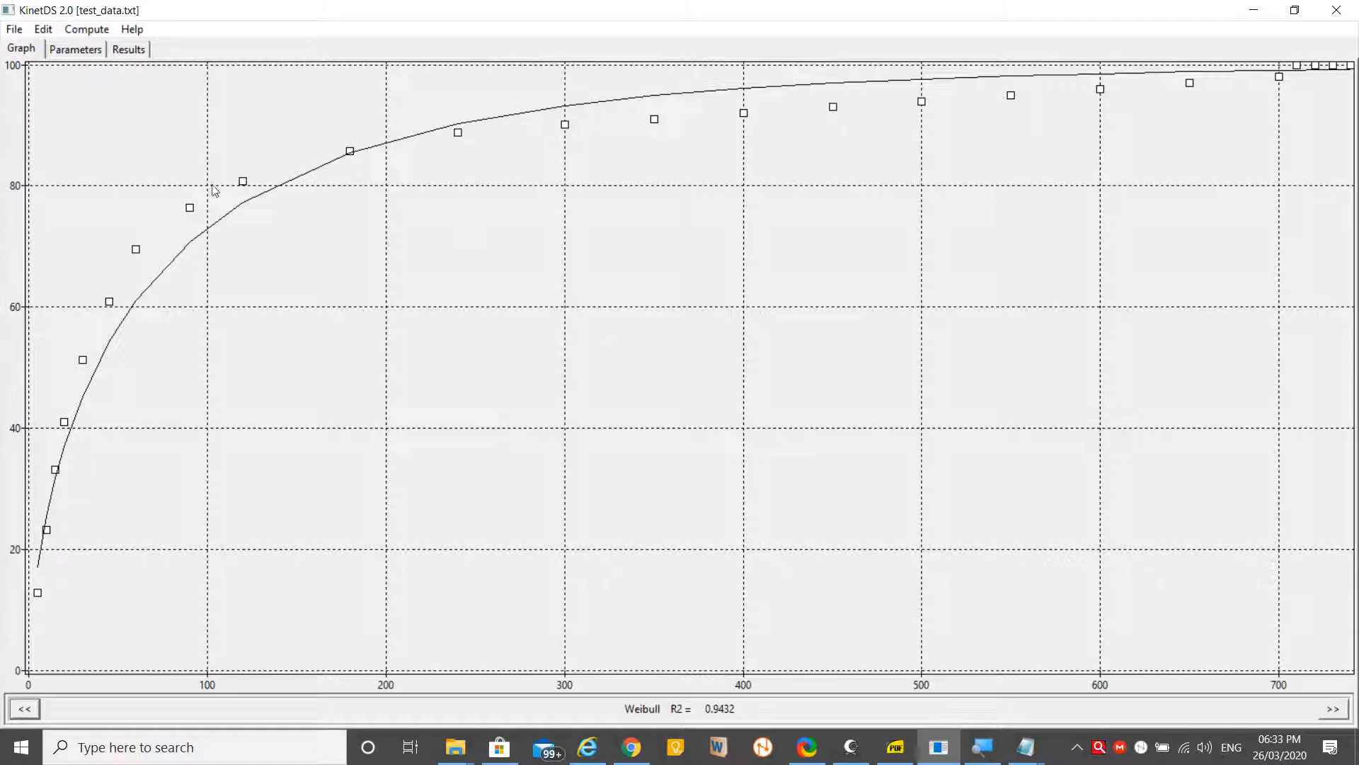
{"action": "mouse_move", "coordinate": [1080, 454]}
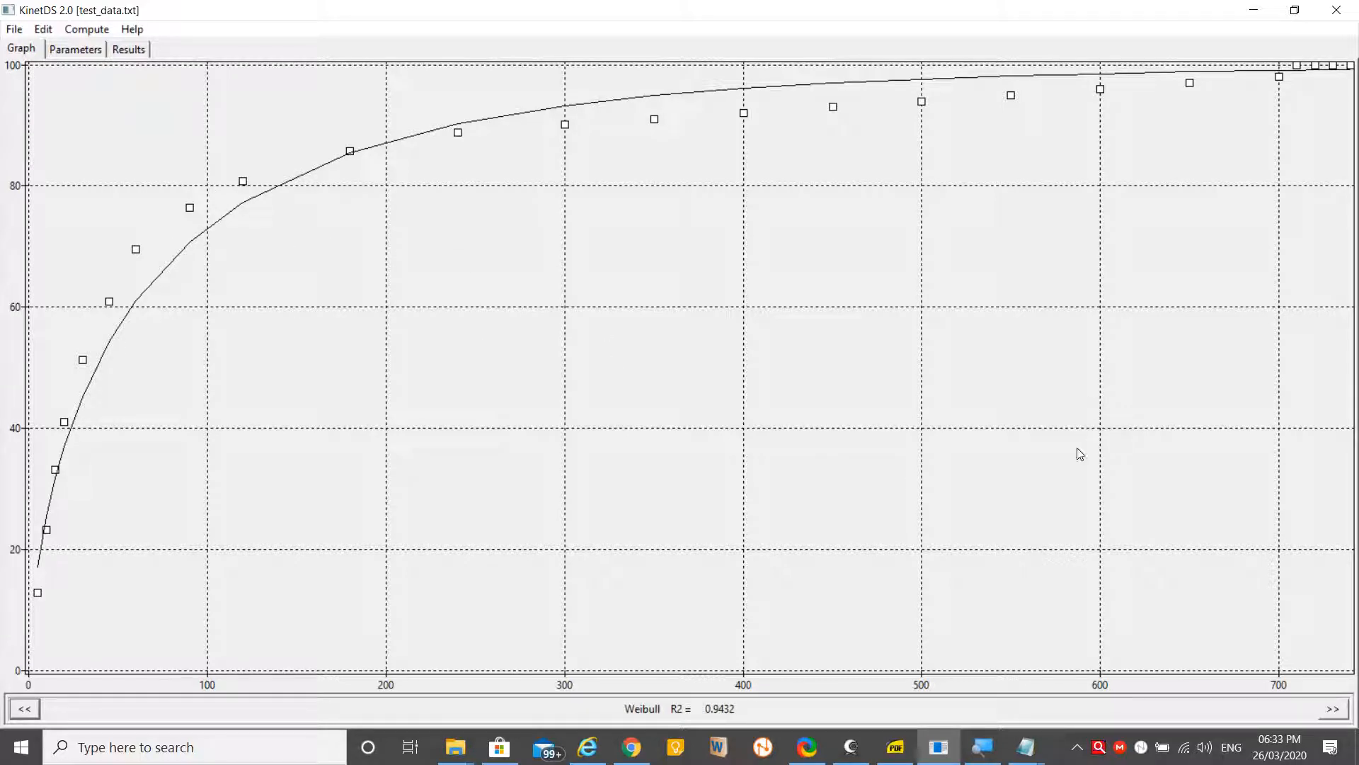
{"action": "mouse_move", "coordinate": [1065, 573]}
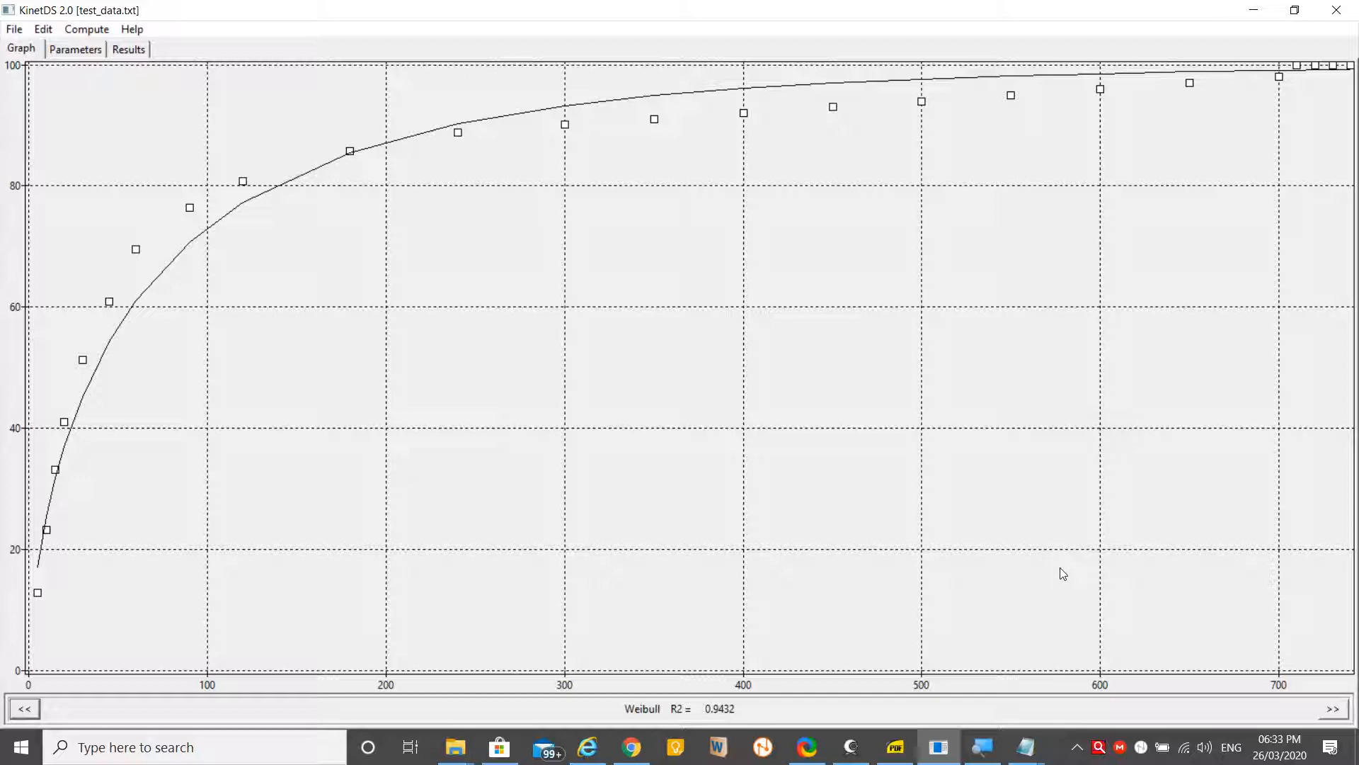
{"action": "mouse_move", "coordinate": [808, 147]}
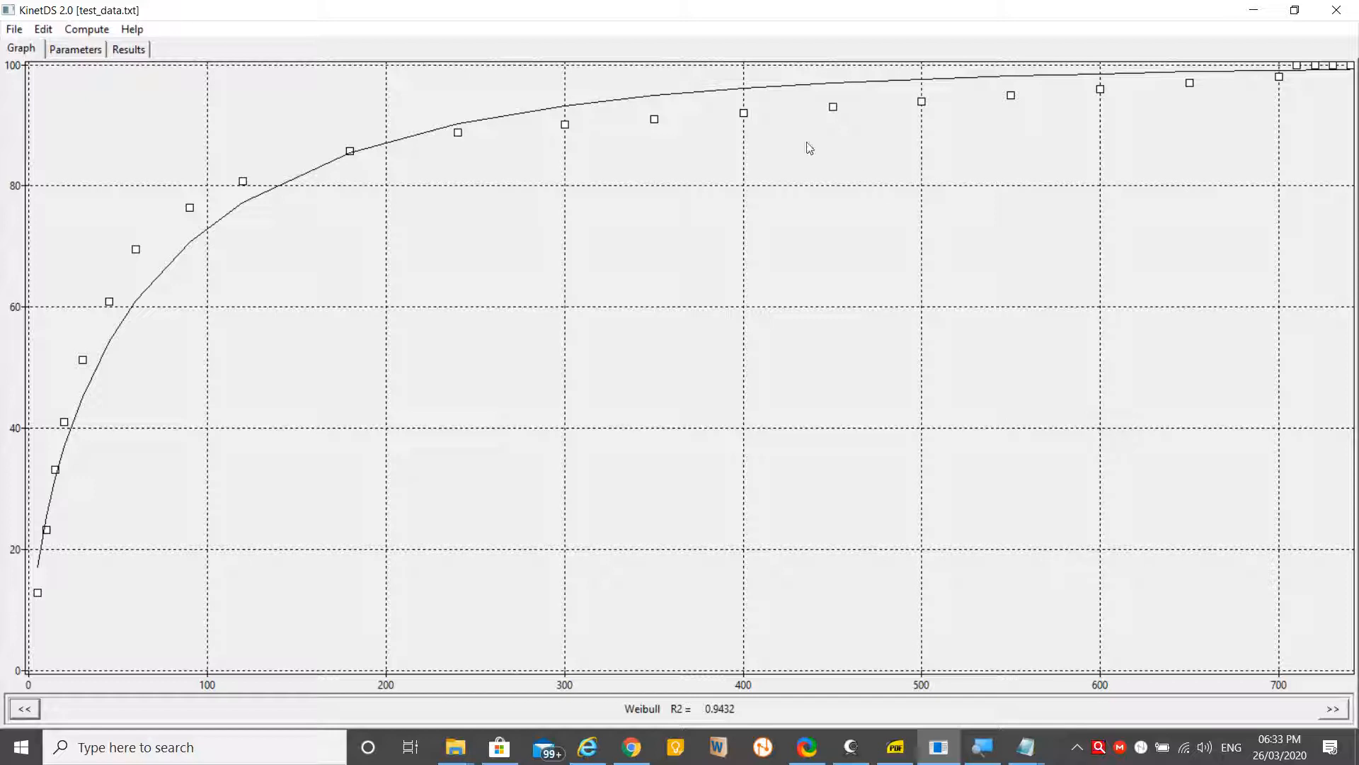
{"action": "mouse_move", "coordinate": [1075, 573]}
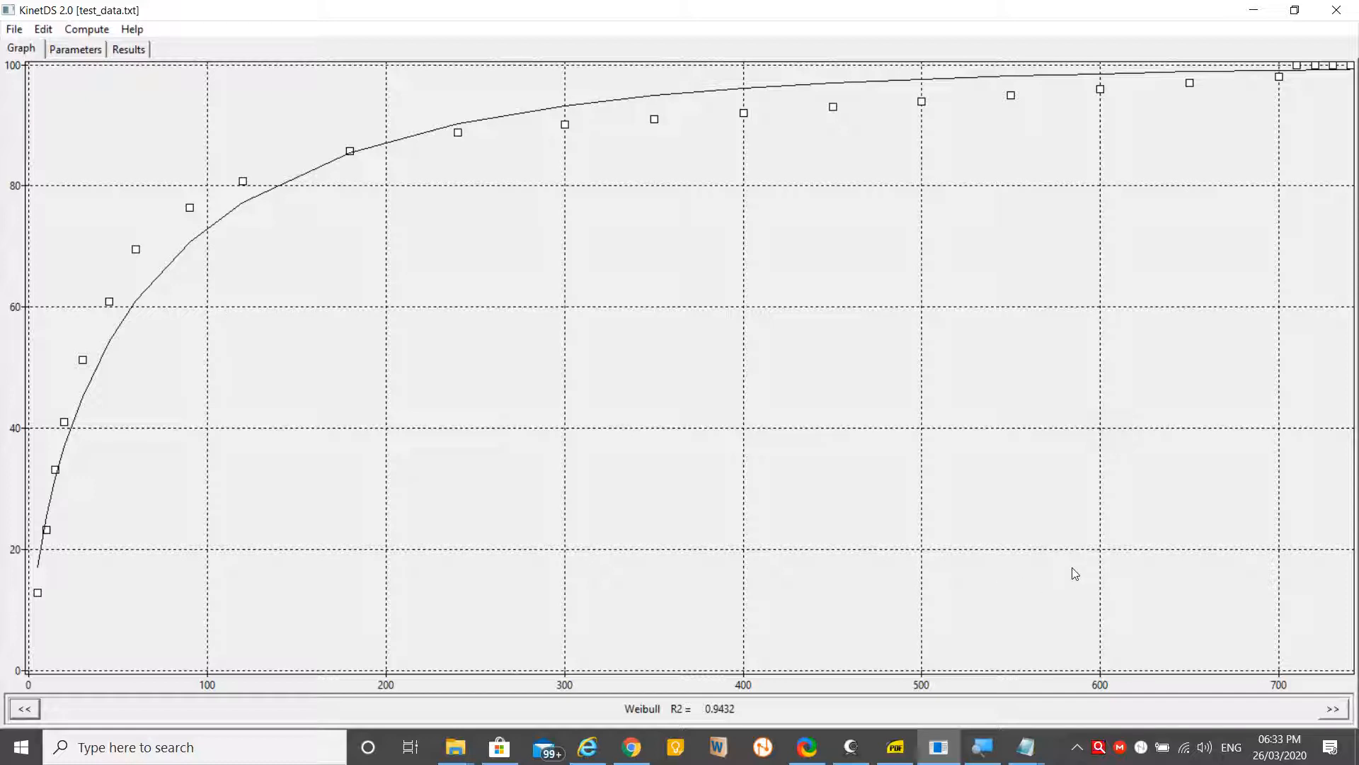
Advance past Hickson-Crowell and Korsmeyer-Peppas with lag to the Michaelis-Menten fits (best R² 0.9978)
{"action": "left_click", "coordinate": [1334, 708]}
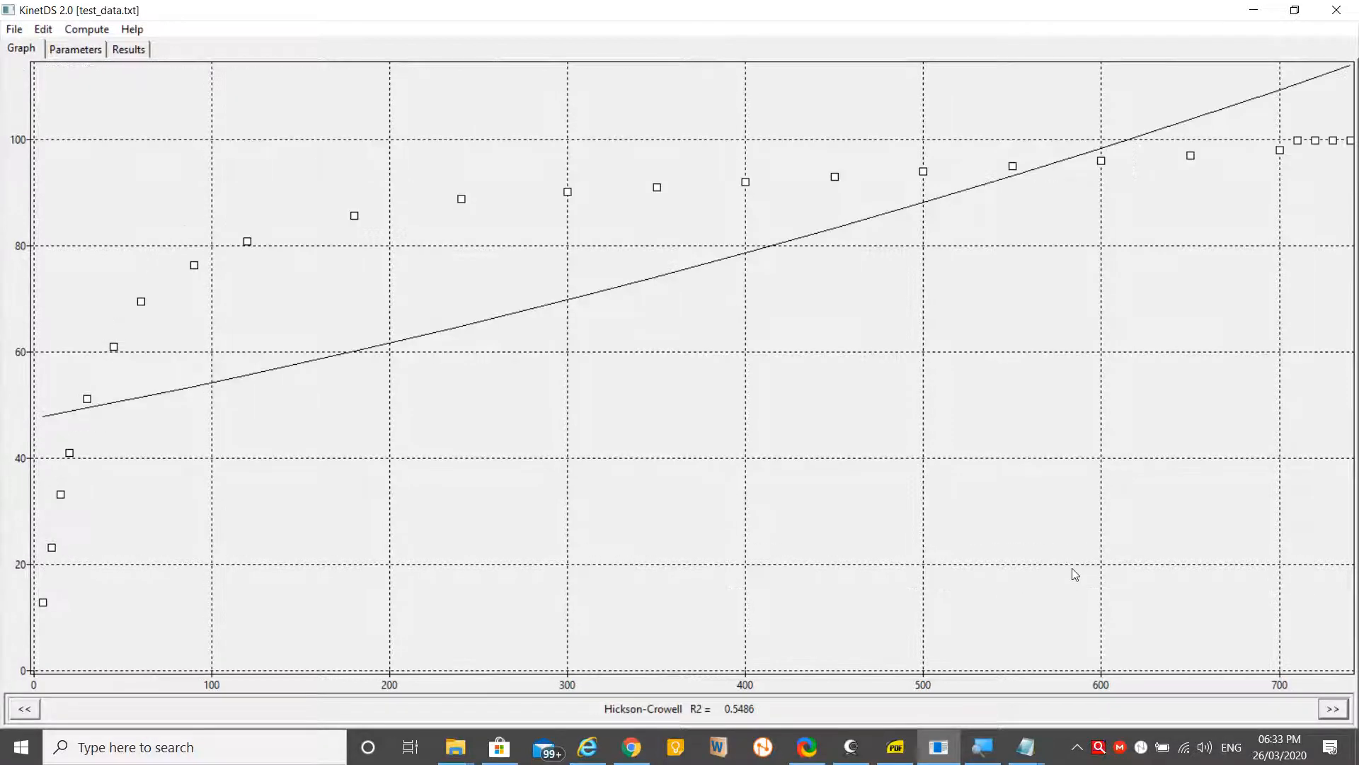
{"action": "left_click", "coordinate": [1334, 708]}
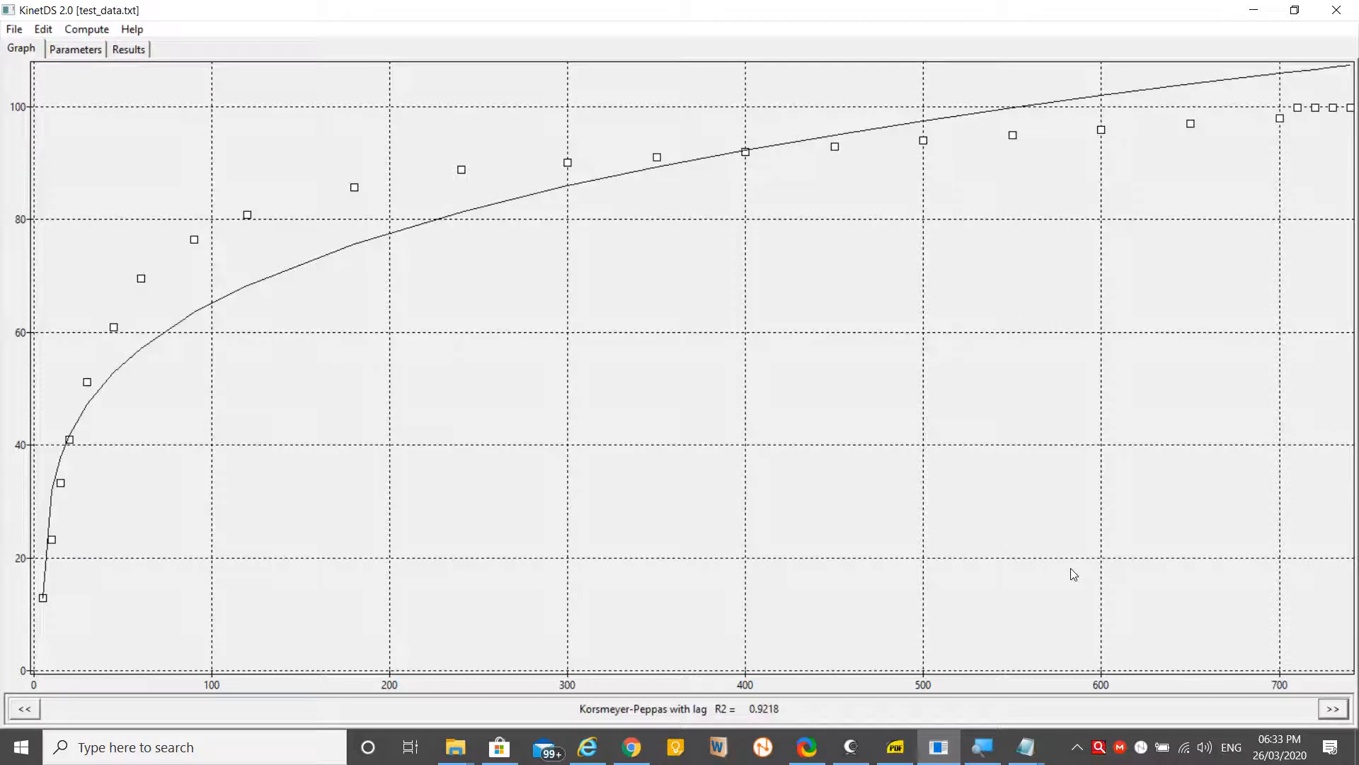
{"action": "left_click", "coordinate": [1334, 708]}
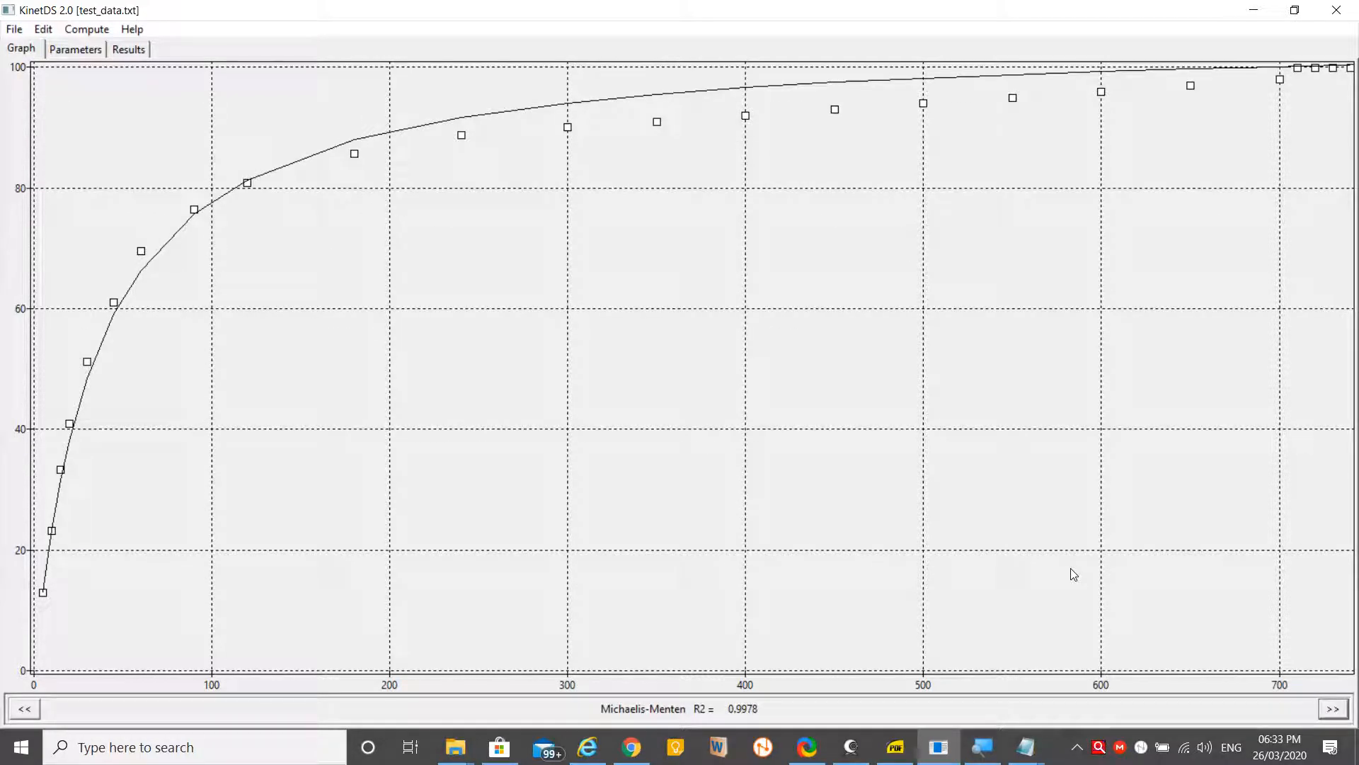
{"action": "mouse_move", "coordinate": [635, 591]}
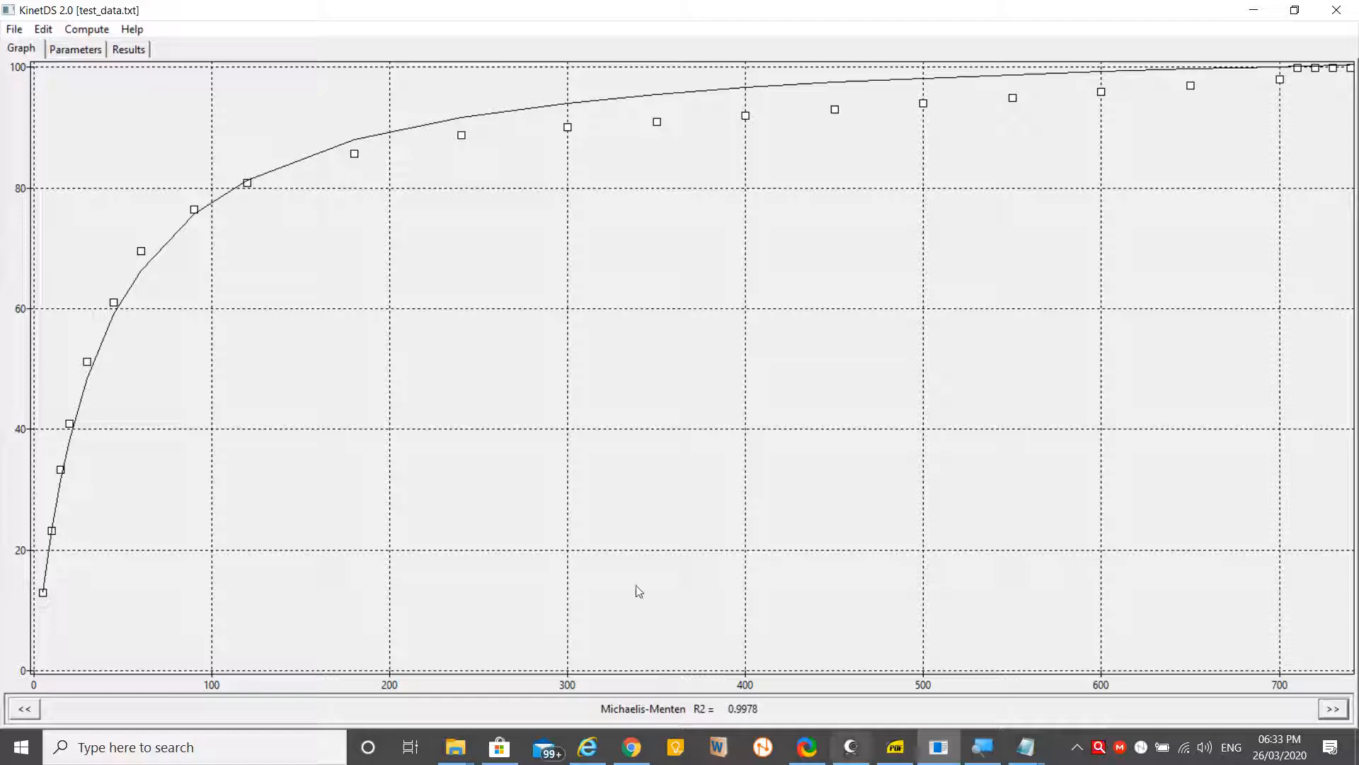
{"action": "mouse_move", "coordinate": [1085, 570]}
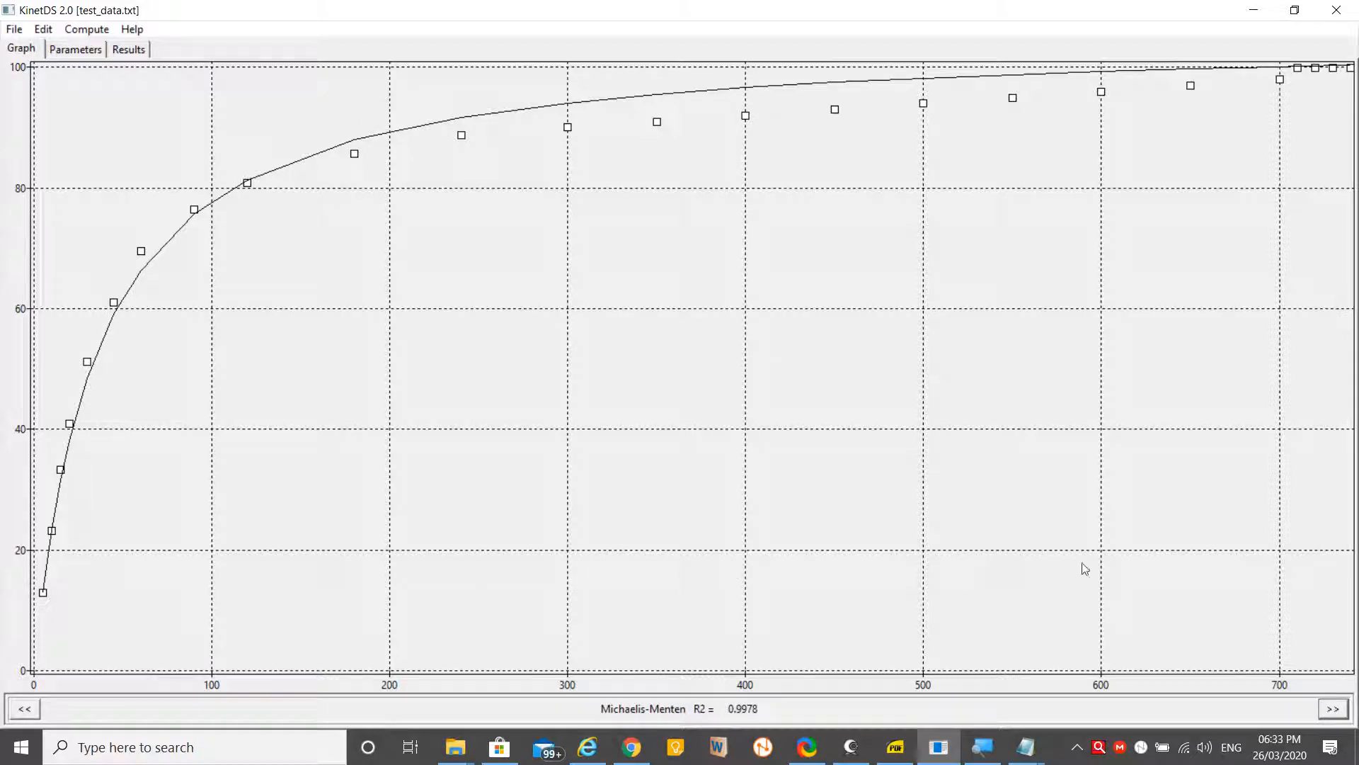
{"action": "left_click", "coordinate": [1333, 708]}
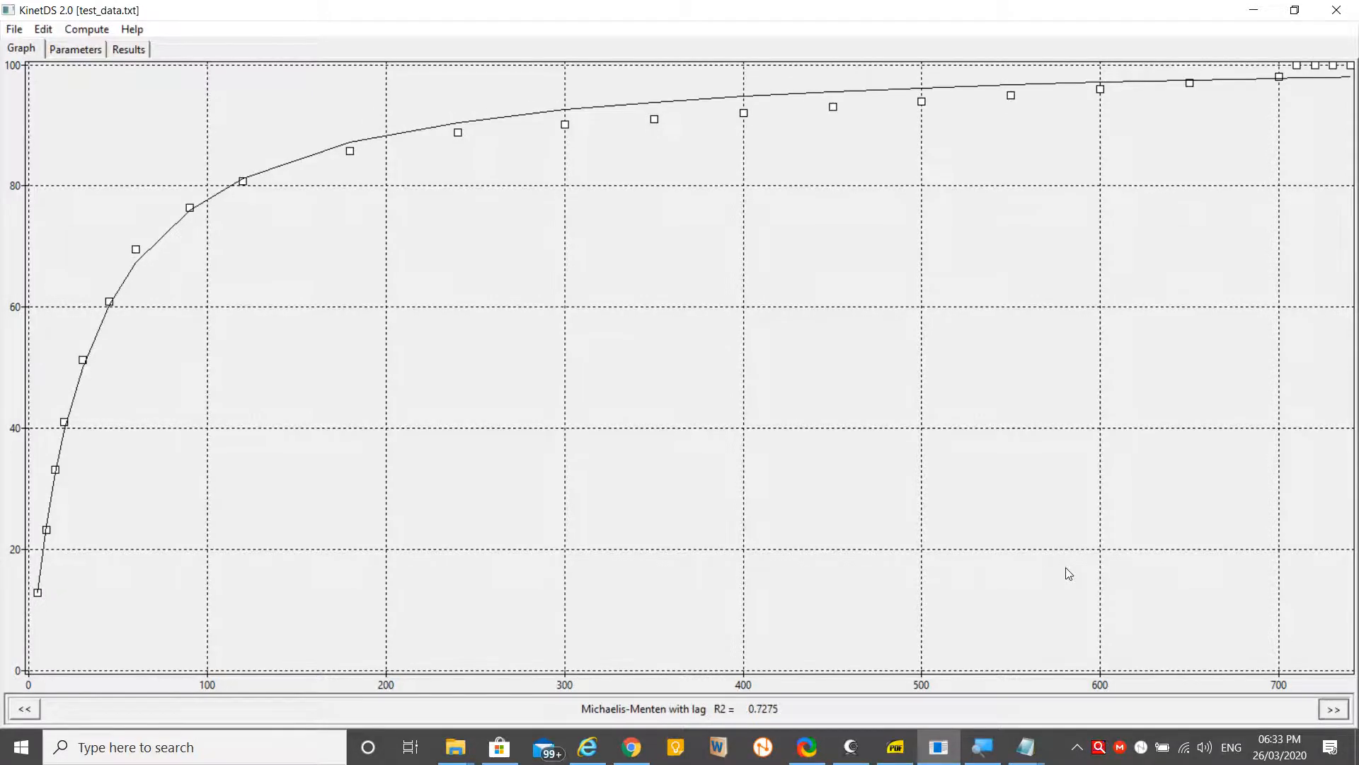
Revisit Korsmeyer-Peppas, Weibull and Hickson-Crowell with lag fits, ending on the logarithmic fit (R² 0.9672)
{"action": "left_click", "coordinate": [1334, 708]}
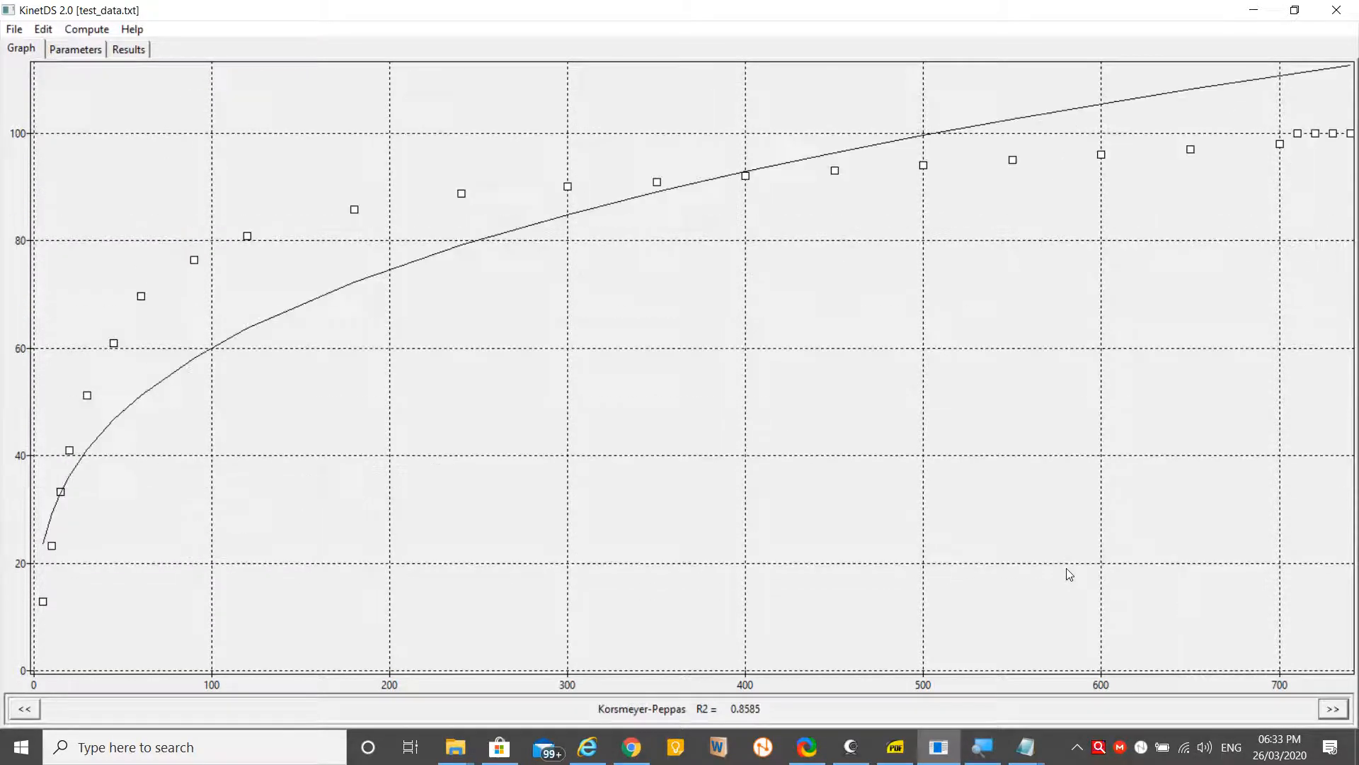
{"action": "left_click", "coordinate": [1334, 708]}
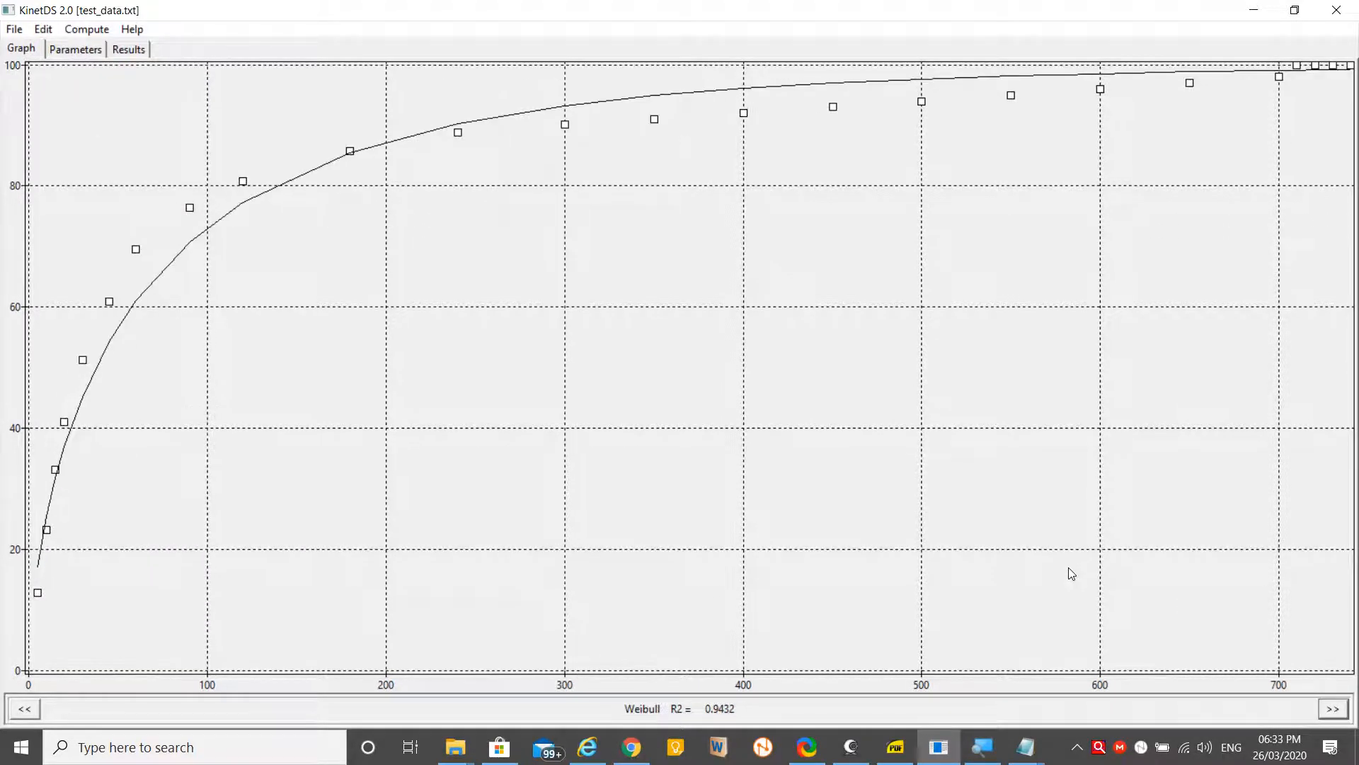
{"action": "left_click", "coordinate": [1333, 707]}
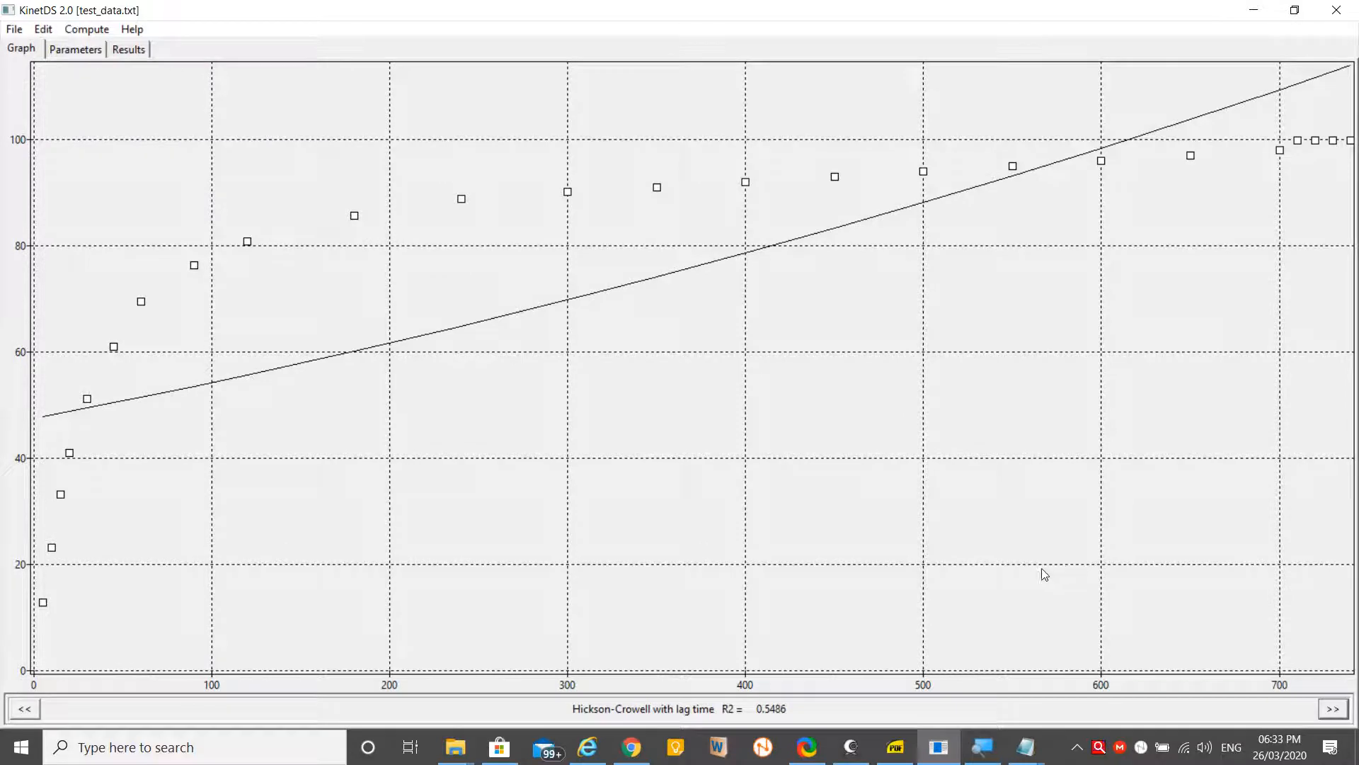
{"action": "left_click", "coordinate": [1334, 708]}
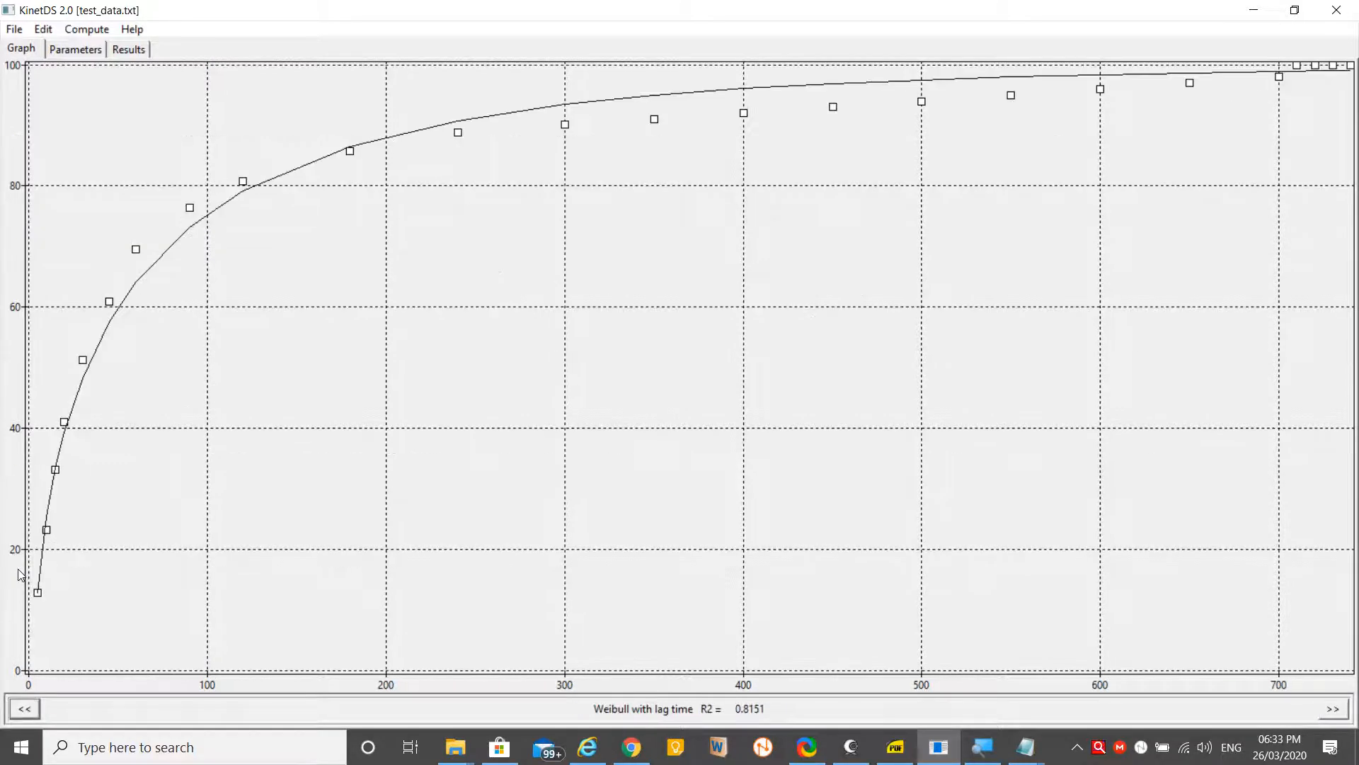
{"action": "left_click", "coordinate": [1334, 709]}
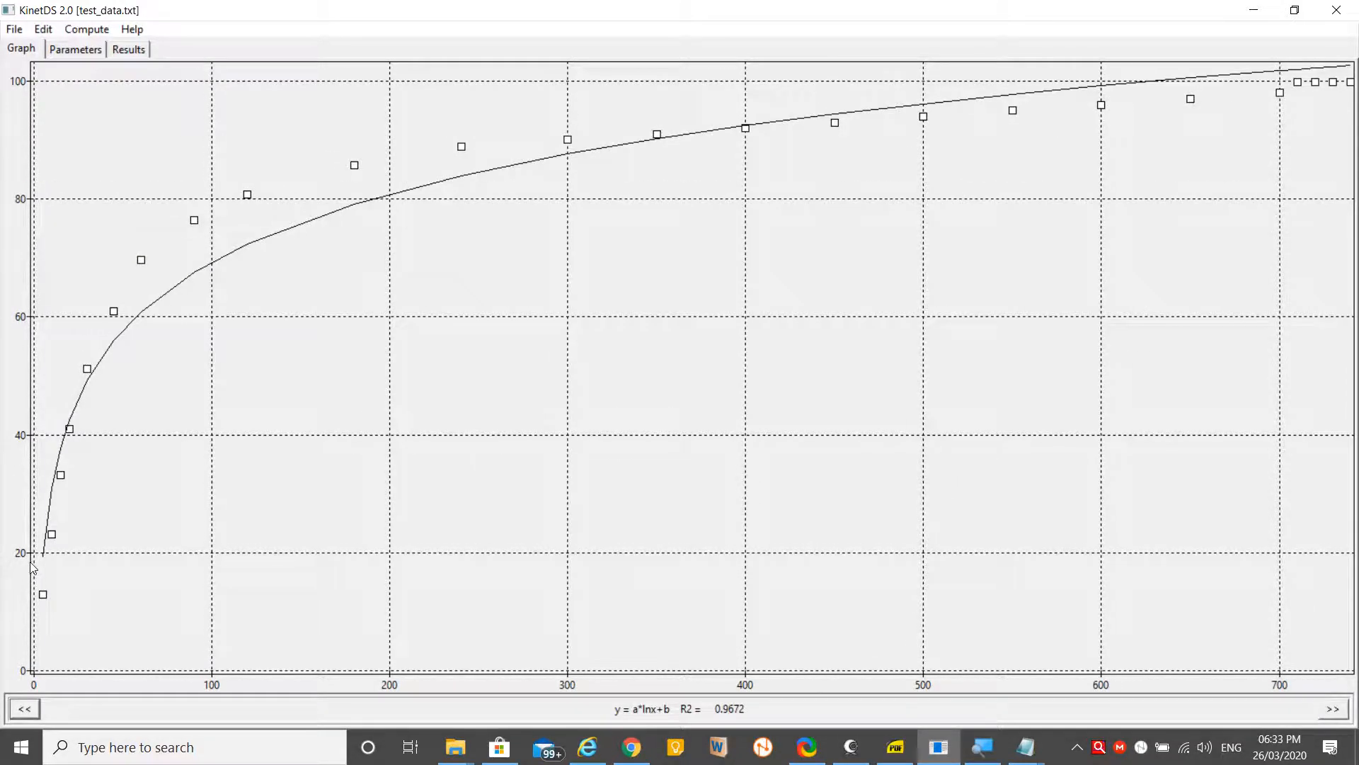